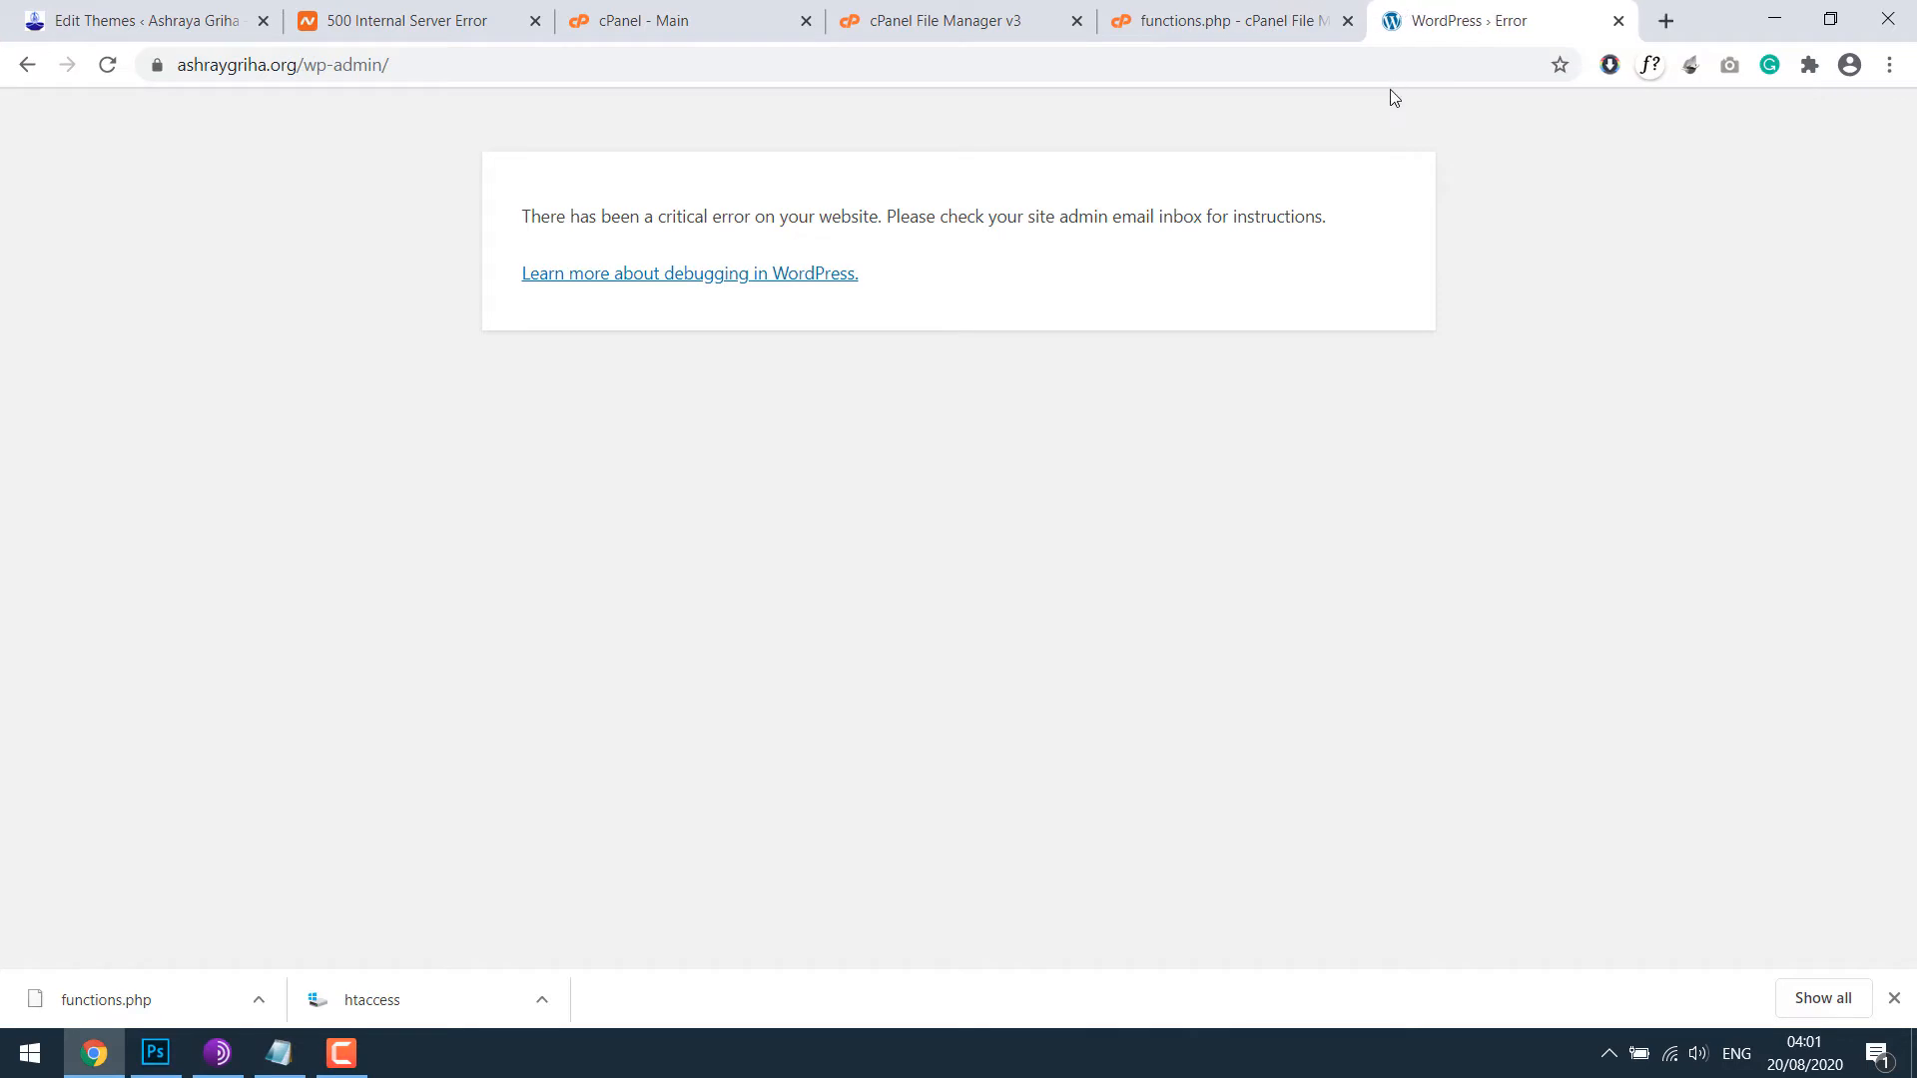
mouse_move(1512, 383)
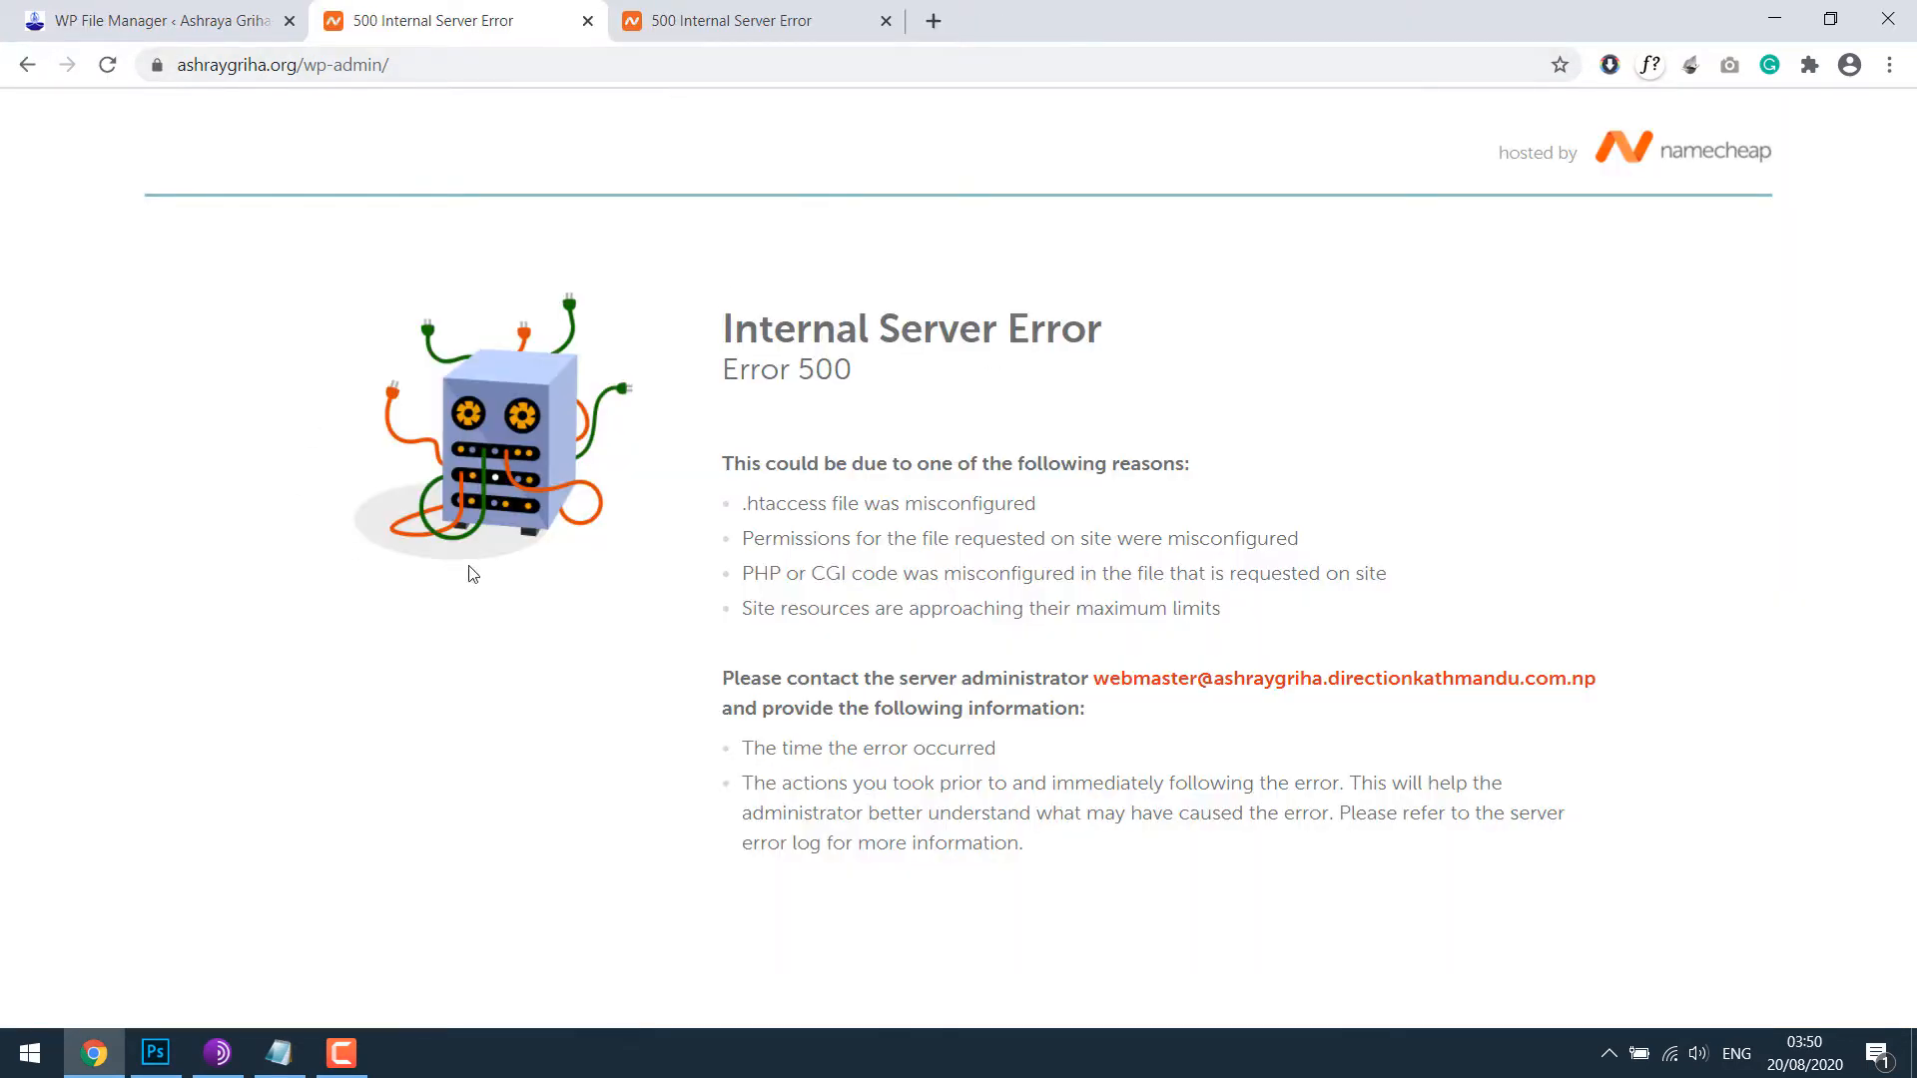
Step: Close the duplicate error tab, leaving the site's 500 Internal Server Error page in view
left_click(886, 20)
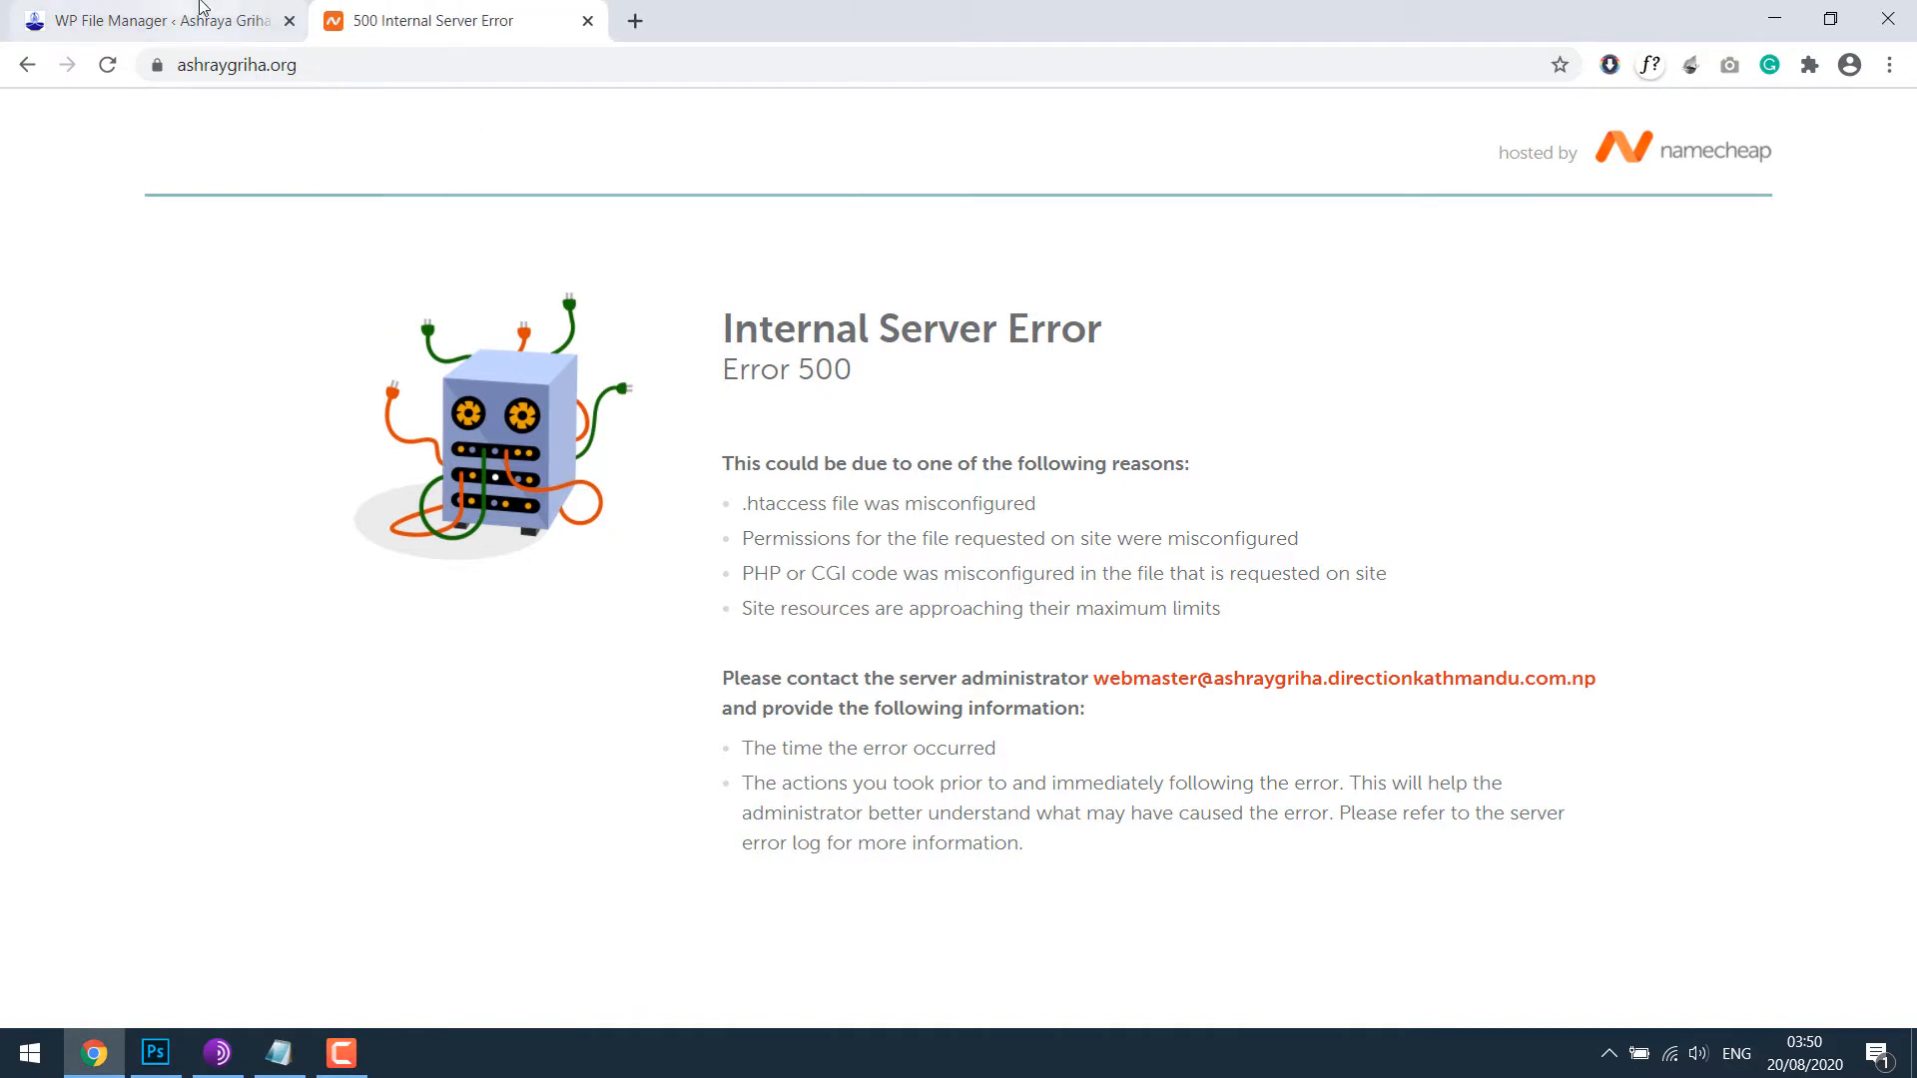
mouse_move(377, 151)
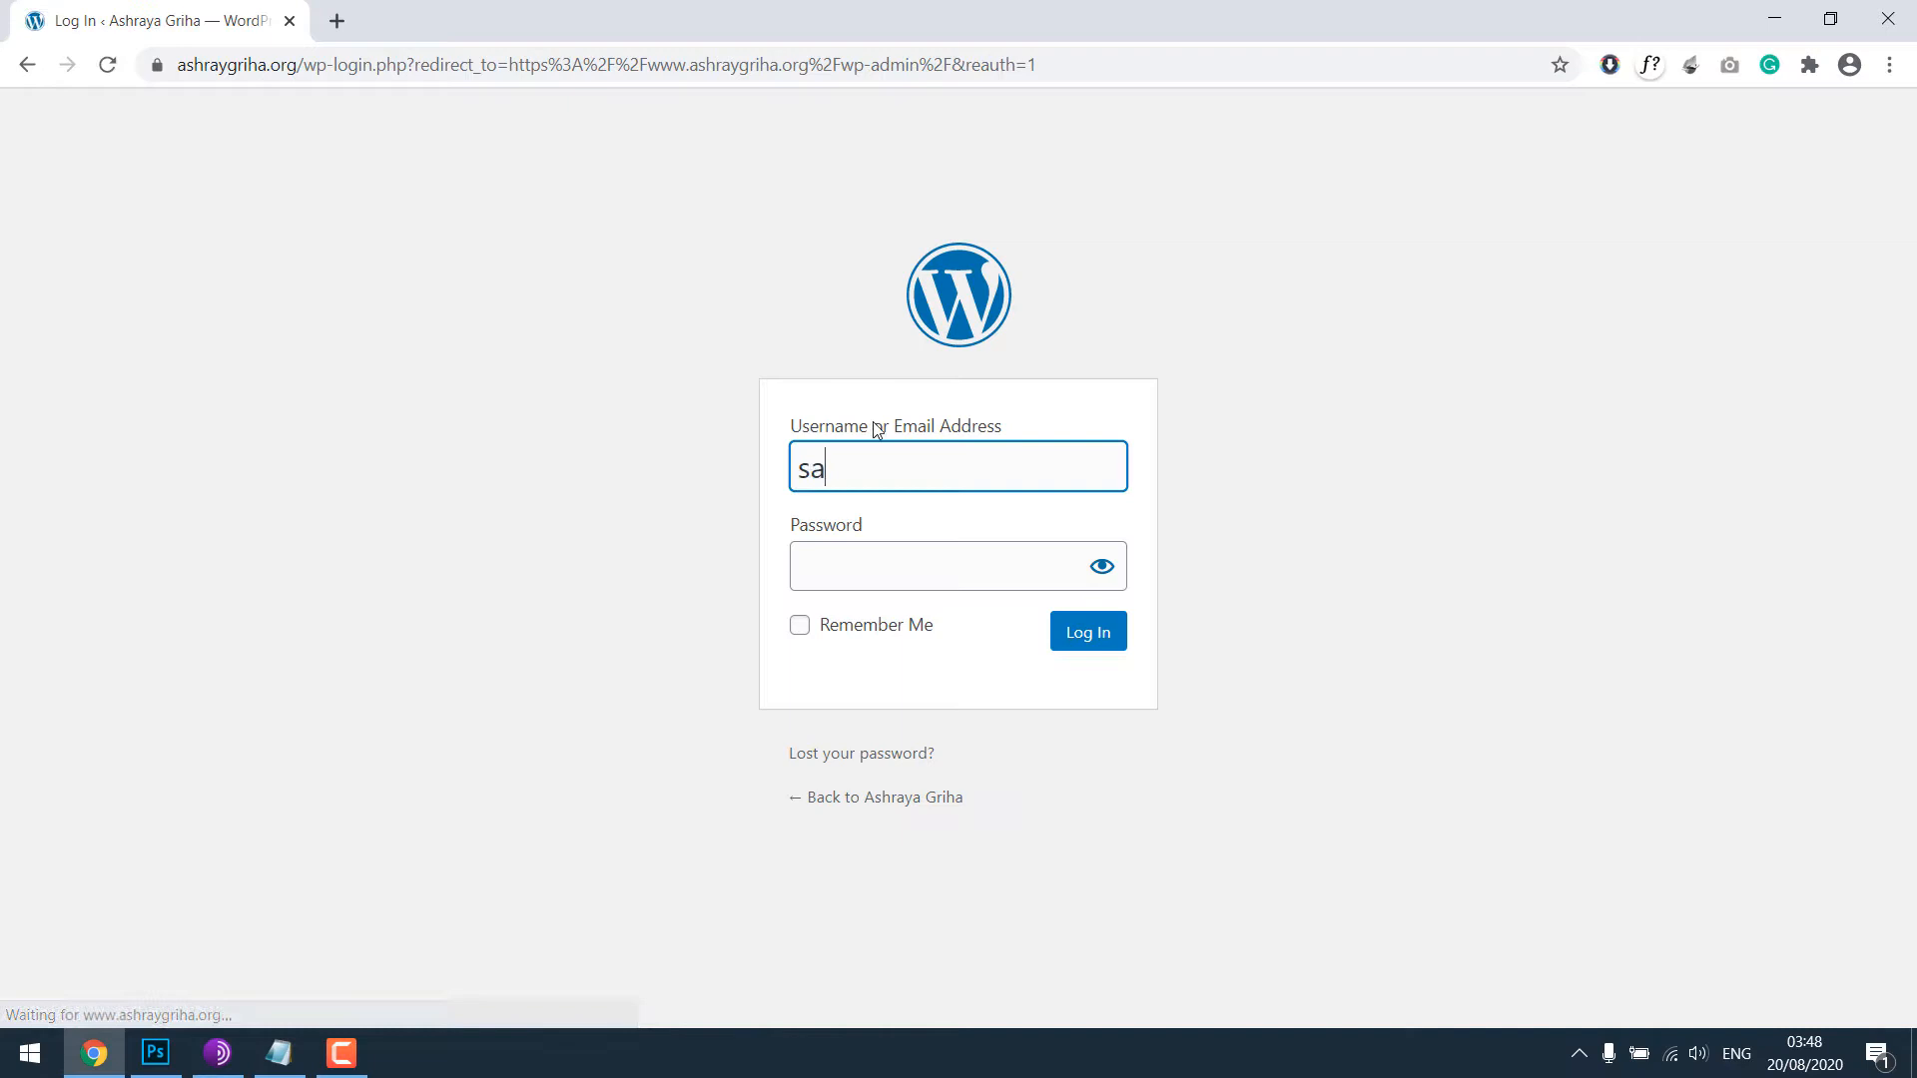
Step: Log in to WordPress admin and open WP File Manager on the site's root files
left_click(1086, 631)
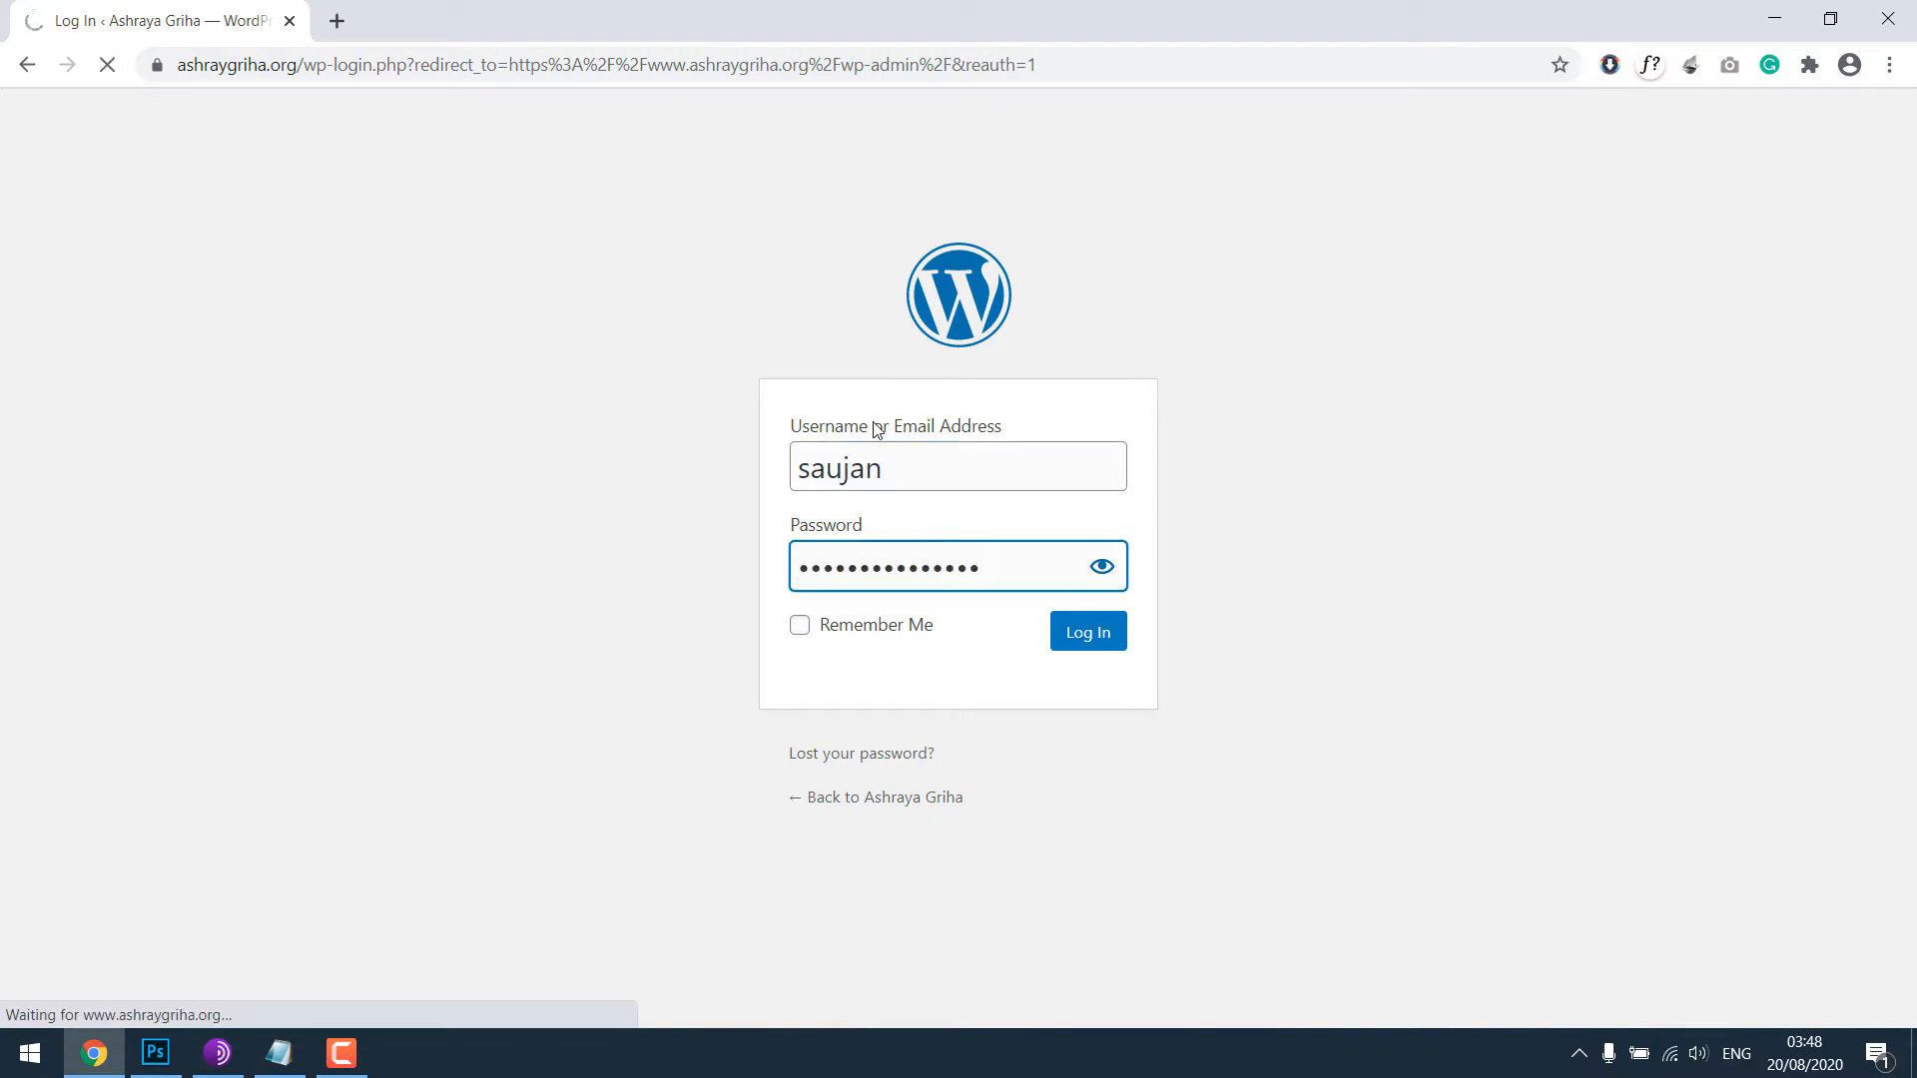
left_click(1086, 631)
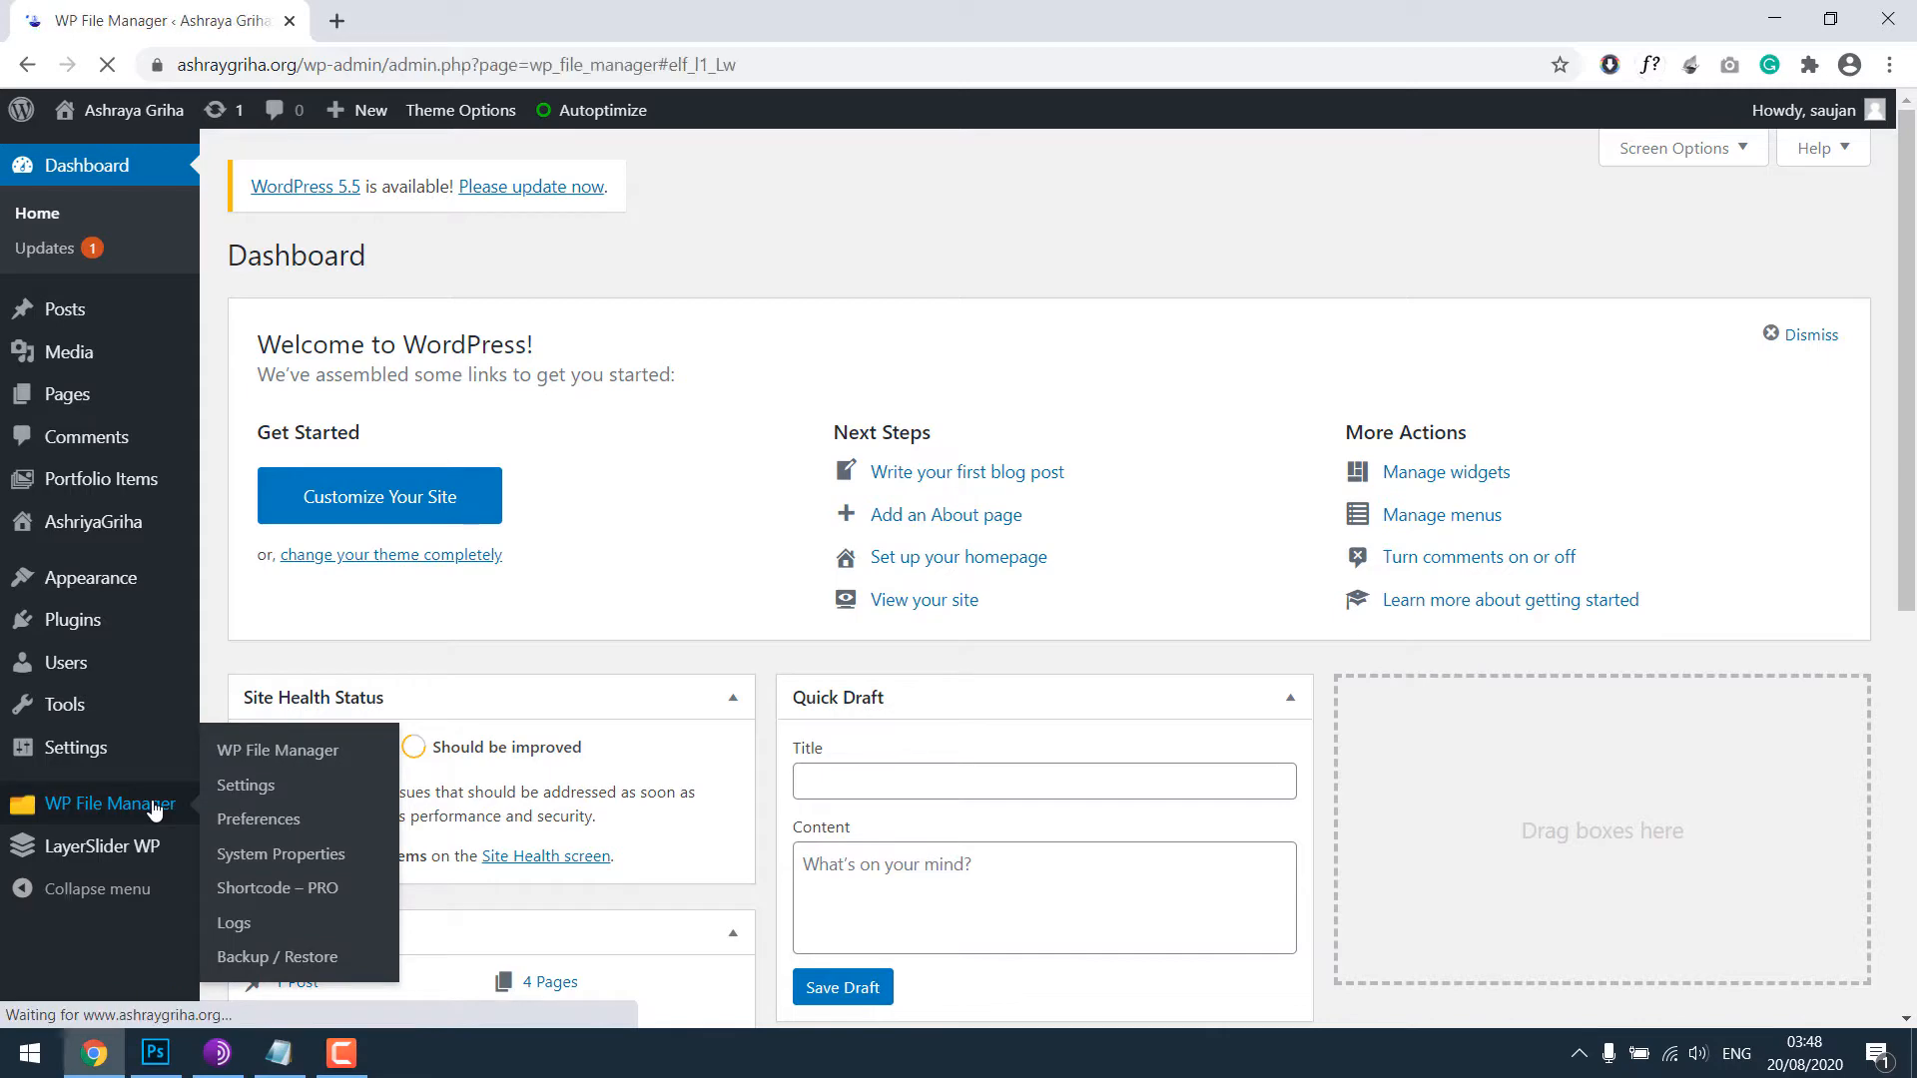
left_click(278, 749)
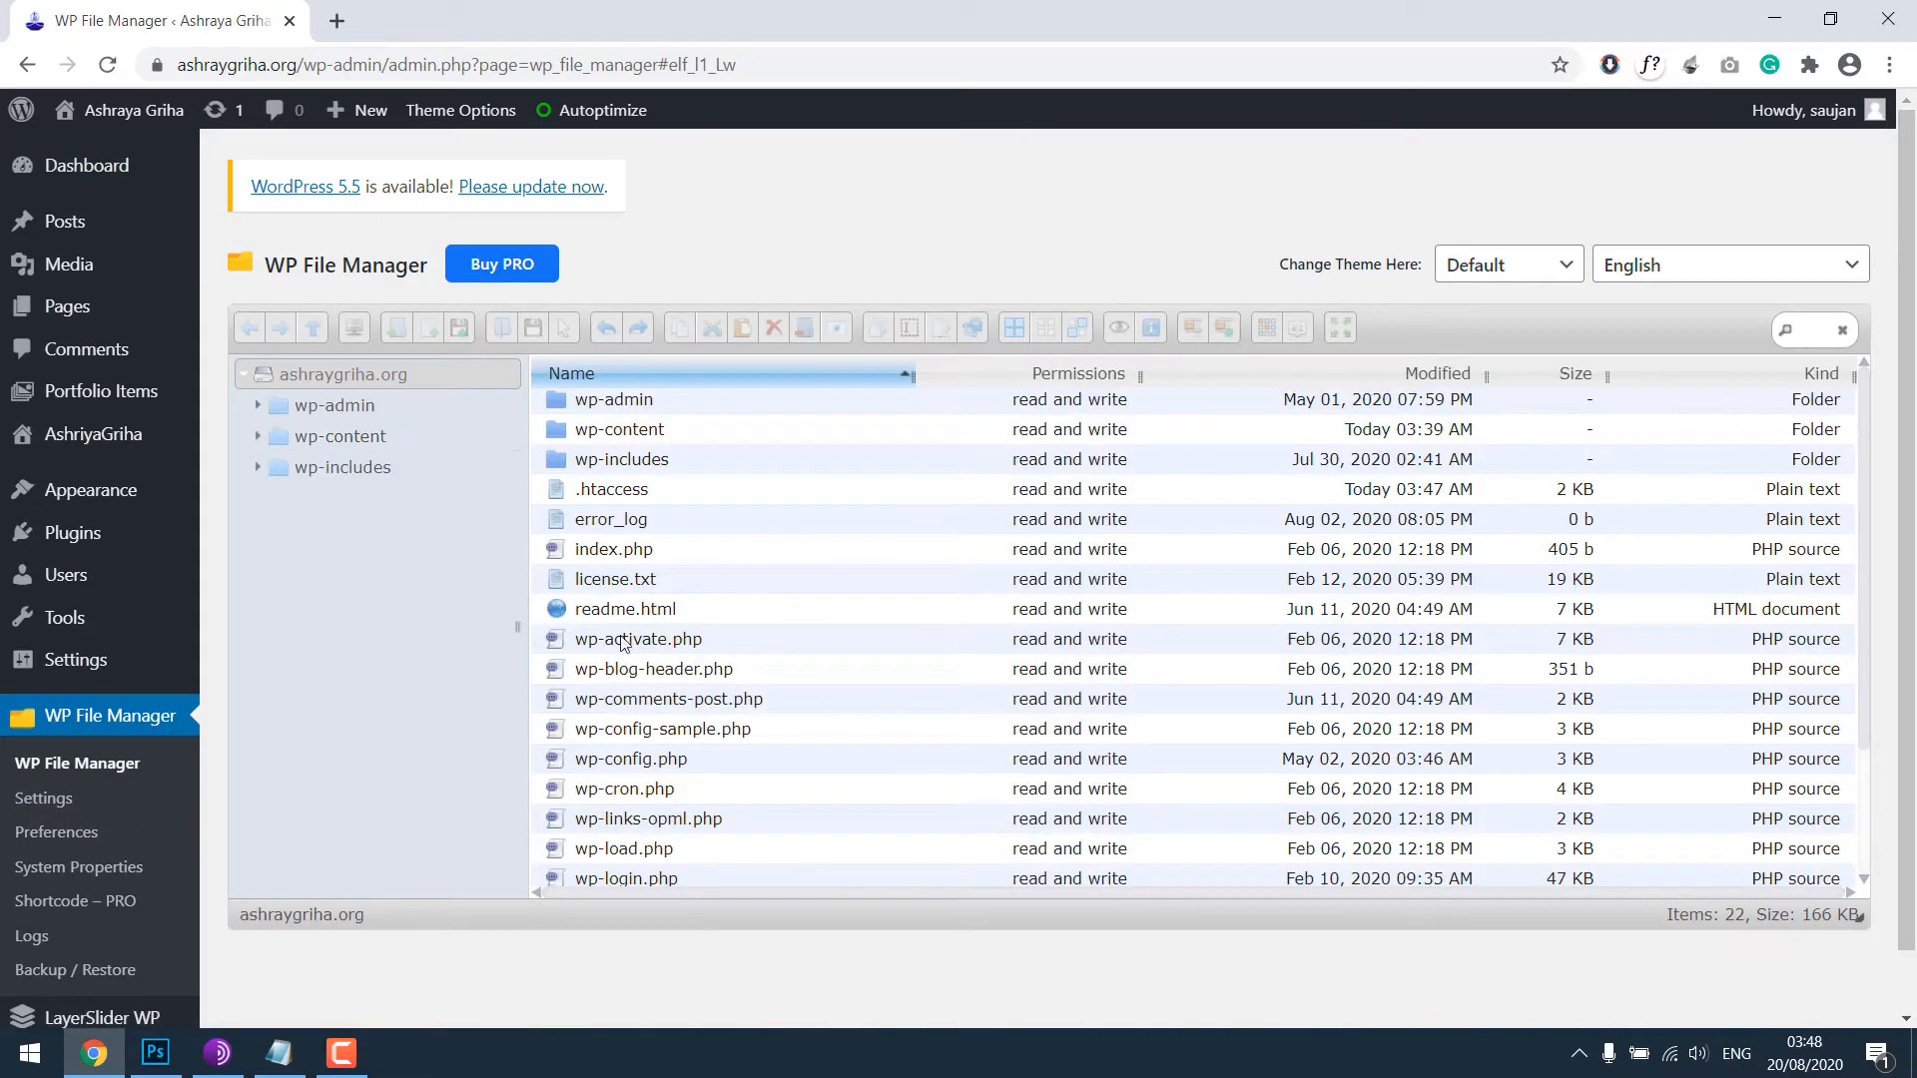
mouse_move(611, 489)
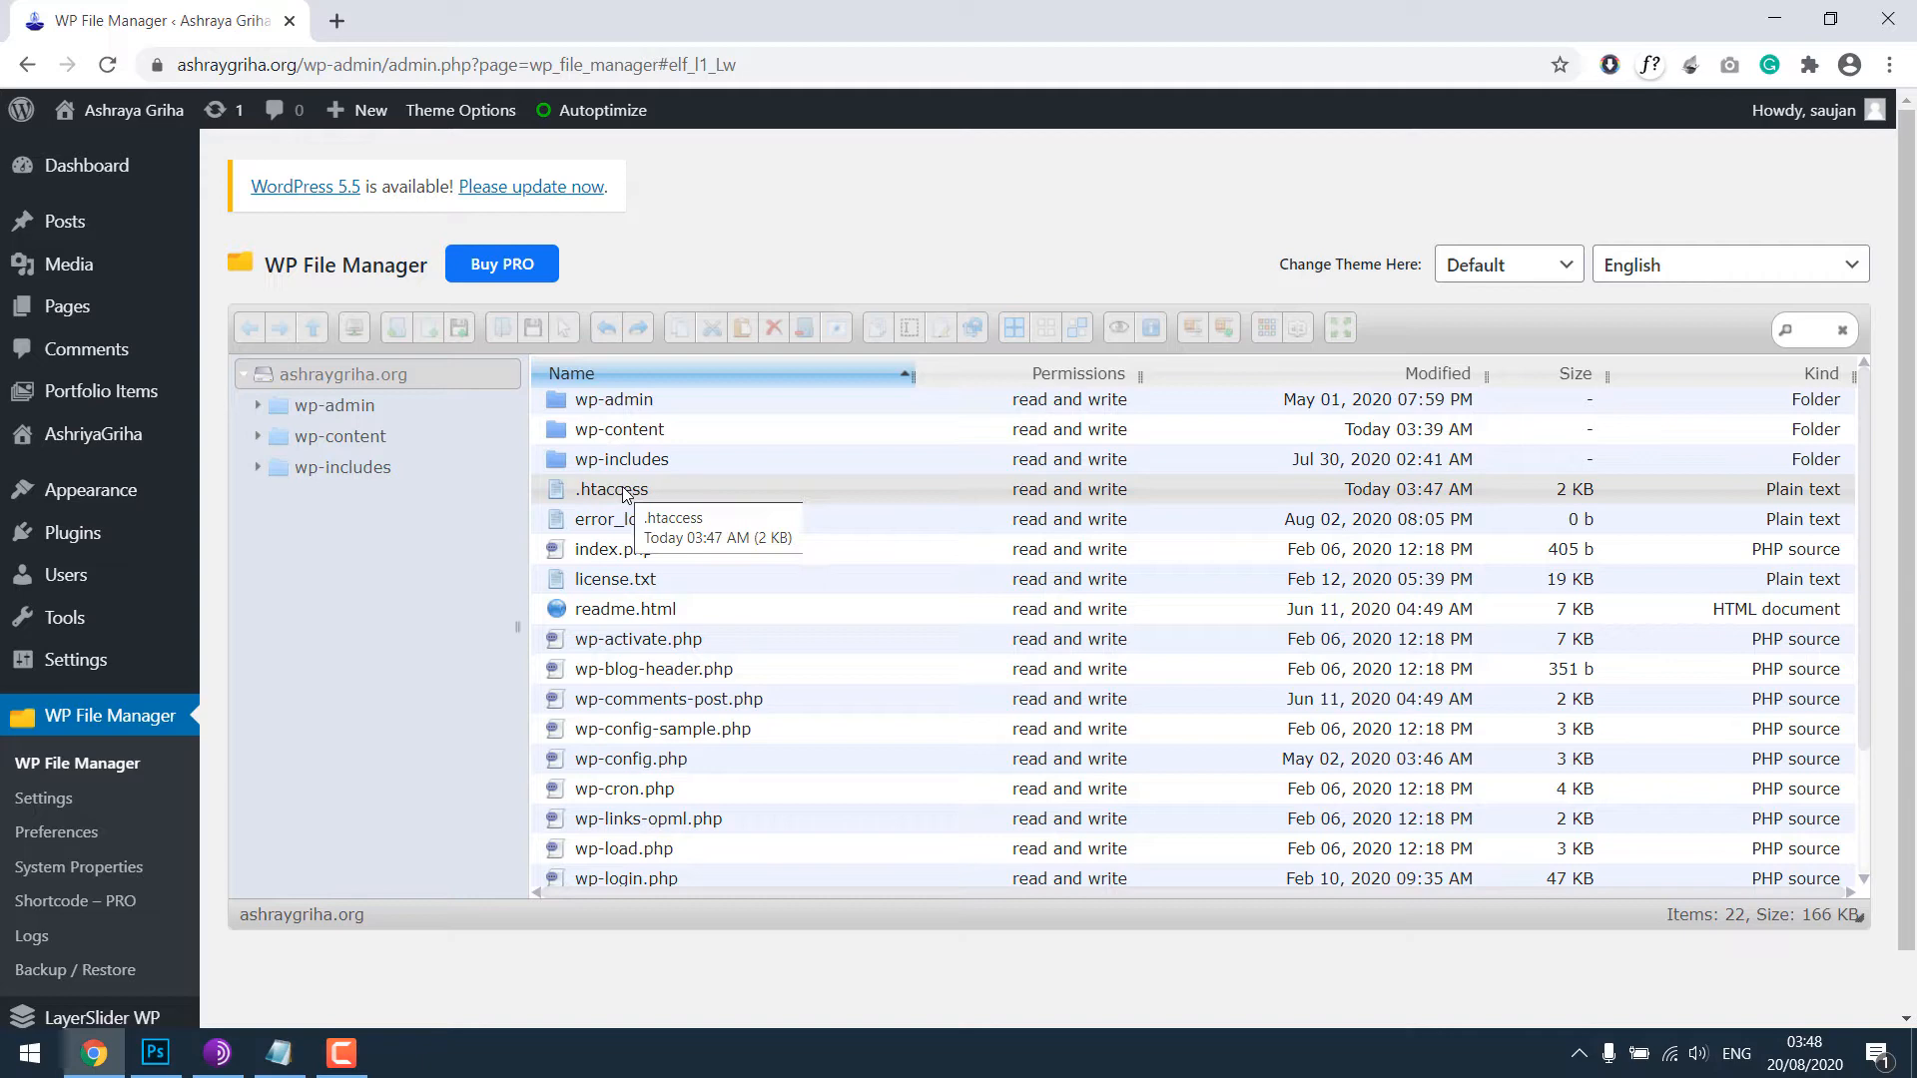
mouse_move(611, 490)
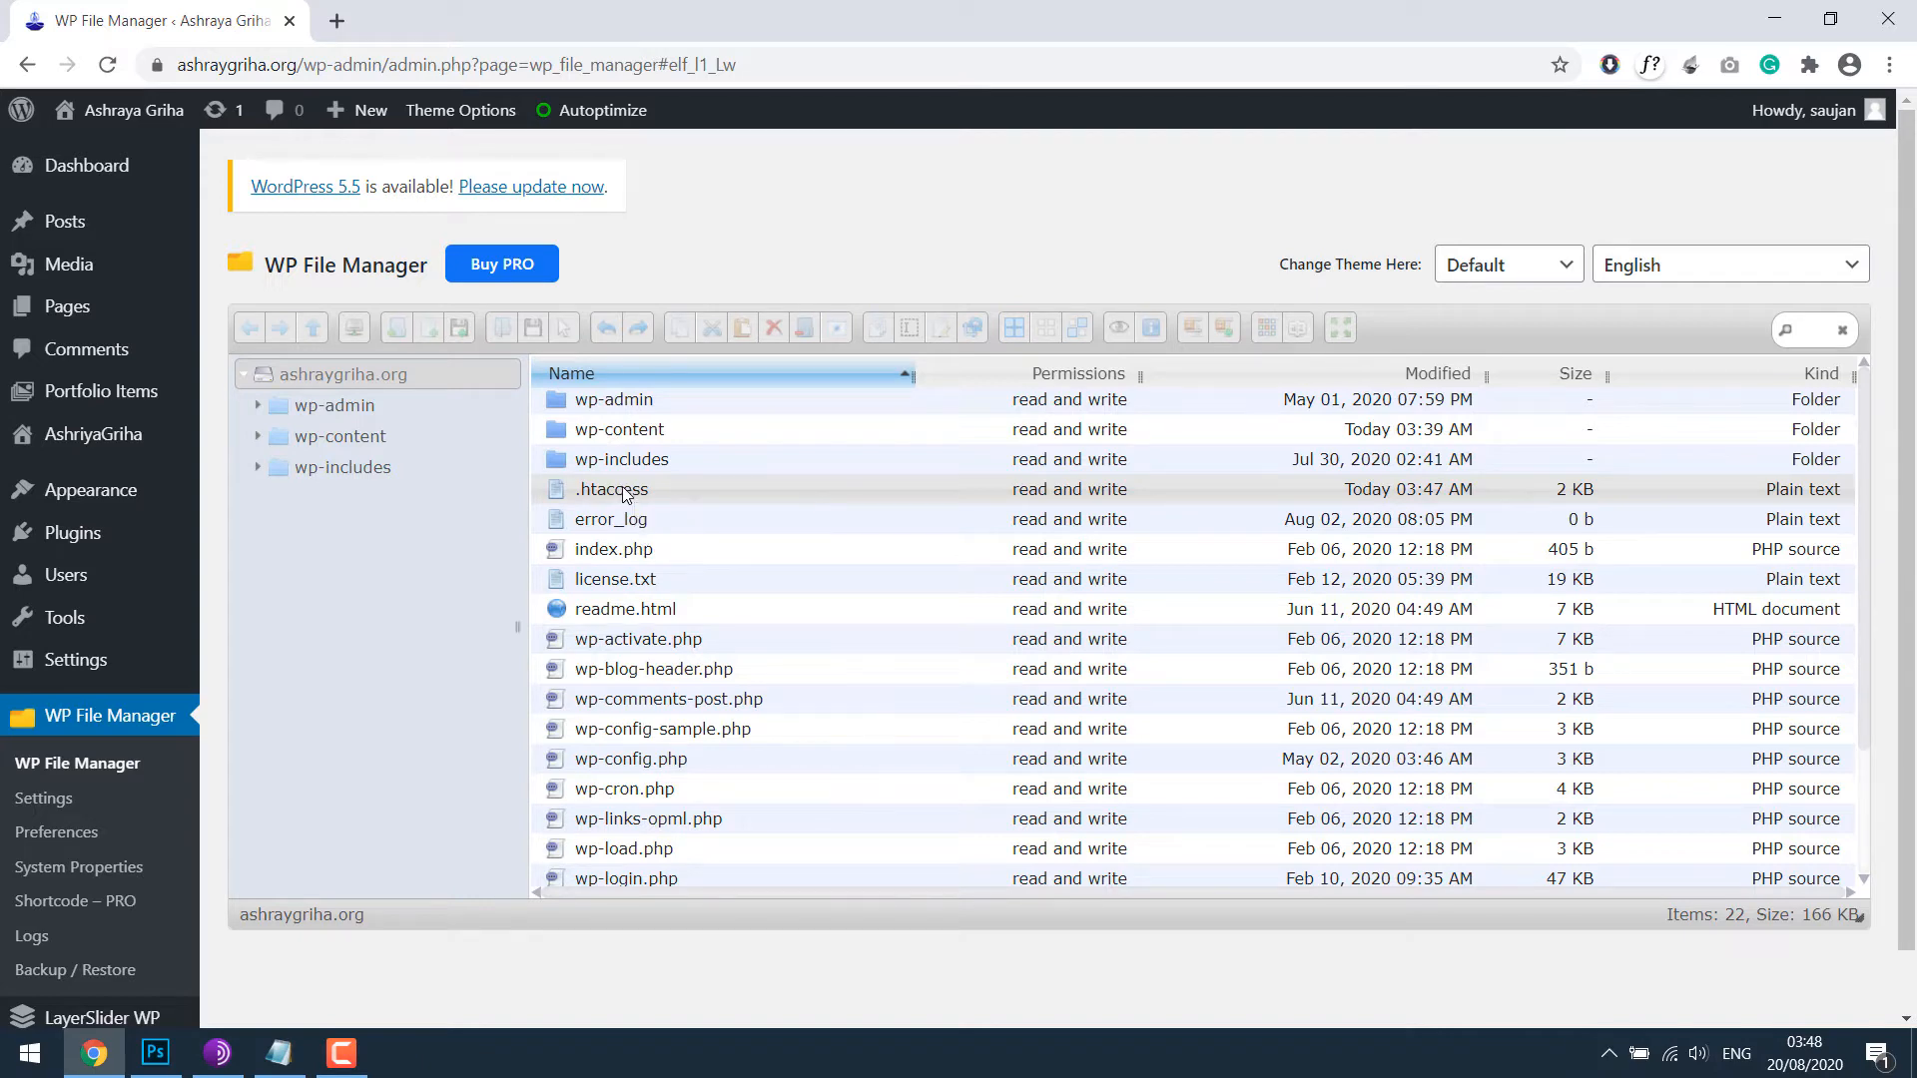
Step: Open the .htaccess file in WP File Manager's code editor
right_click(611, 489)
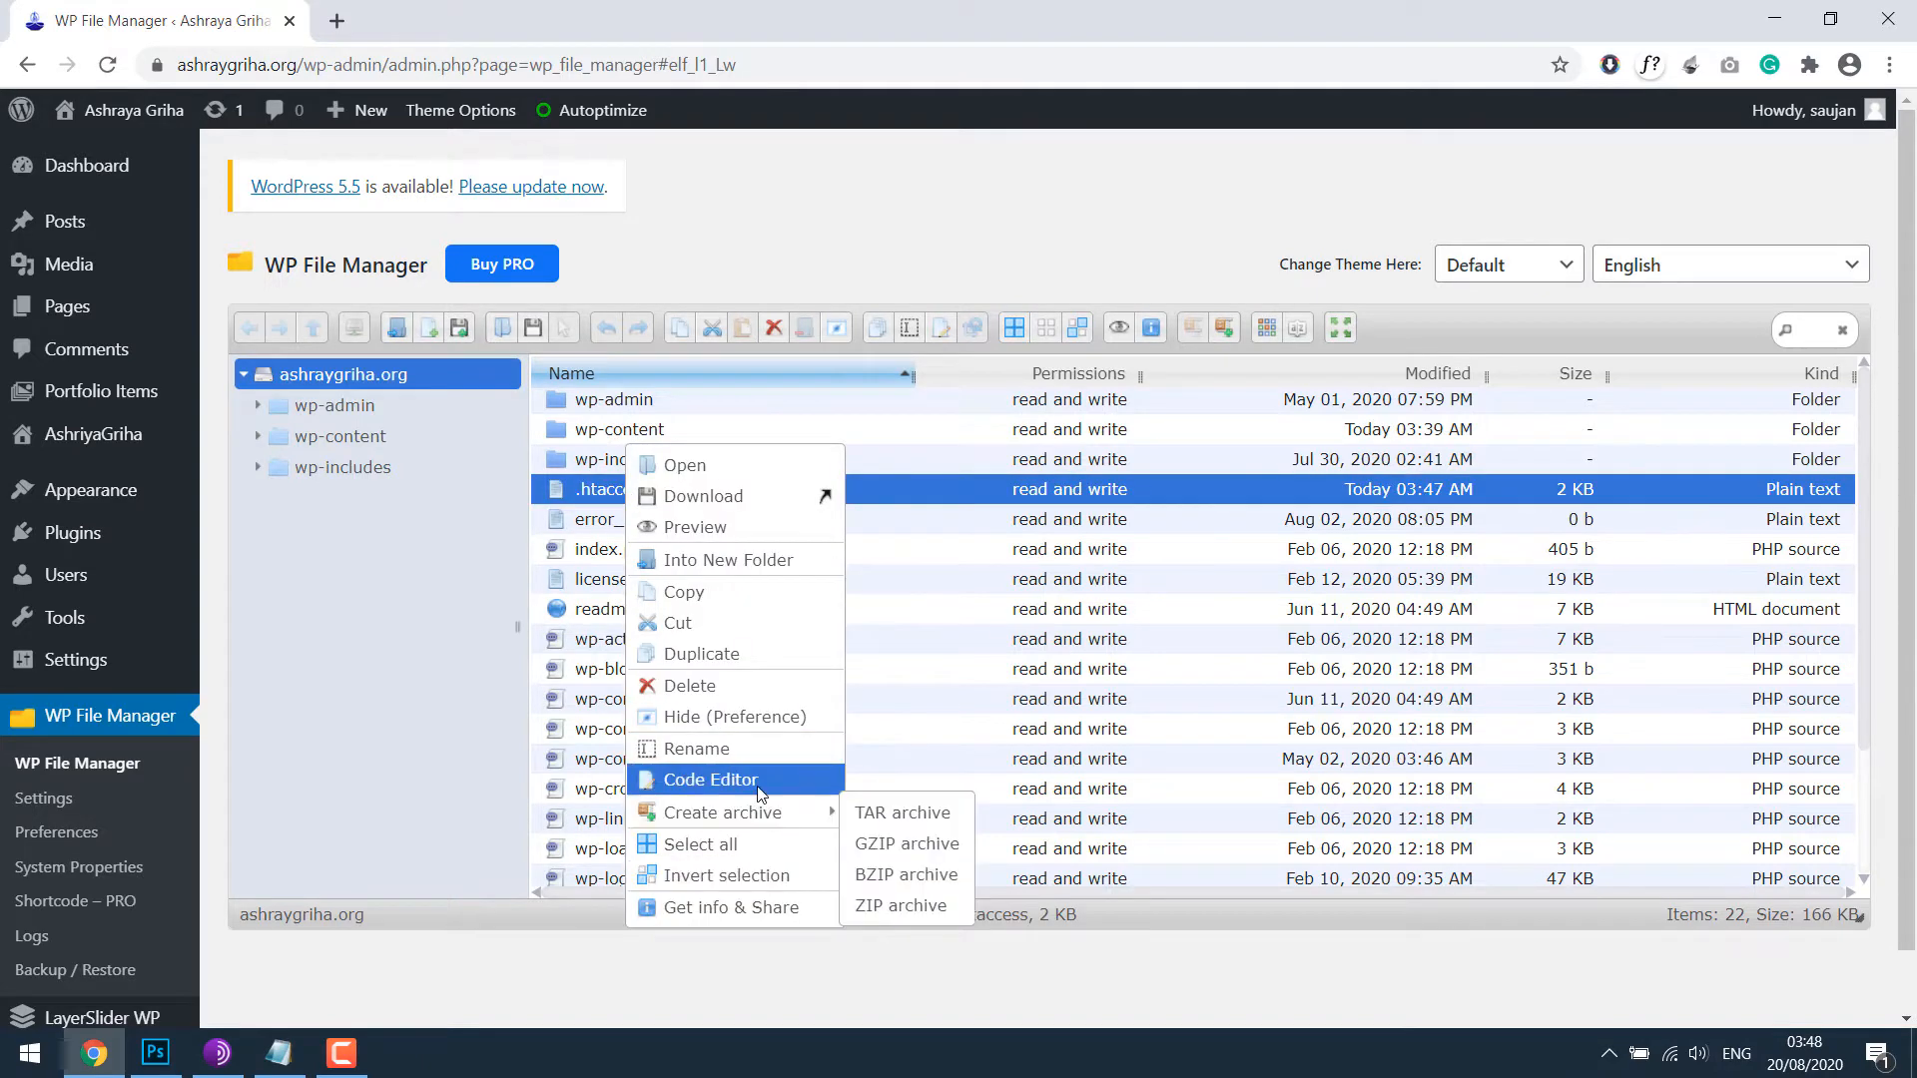
left_click(711, 781)
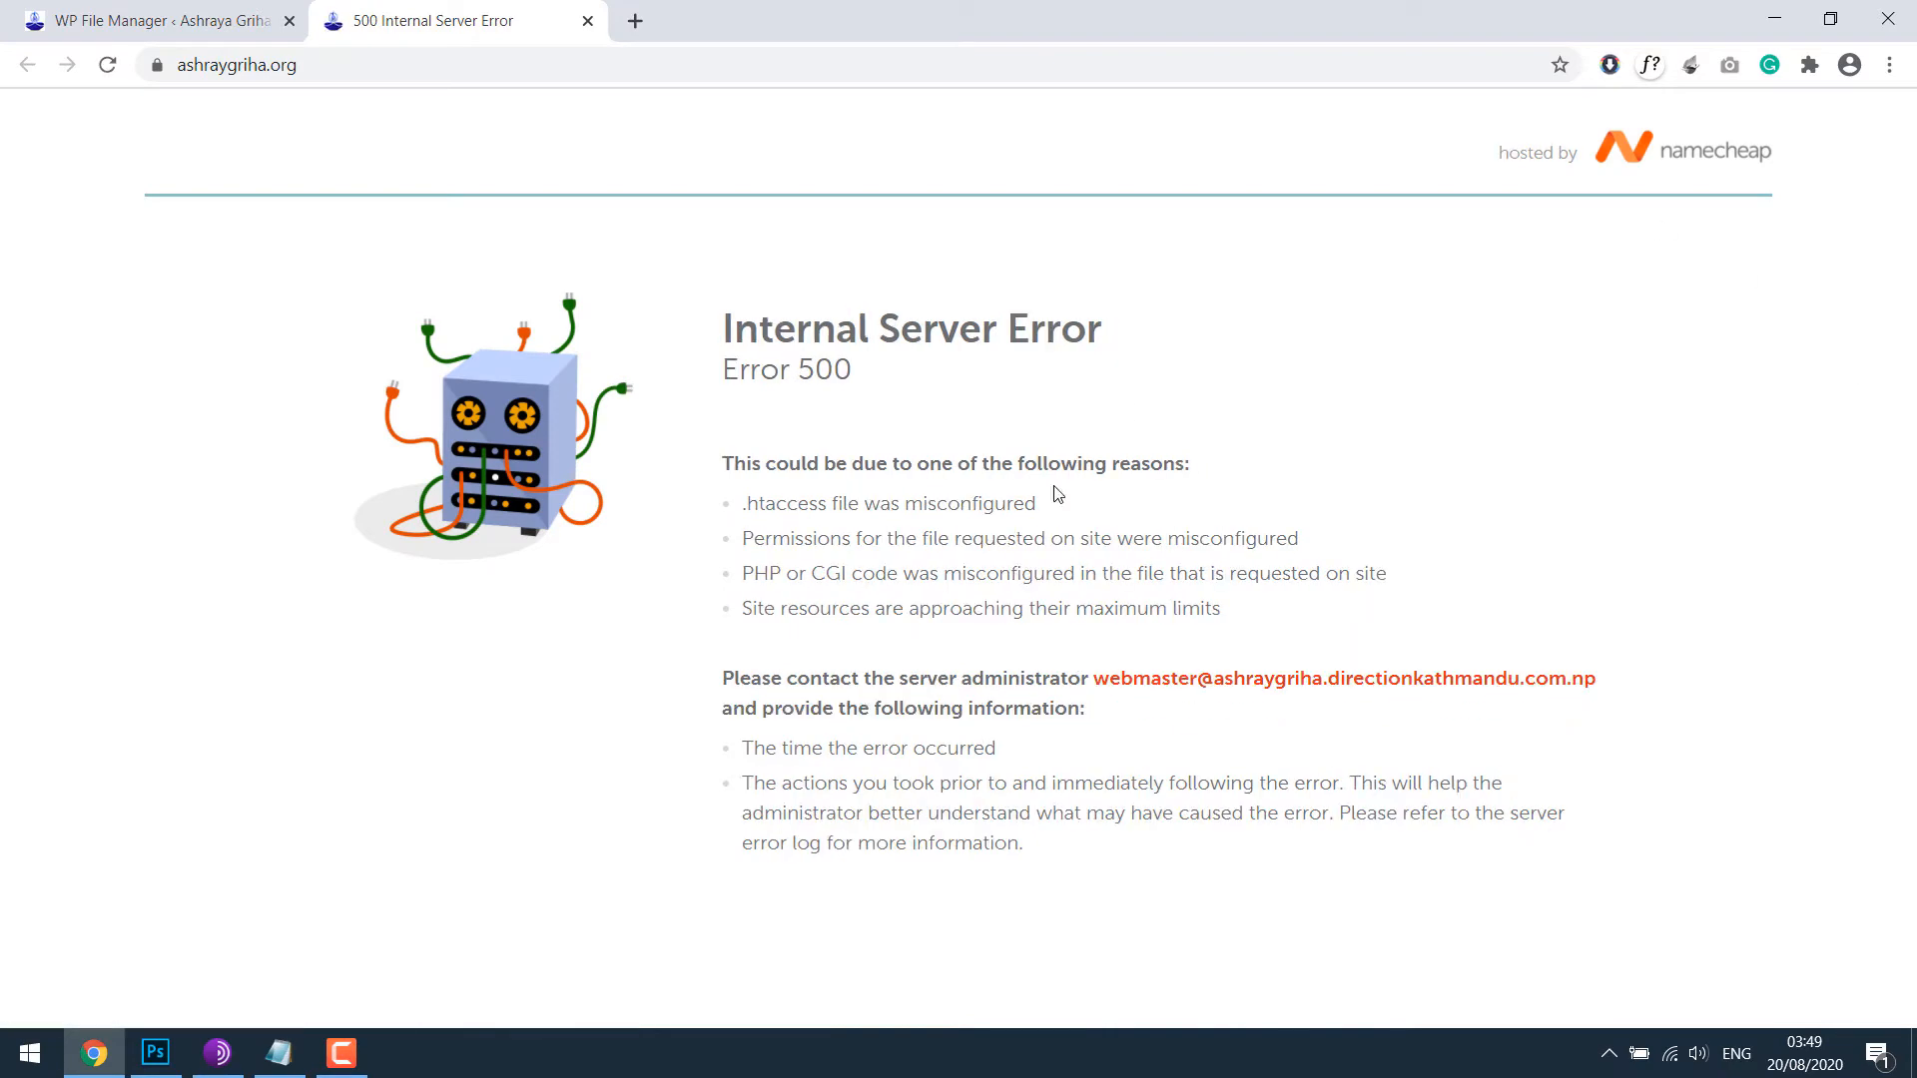
mouse_move(1647, 737)
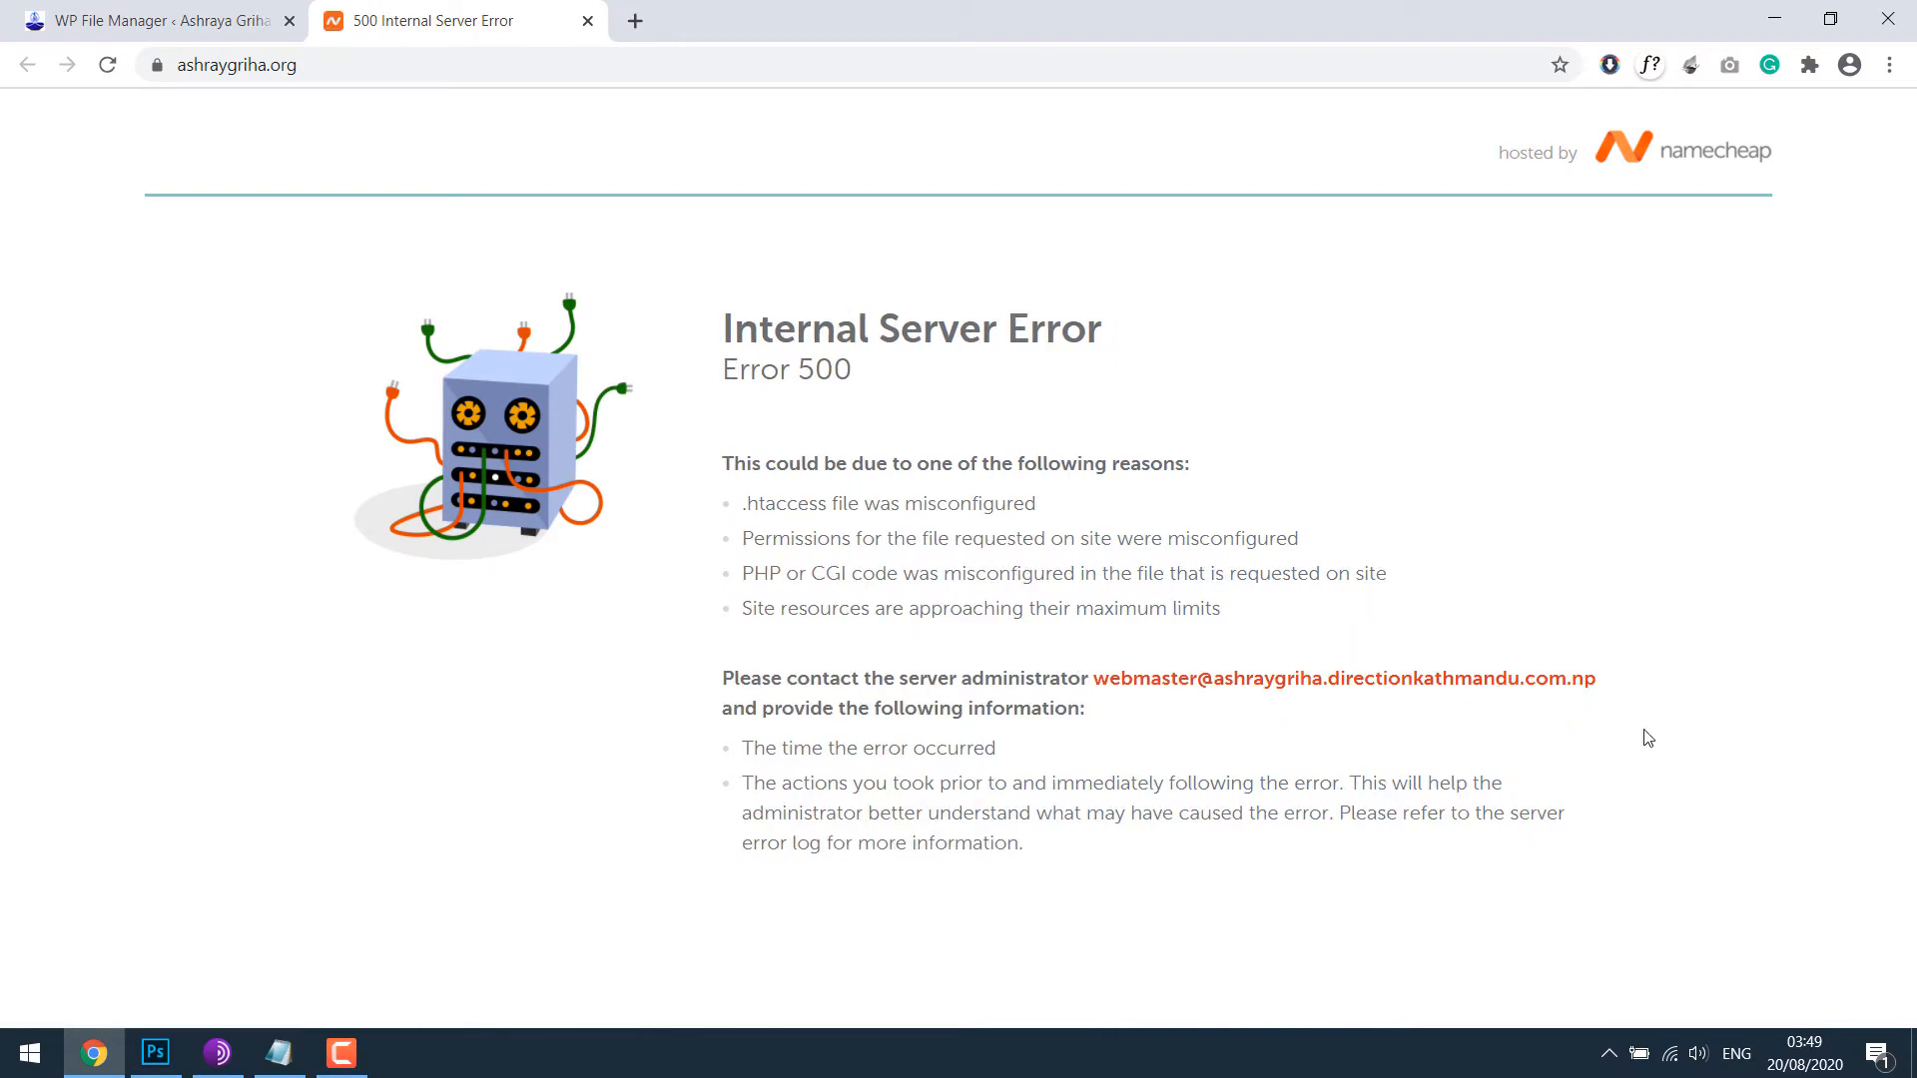
Step: Switch back to the site tab to check it still returns the 500 error
left_click(160, 20)
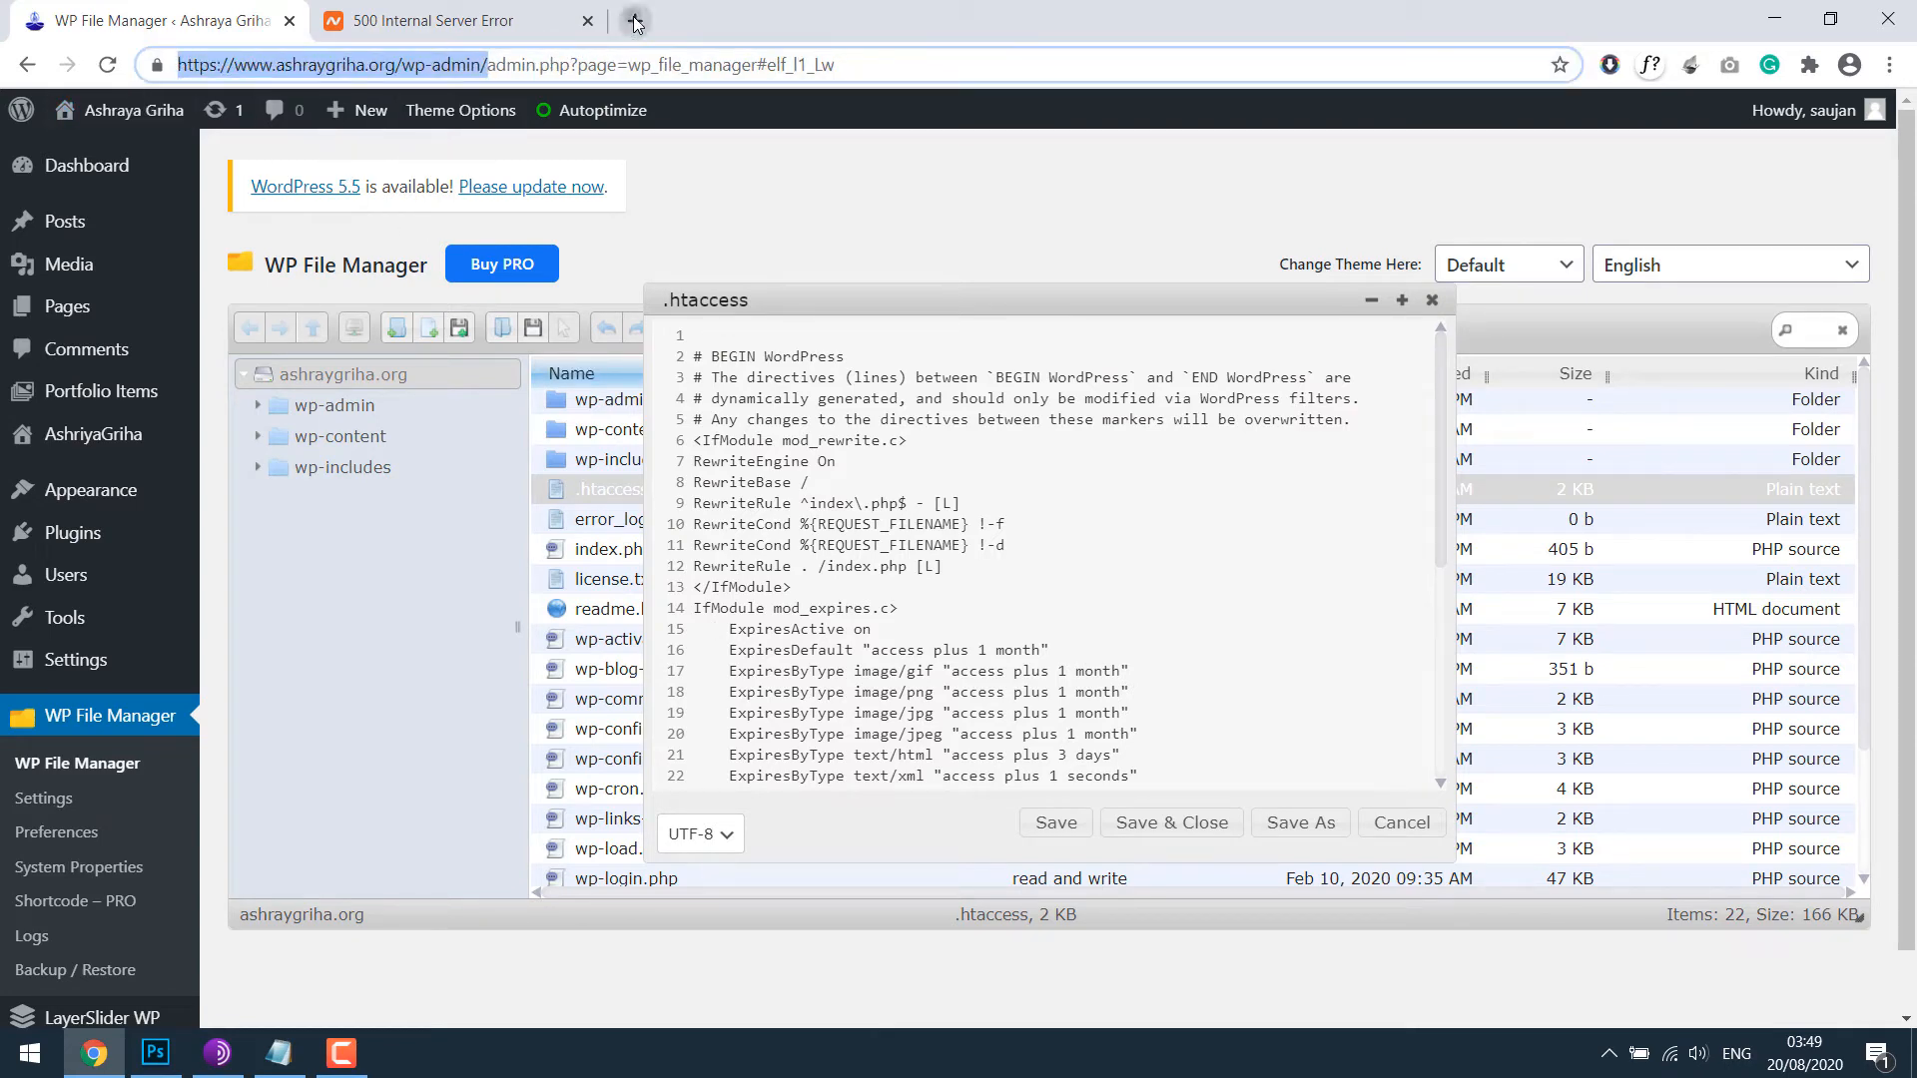
left_click(633, 20)
type("<")
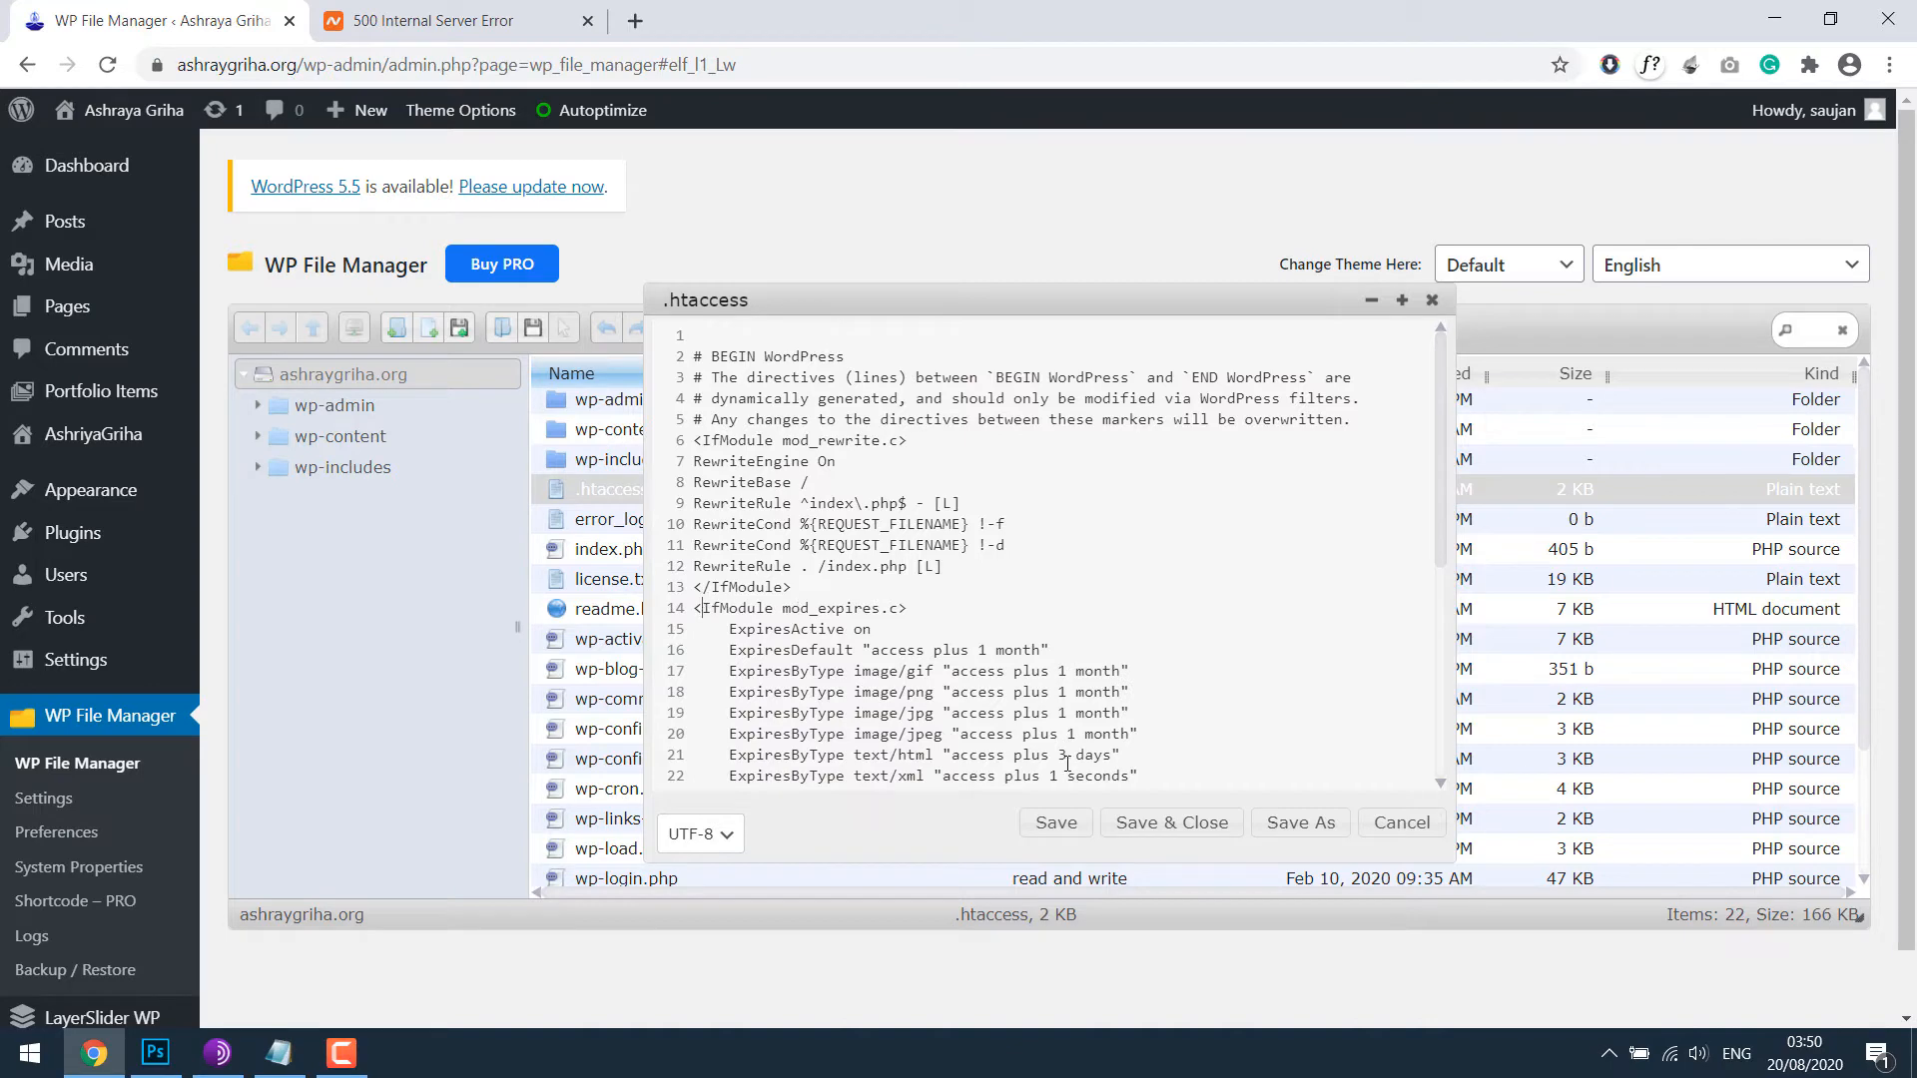
left_click(1054, 821)
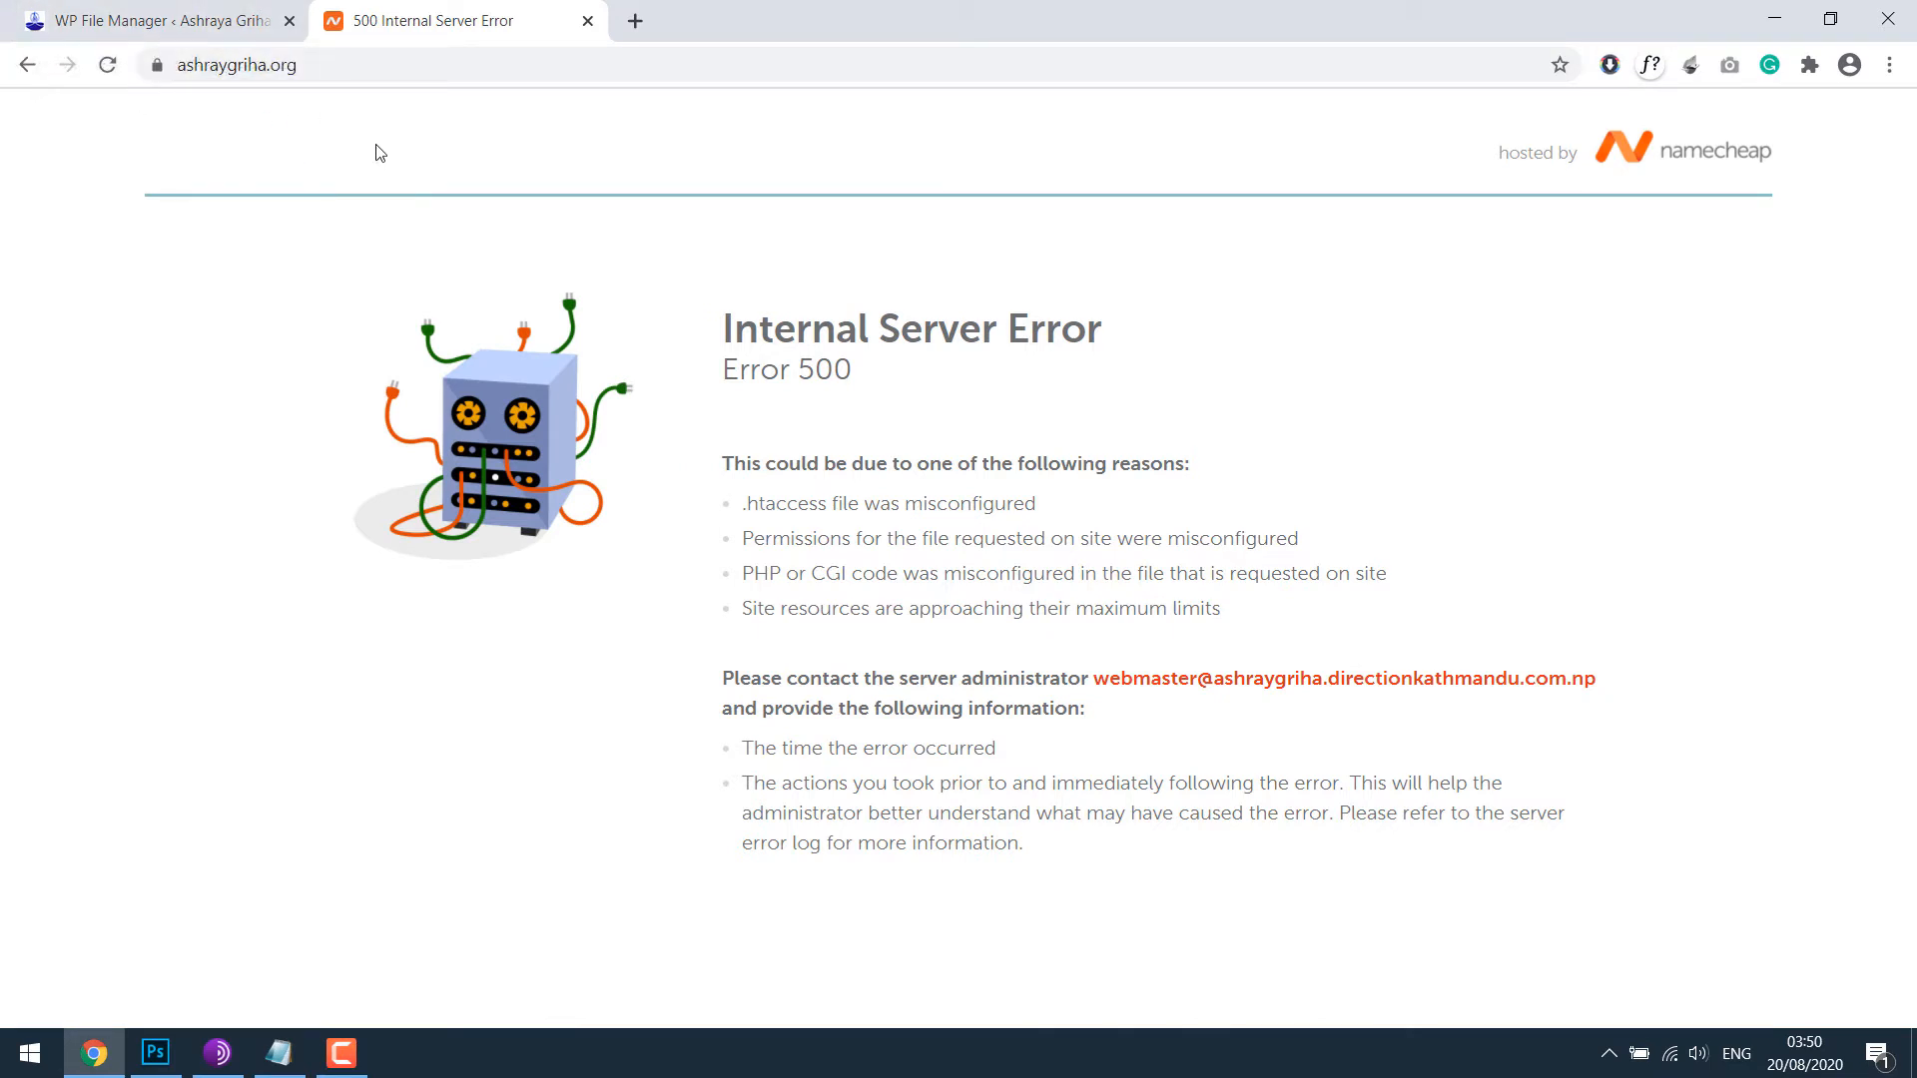
mouse_move(783, 254)
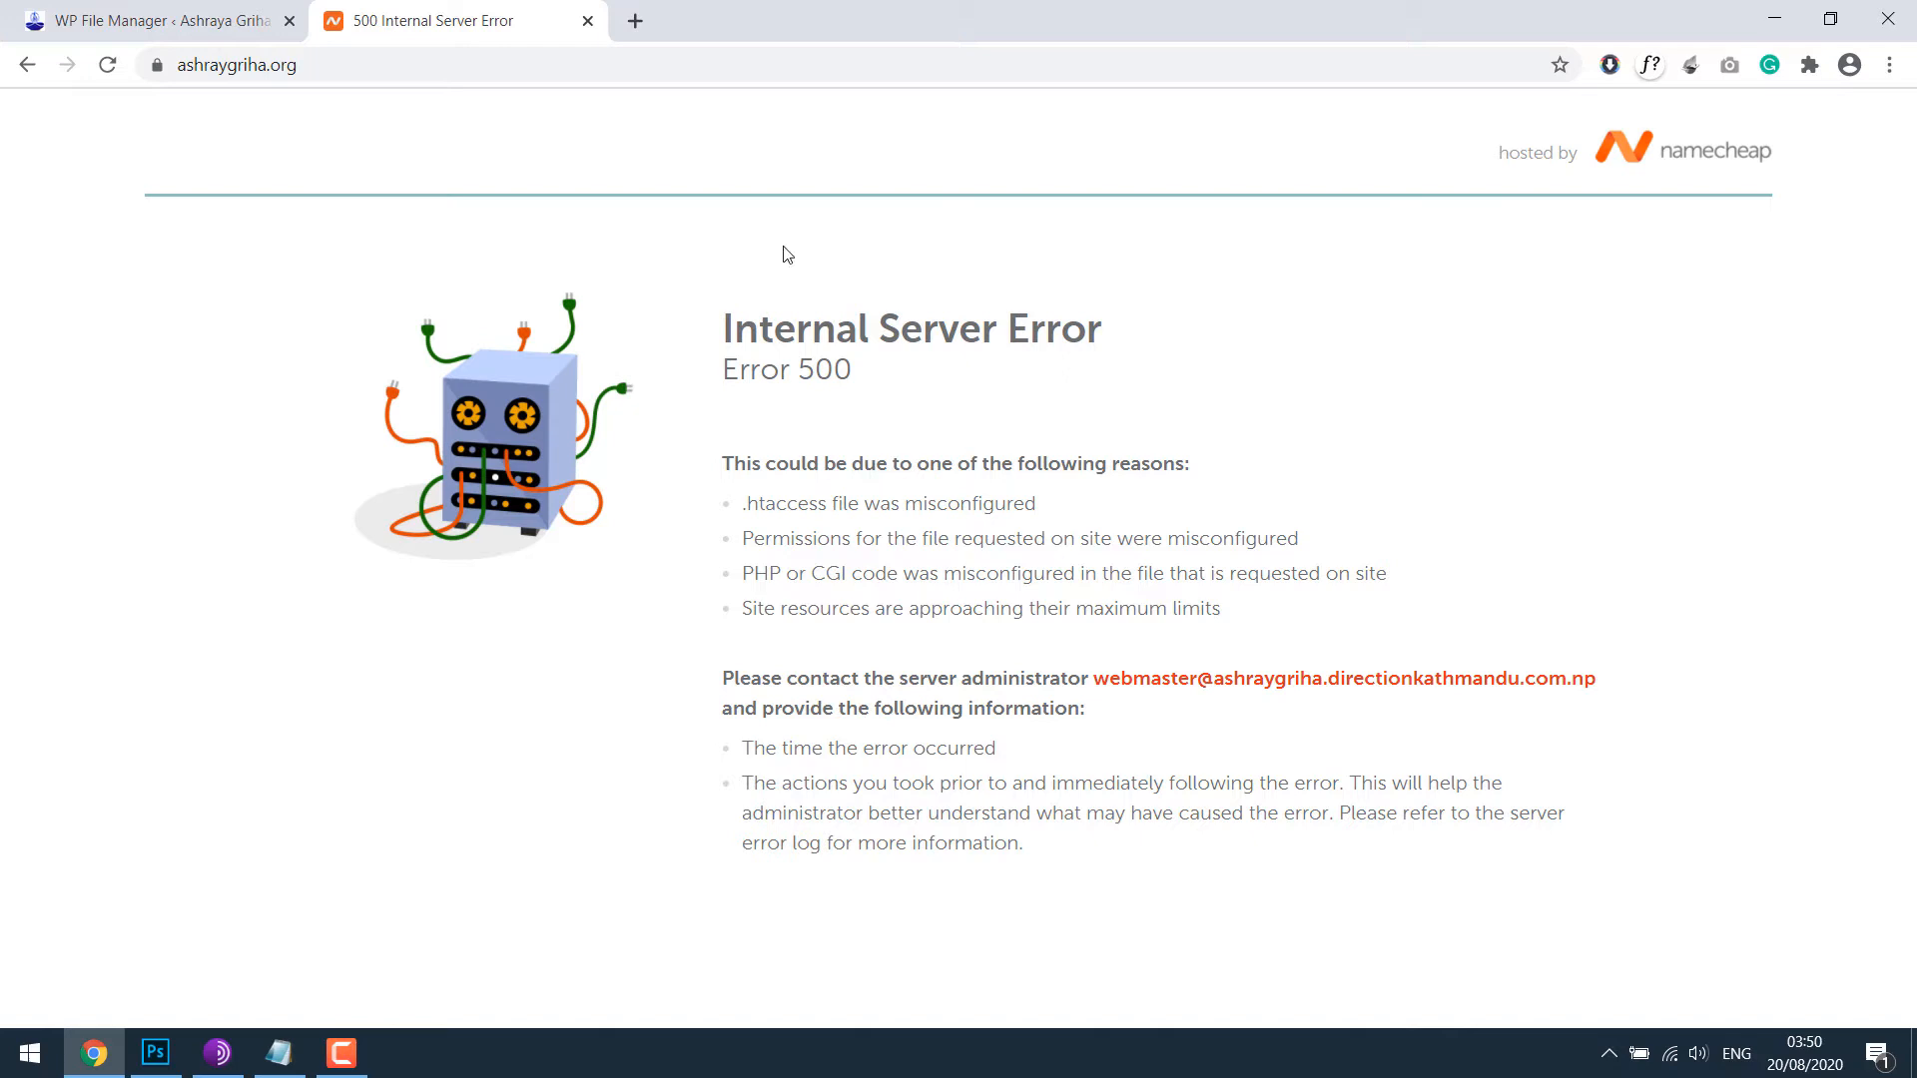
Step: Log in to cPanel and open File Manager inside the public_html site folder
left_click(635, 20)
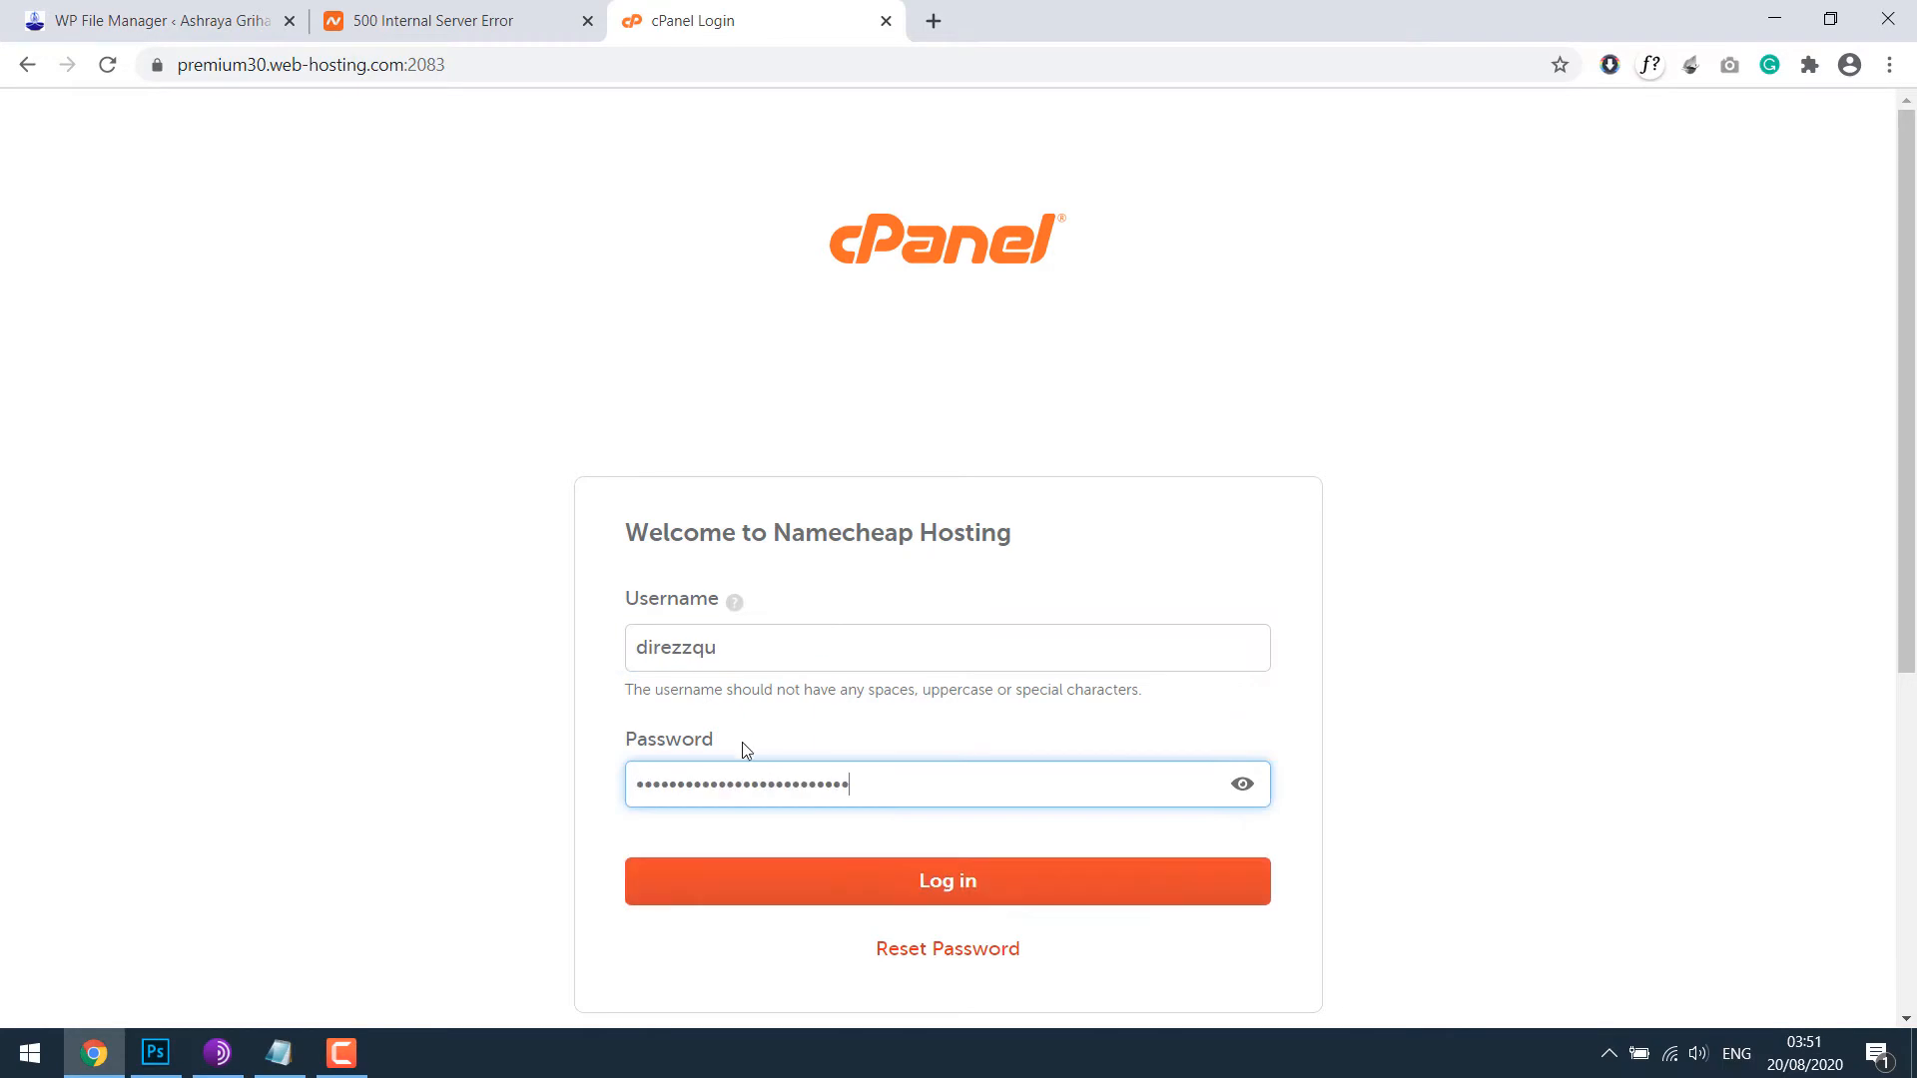
left_click(946, 881)
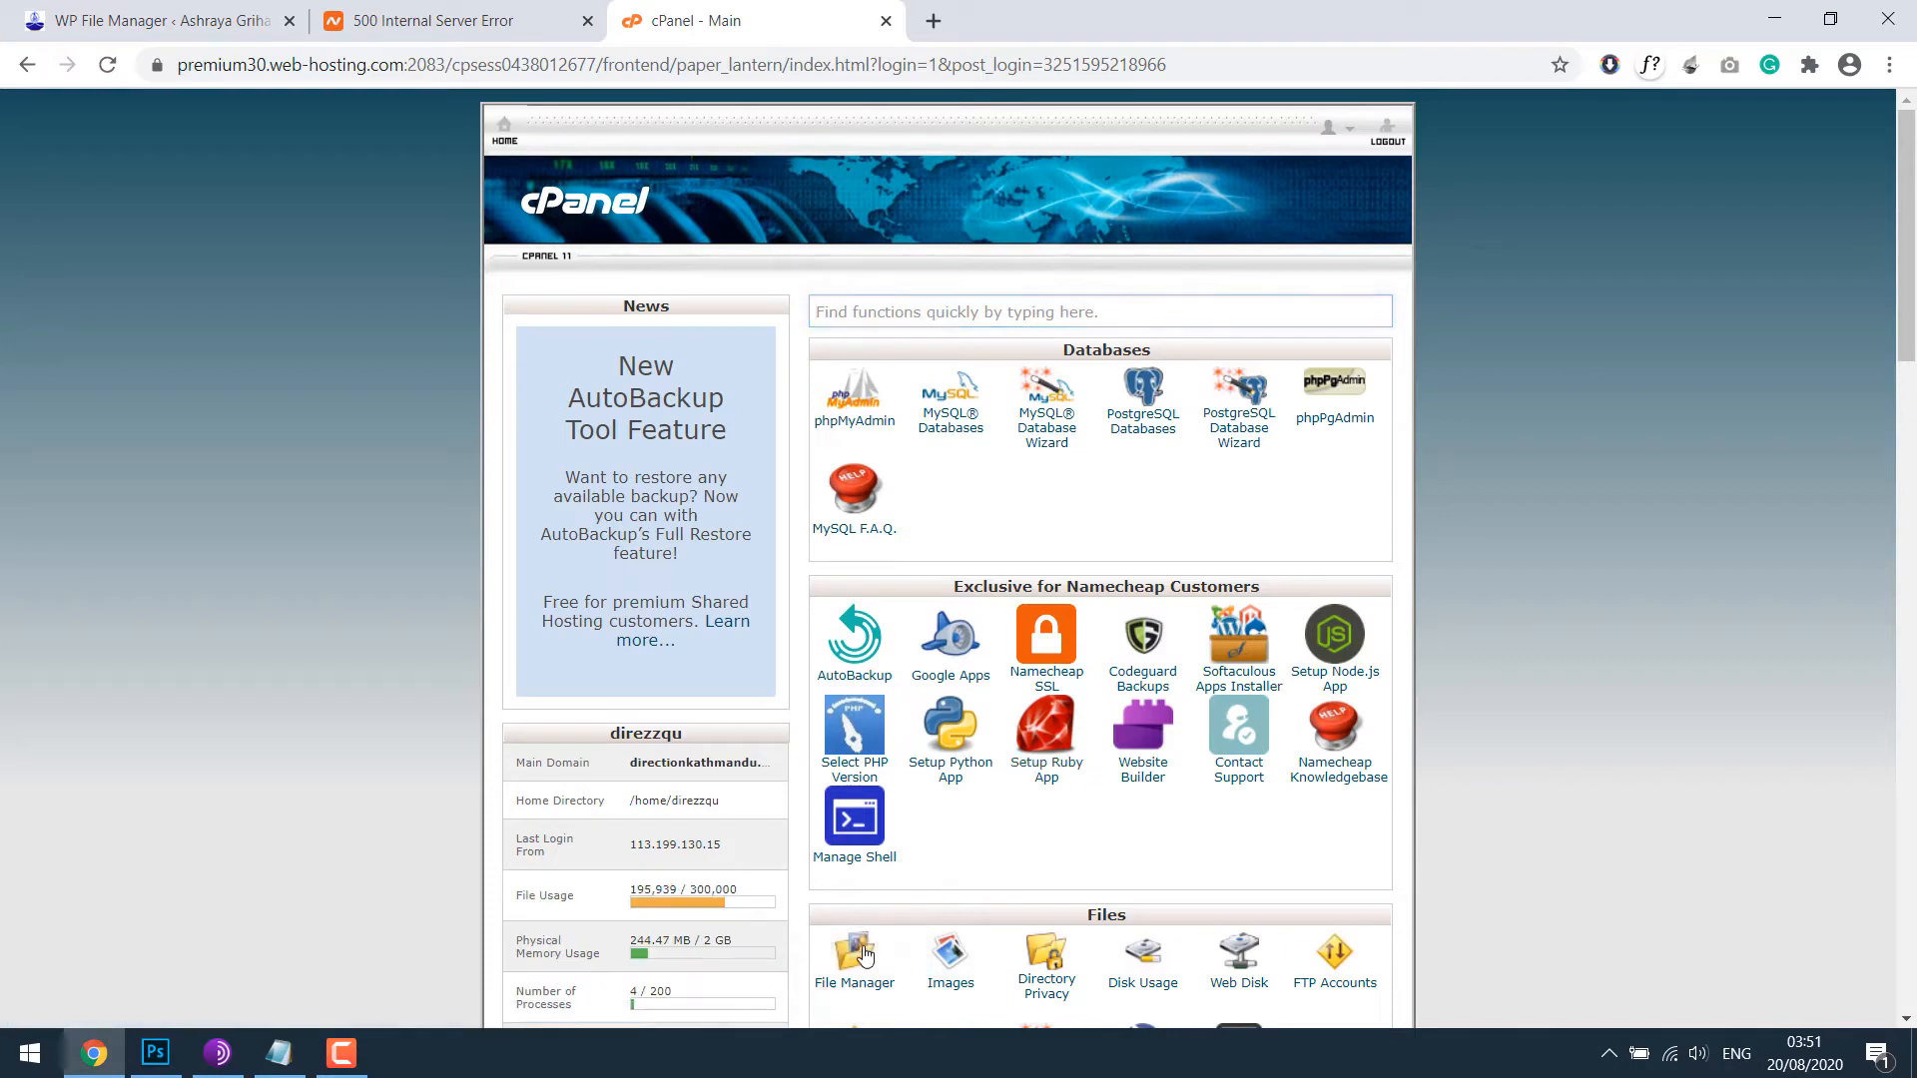
left_click(854, 960)
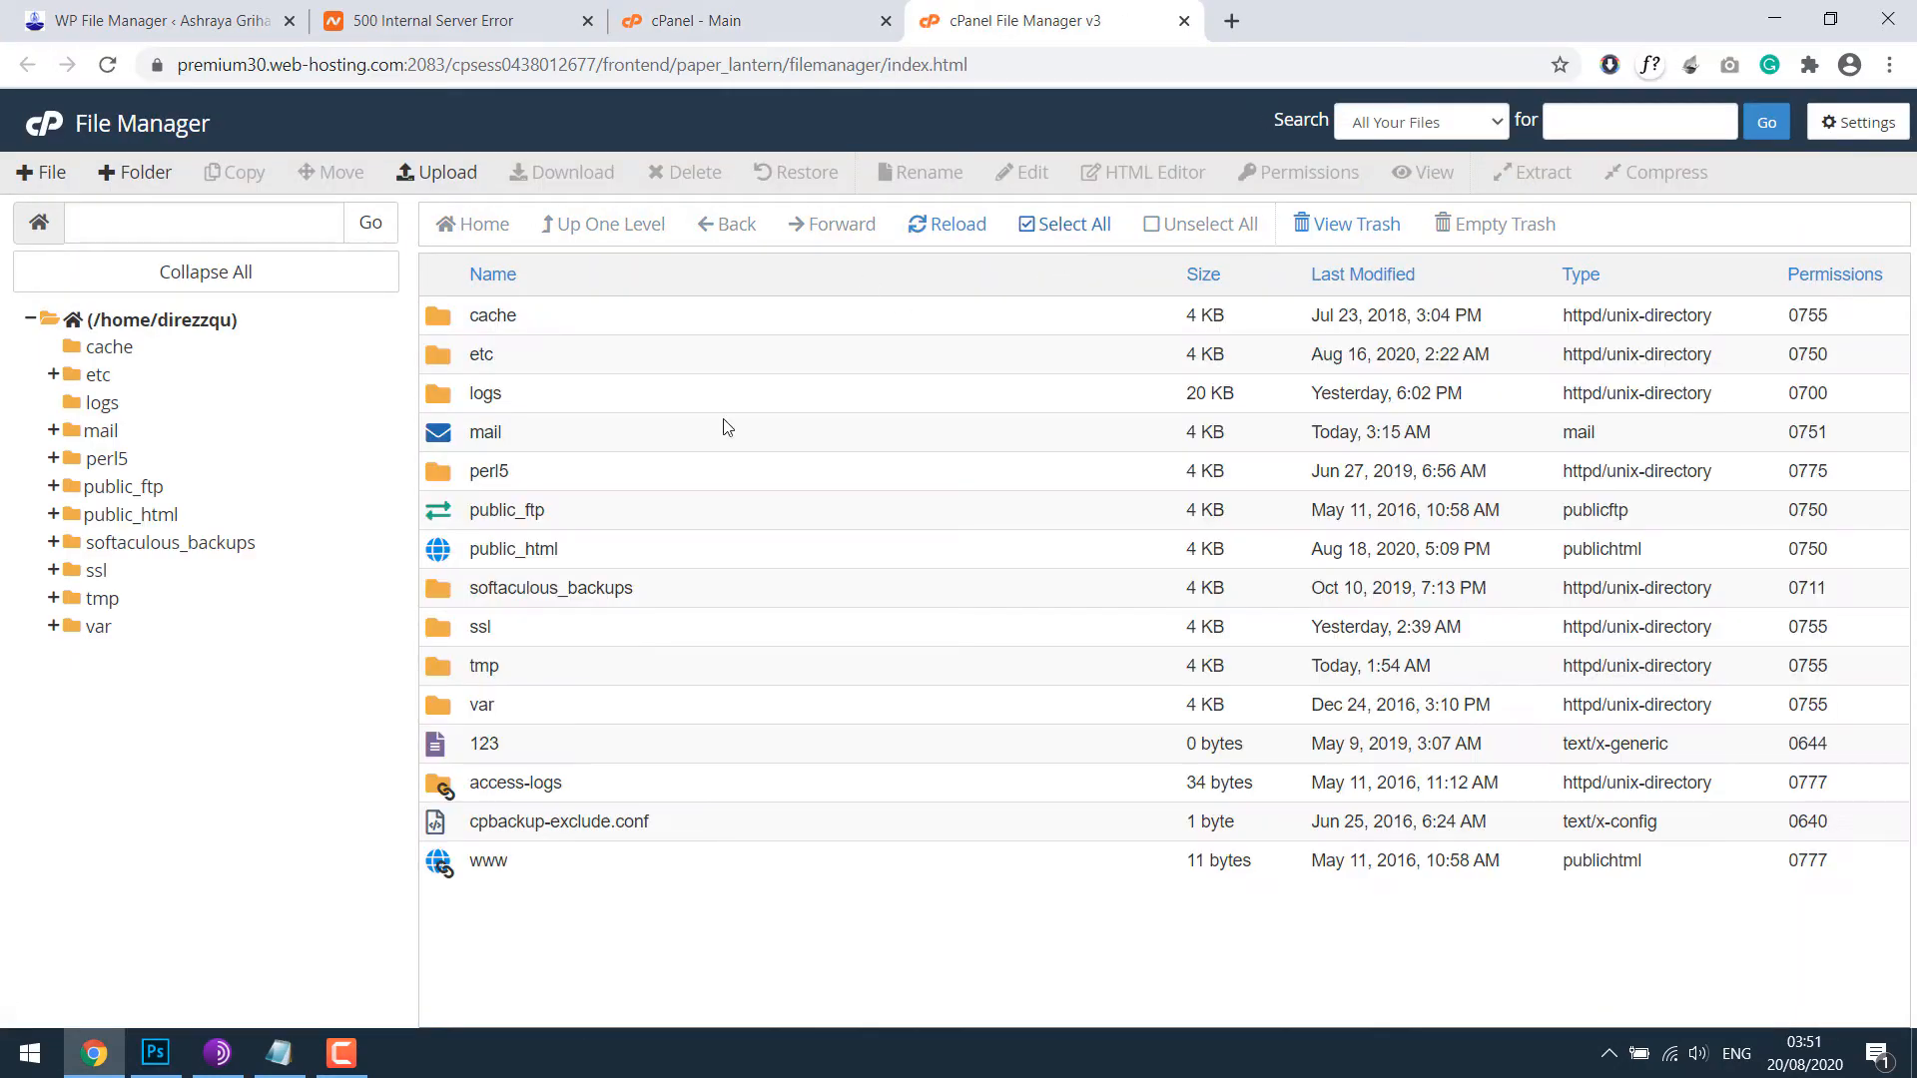
mouse_move(771, 457)
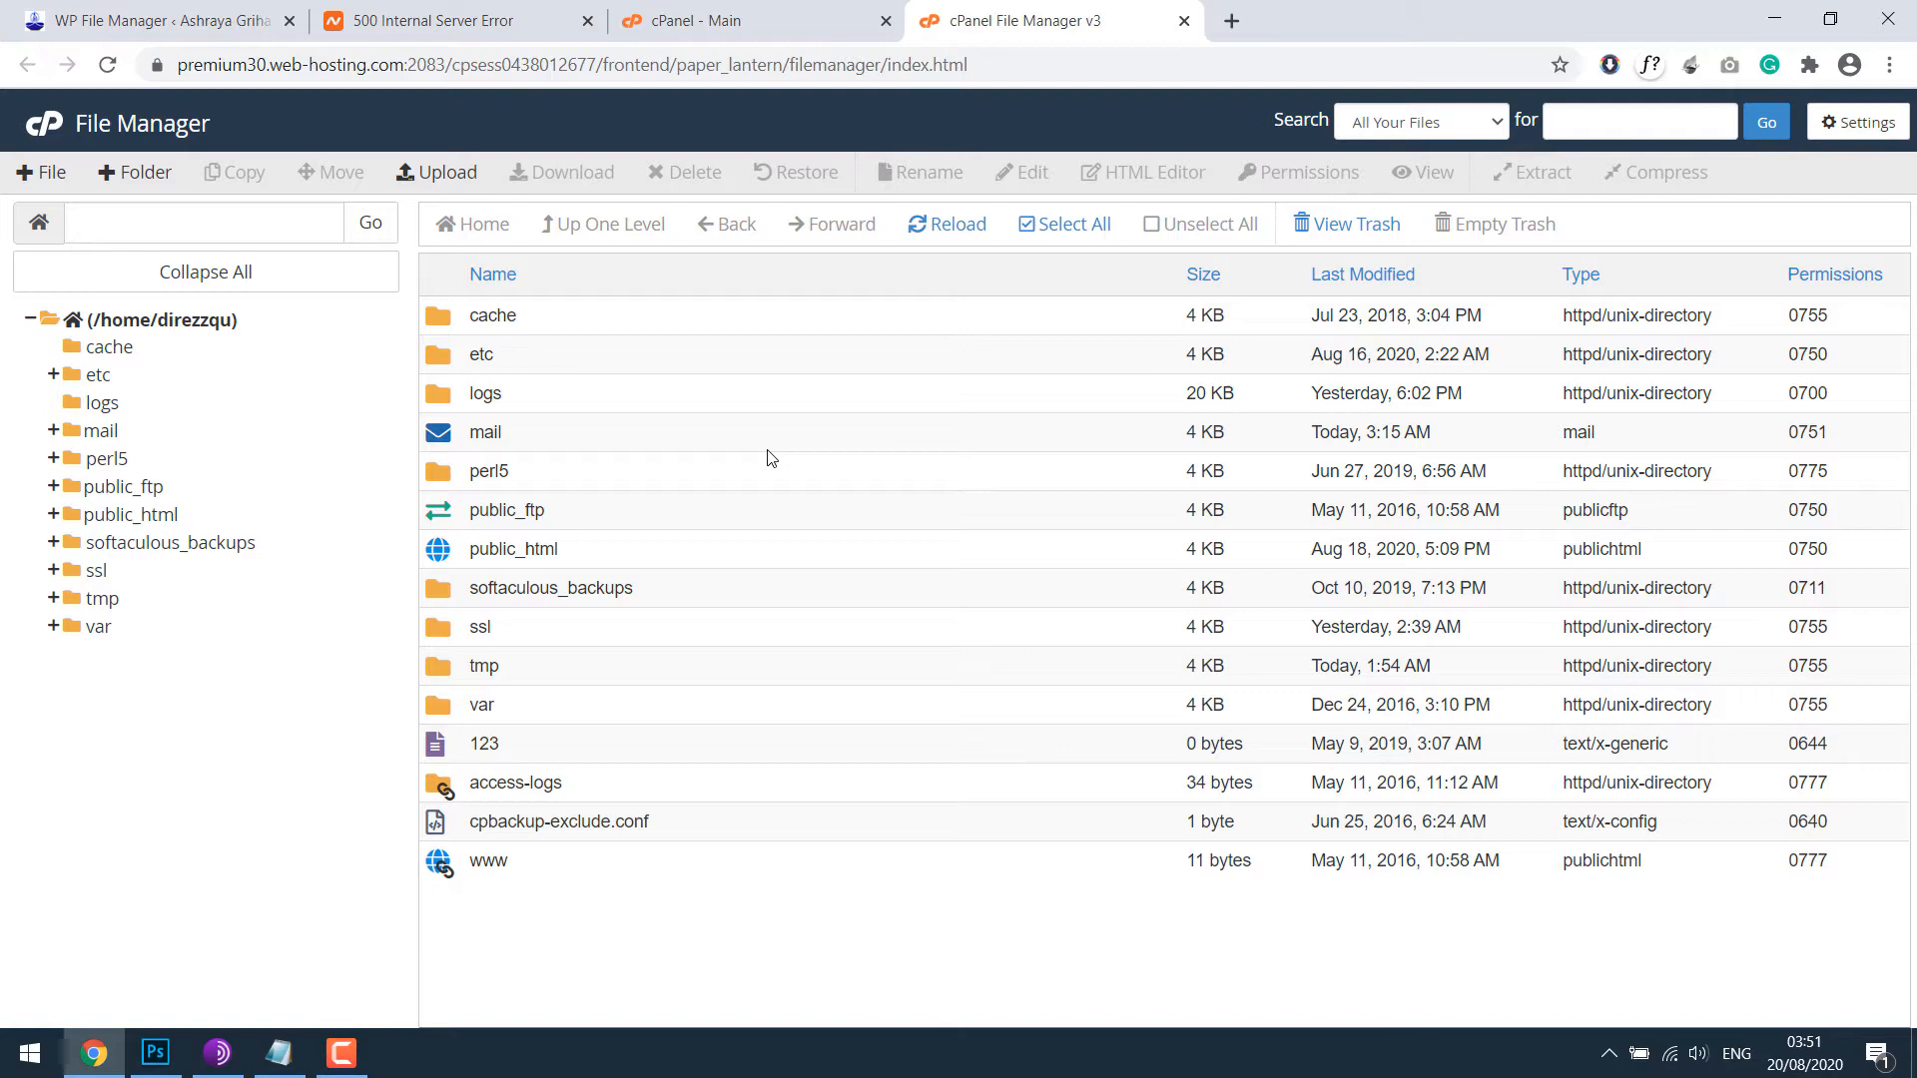
mouse_move(761, 465)
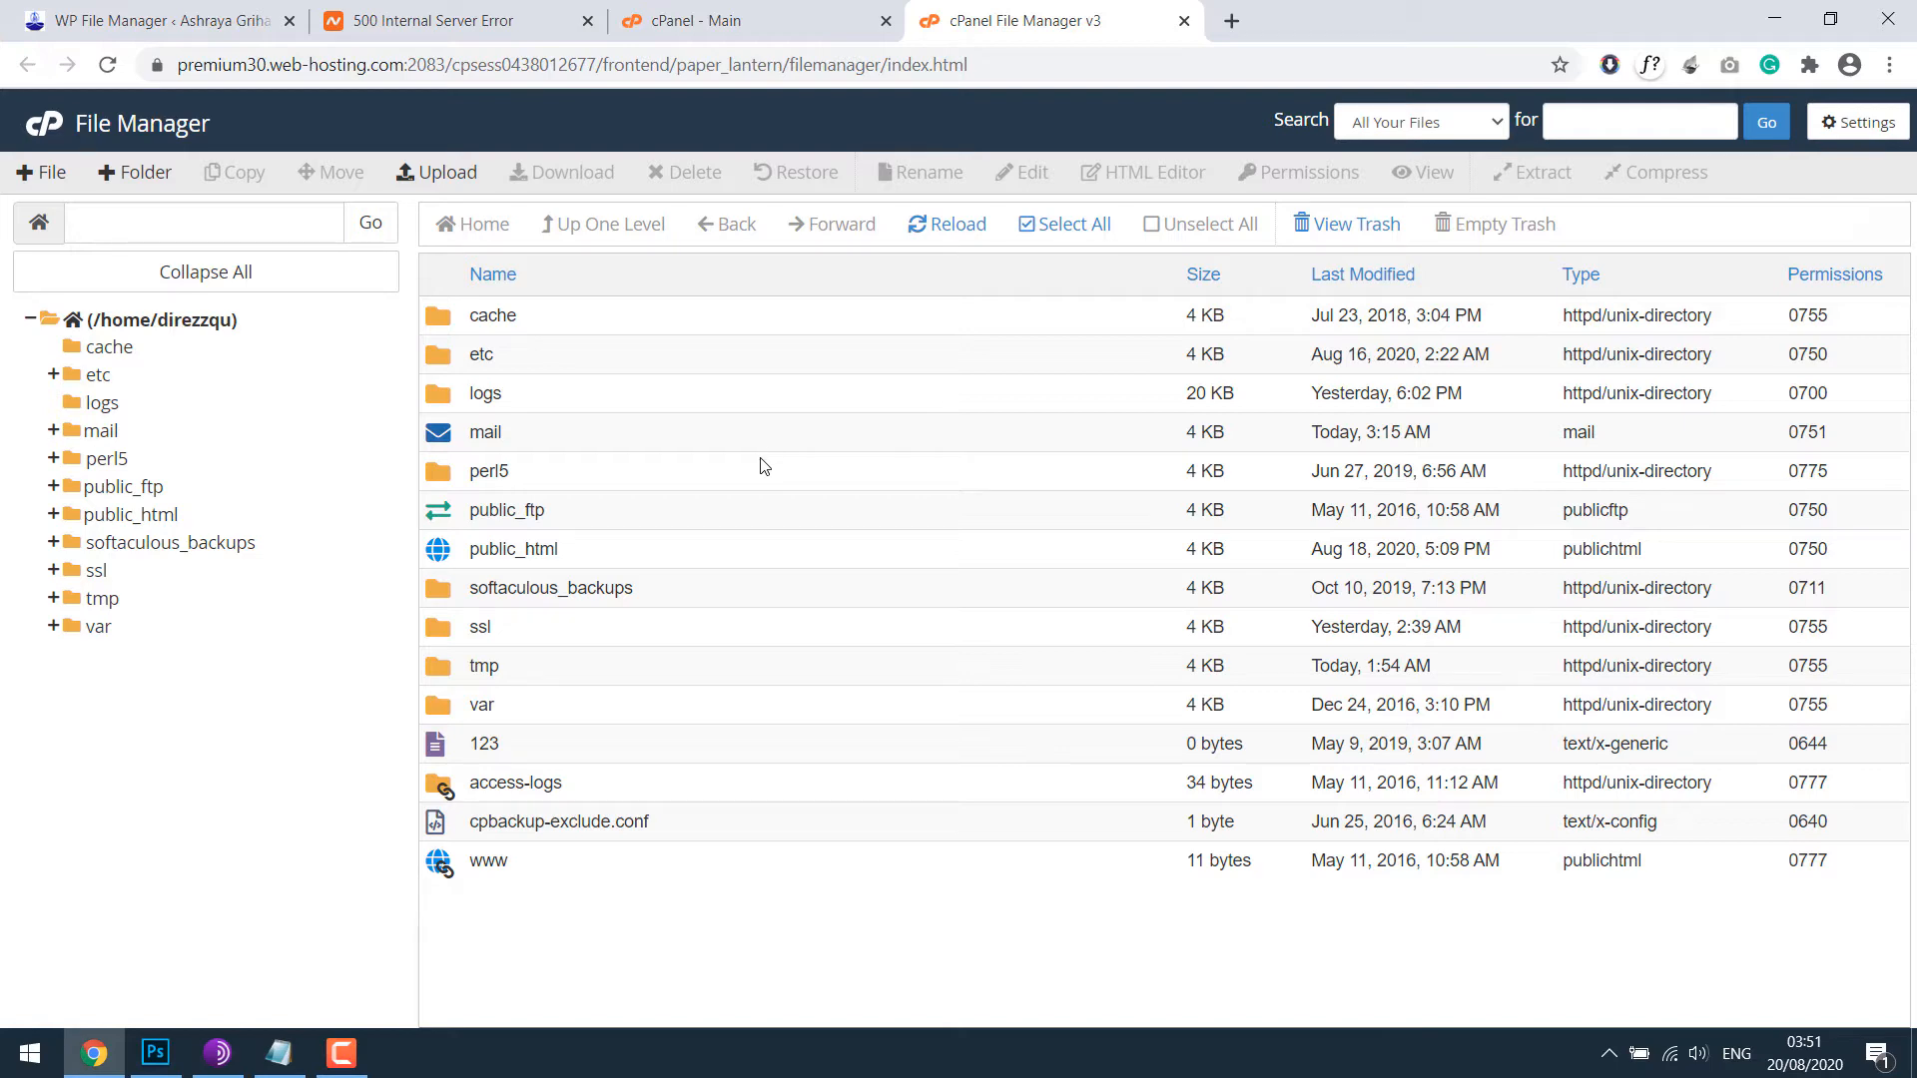
double_click(514, 547)
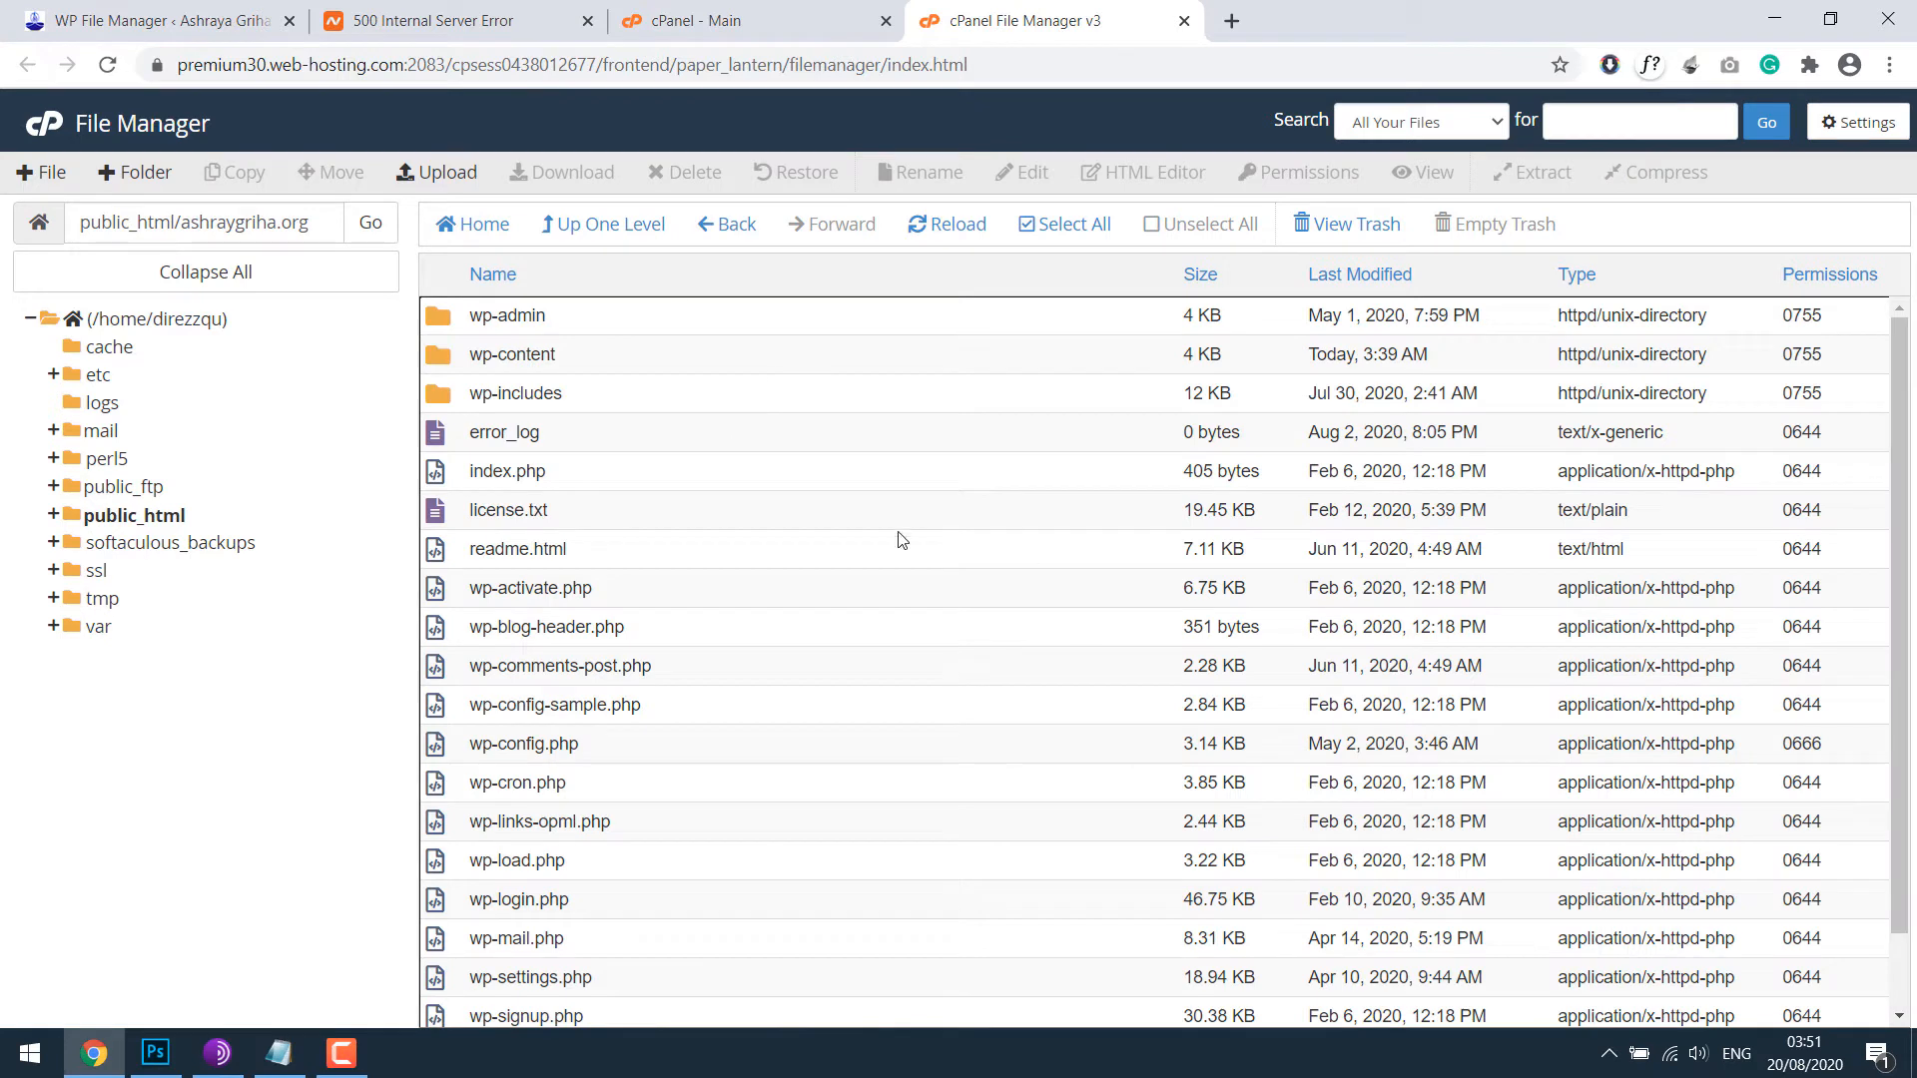
mouse_move(923, 599)
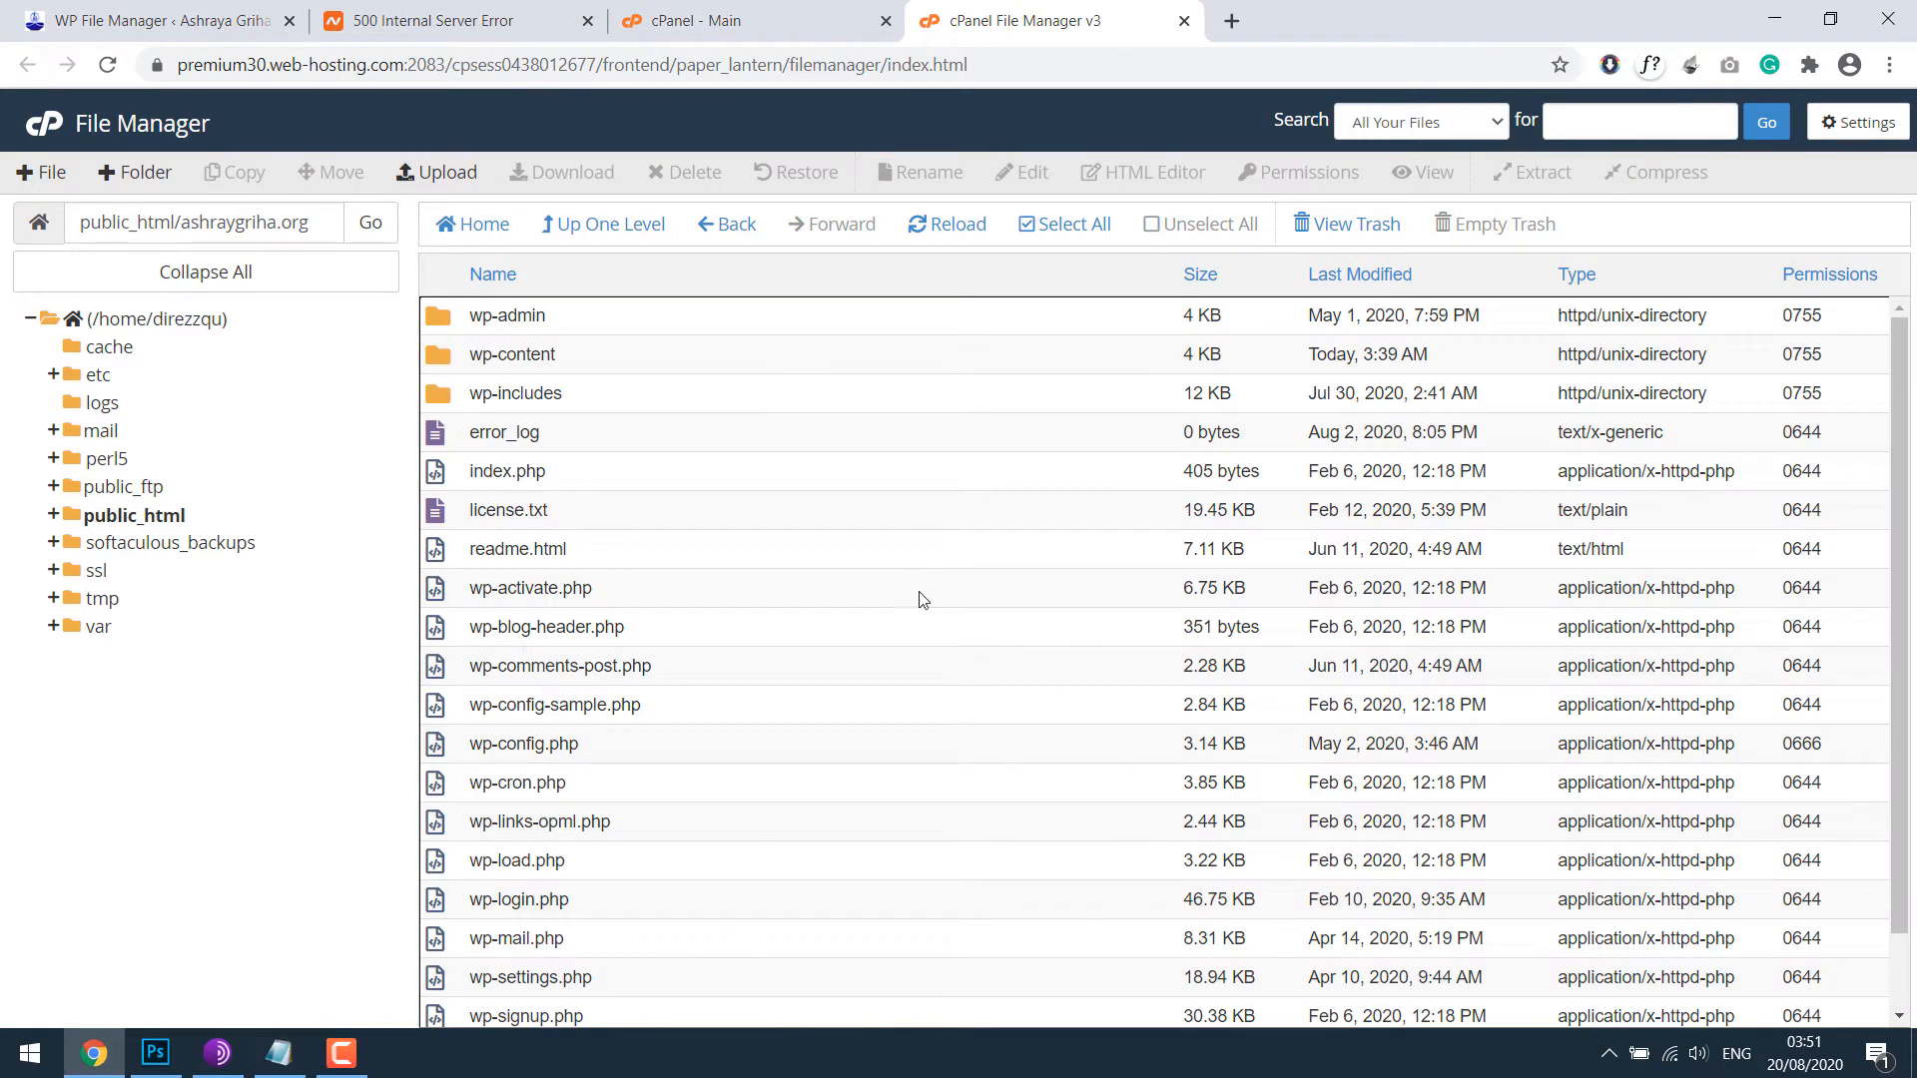
mouse_move(817, 932)
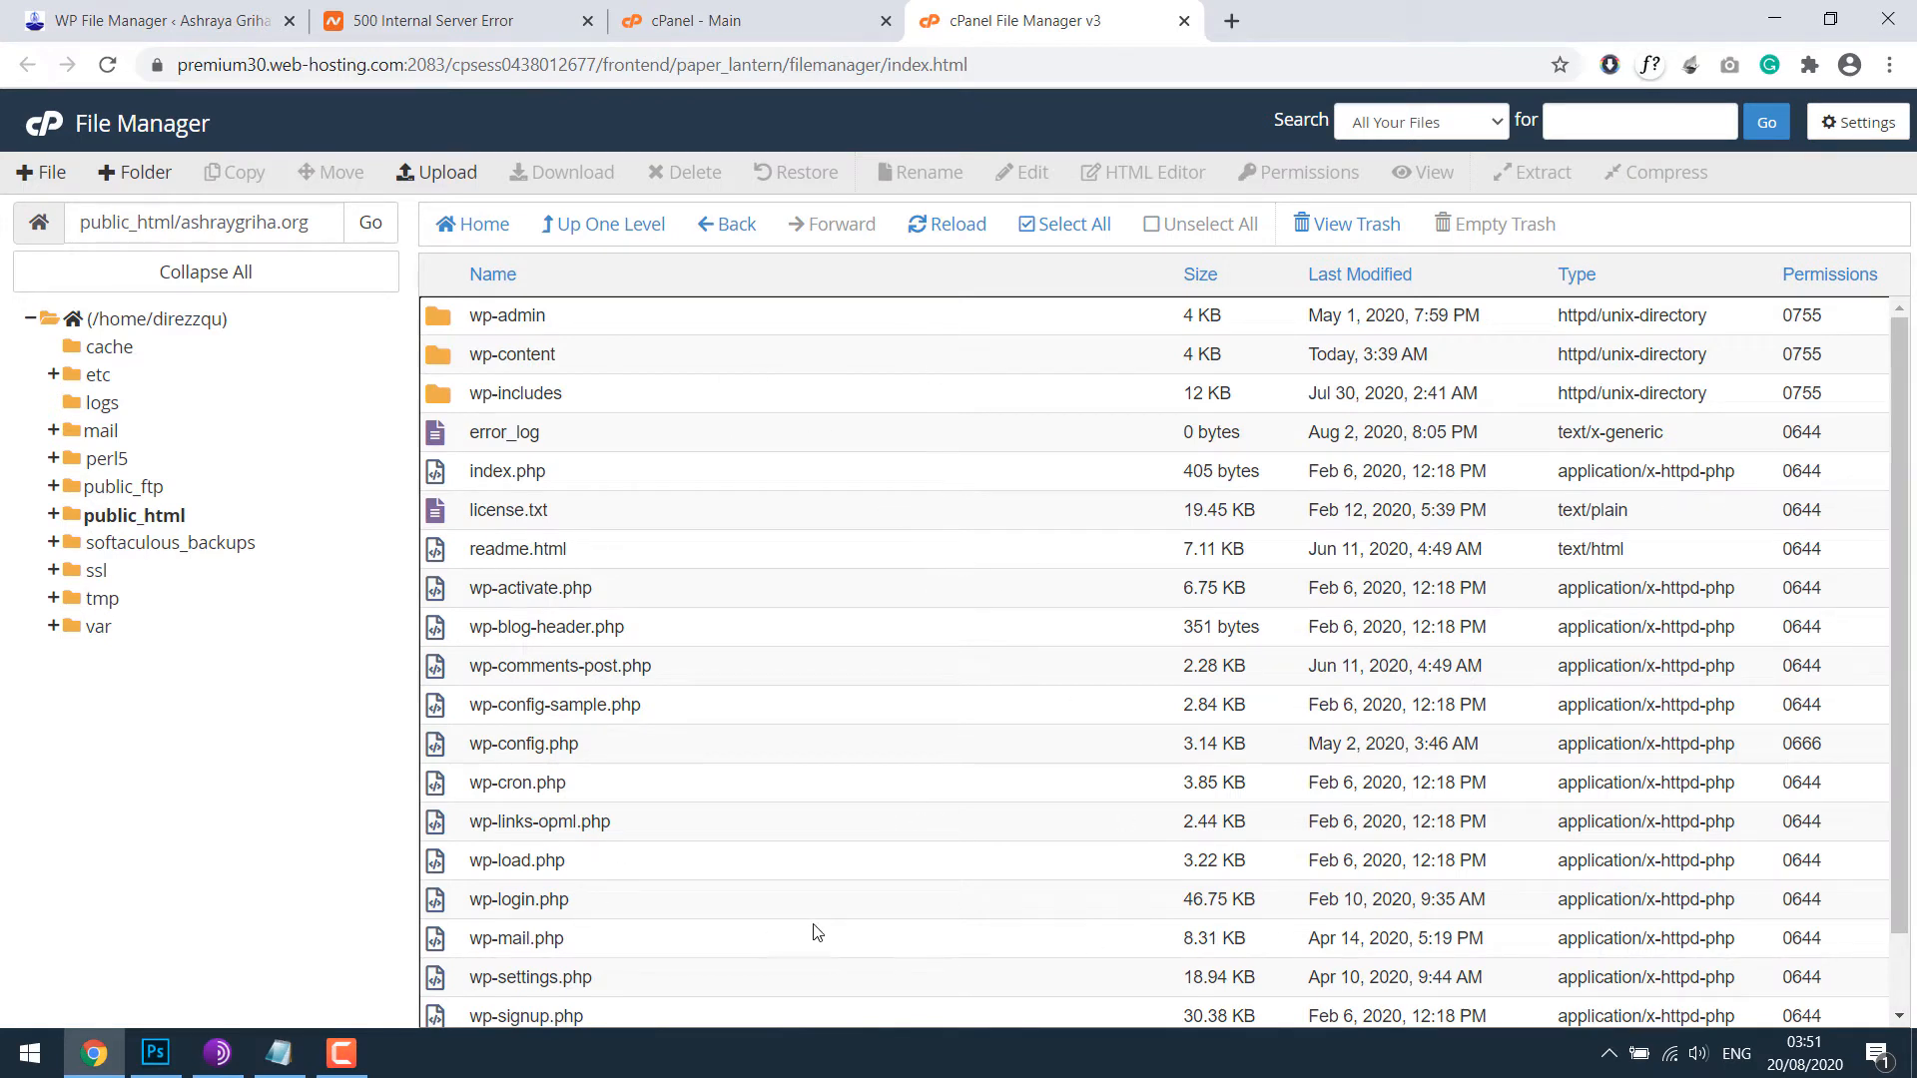
Step: Enable showing hidden dotfiles in File Manager preferences and save
left_click(1857, 122)
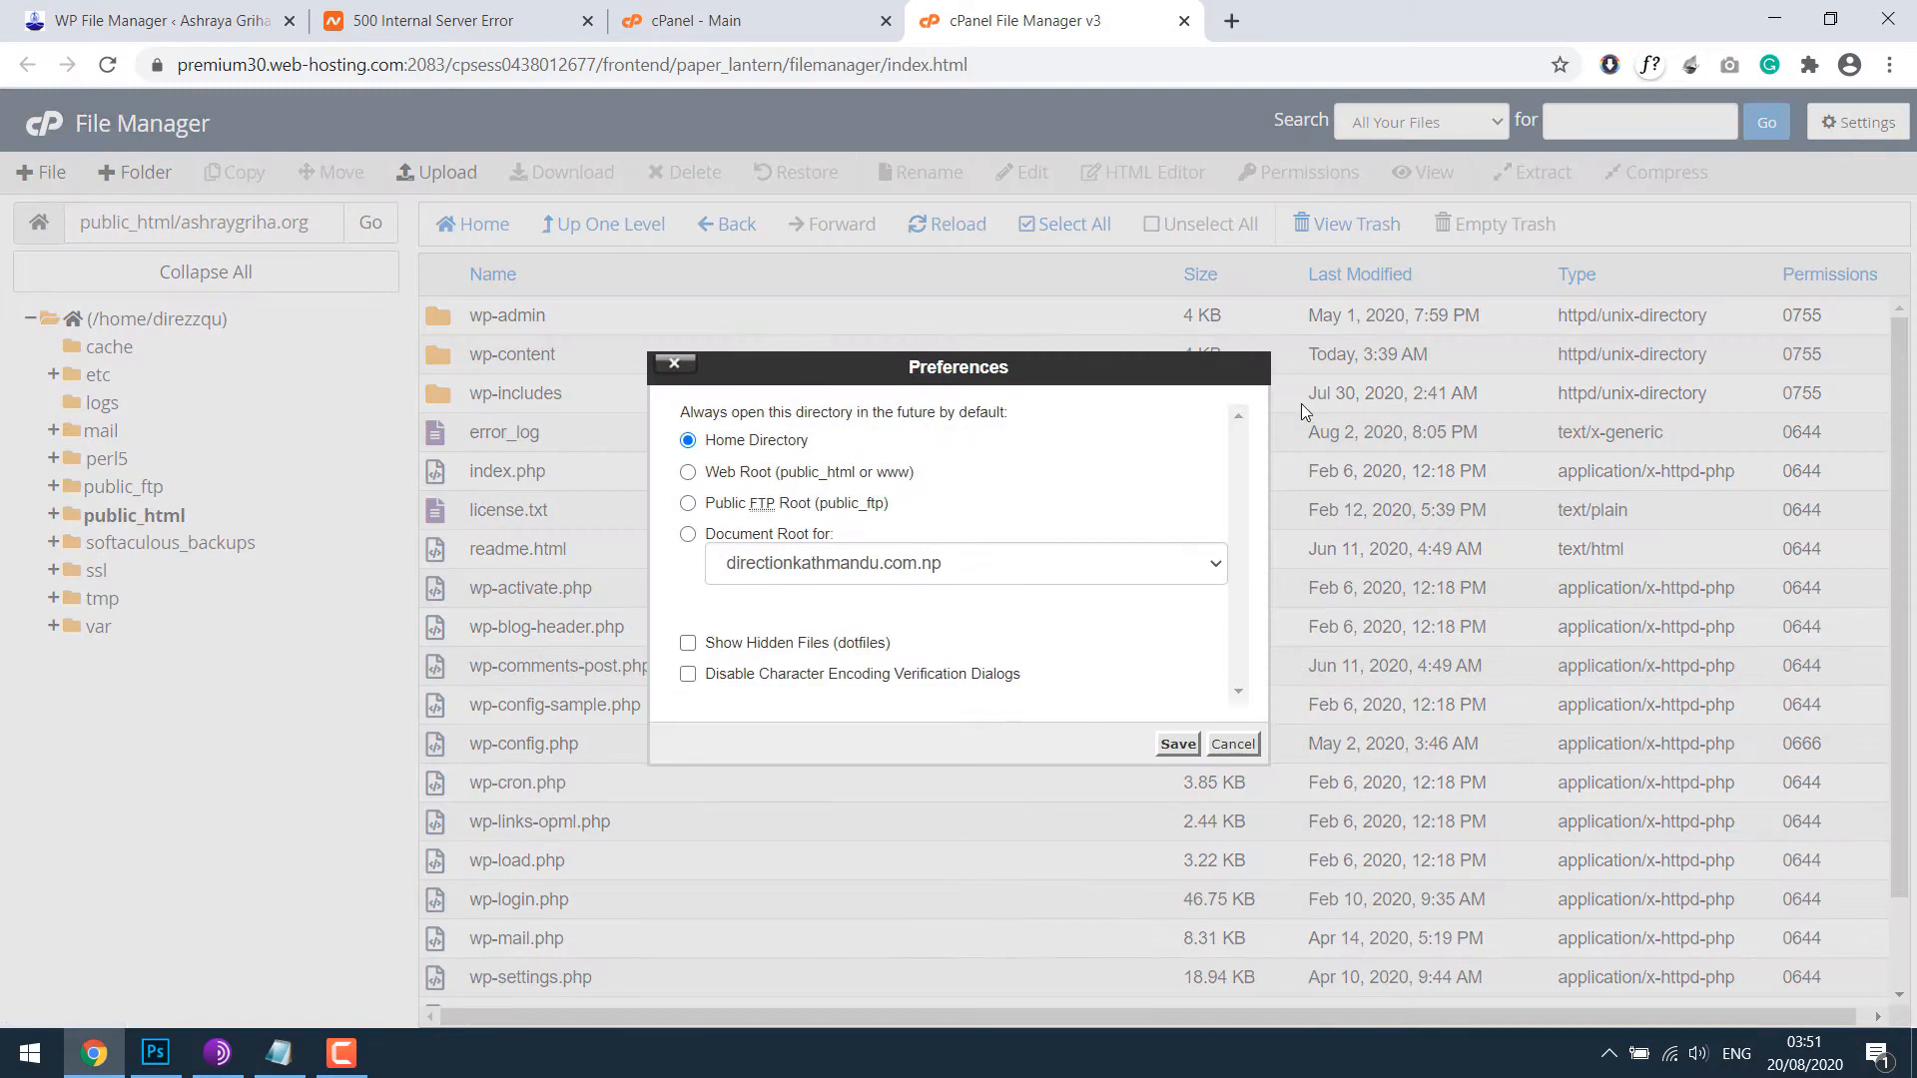
left_click(689, 643)
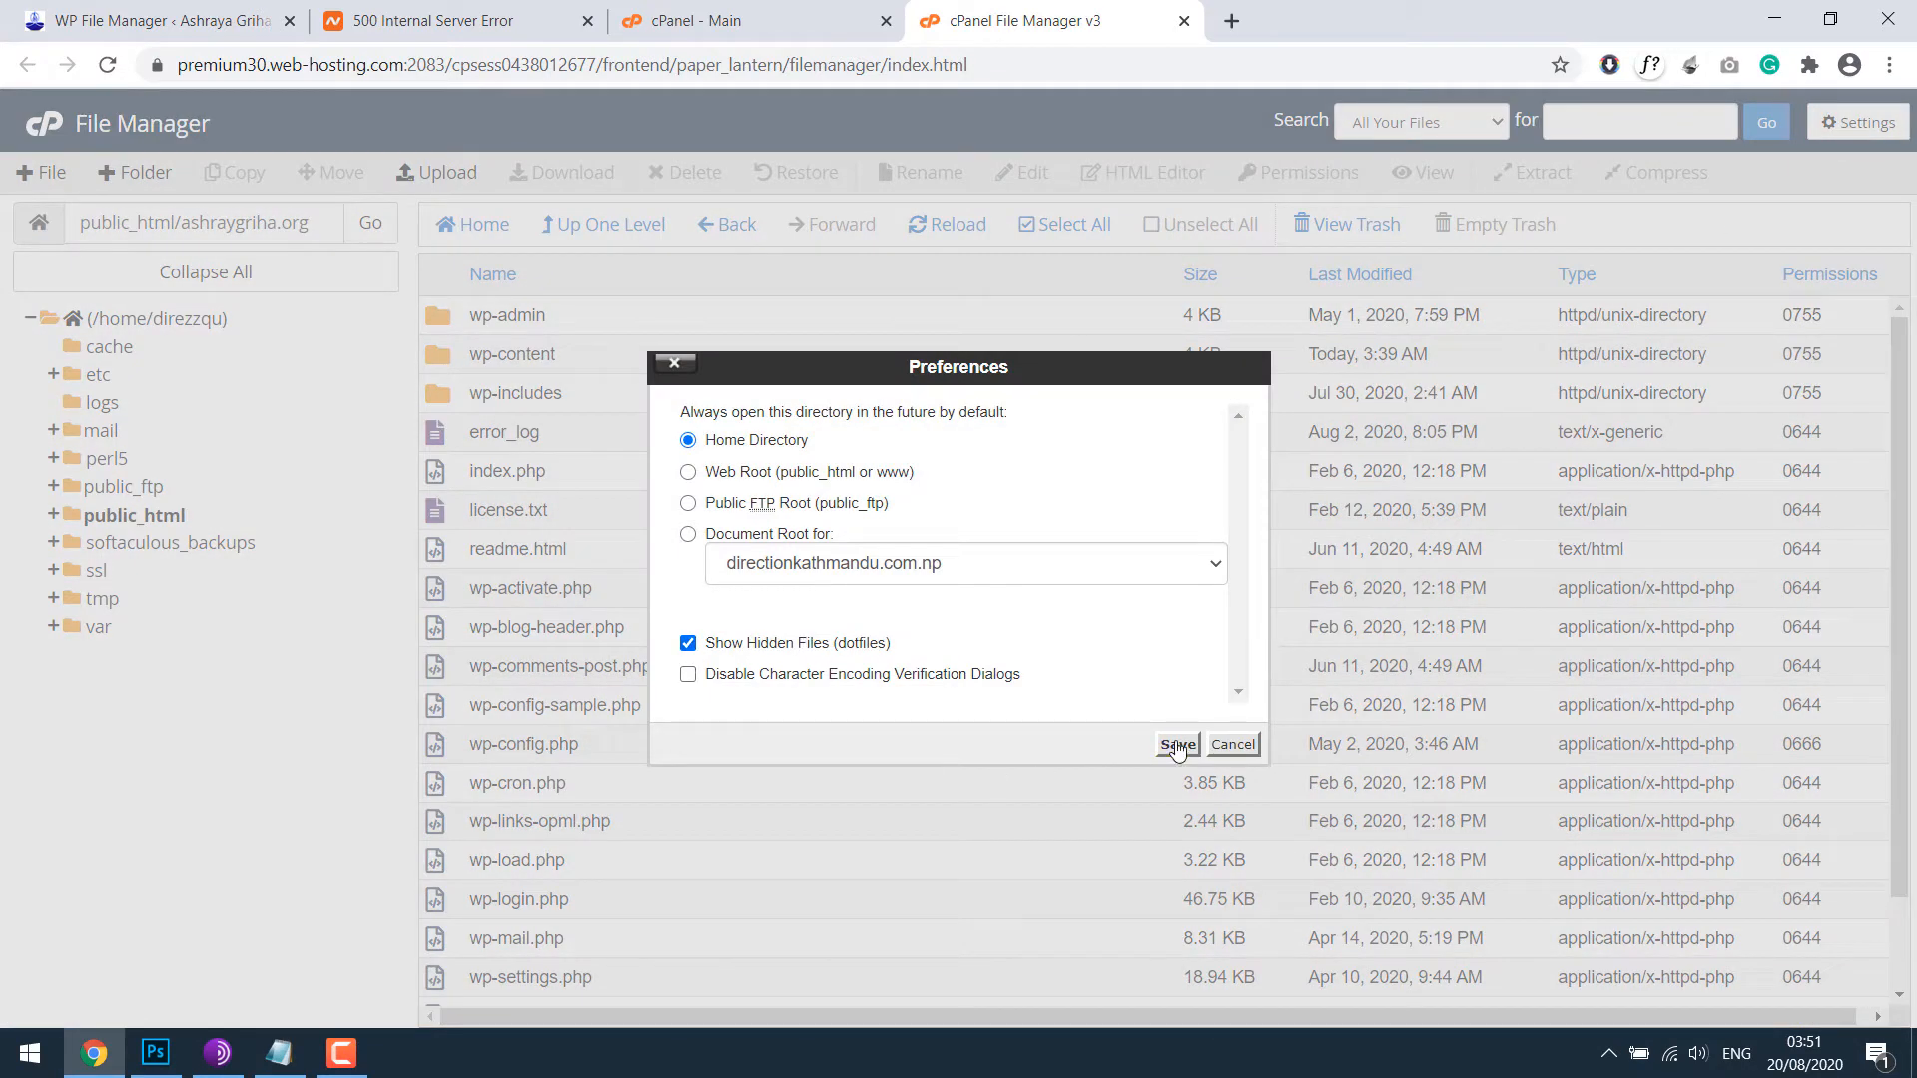
left_click(1174, 745)
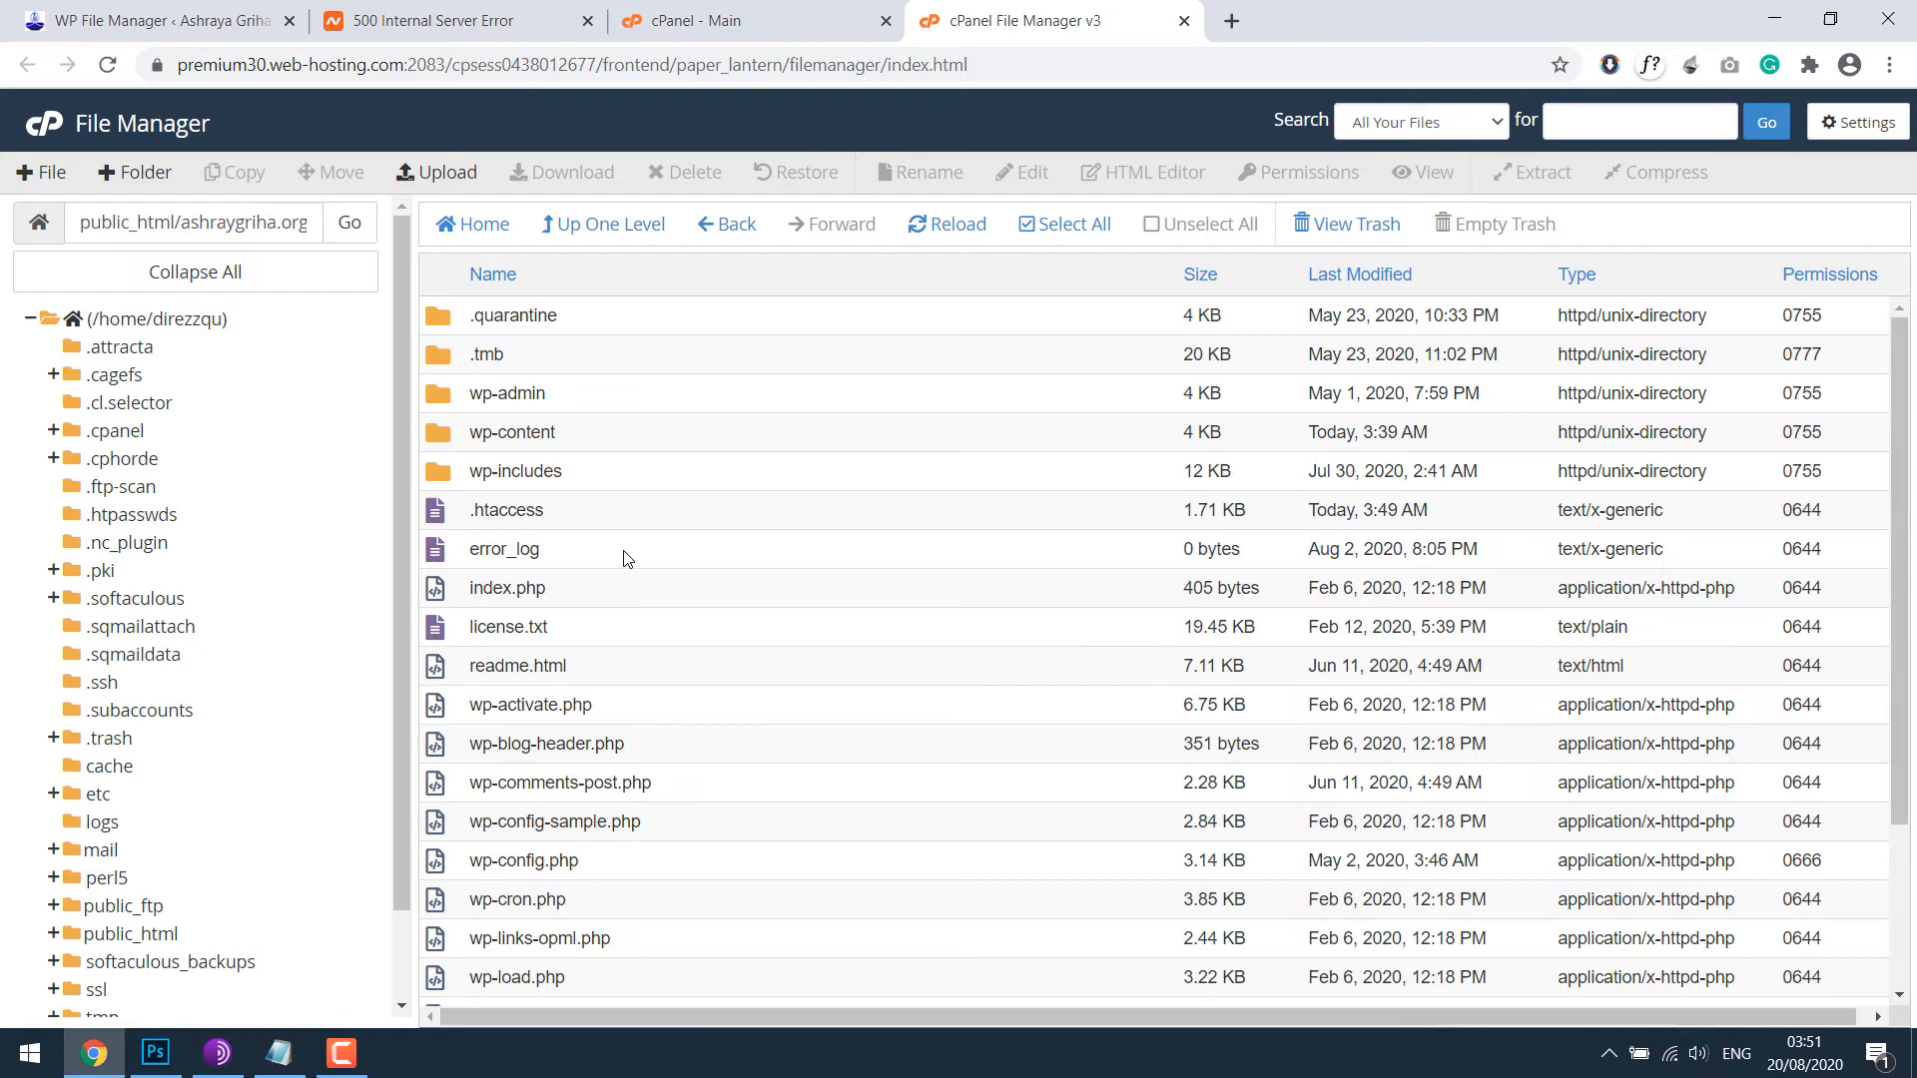
Step: Open .htaccess in the cPanel editor, confirming the encoding dialog
right_click(505, 509)
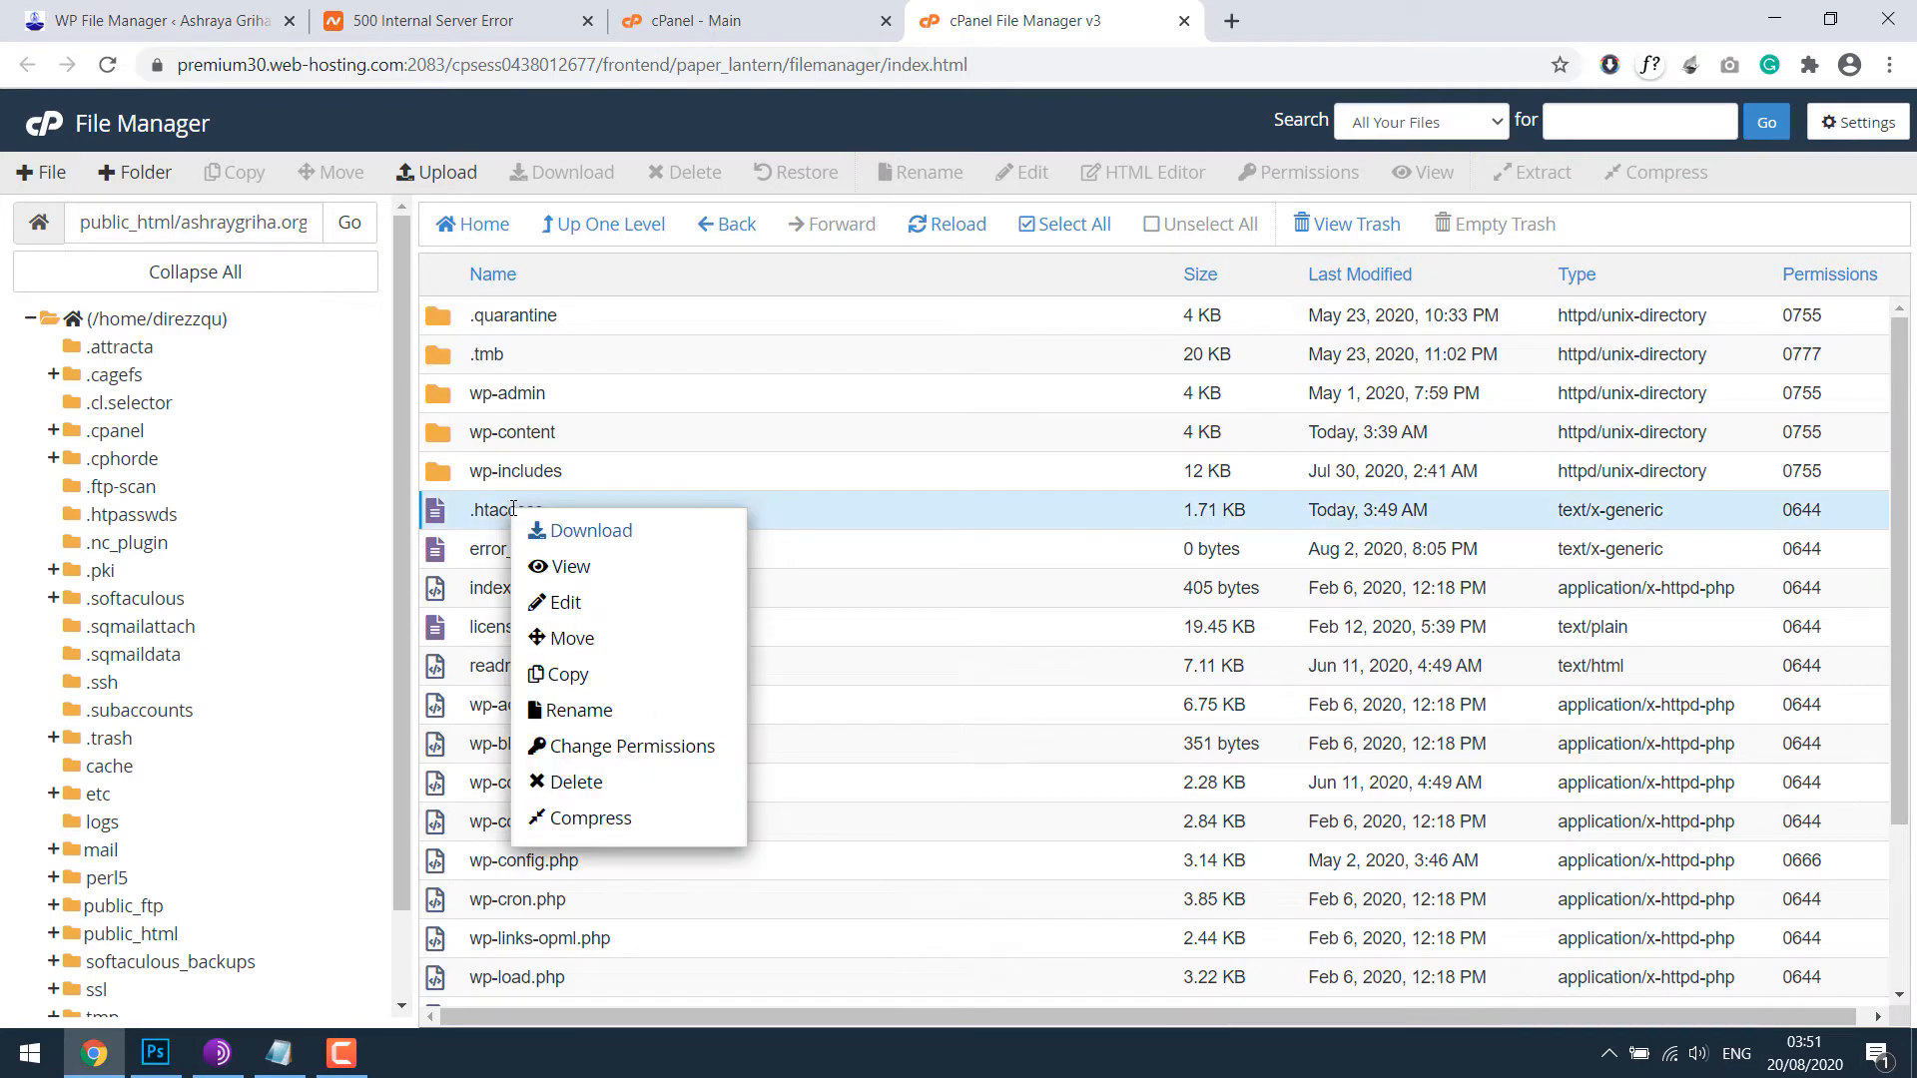
left_click(563, 603)
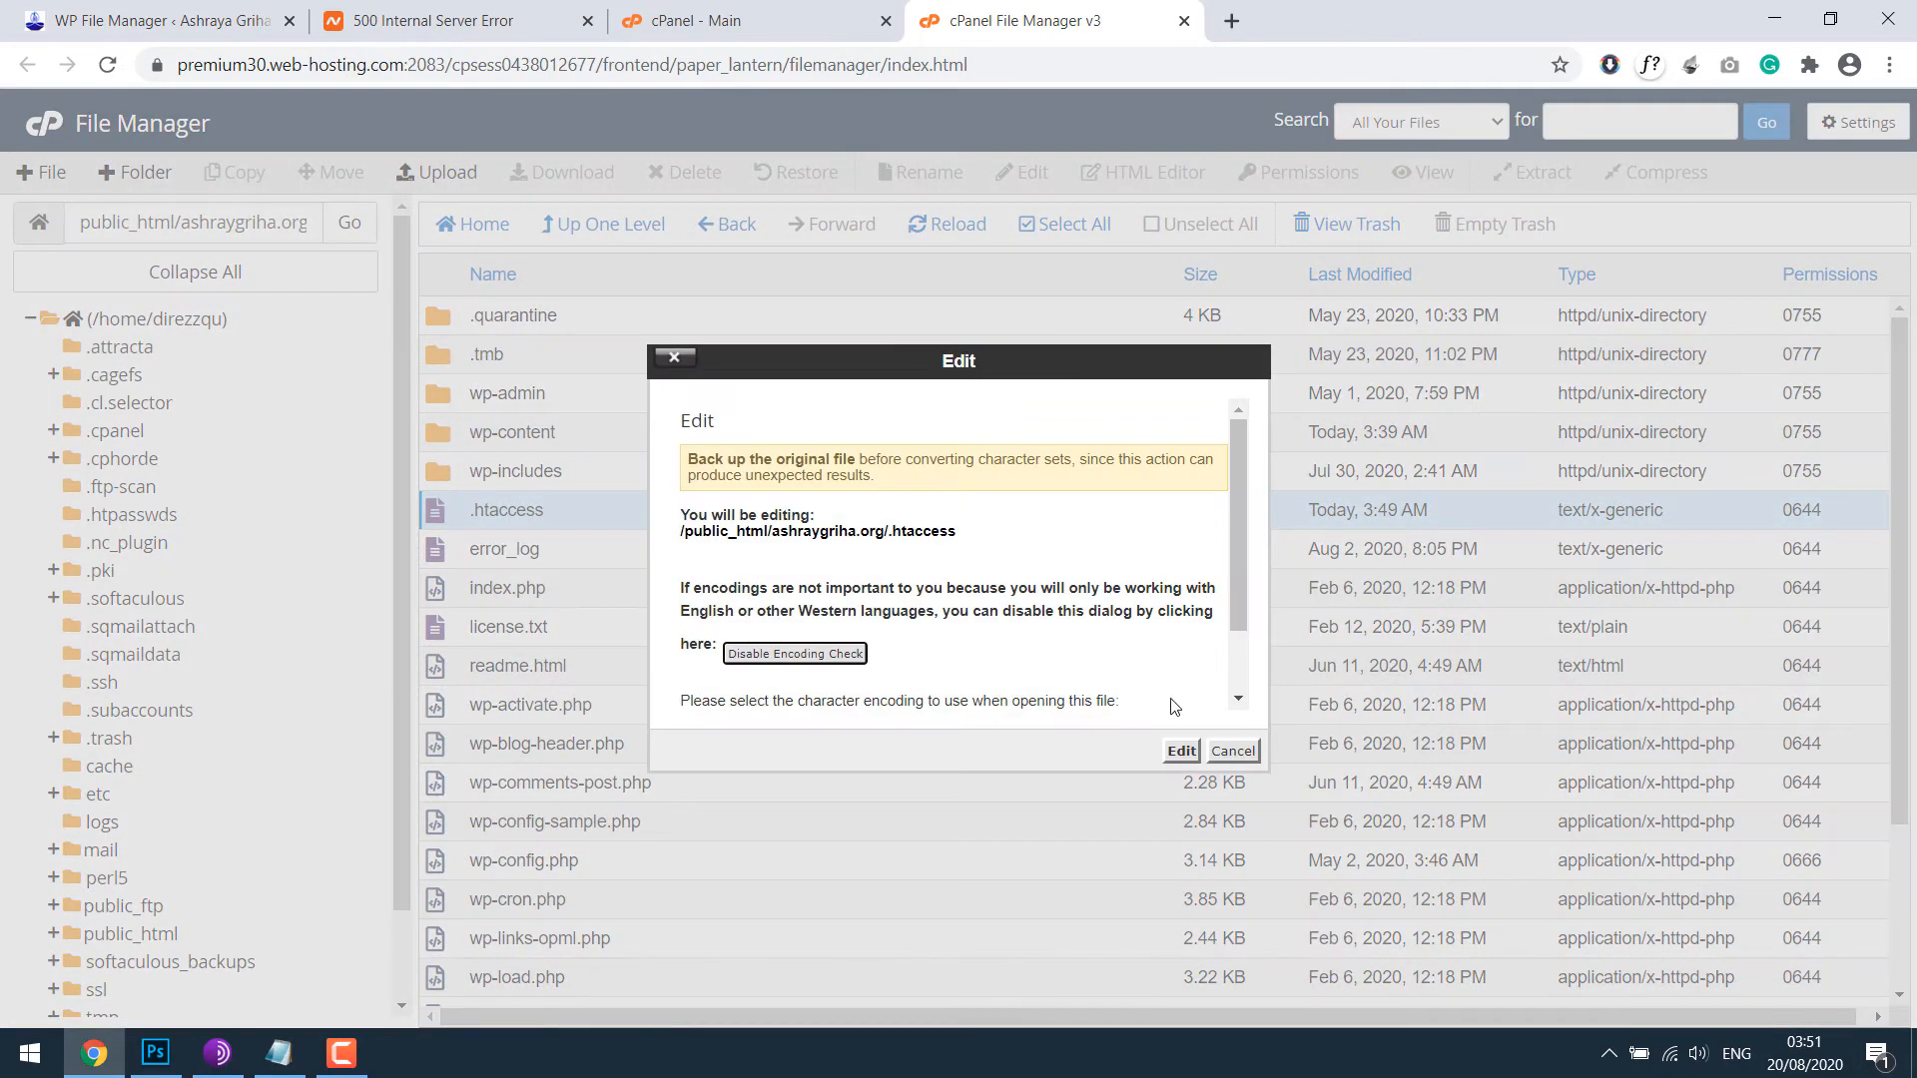
left_click(1178, 749)
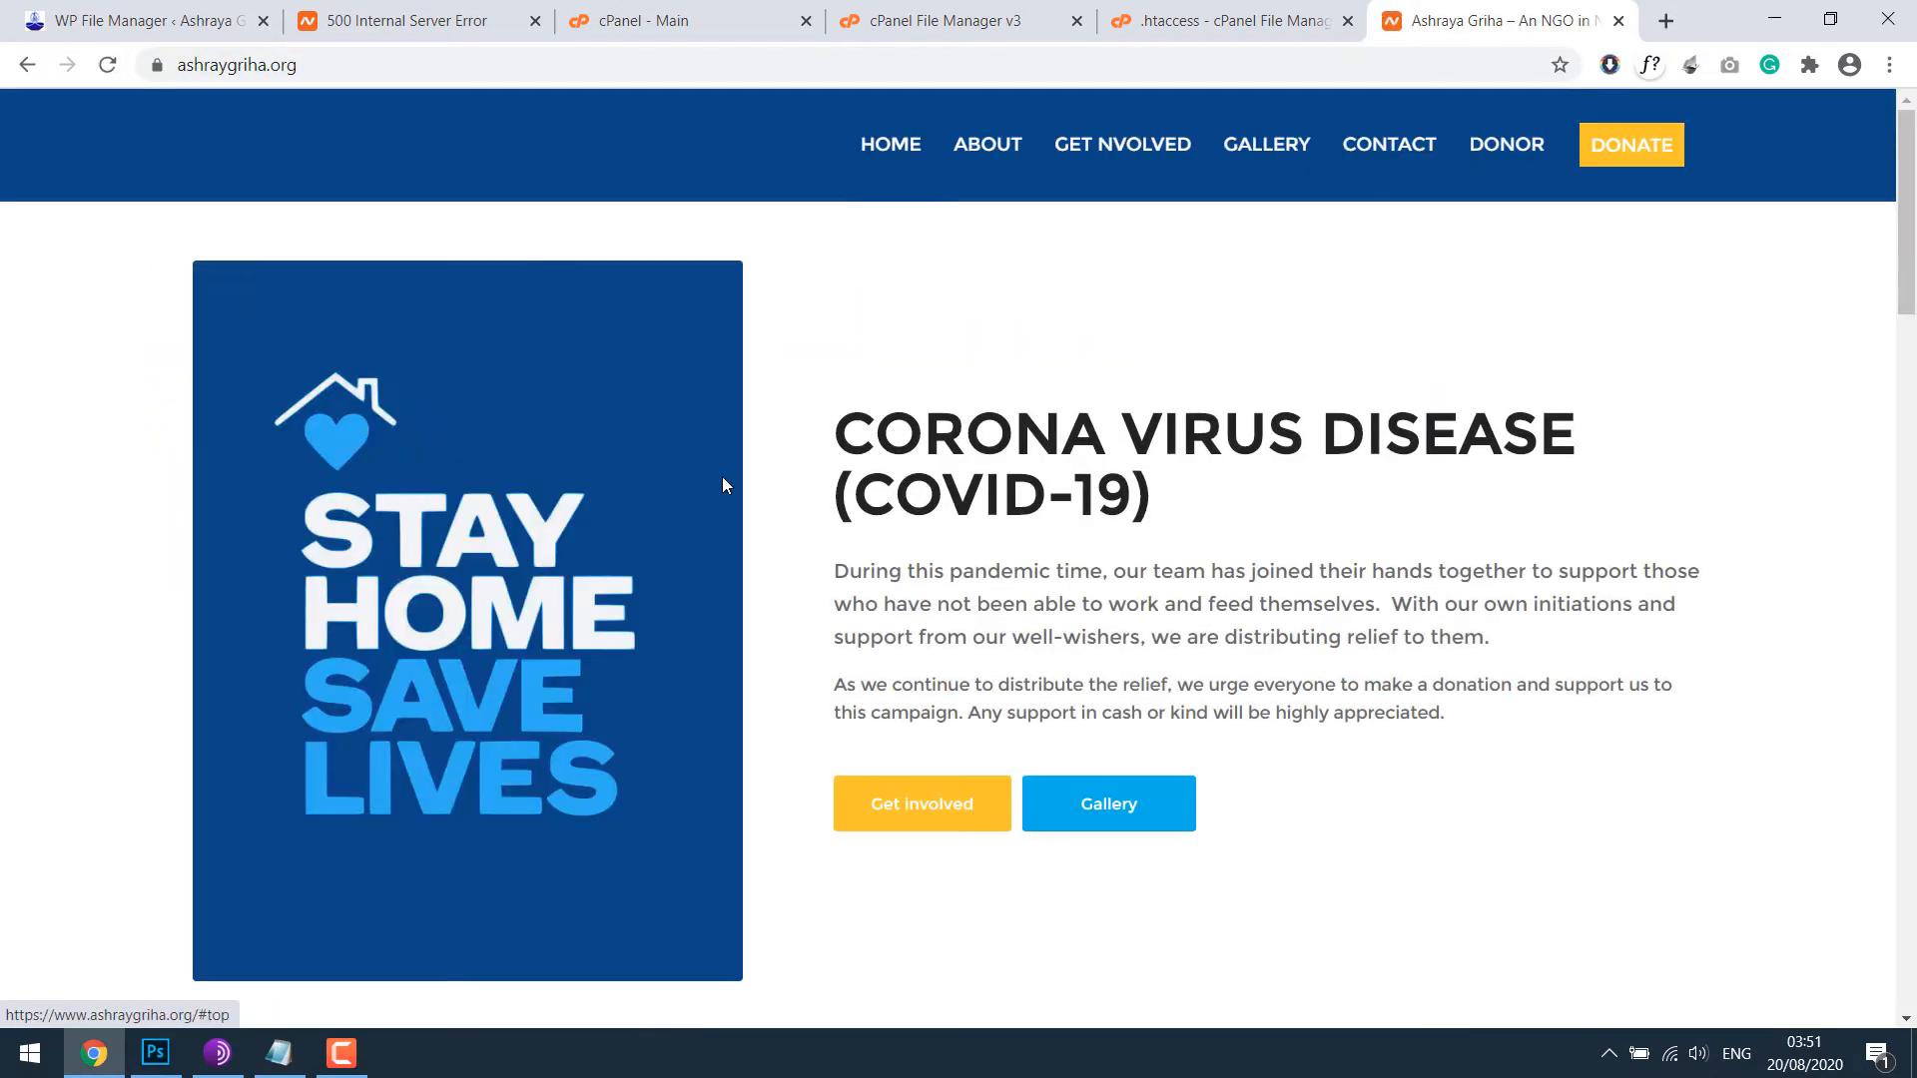
Step: Close the homepage tab, reload WP File Manager, and close the .htaccess editor unsaved
left_click(1222, 20)
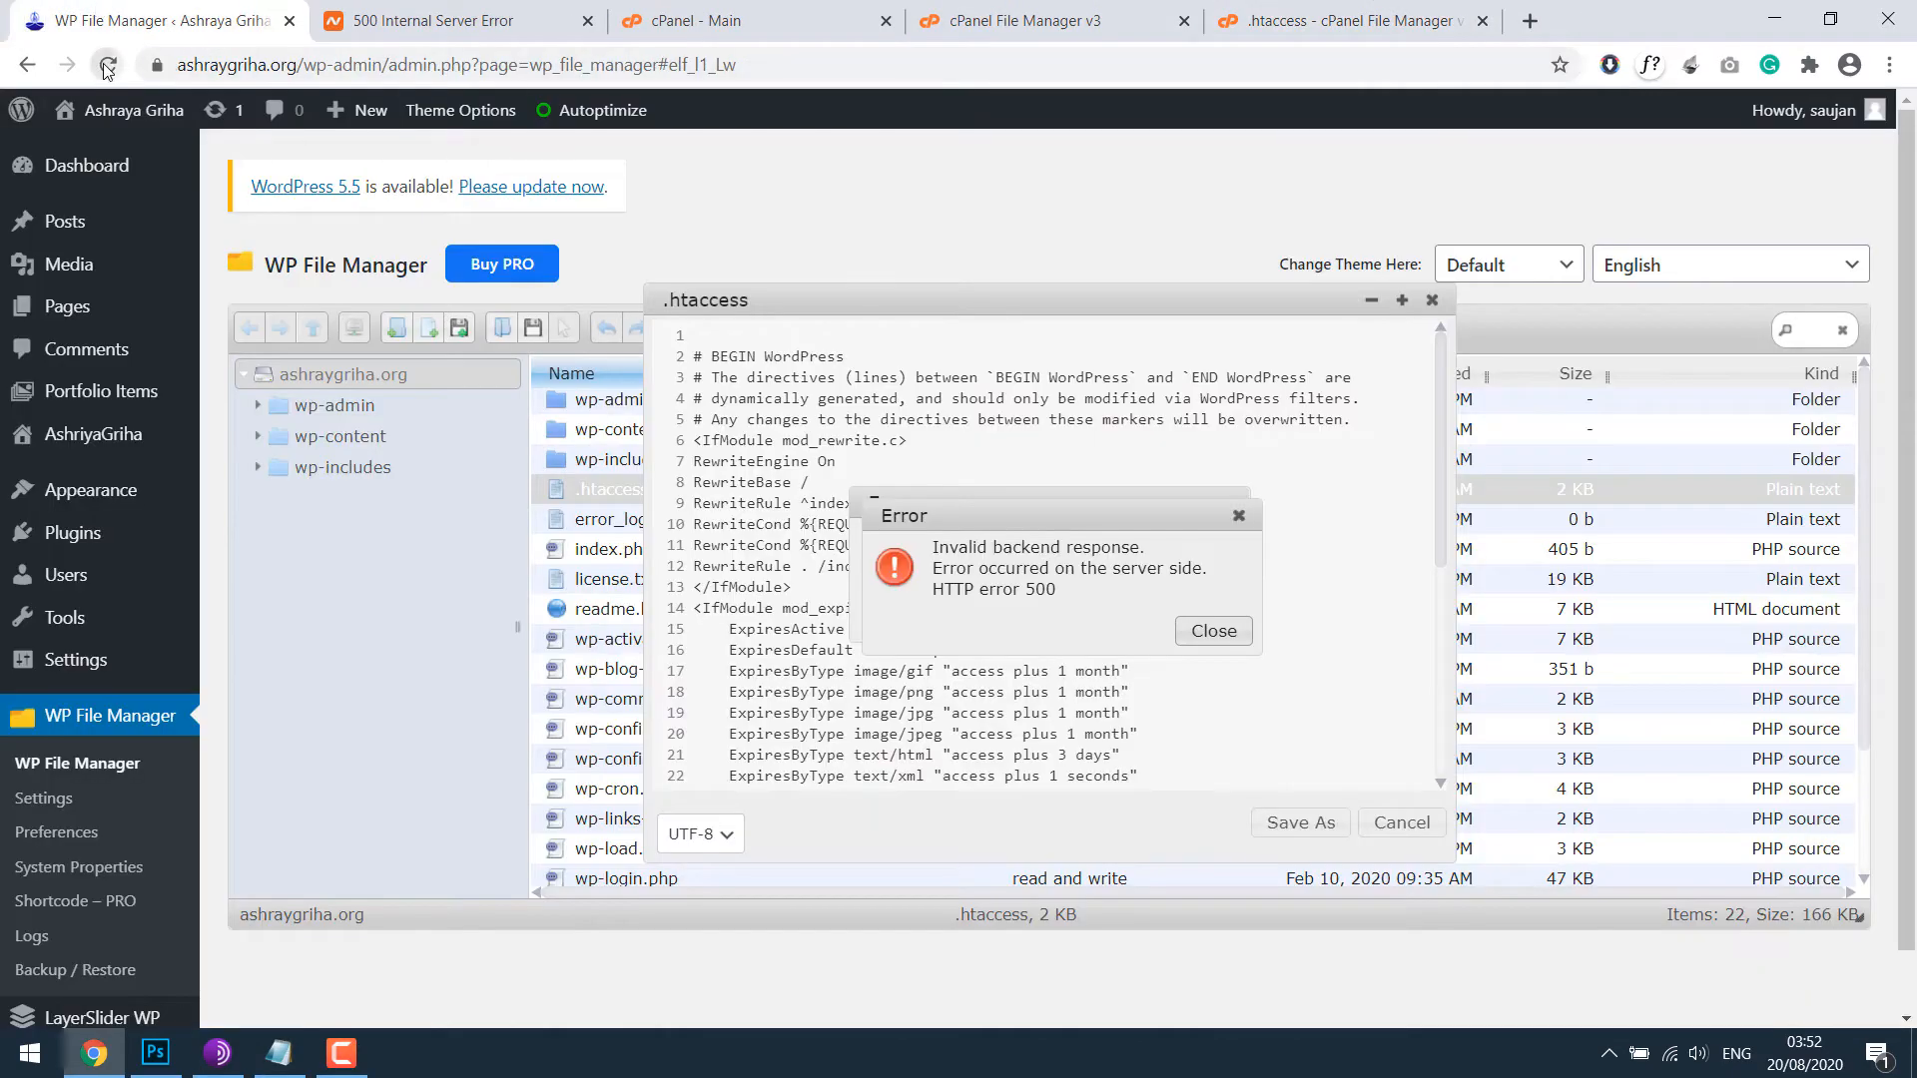
left_click(106, 64)
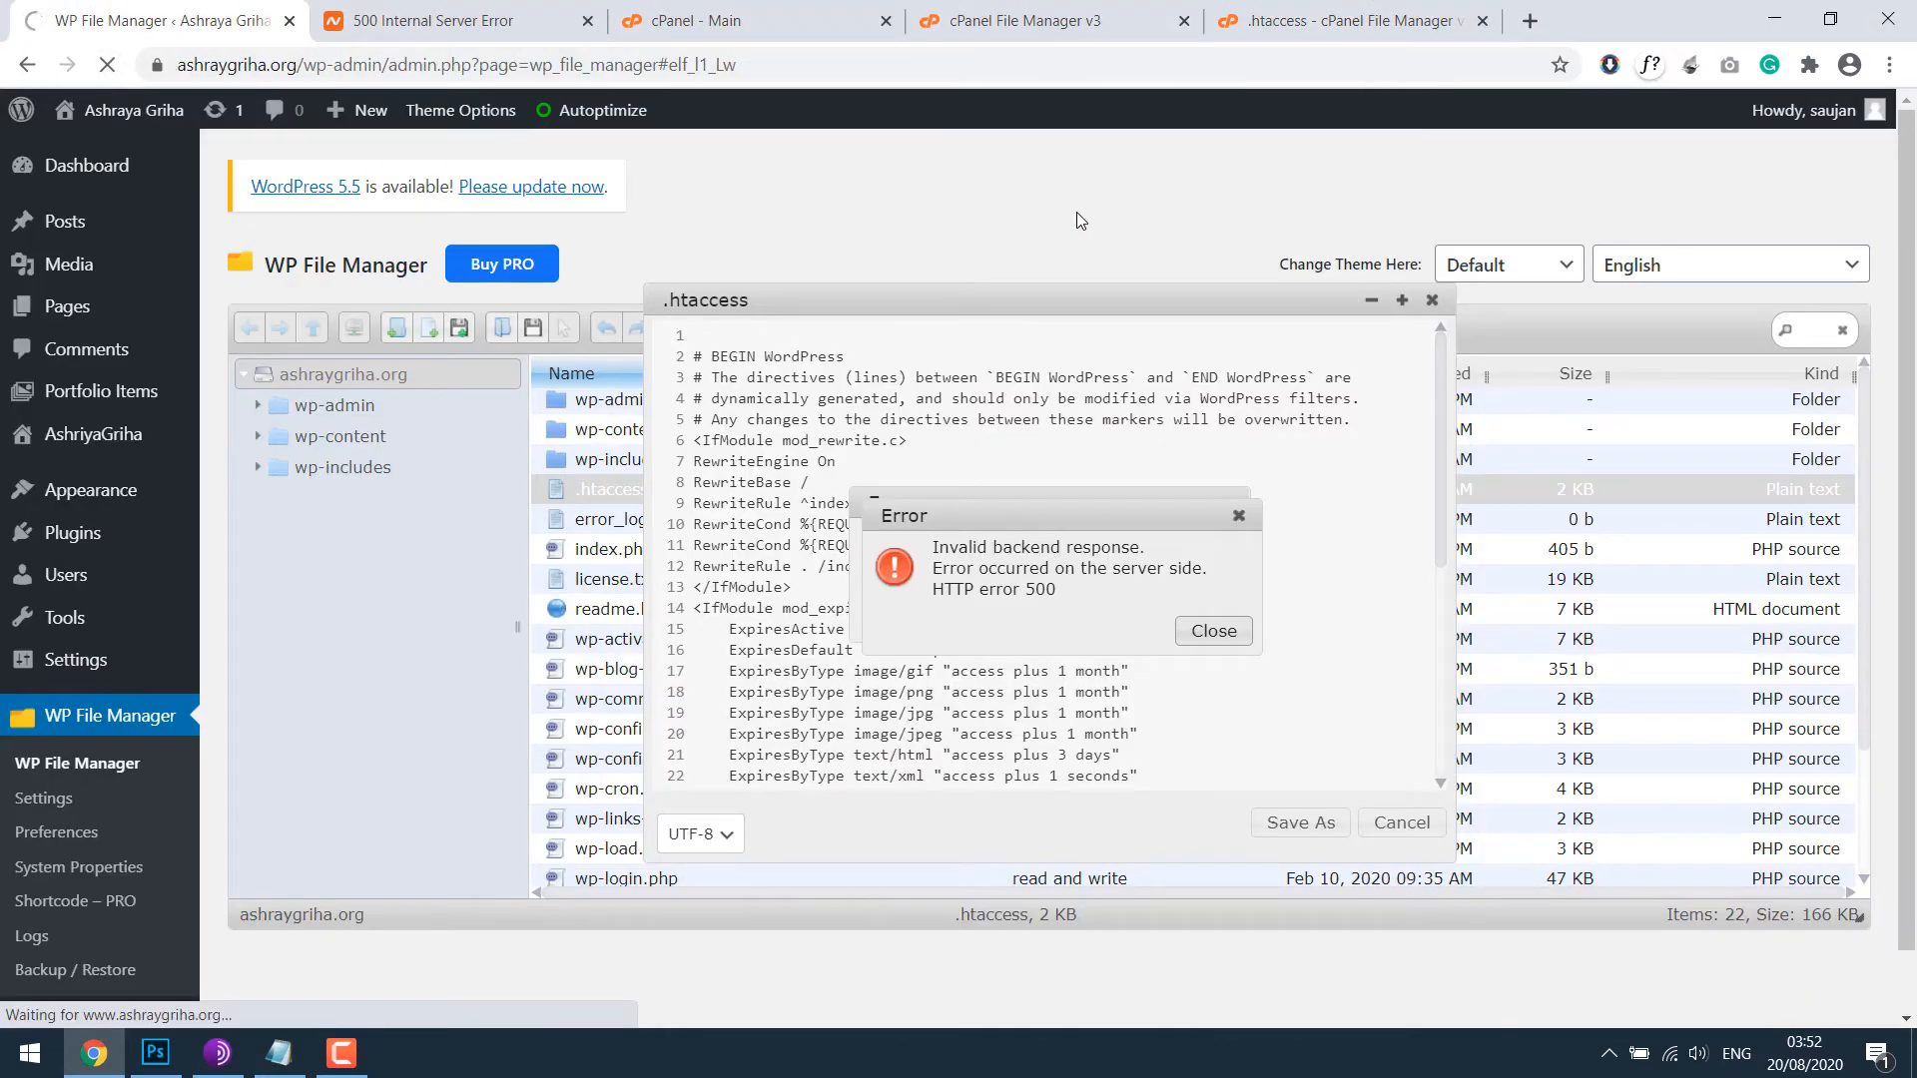
left_click(1212, 631)
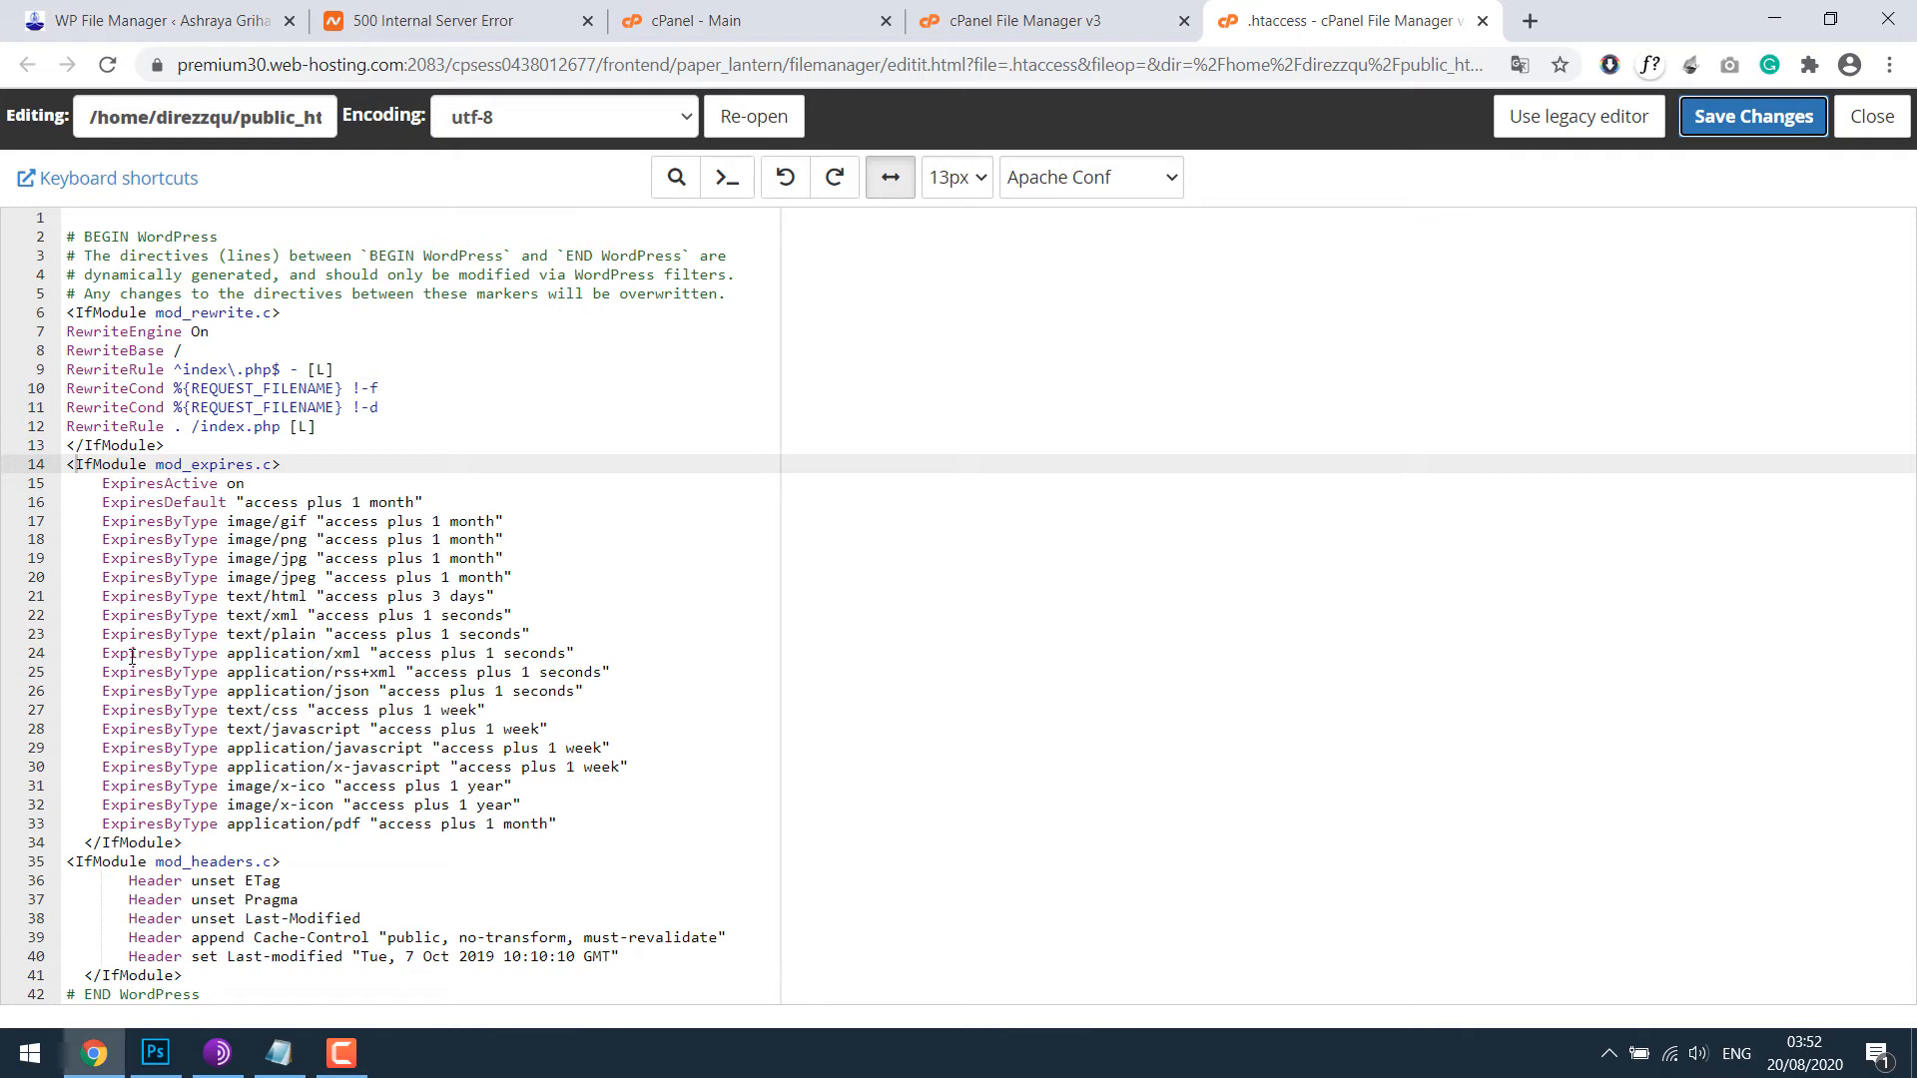
mouse_move(70, 577)
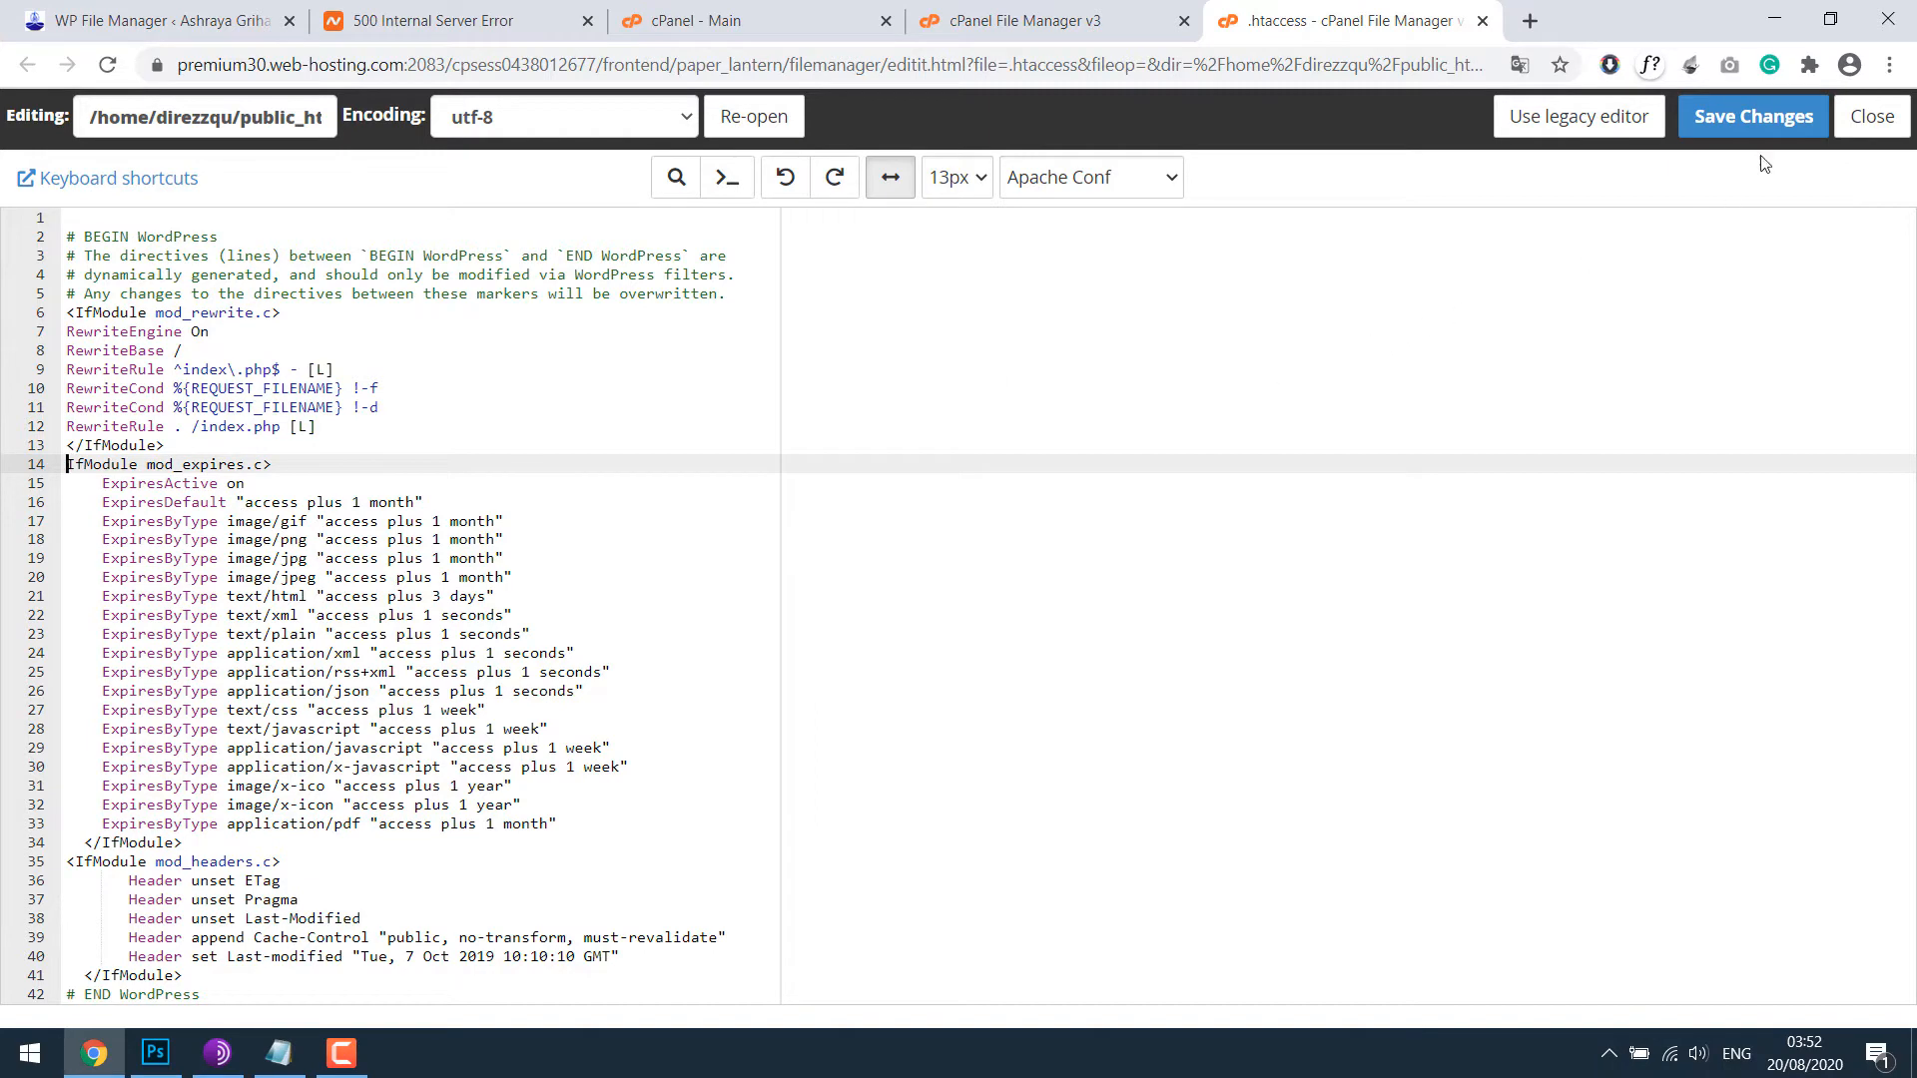
left_click(1751, 116)
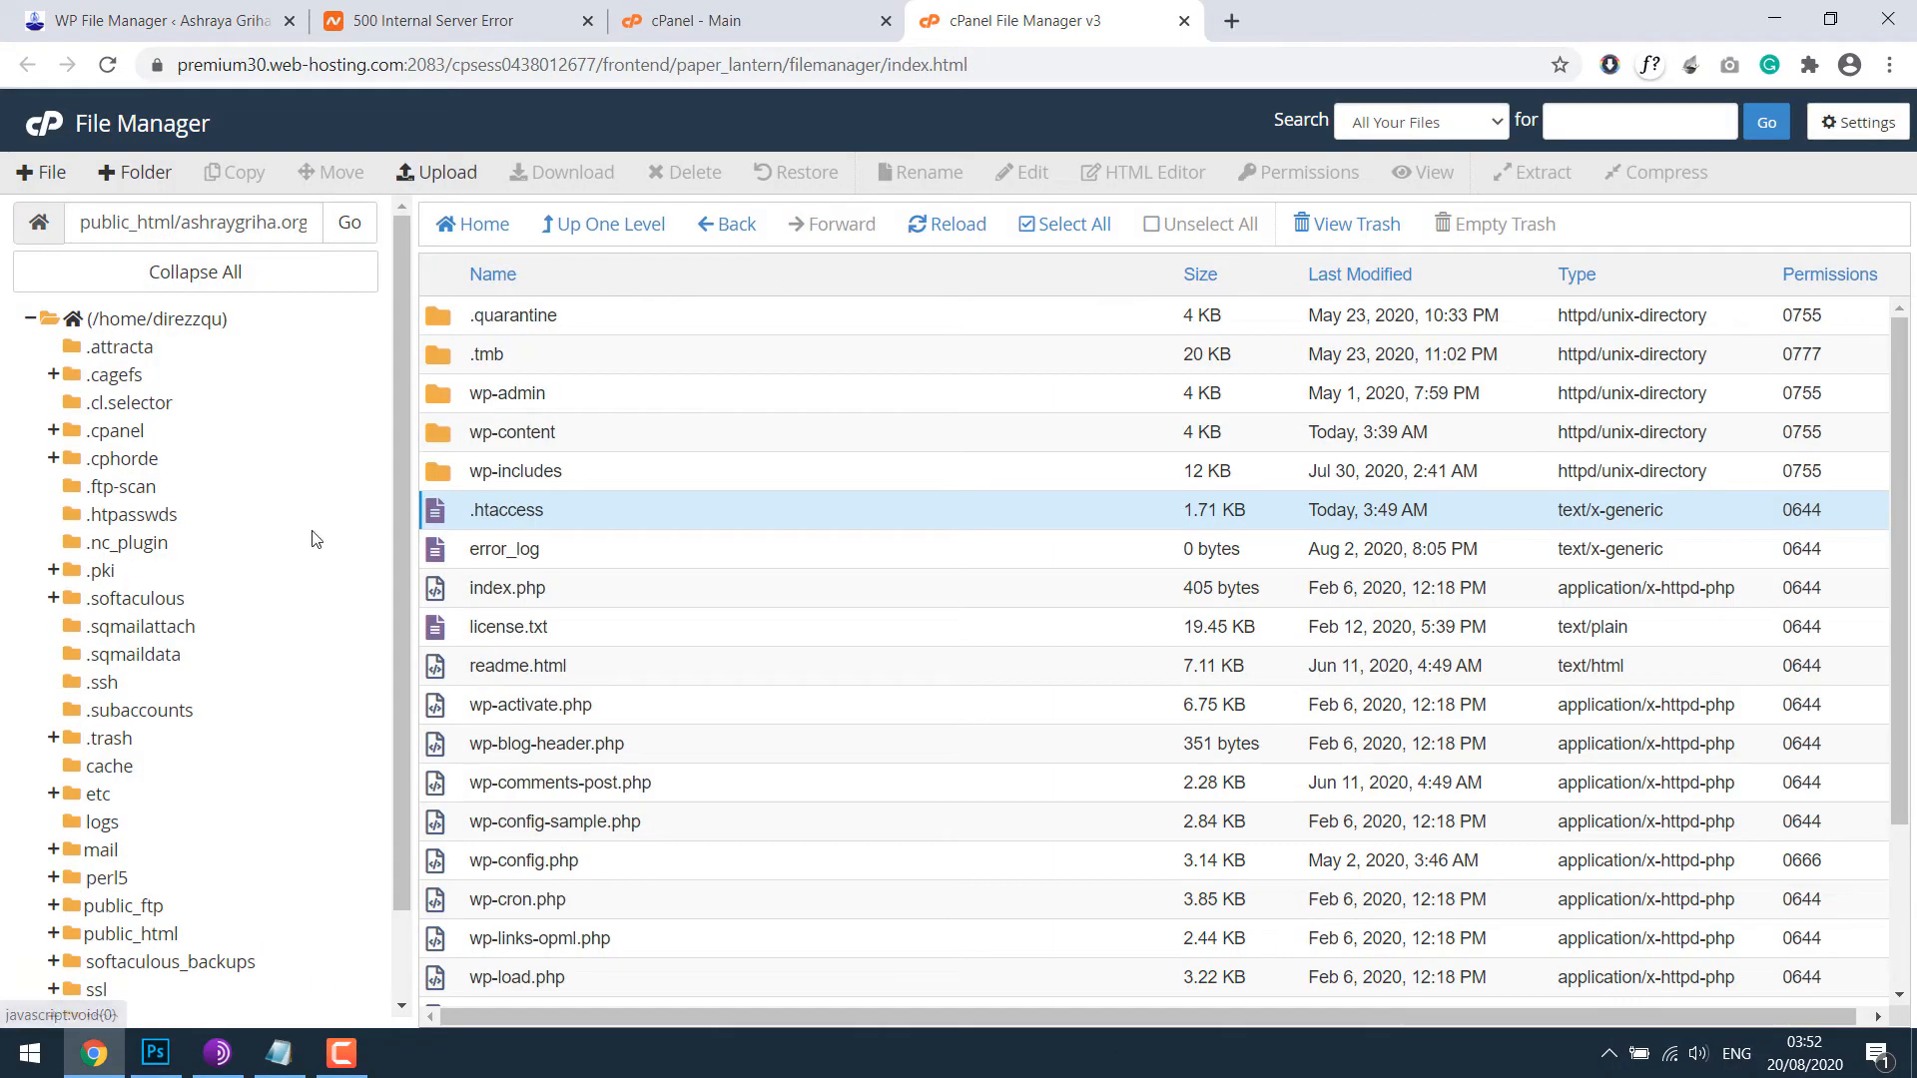
Step: Download a backup copy of .htaccess from the site folder
left_click(1232, 20)
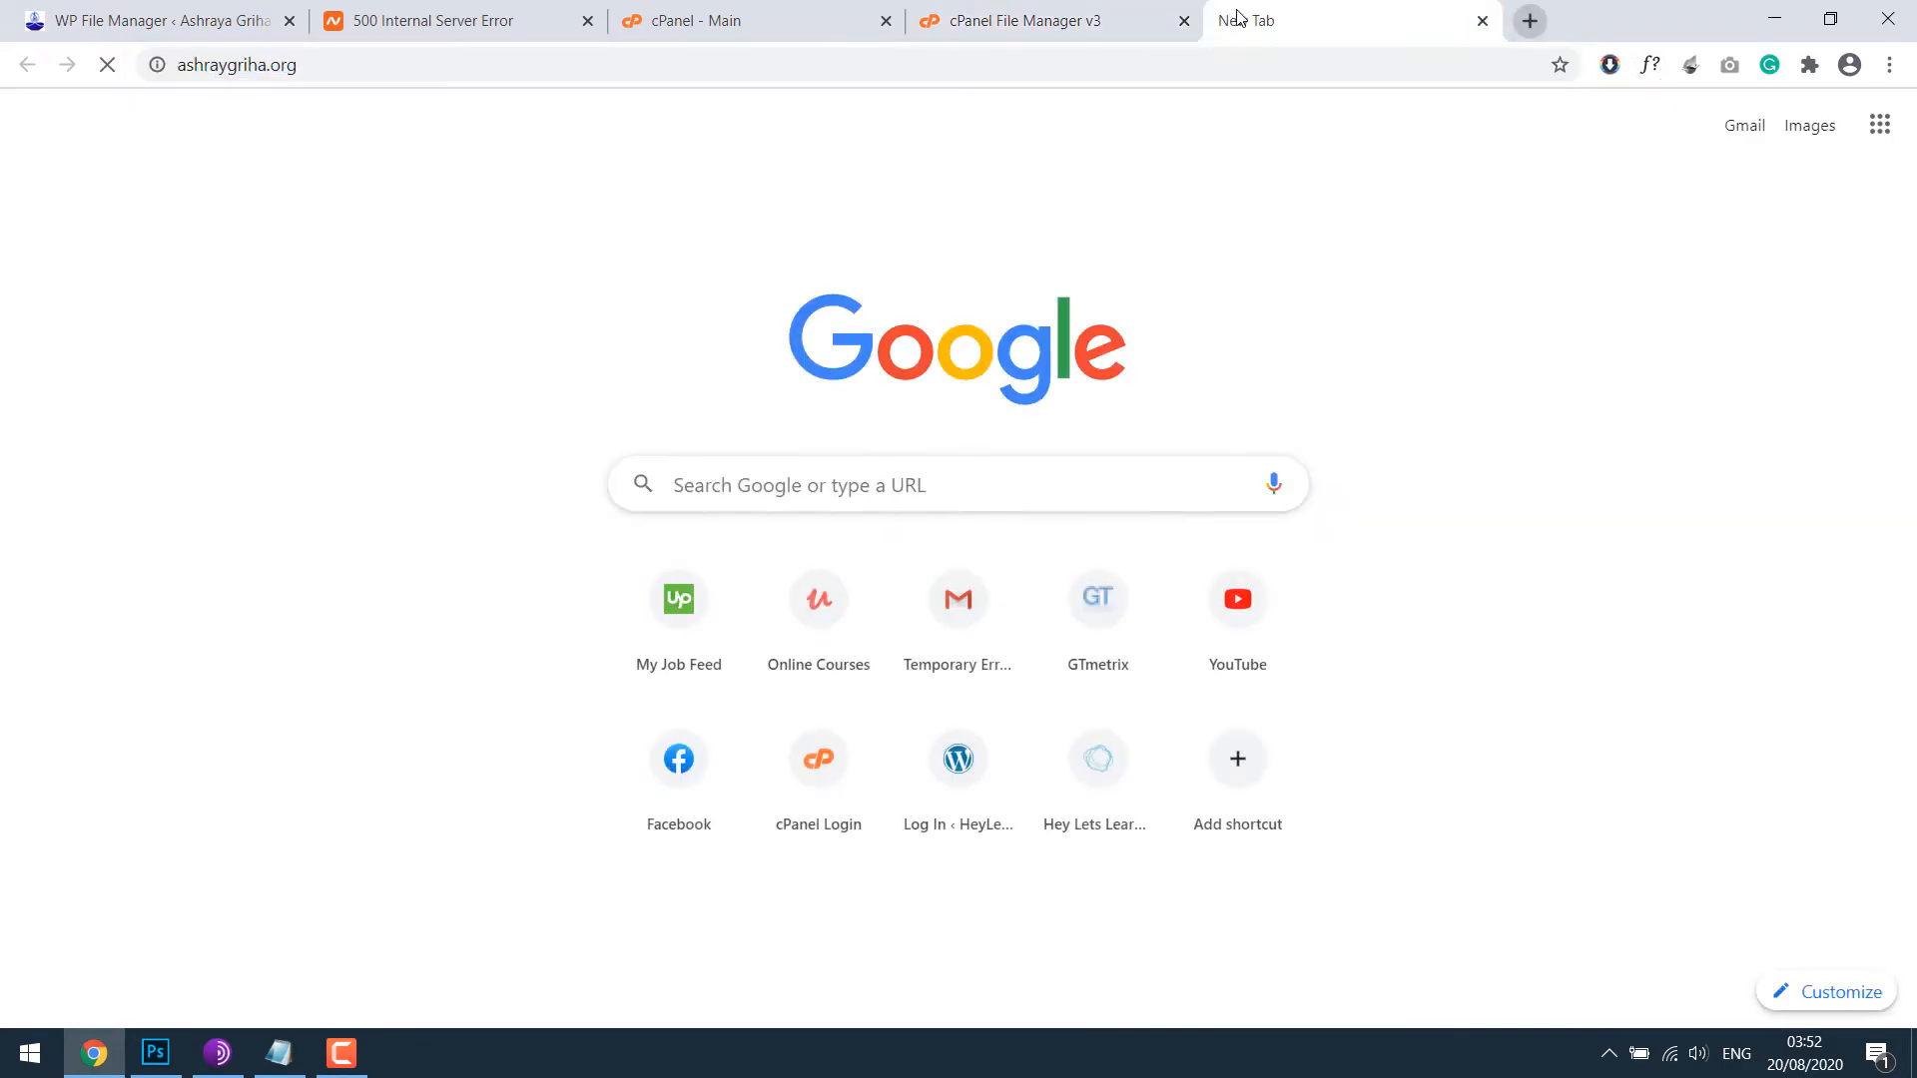
left_click(1030, 20)
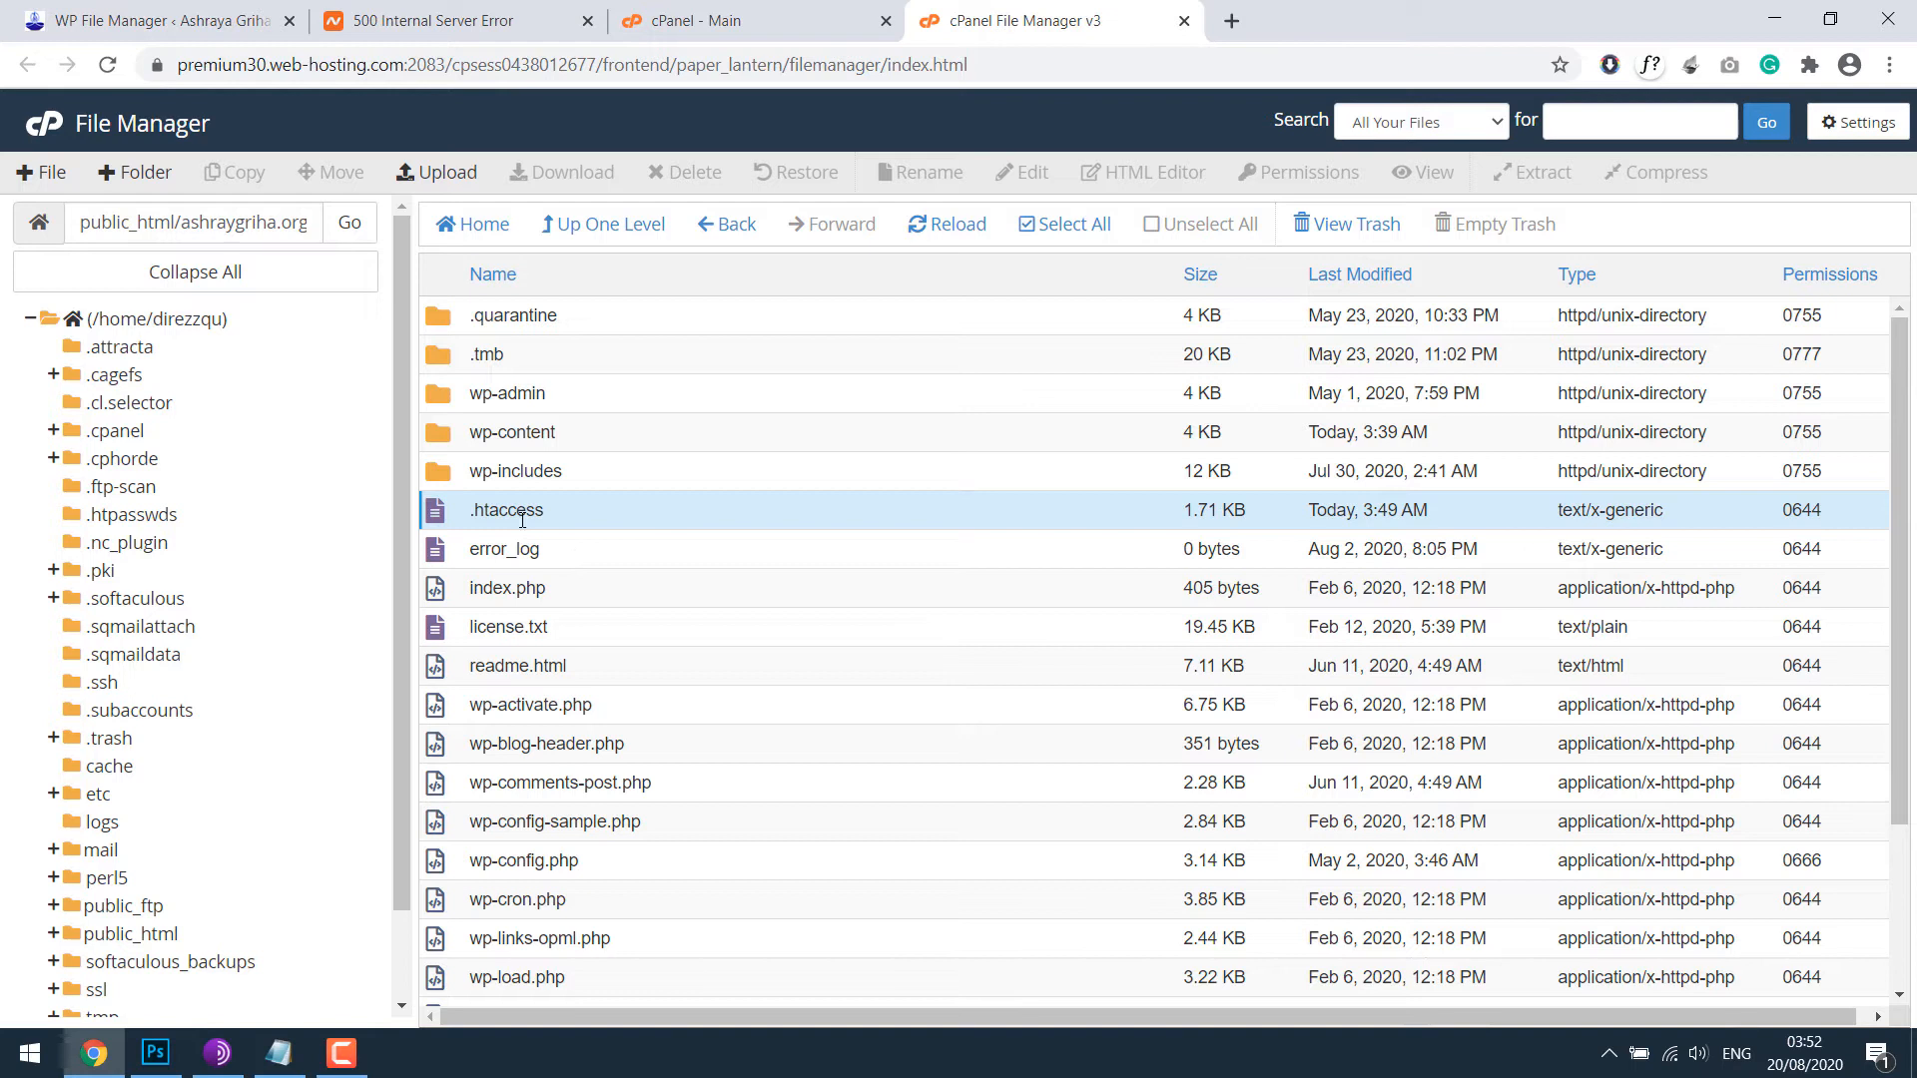
right_click(505, 509)
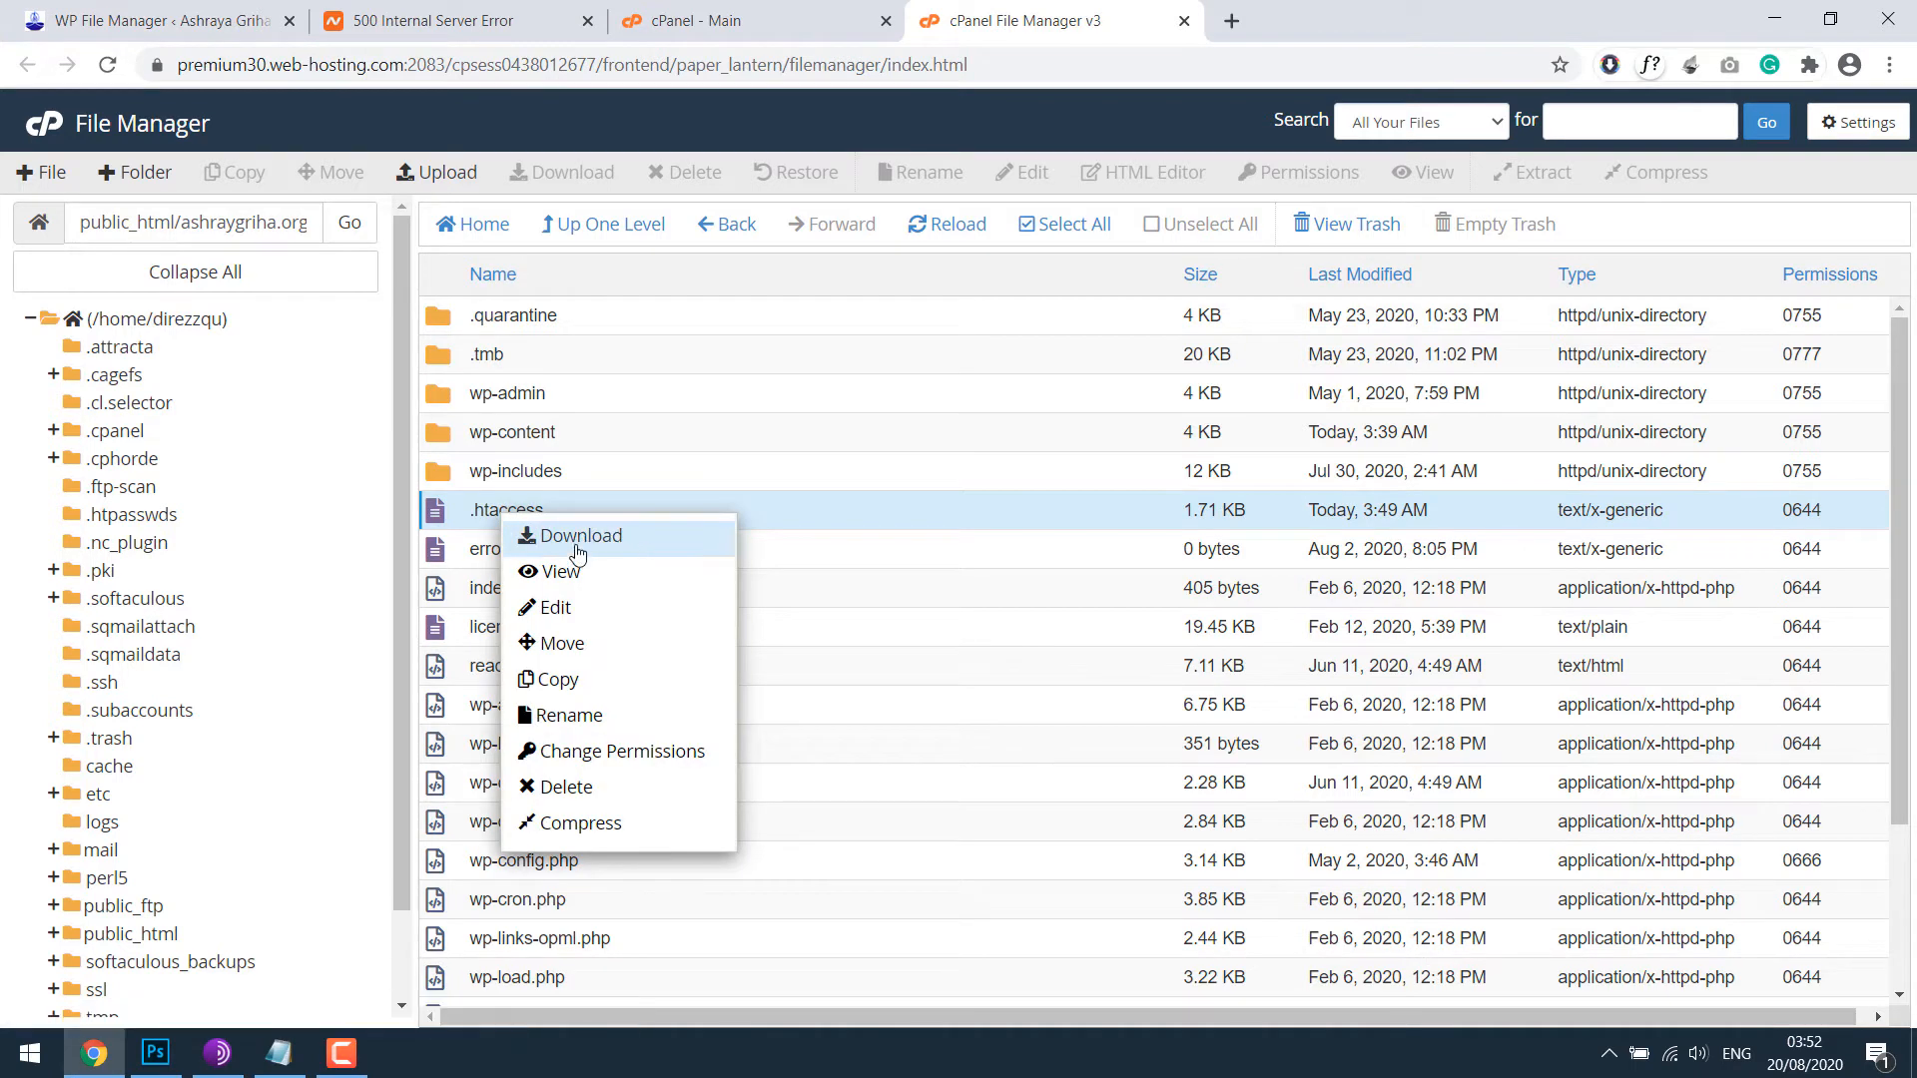
left_click(581, 535)
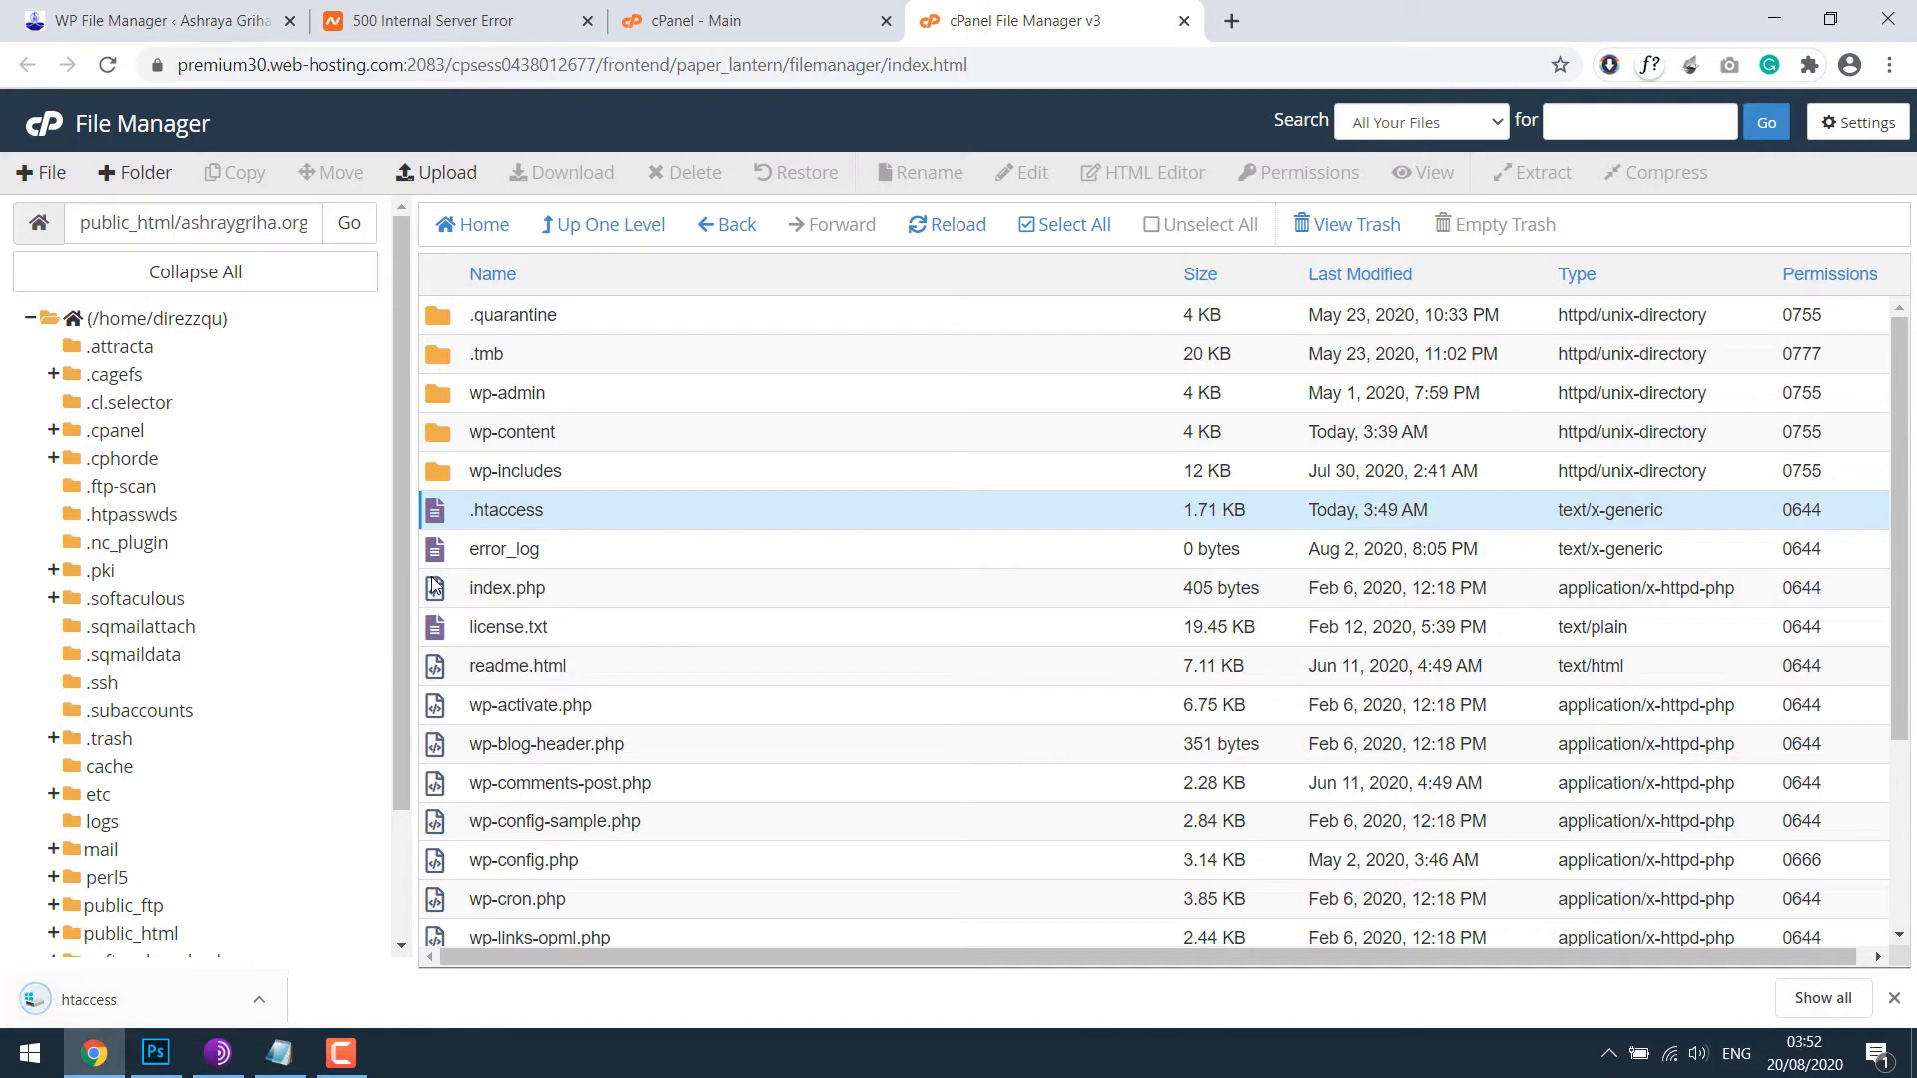
Step: Rename .htaccess to .htaccess1 to disable it
right_click(505, 510)
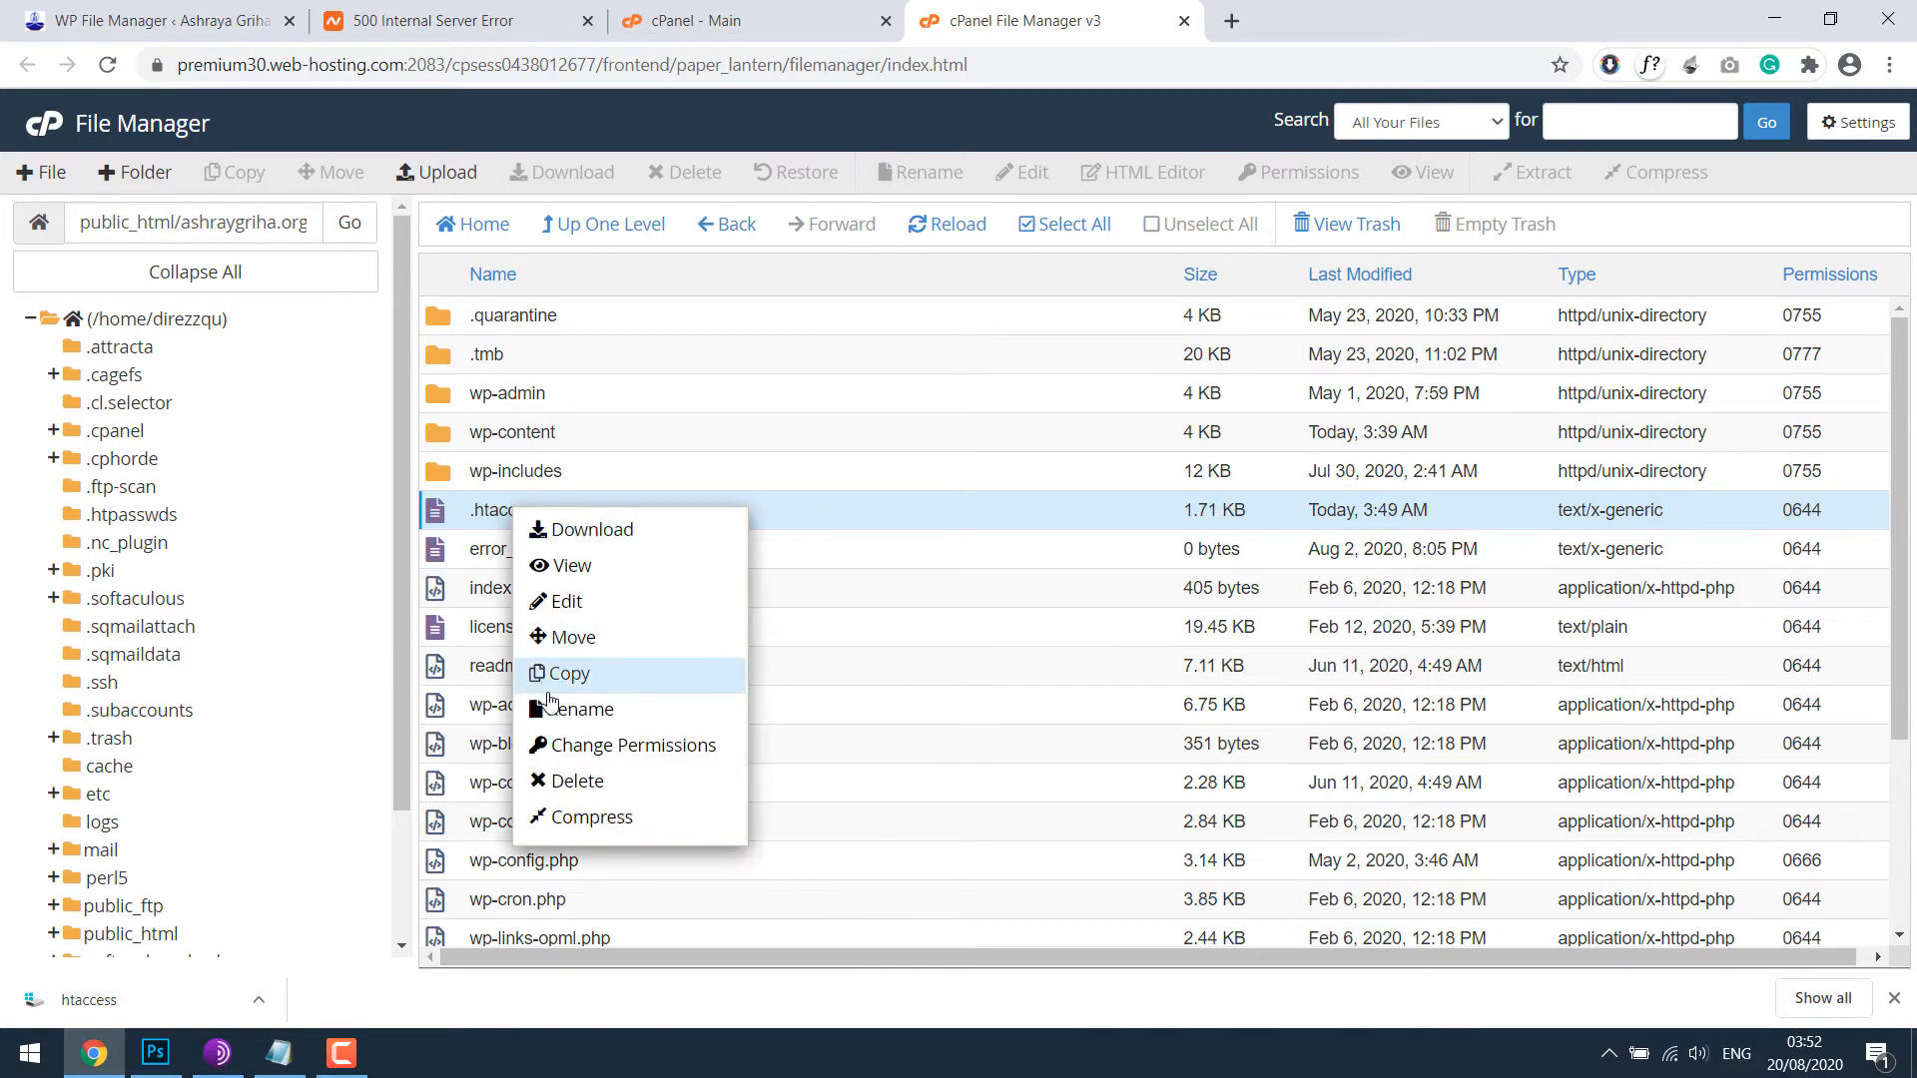
left_click(582, 709)
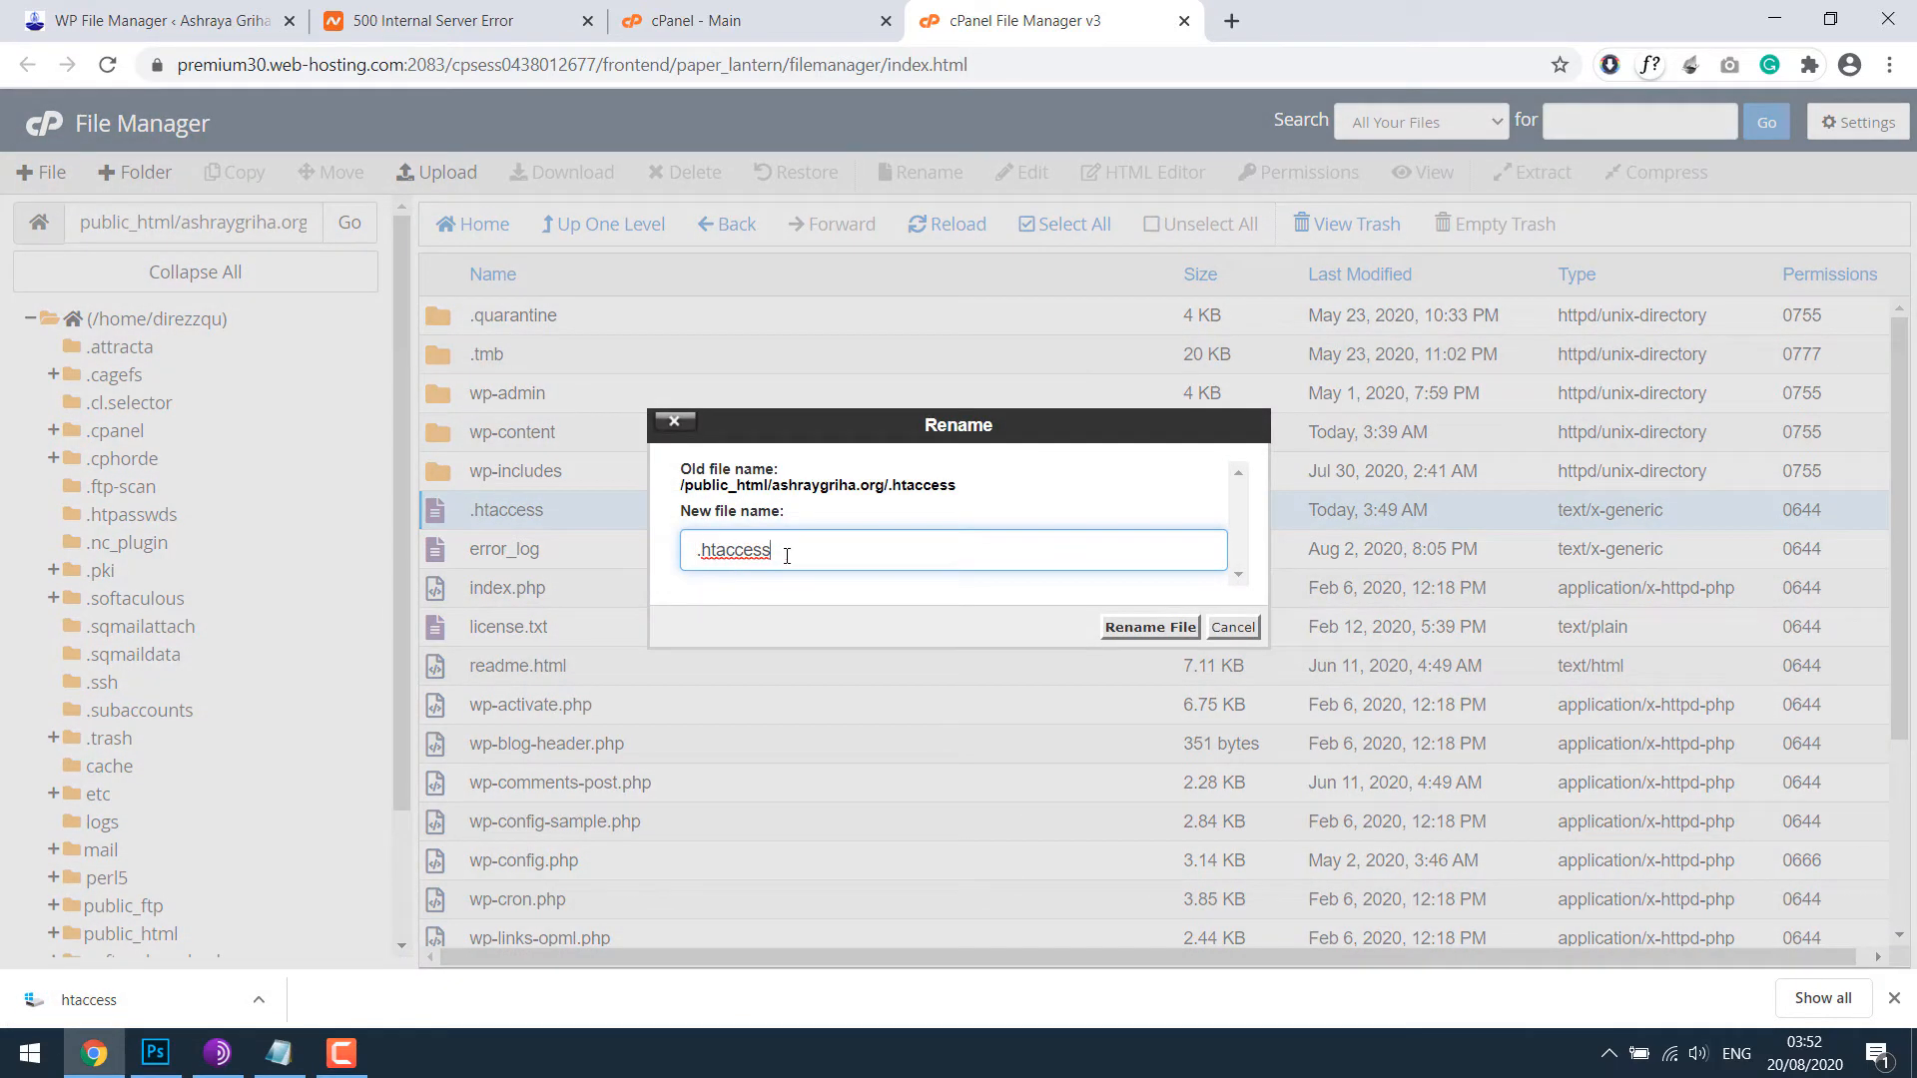
type("1")
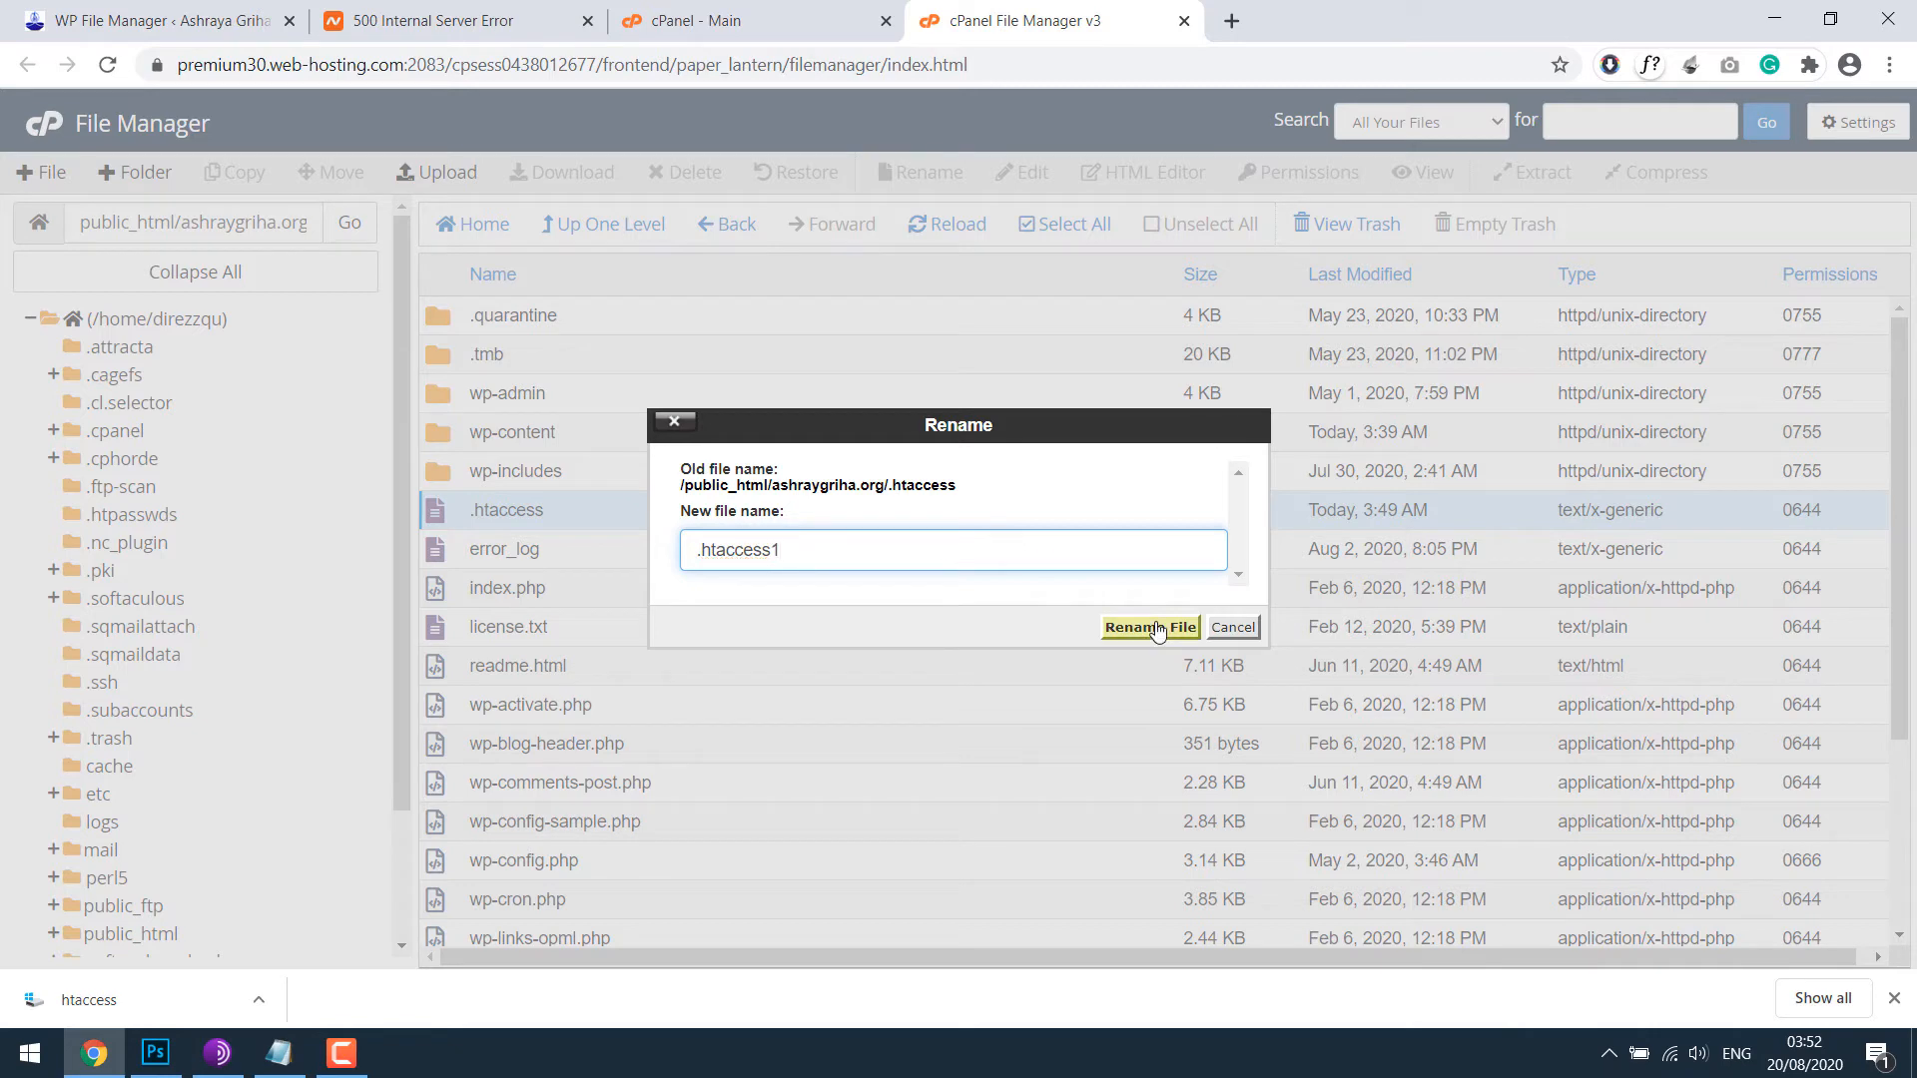
left_click(1148, 627)
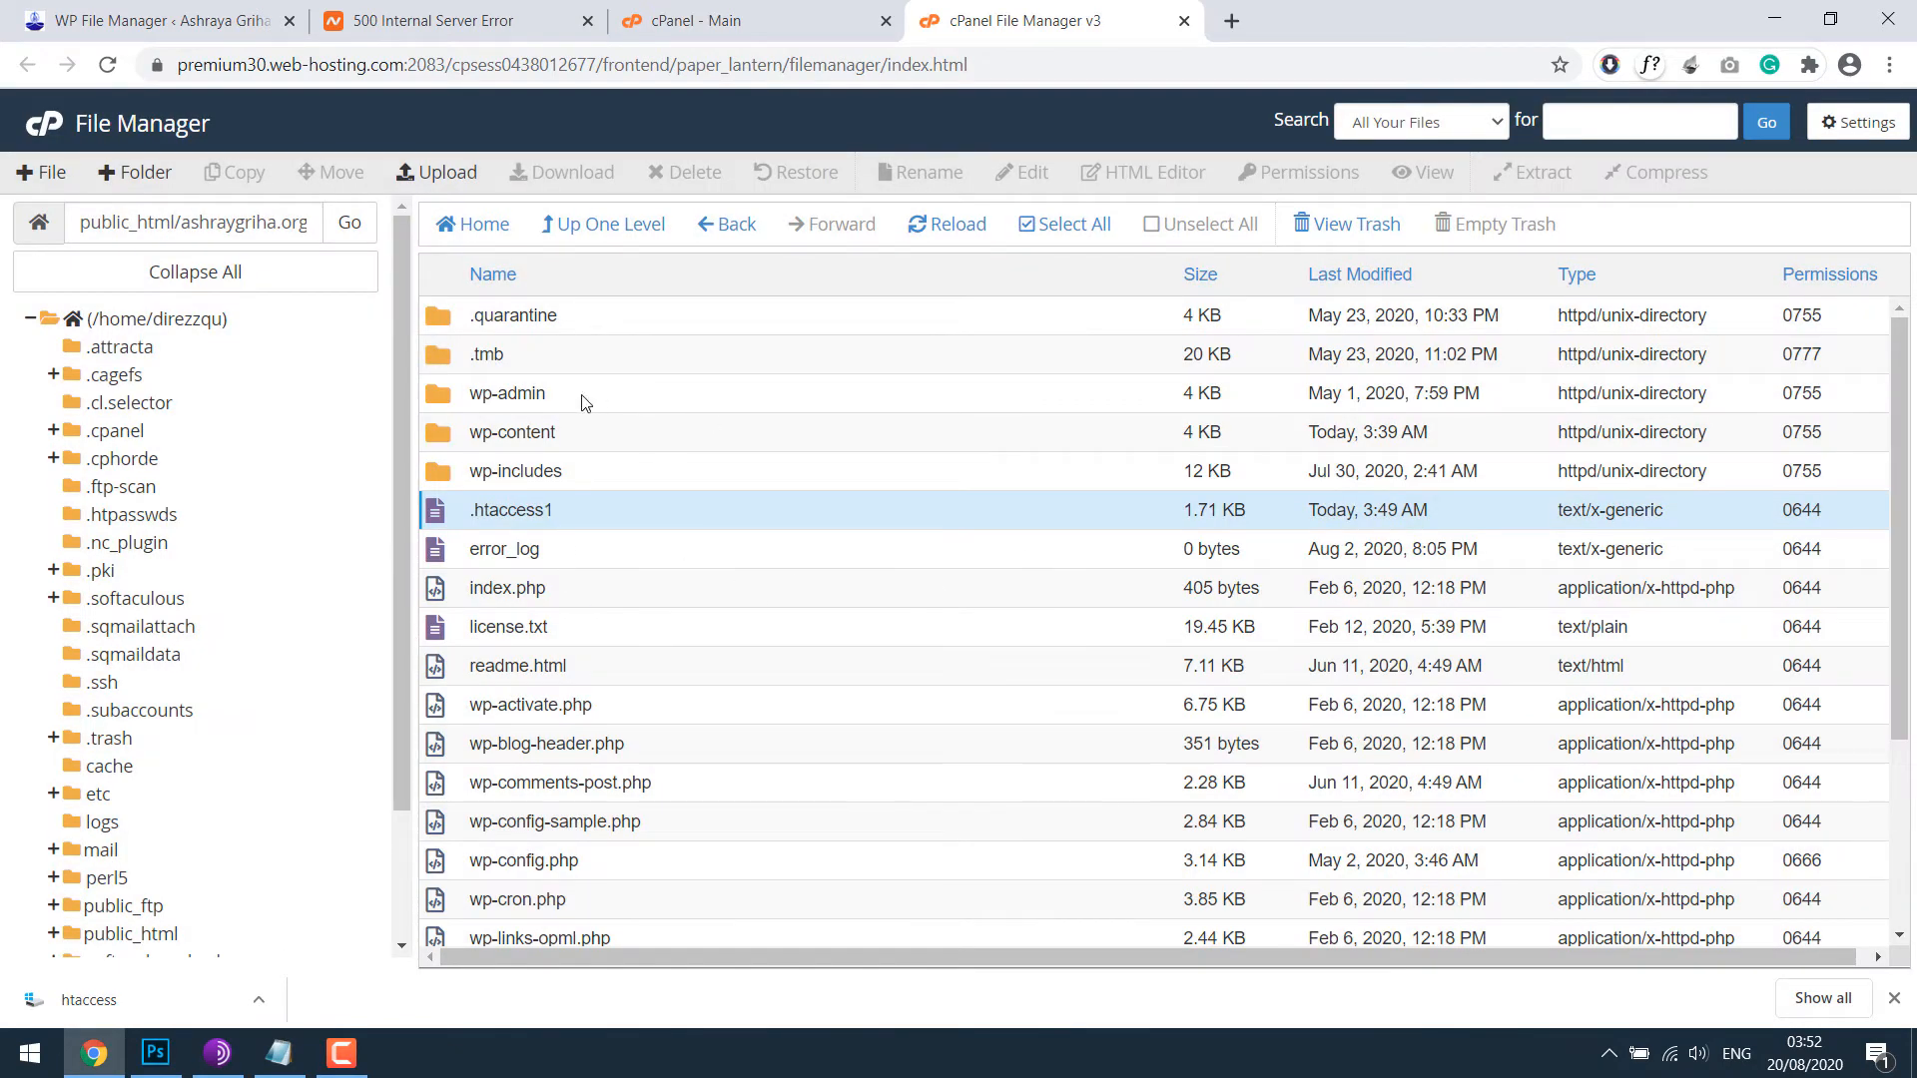
mouse_move(615, 537)
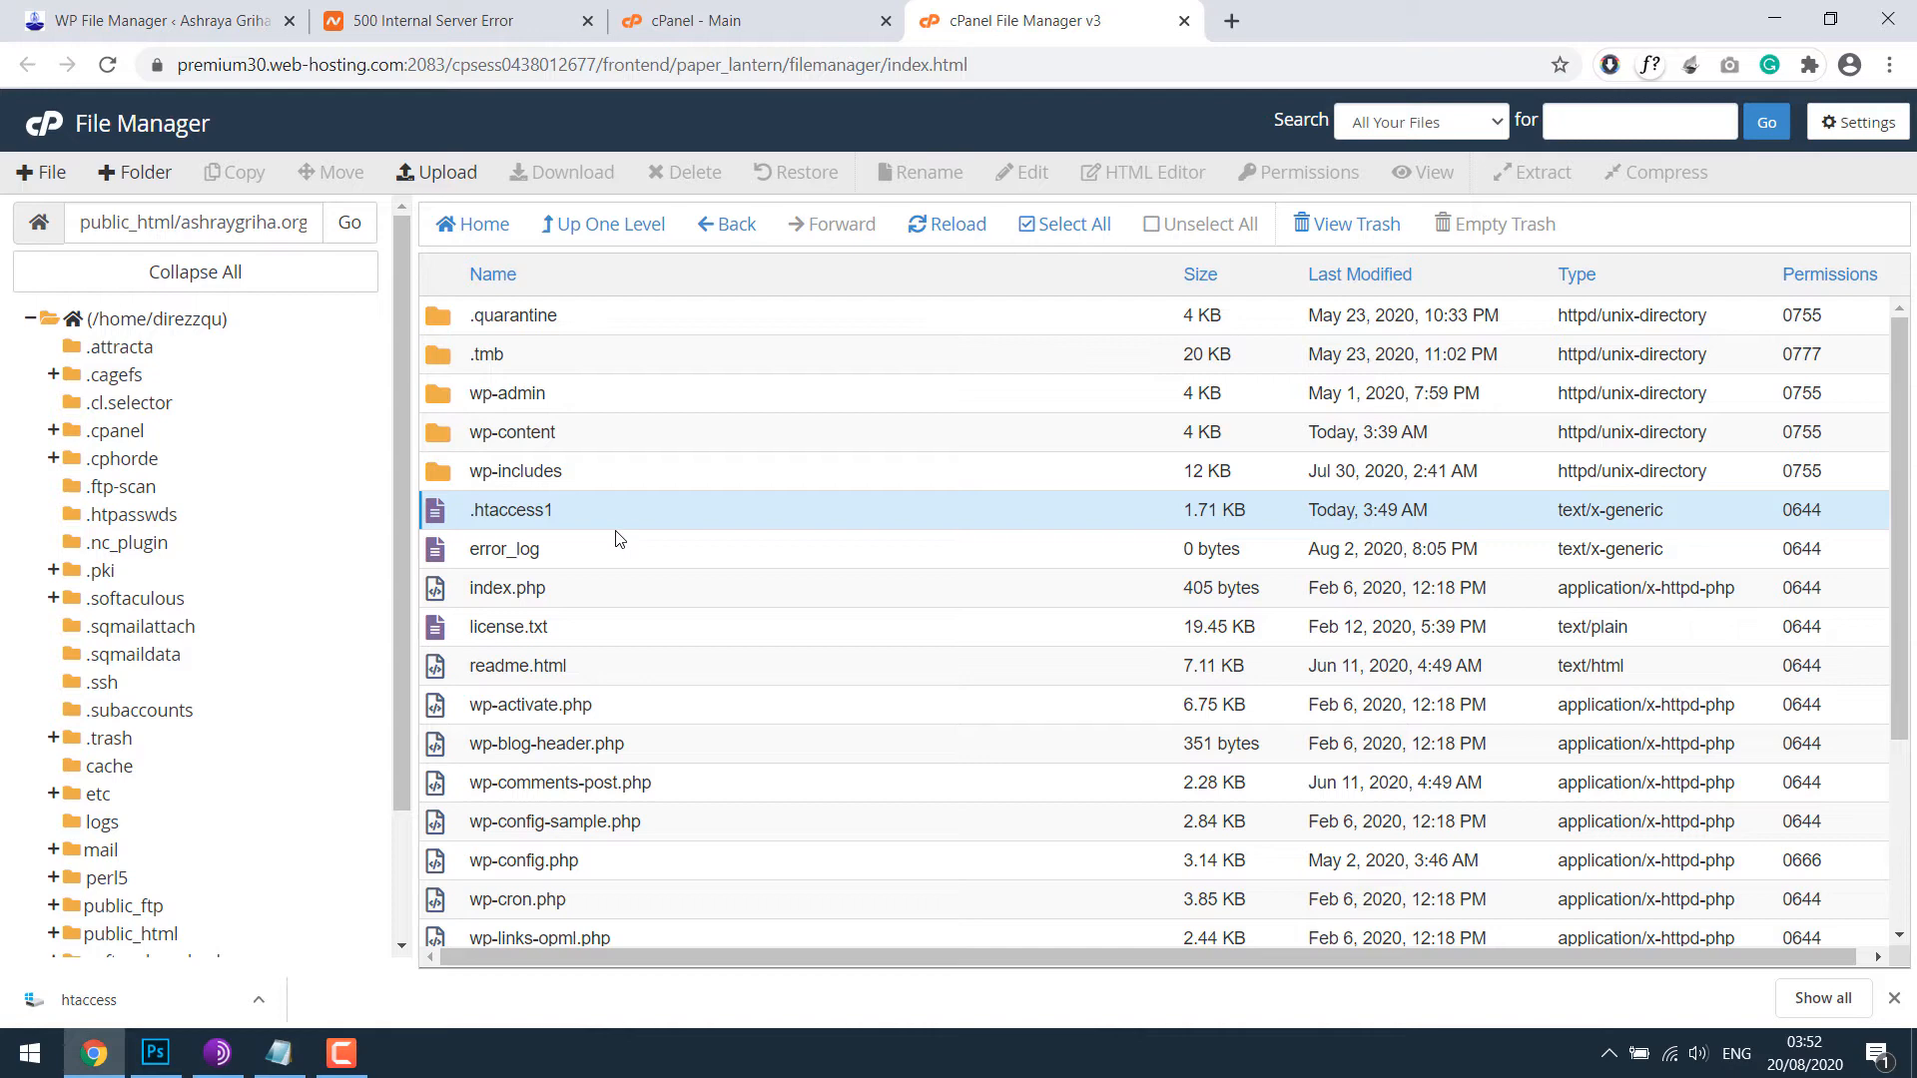
mouse_move(775, 681)
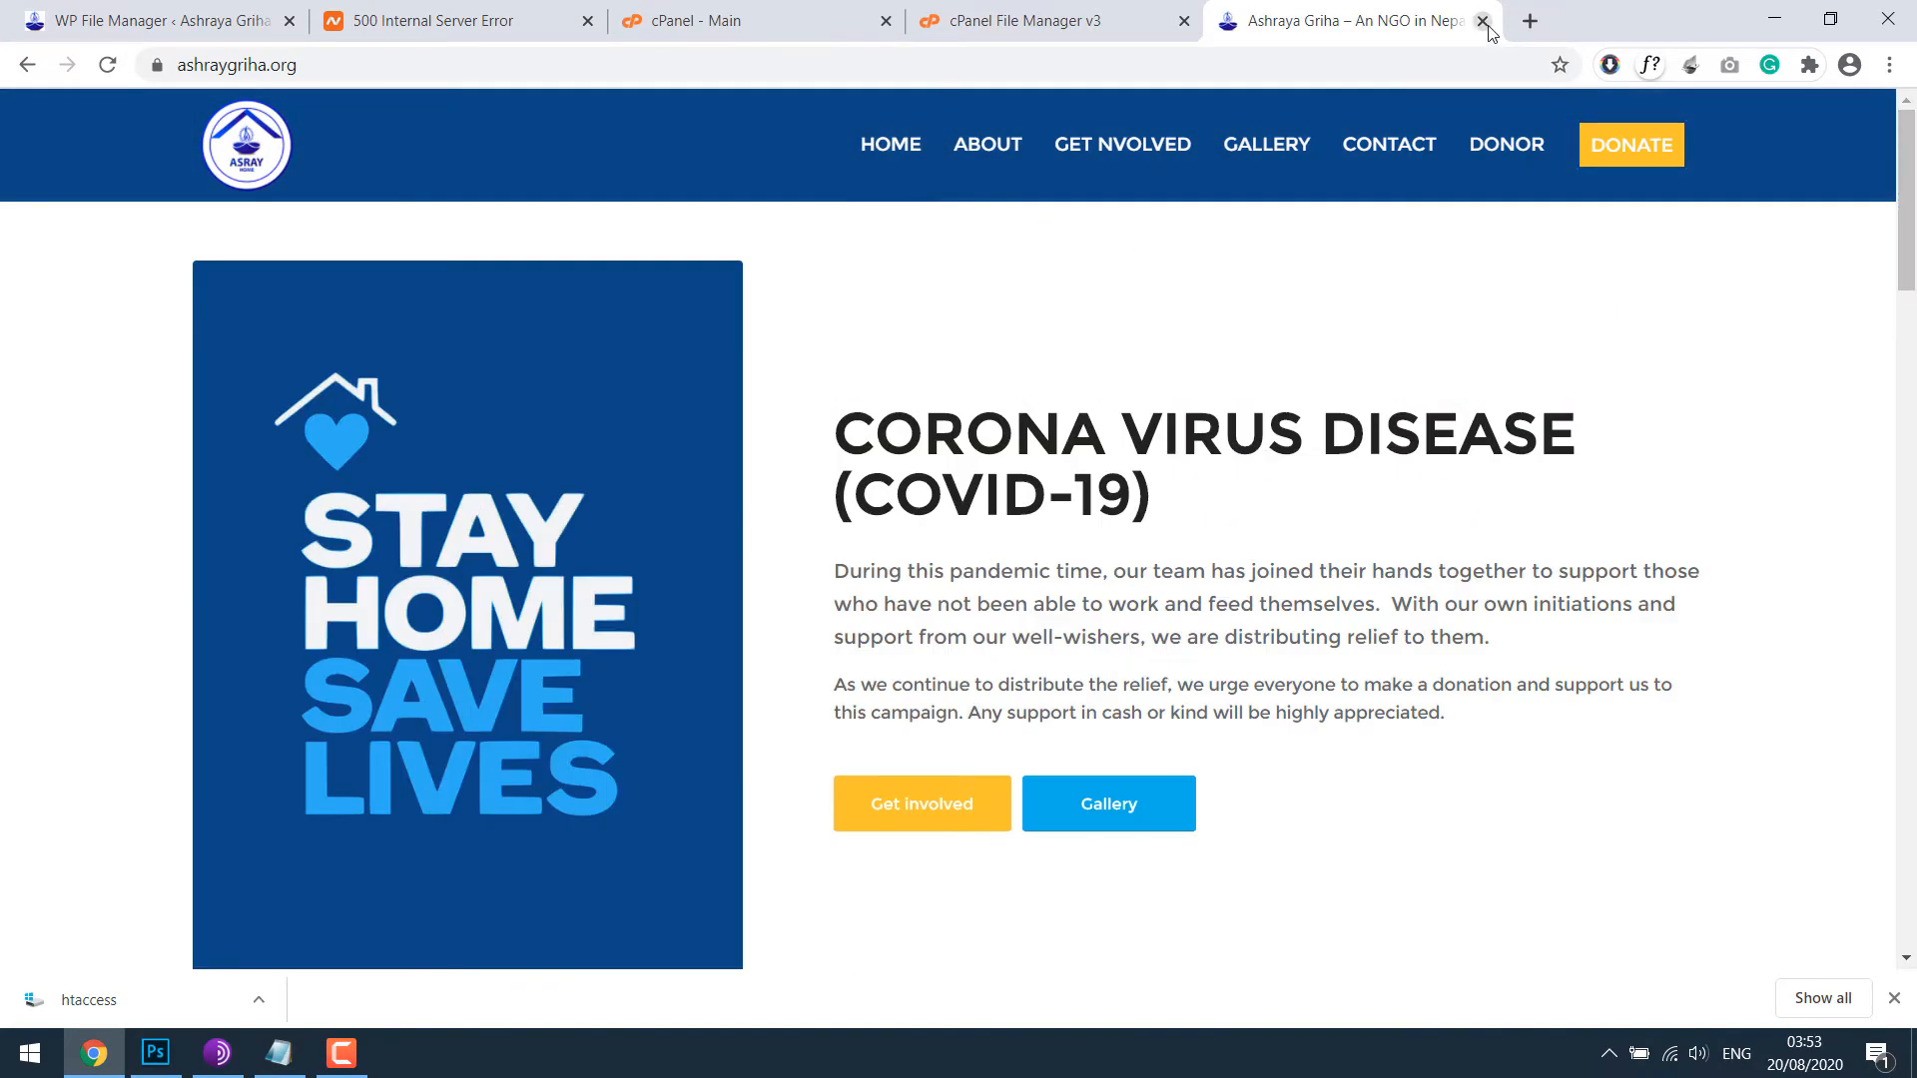
Step: Load ashraygriha.org/wp-admin/, confirm WP File Manager opens, then close that tab
left_click(1484, 20)
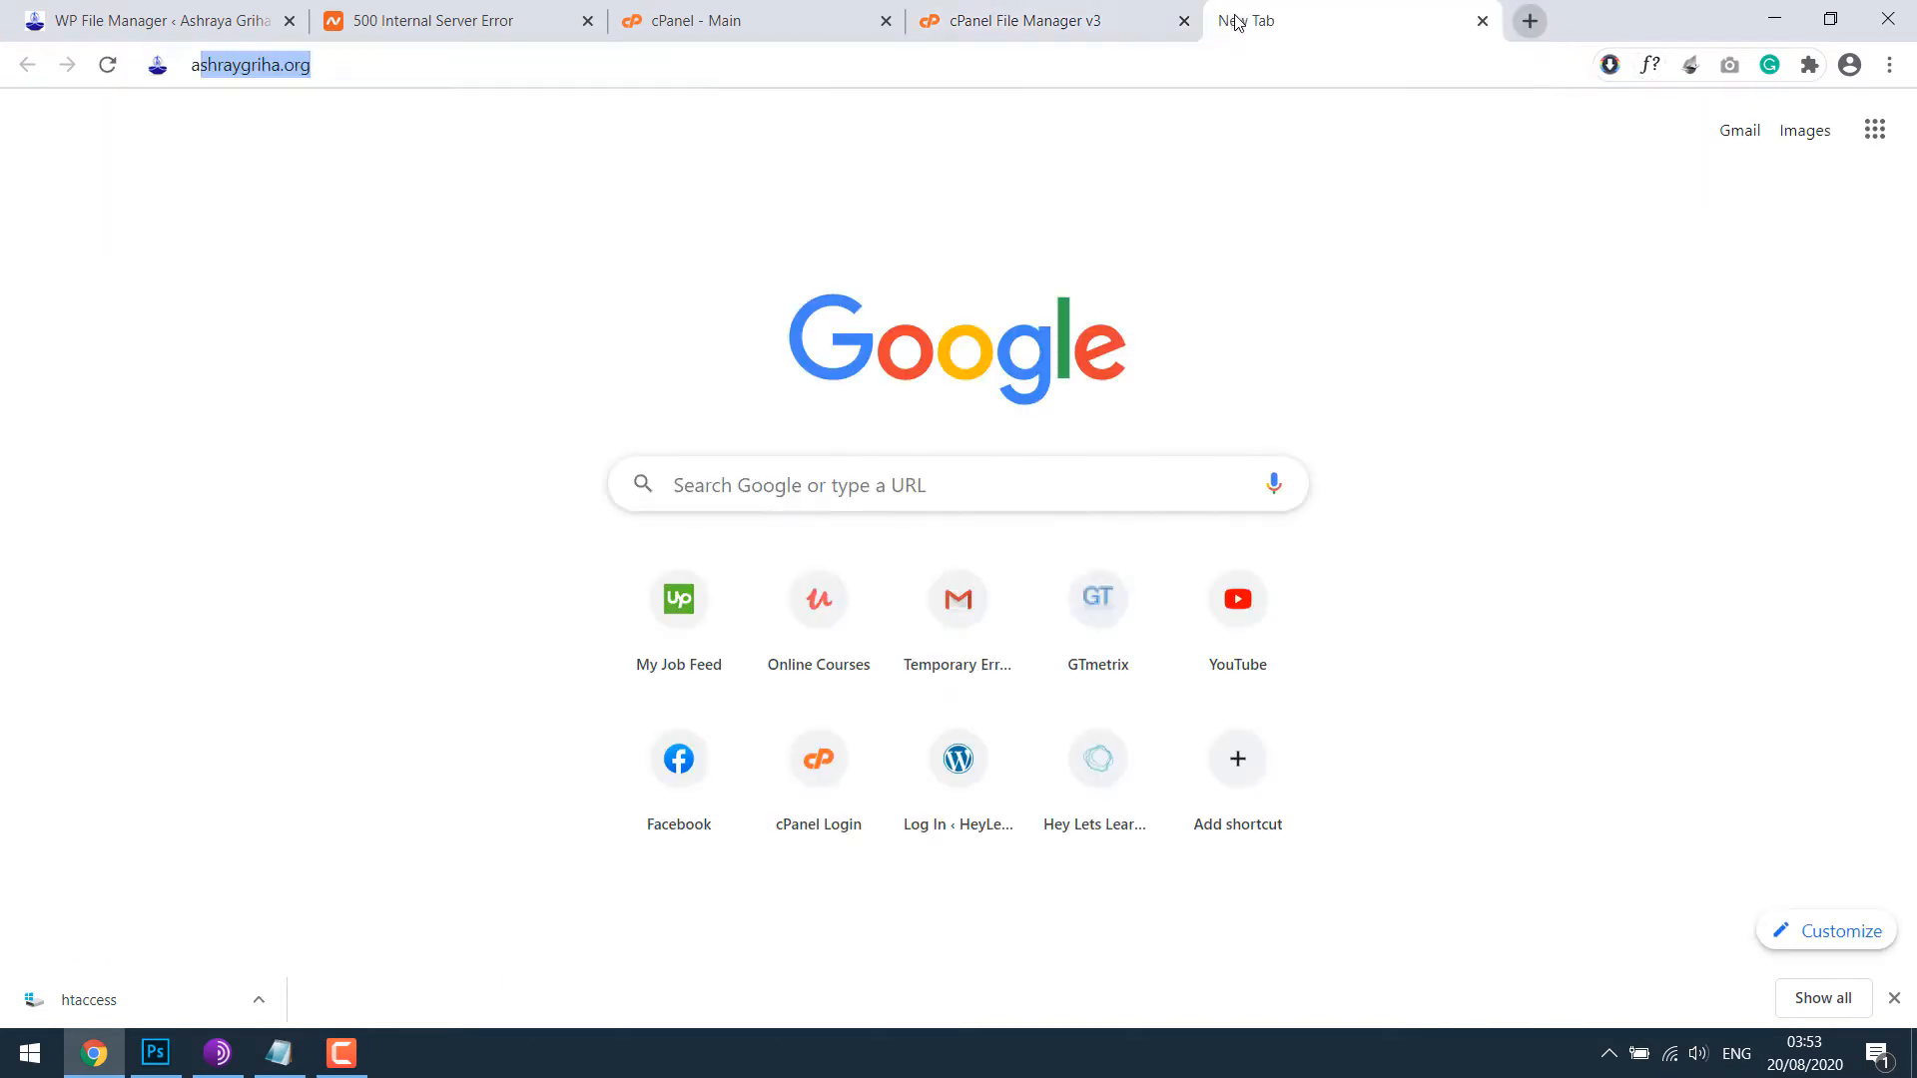
type("ashraygriha.org/wp-admin/")
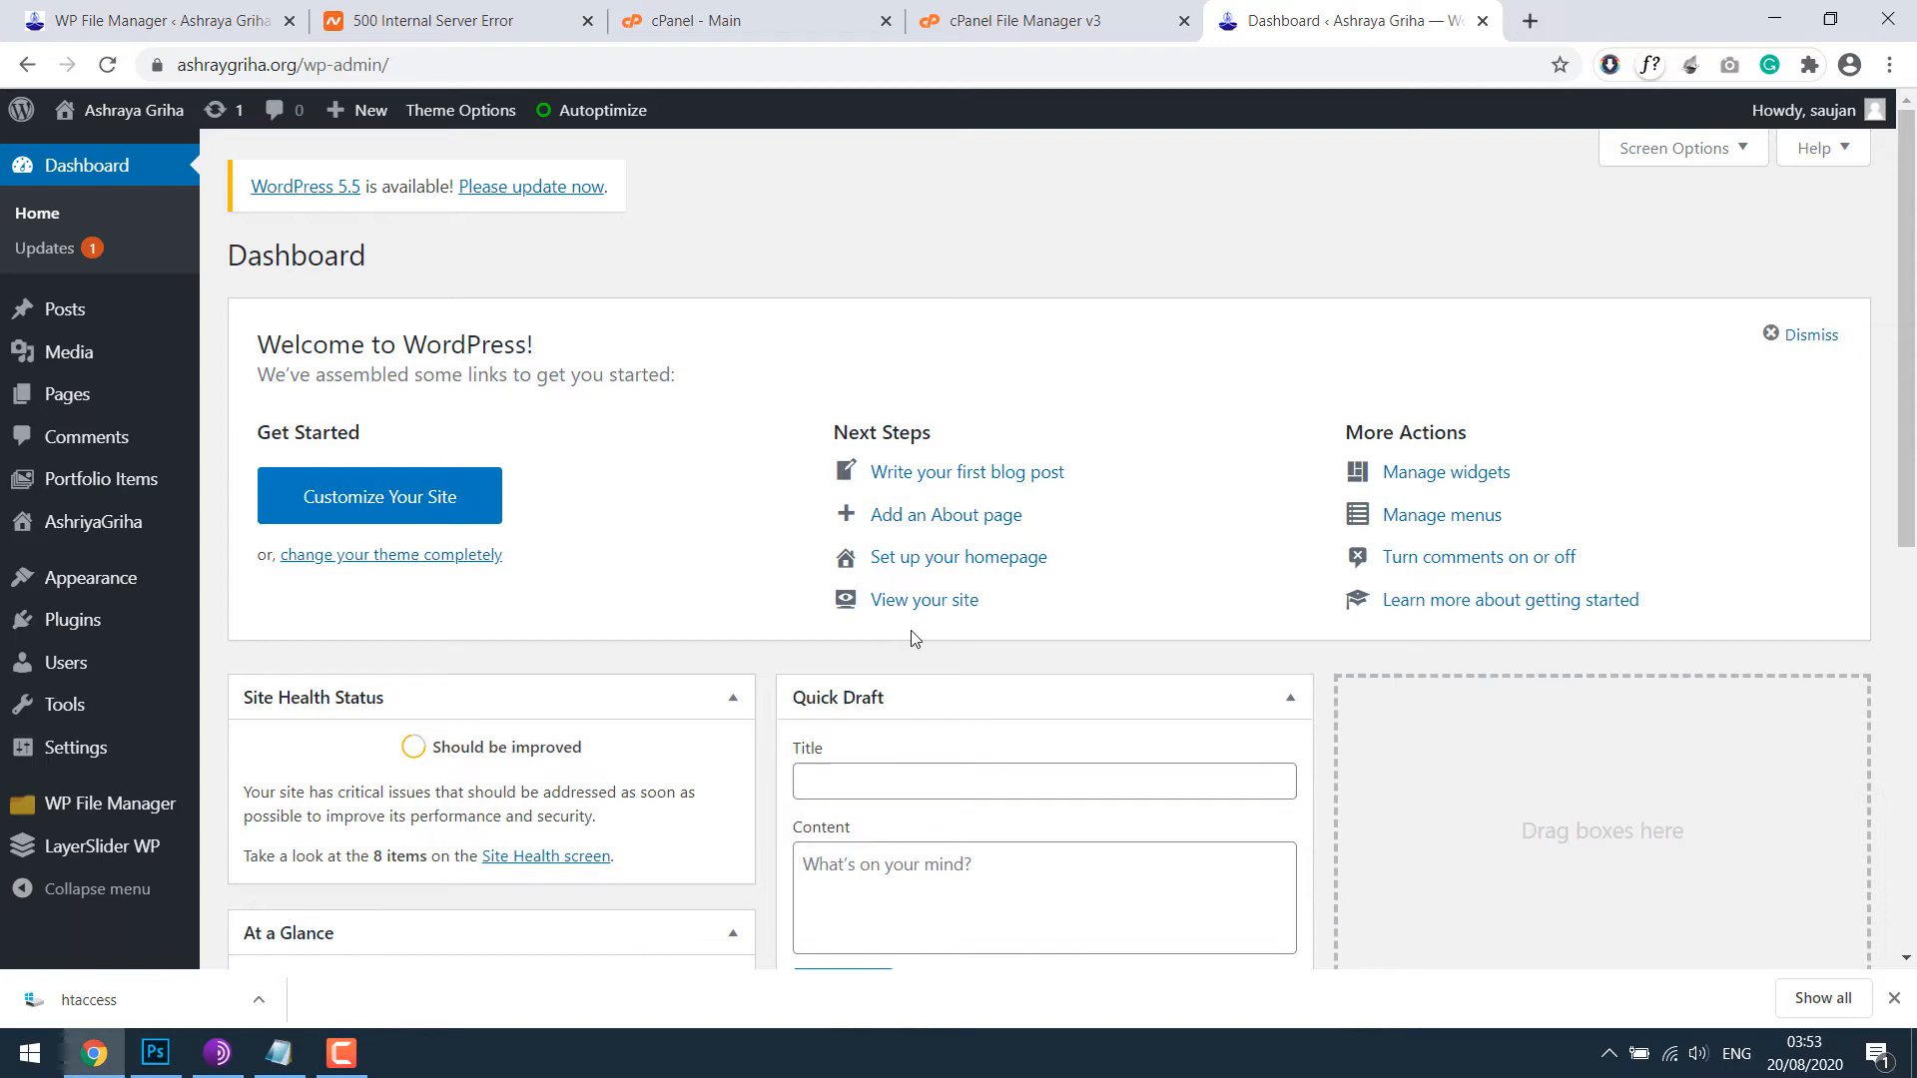
left_click(108, 803)
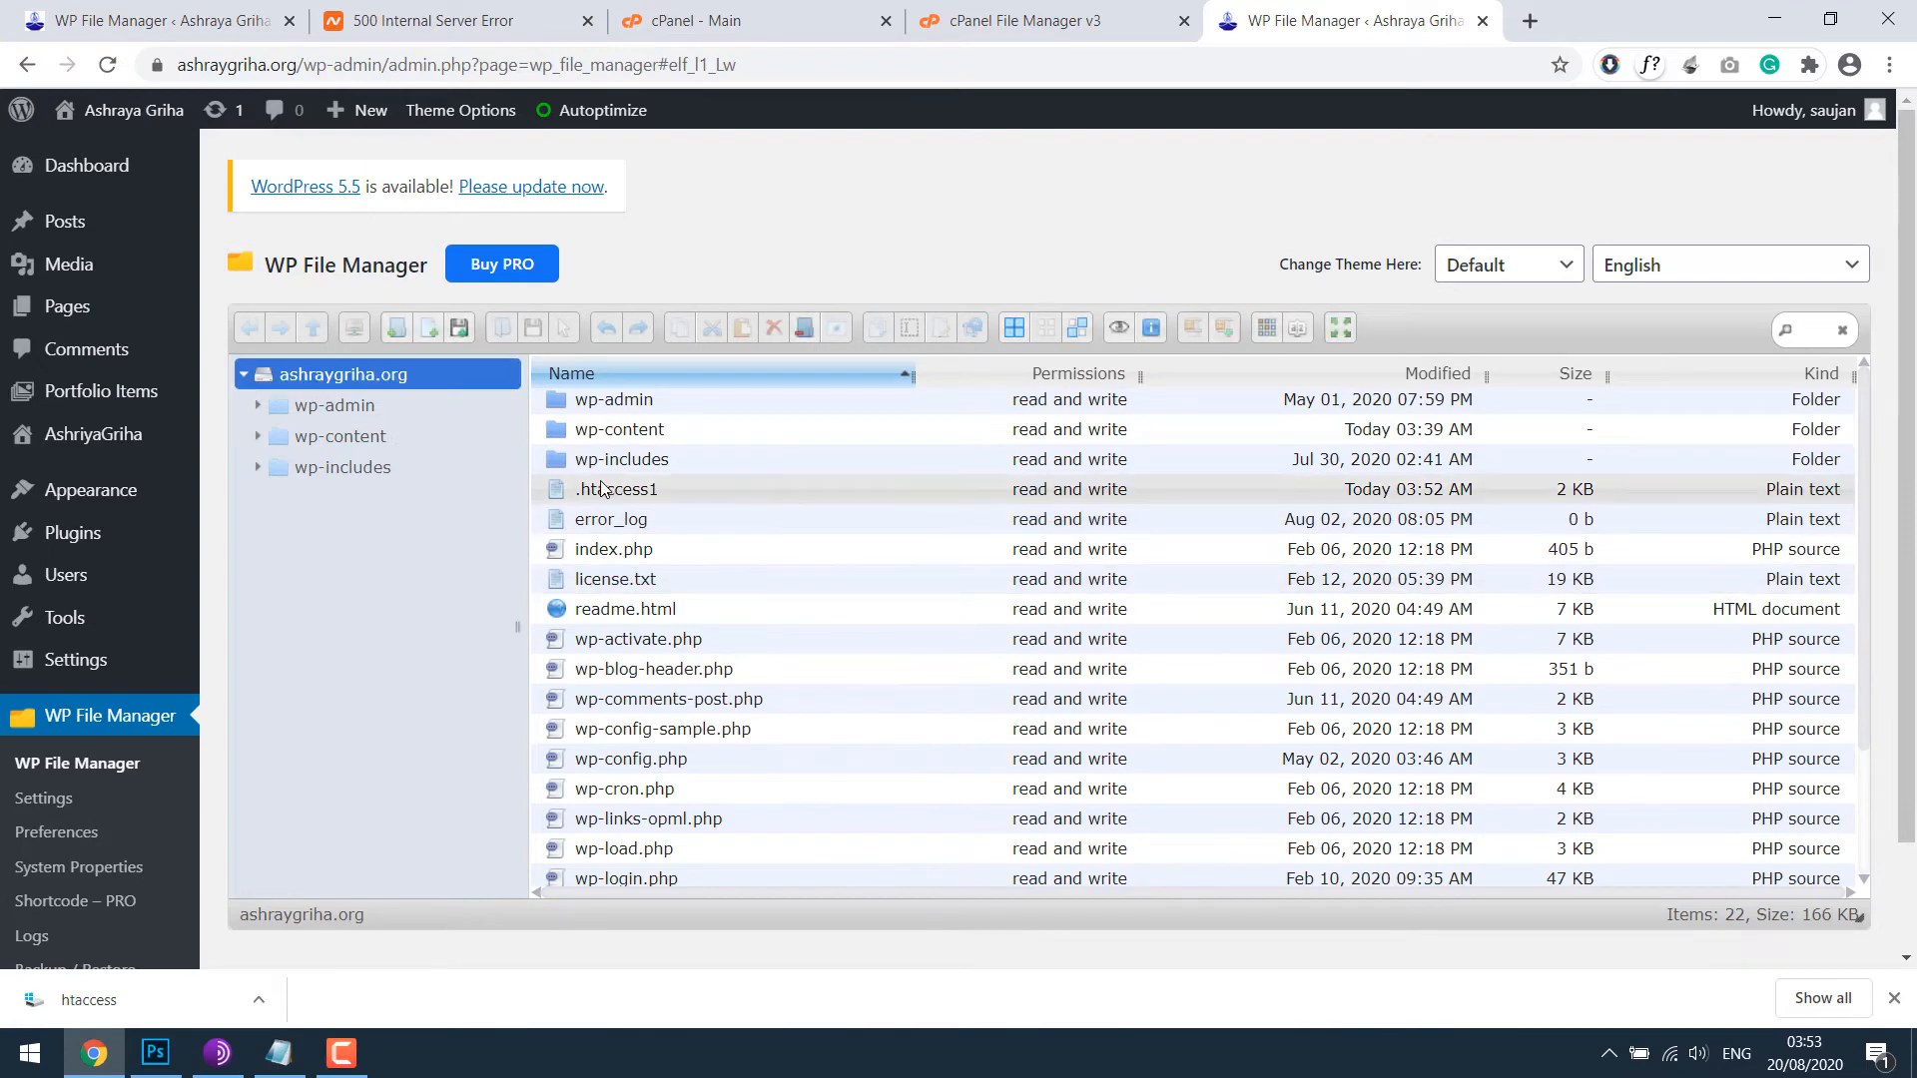
left_click(1053, 20)
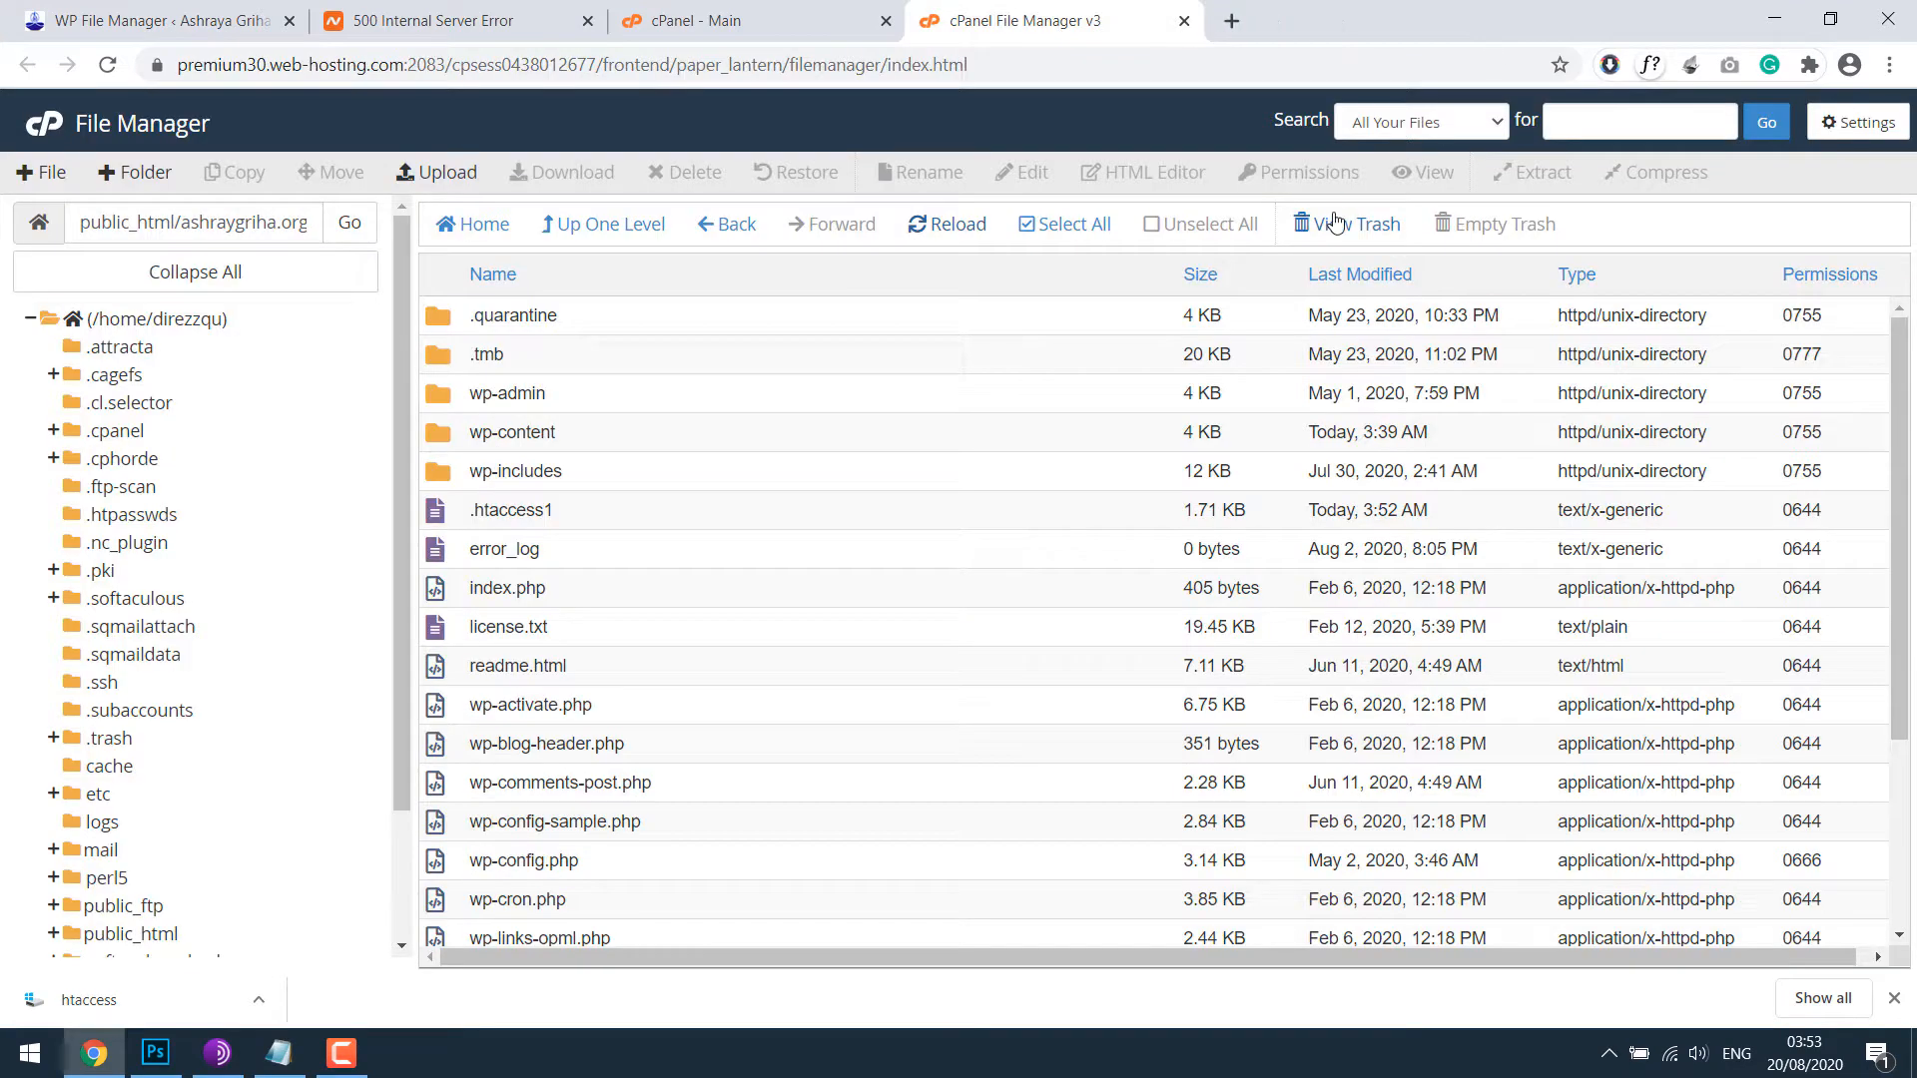
mouse_move(909, 621)
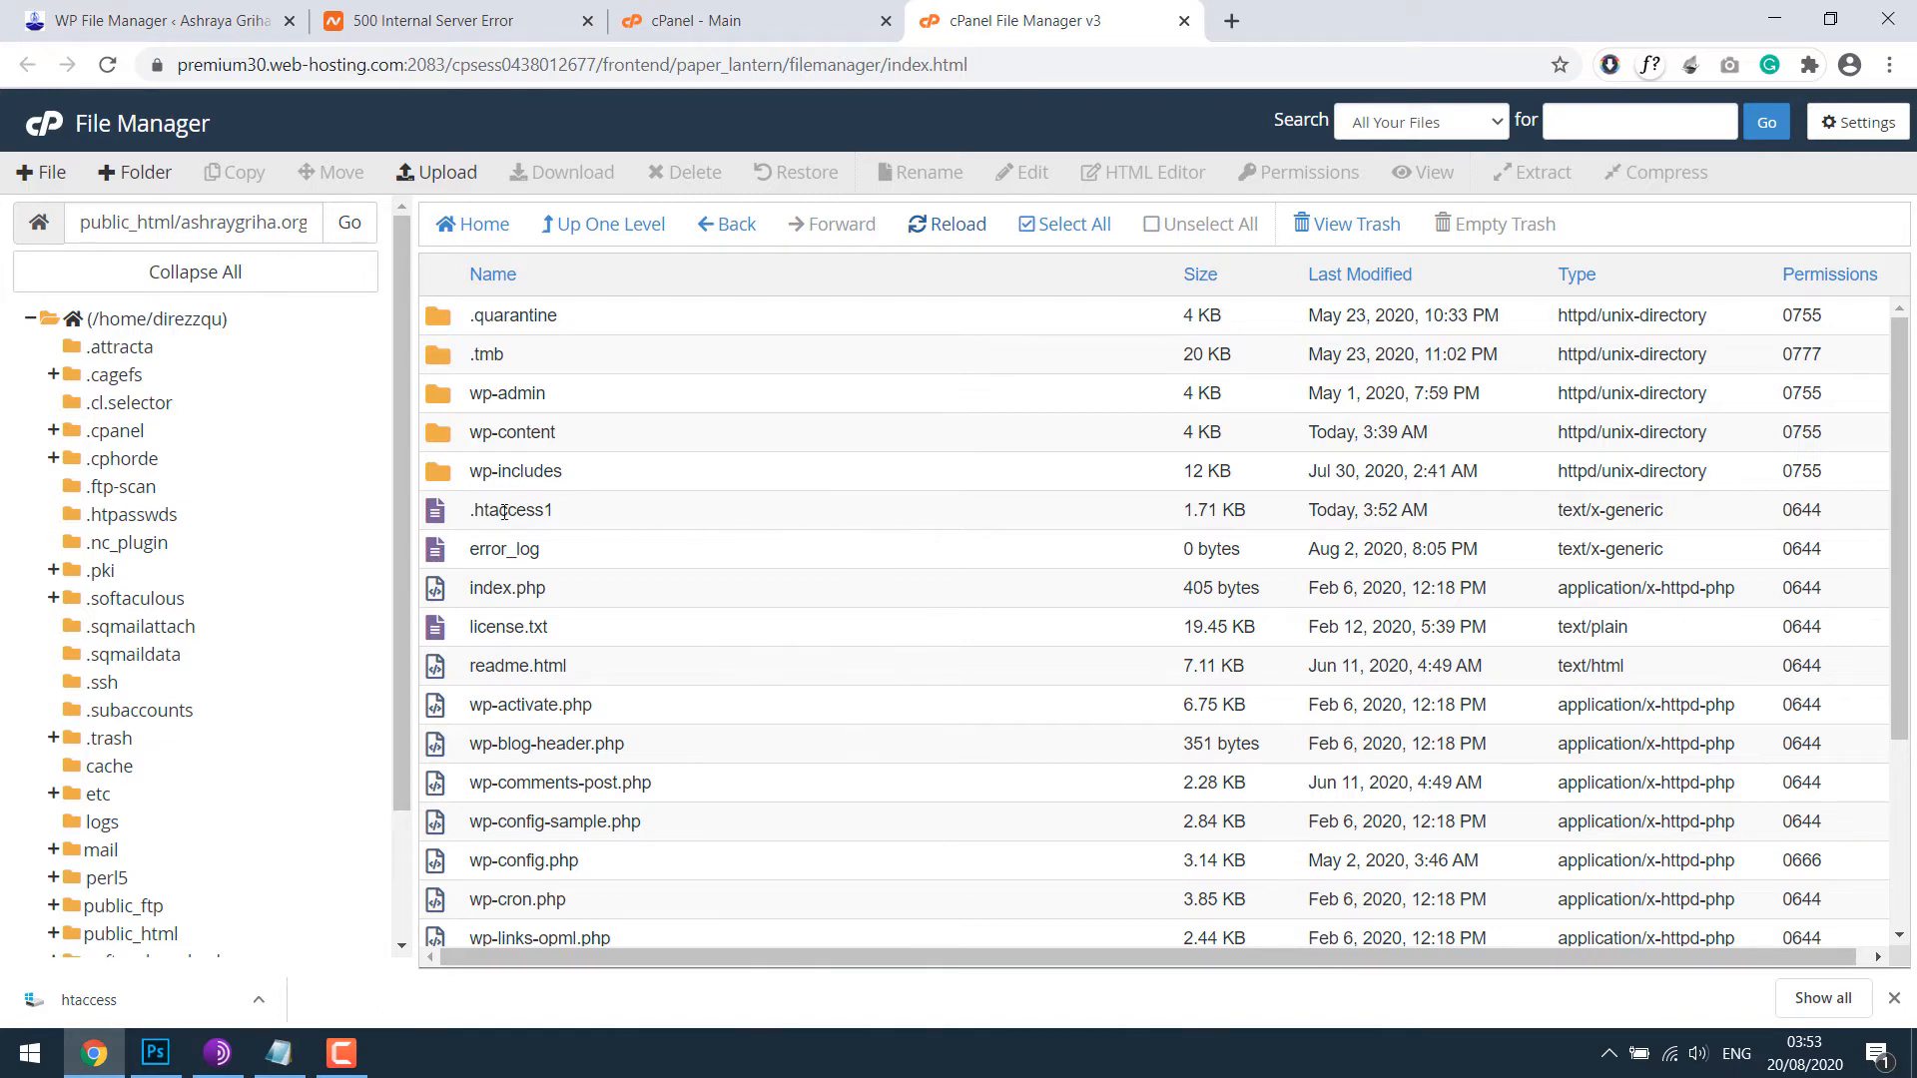
Step: Open .htaccess1 in the editor and copy its caching and header rules into Notepad
left_click(1032, 172)
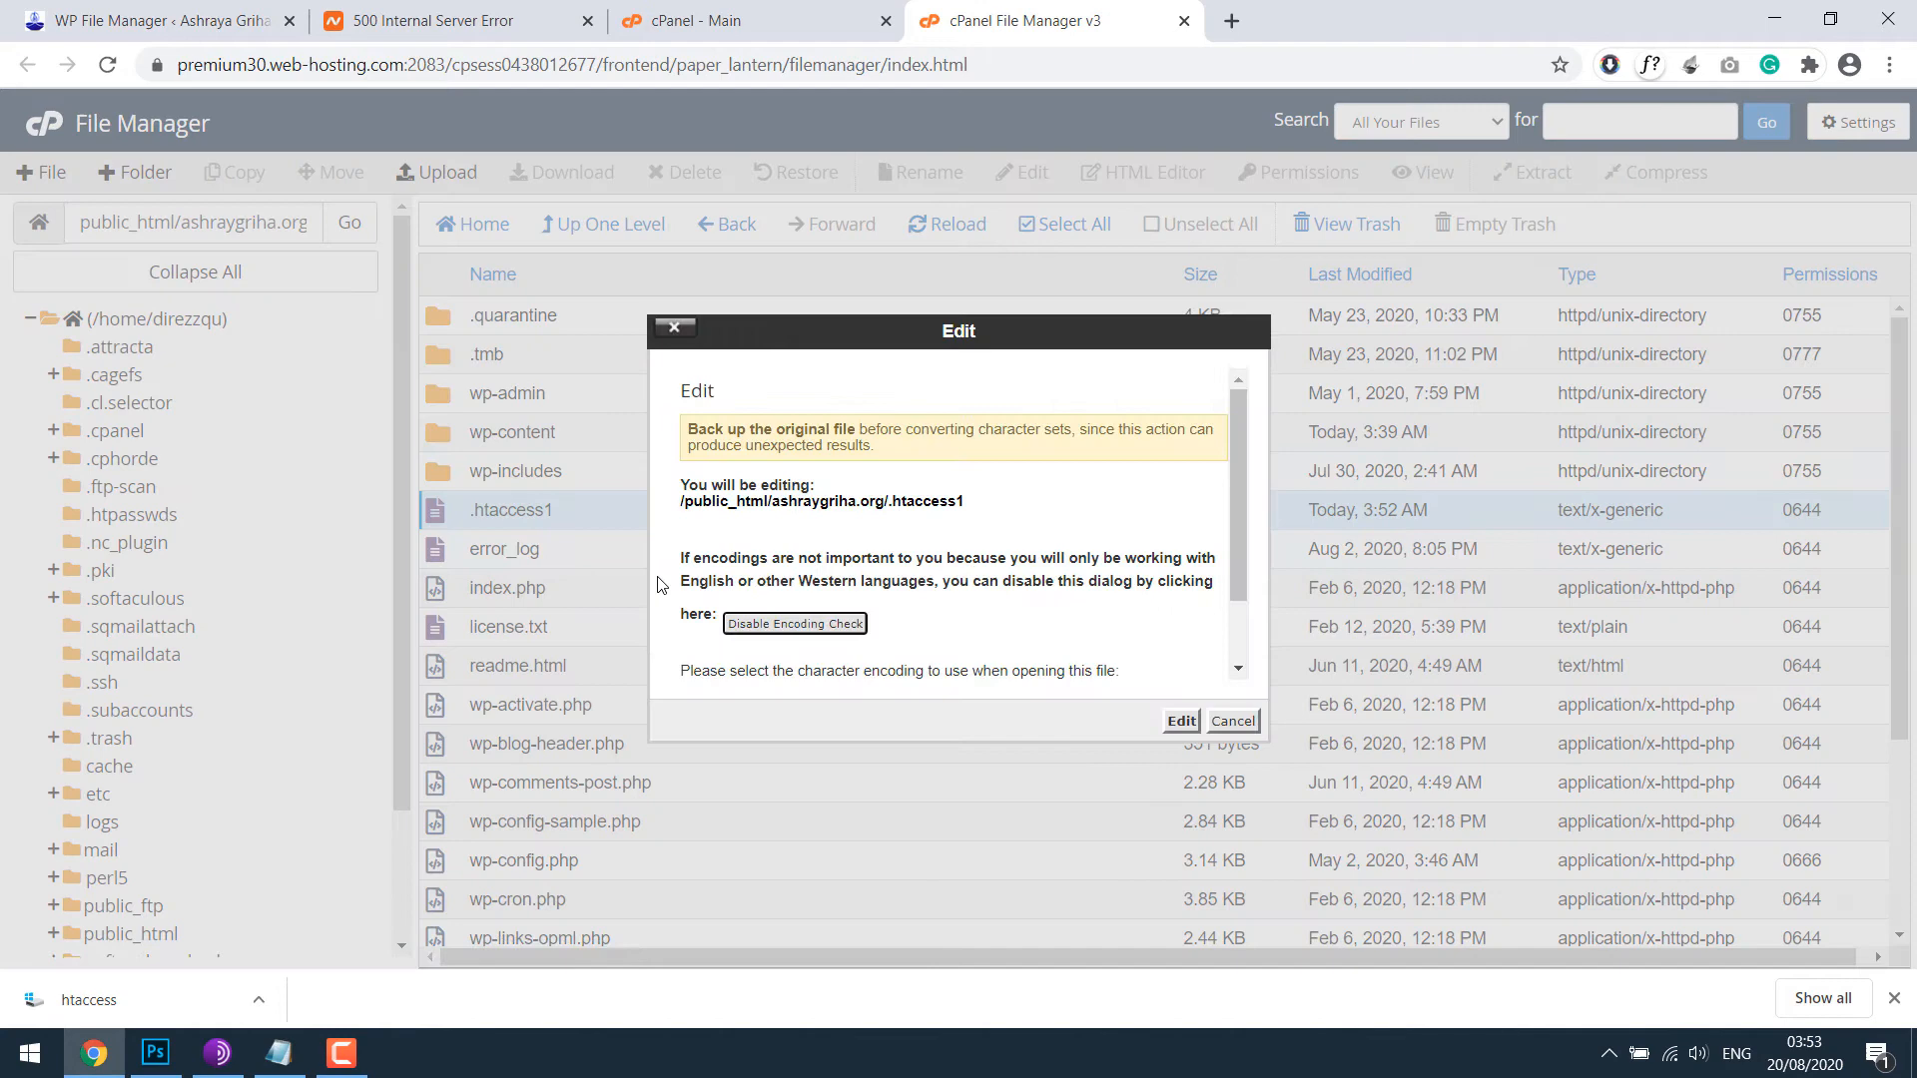
left_click(1179, 721)
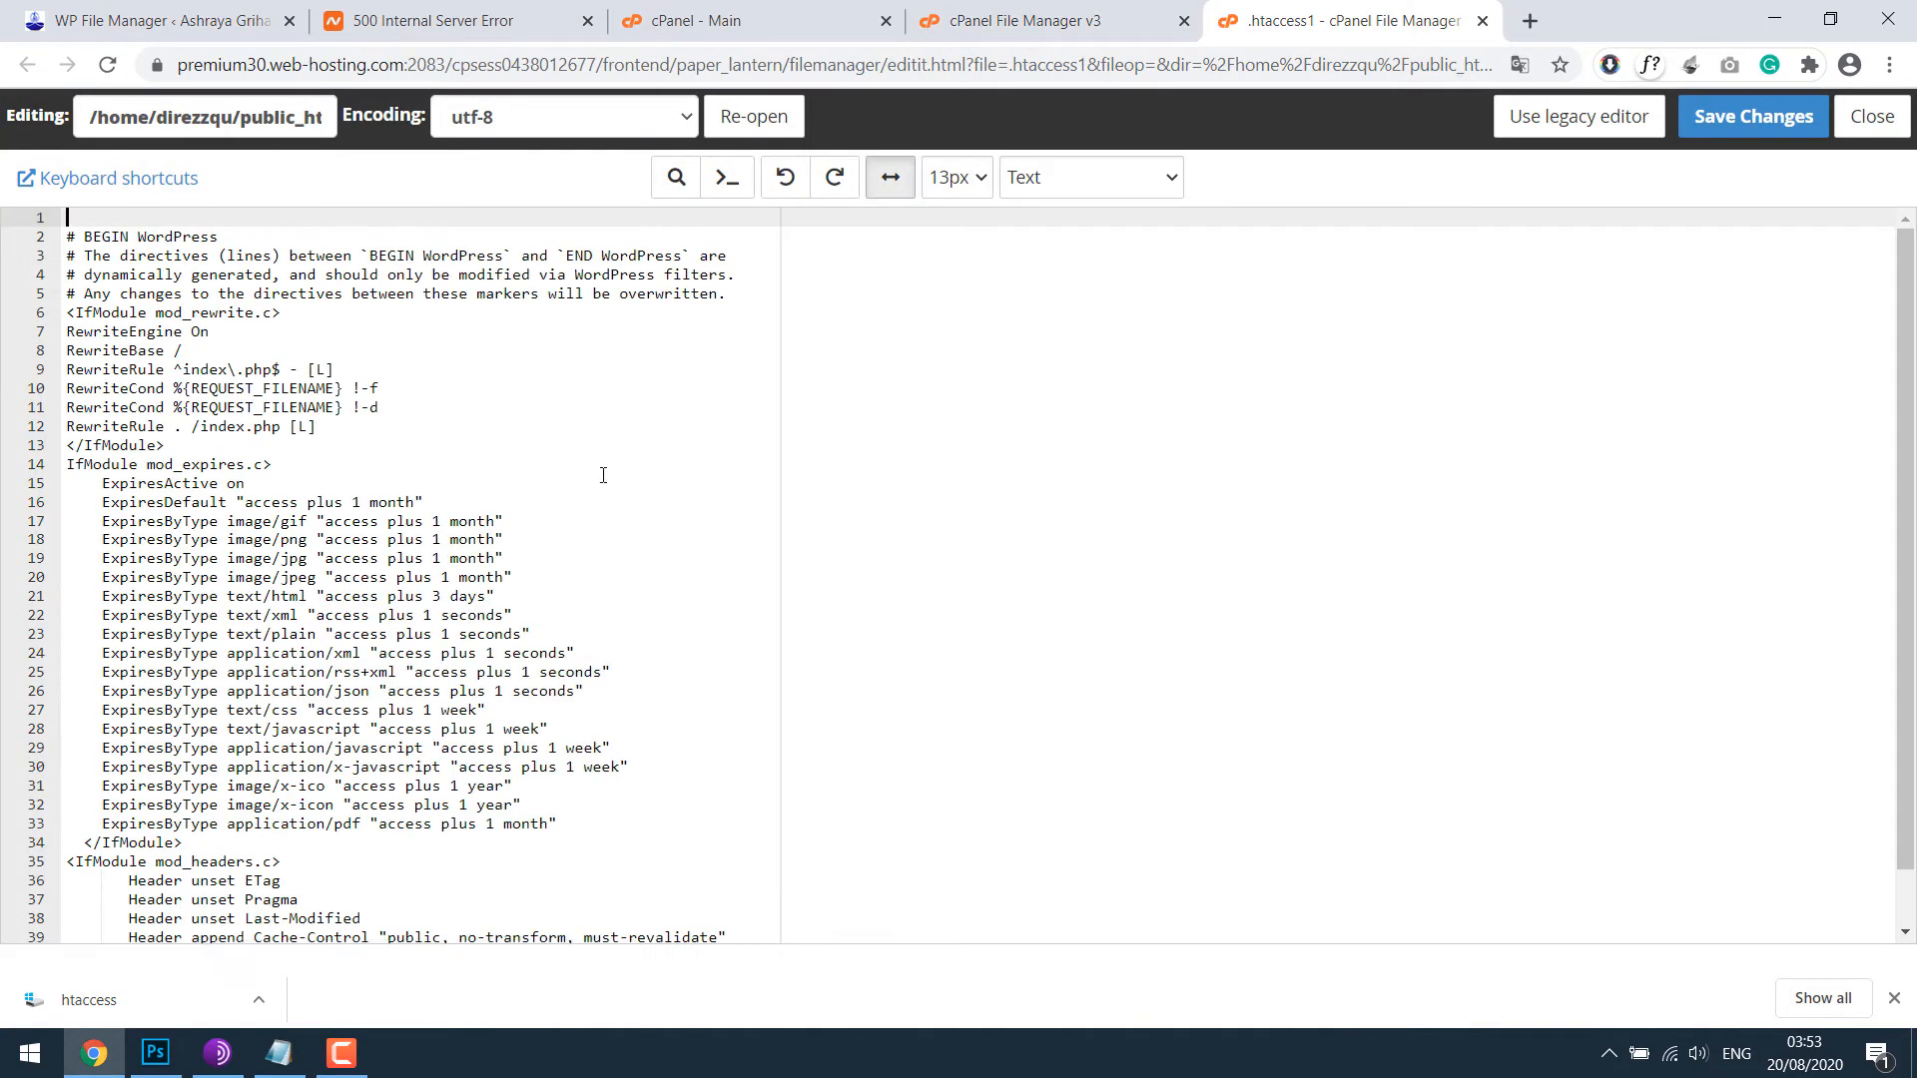
left_click_drag(68, 314, 182, 350)
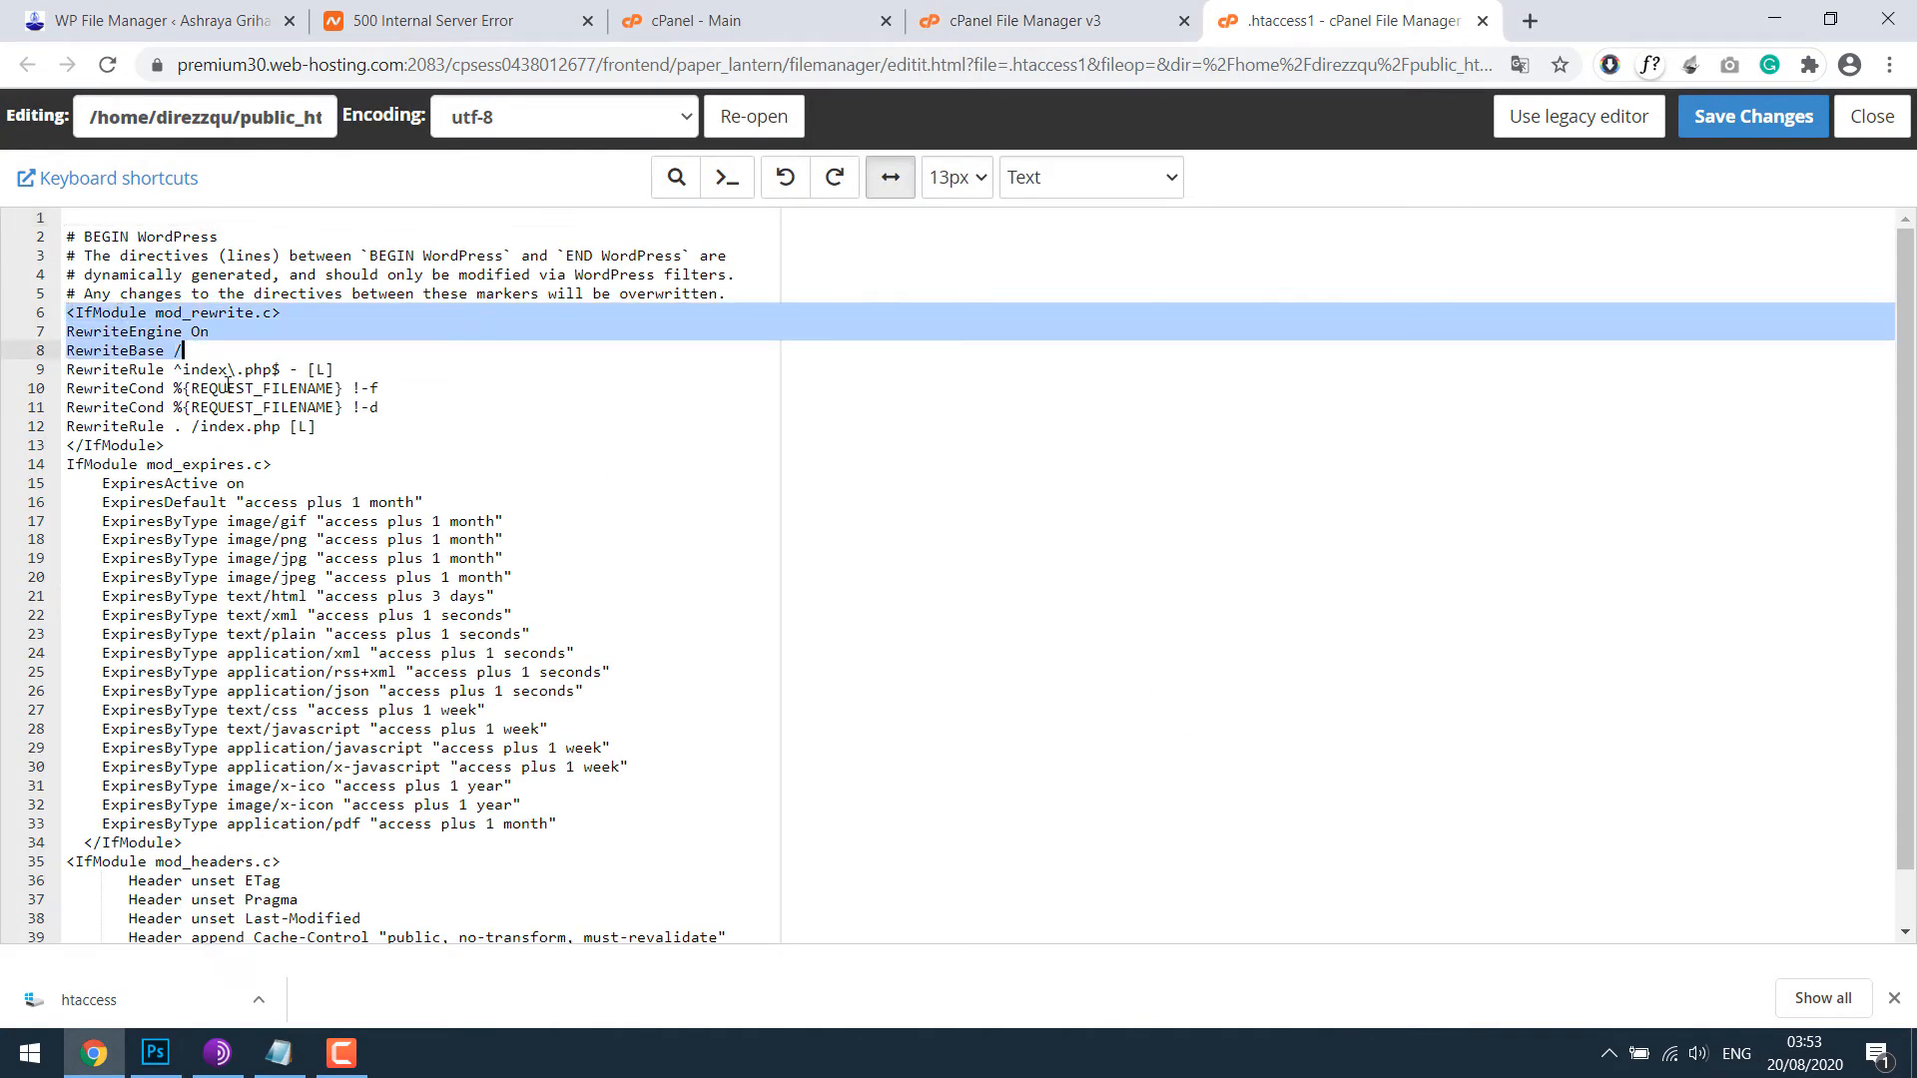
left_click(74, 312)
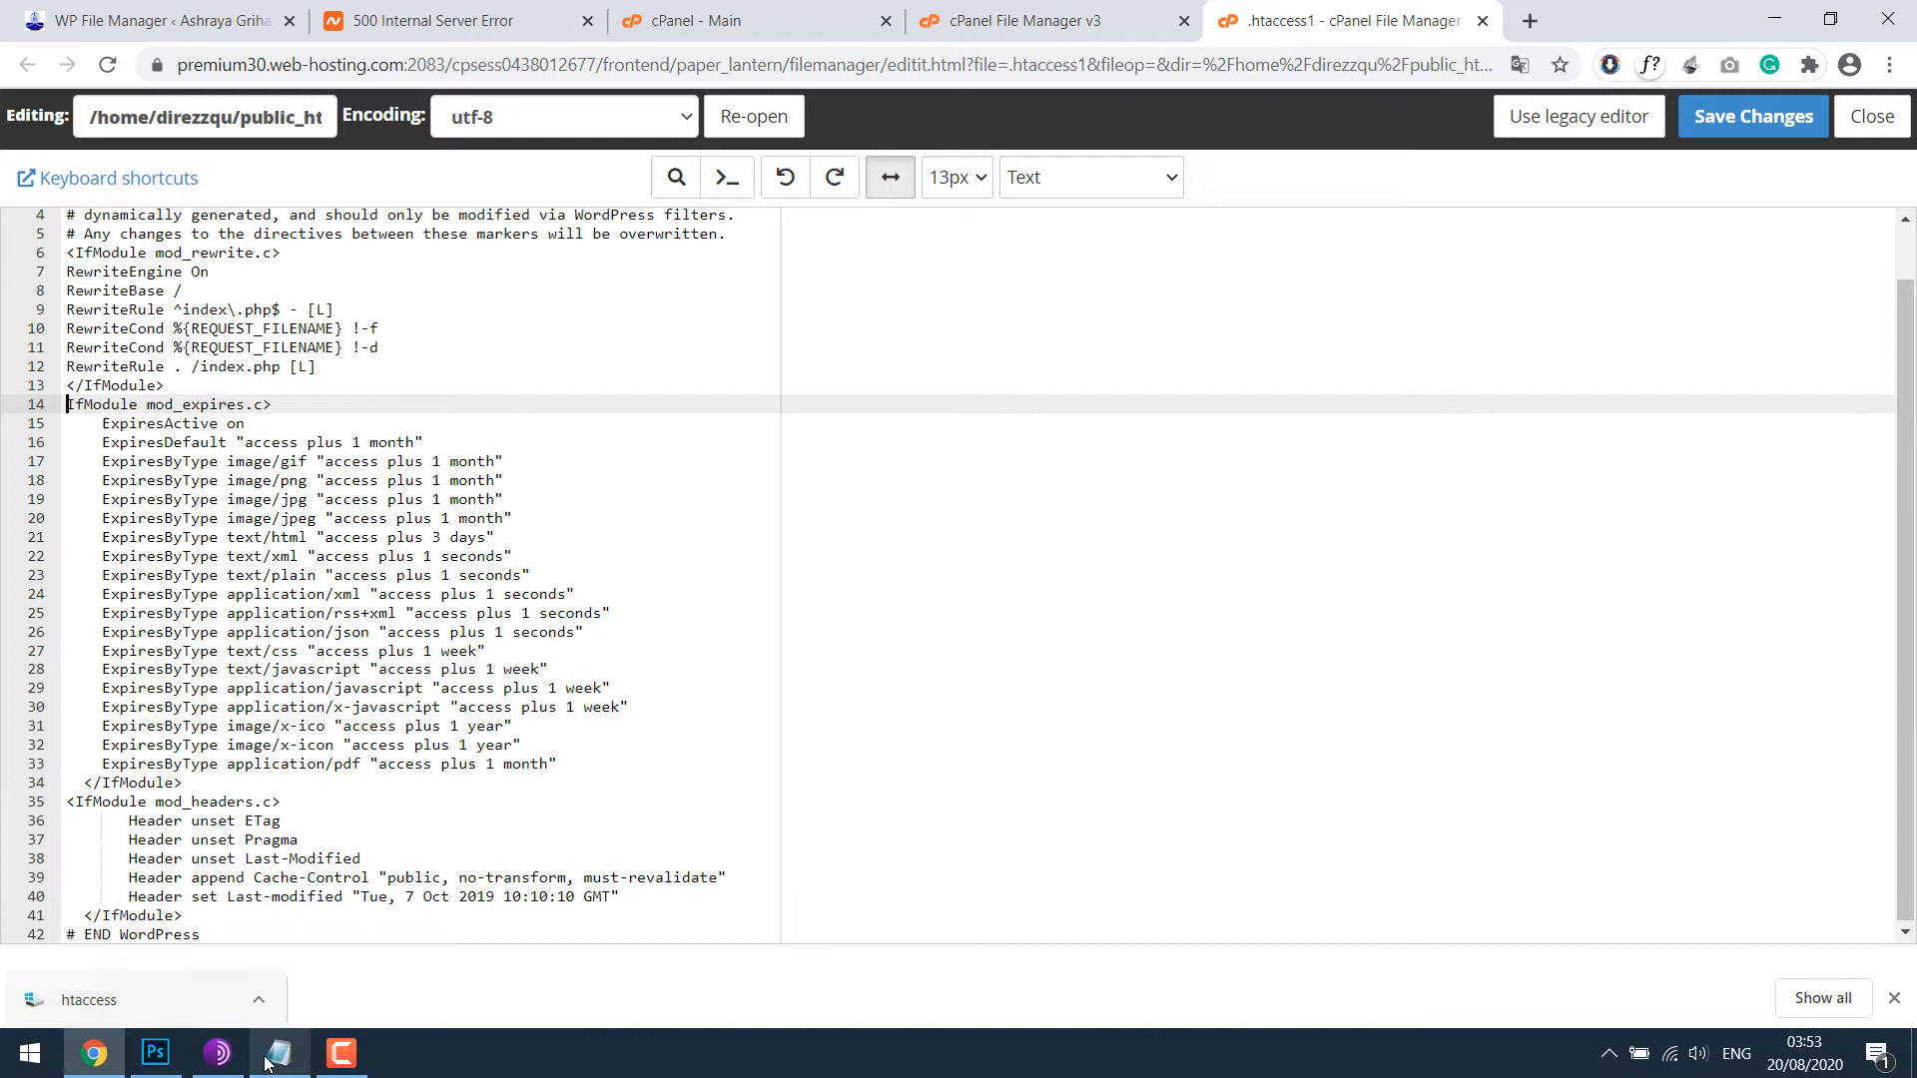
left_click(280, 1052)
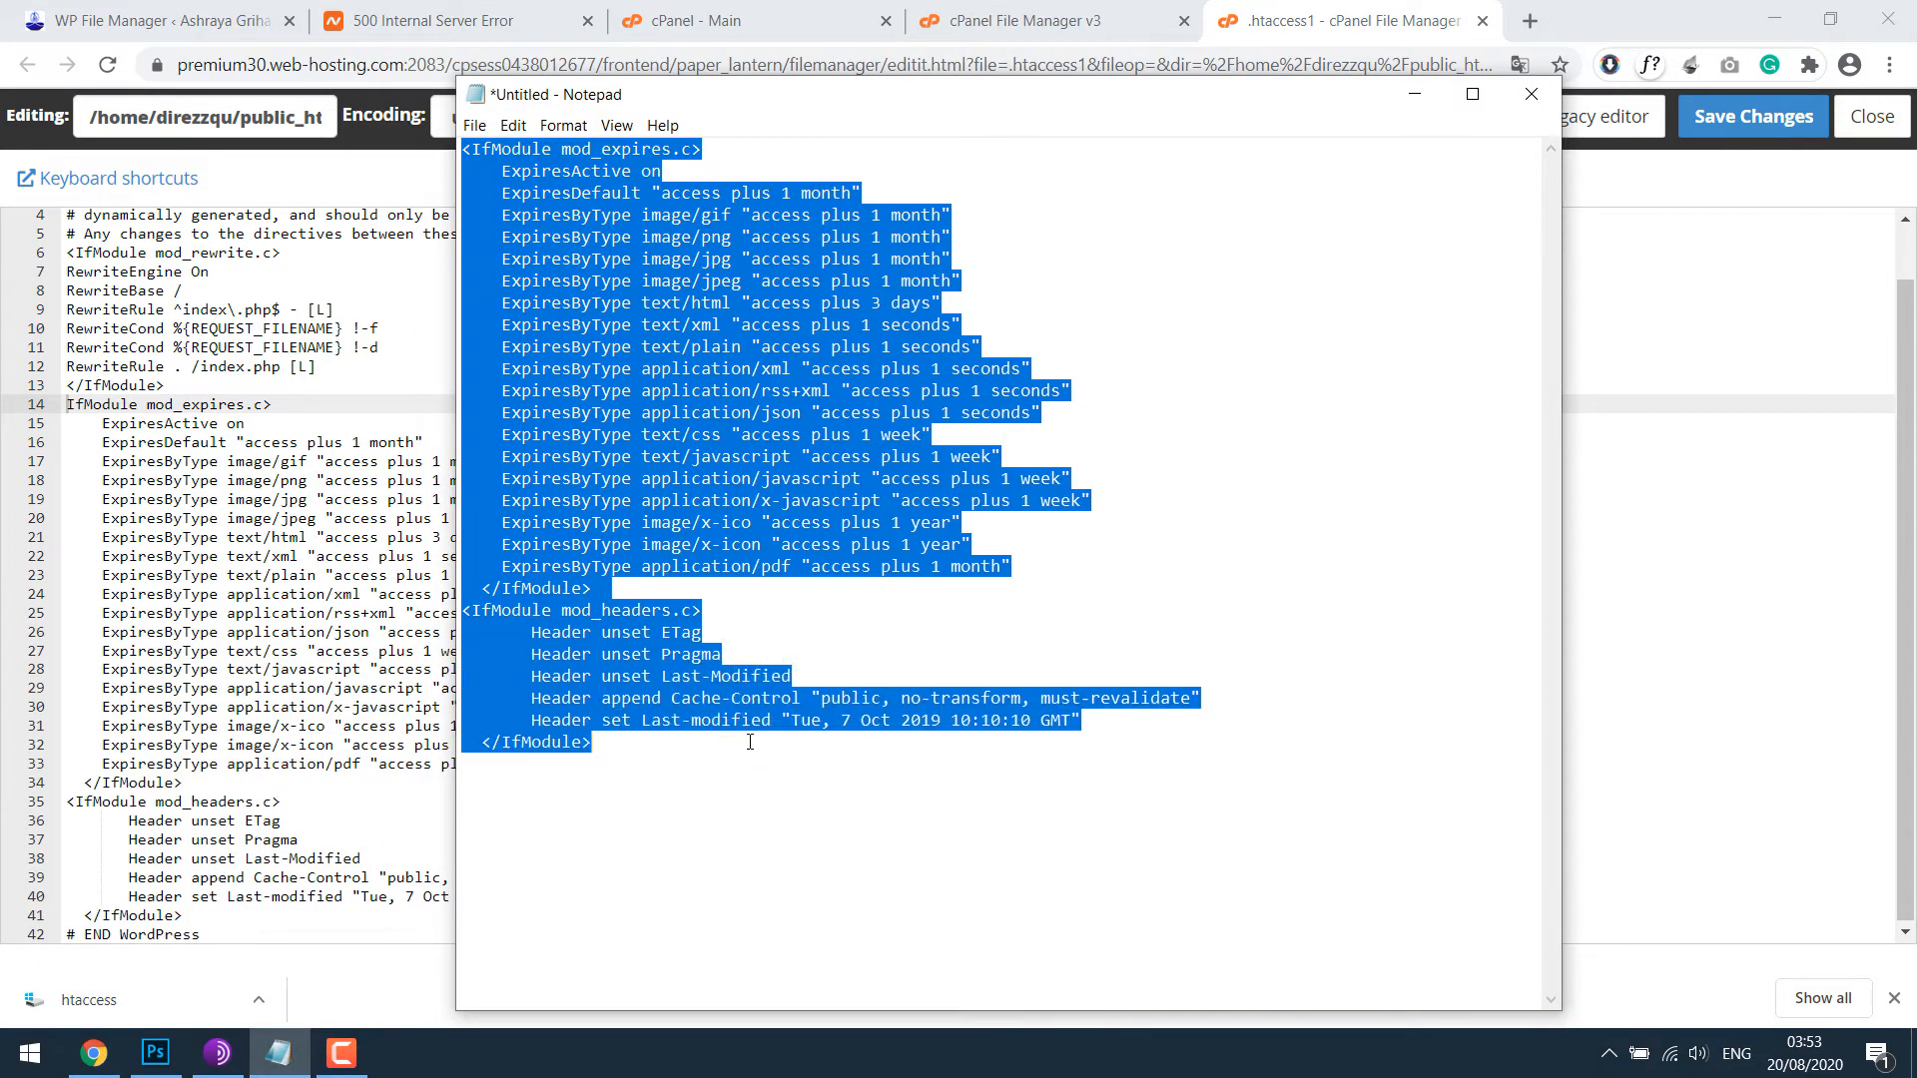
Step: Save the edited .htaccess1 file and return to the site's file listing
left_click(1530, 94)
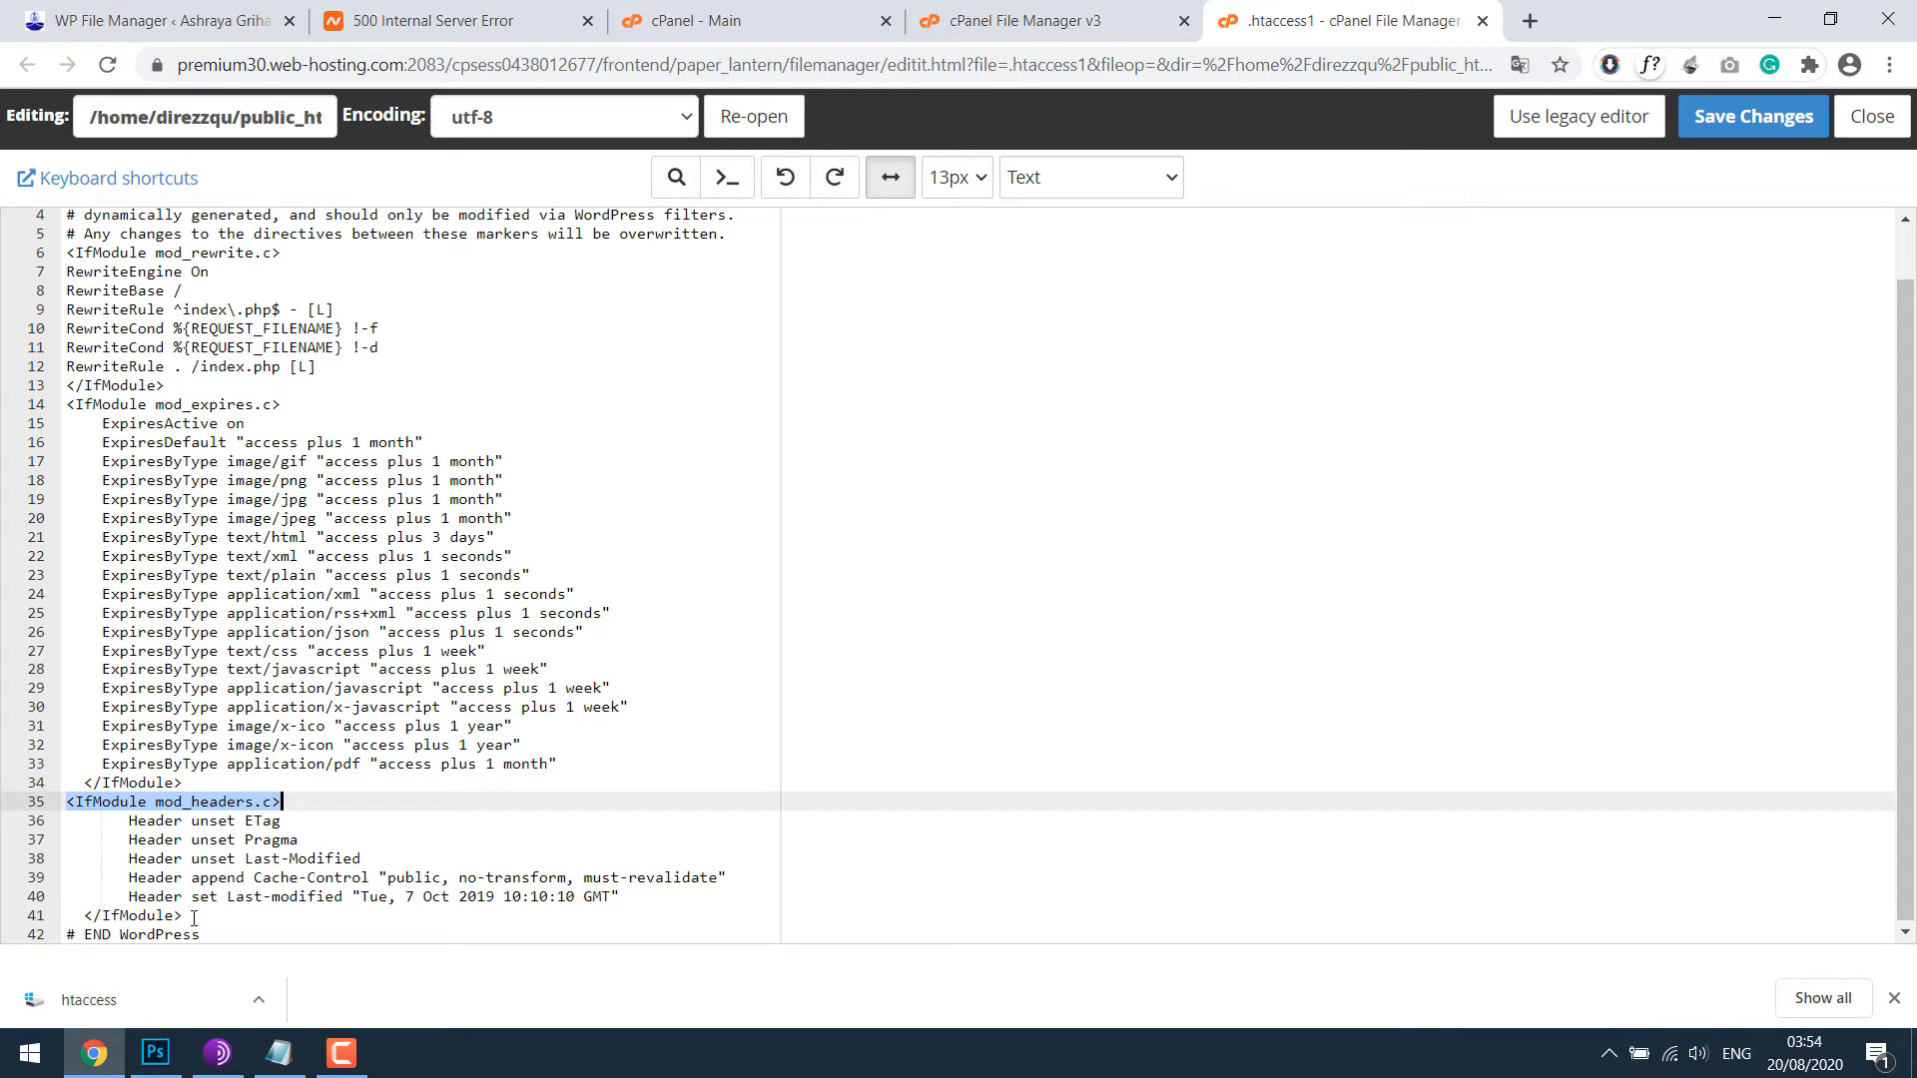
left_click(182, 916)
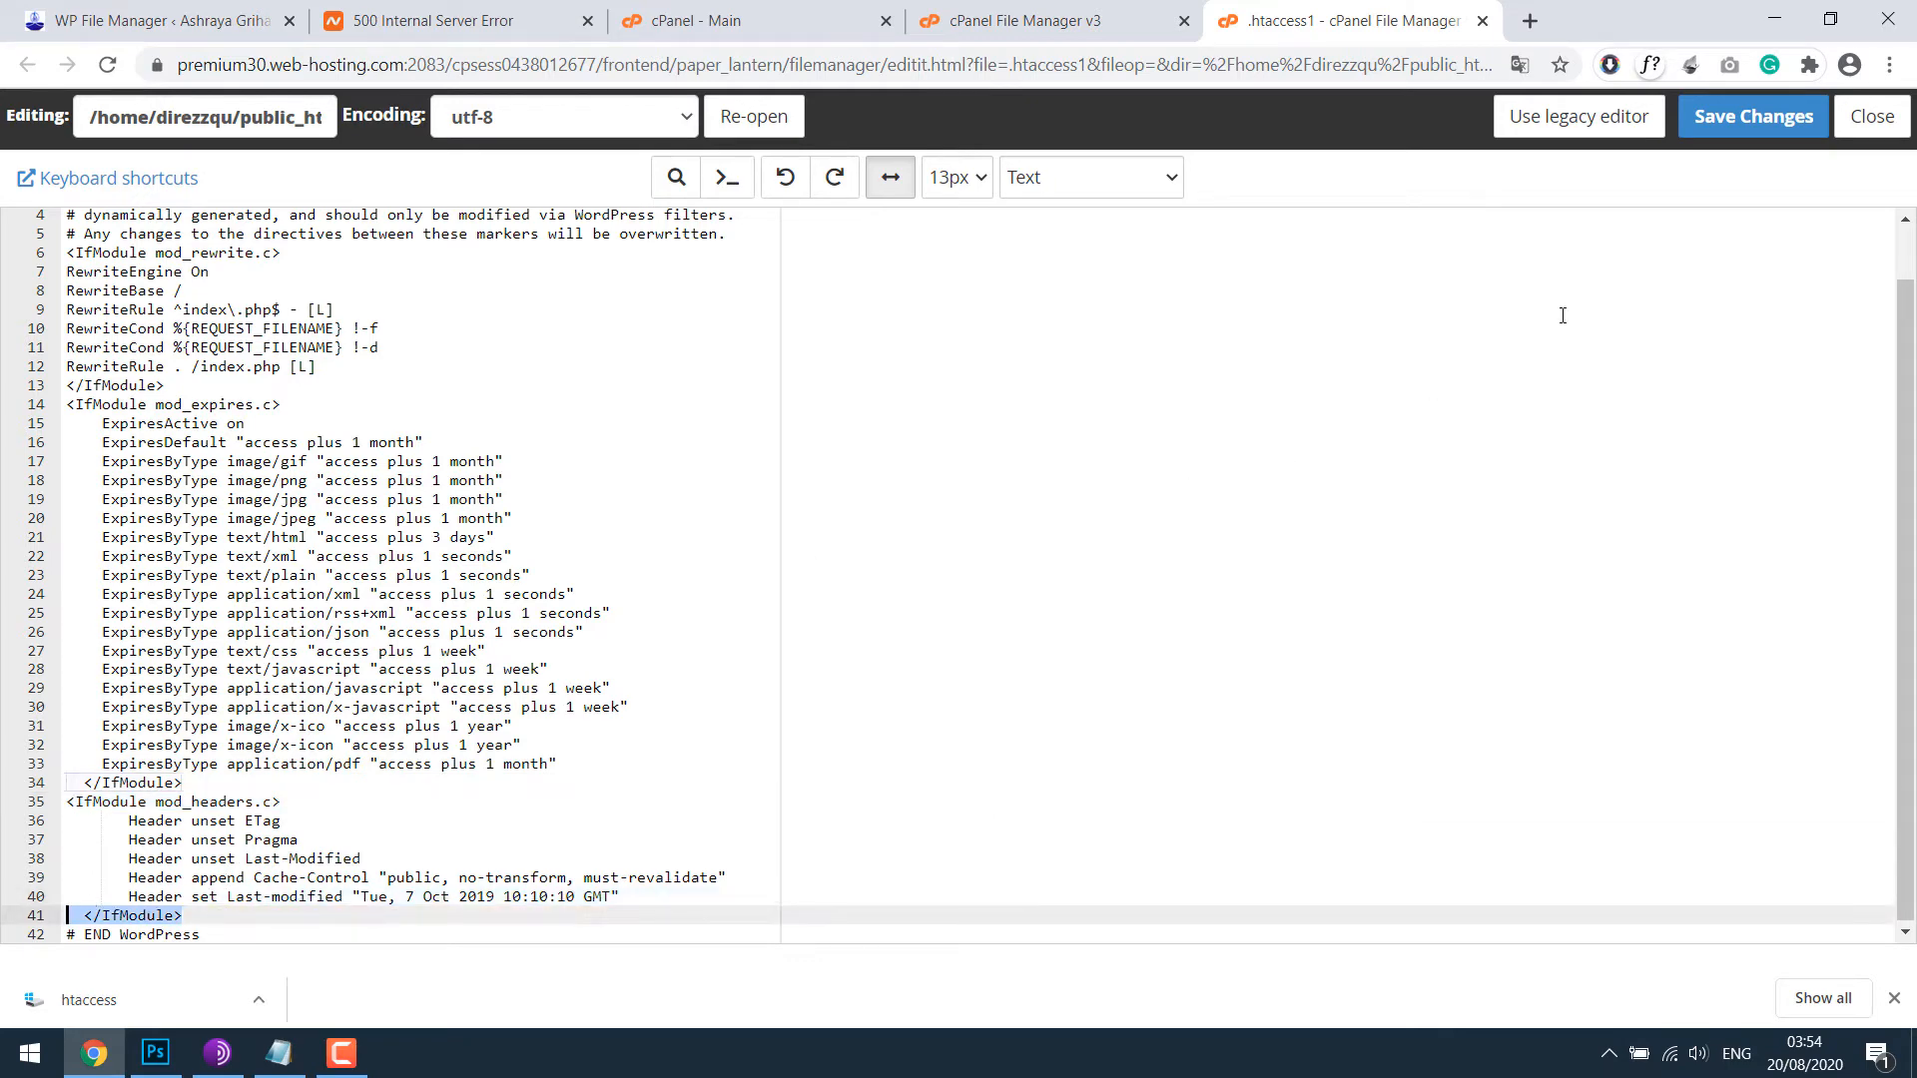
left_click(1751, 116)
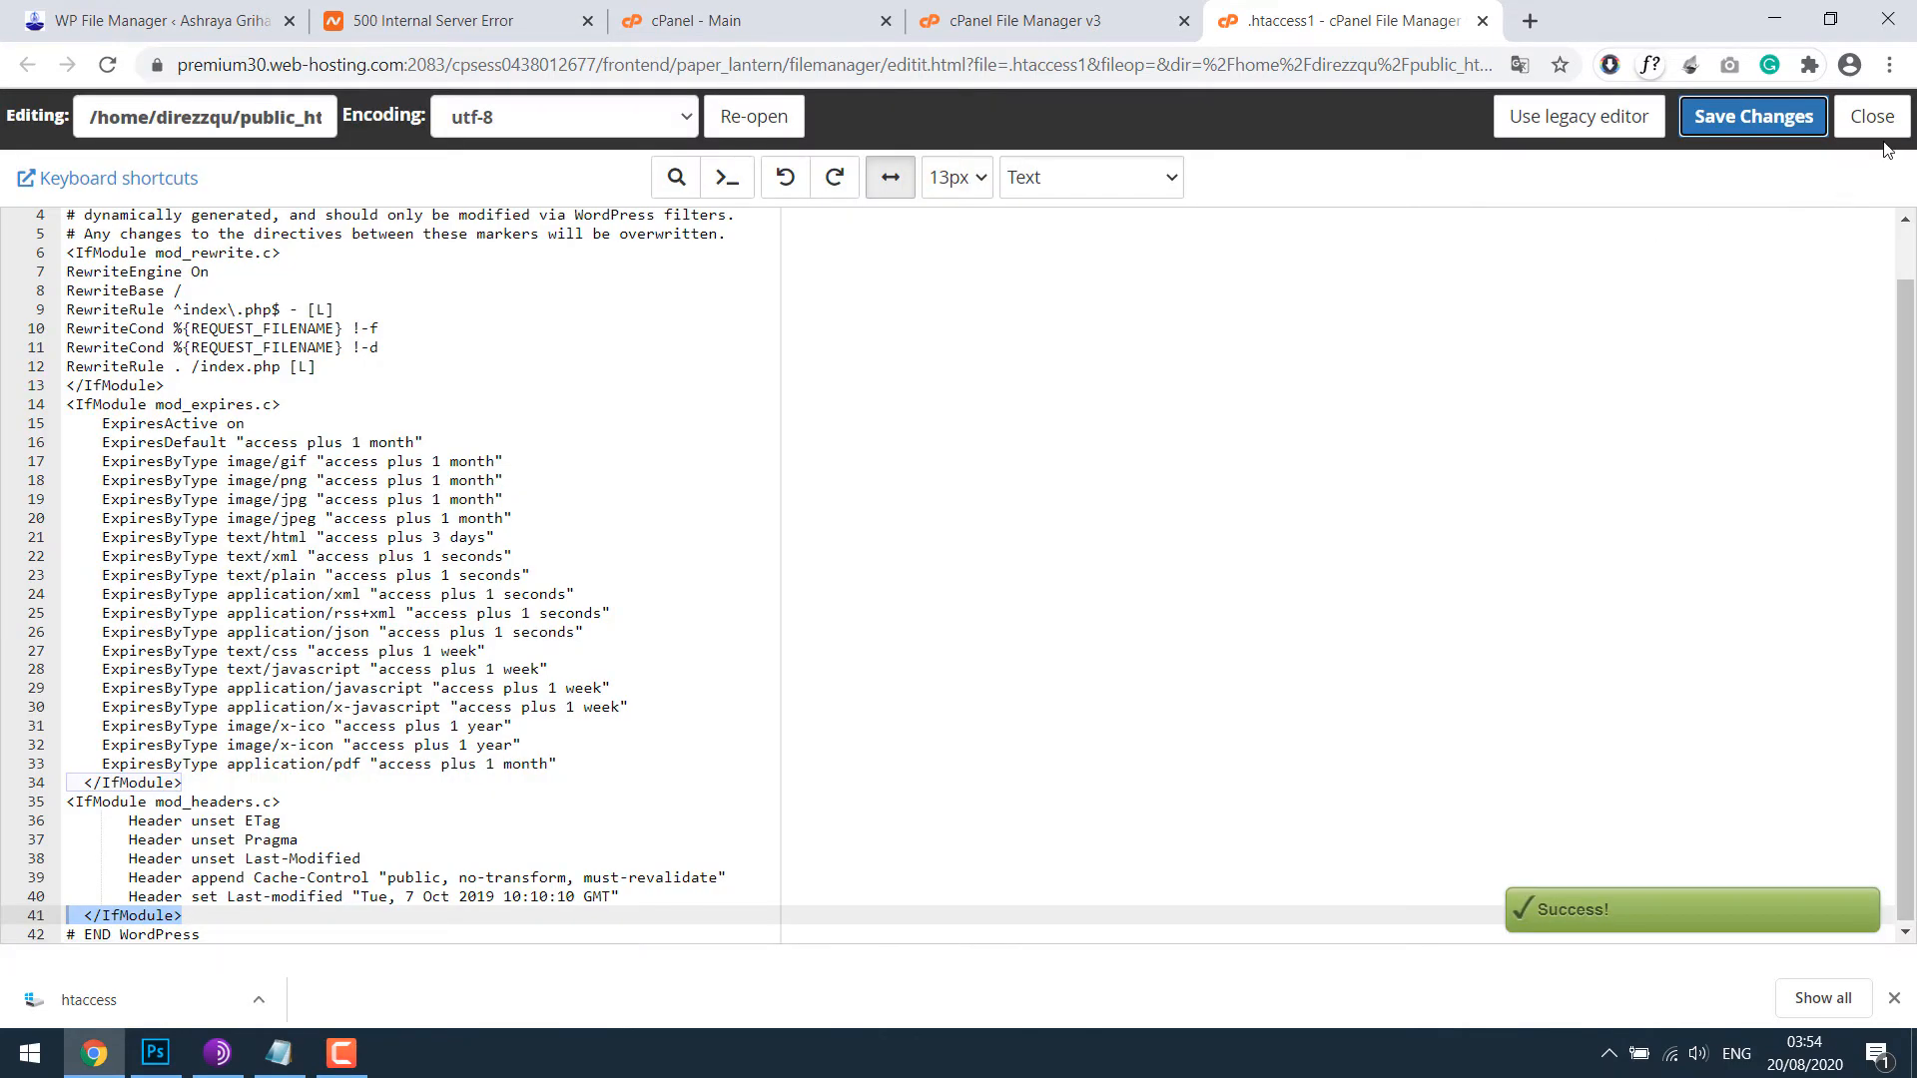
left_click(1871, 116)
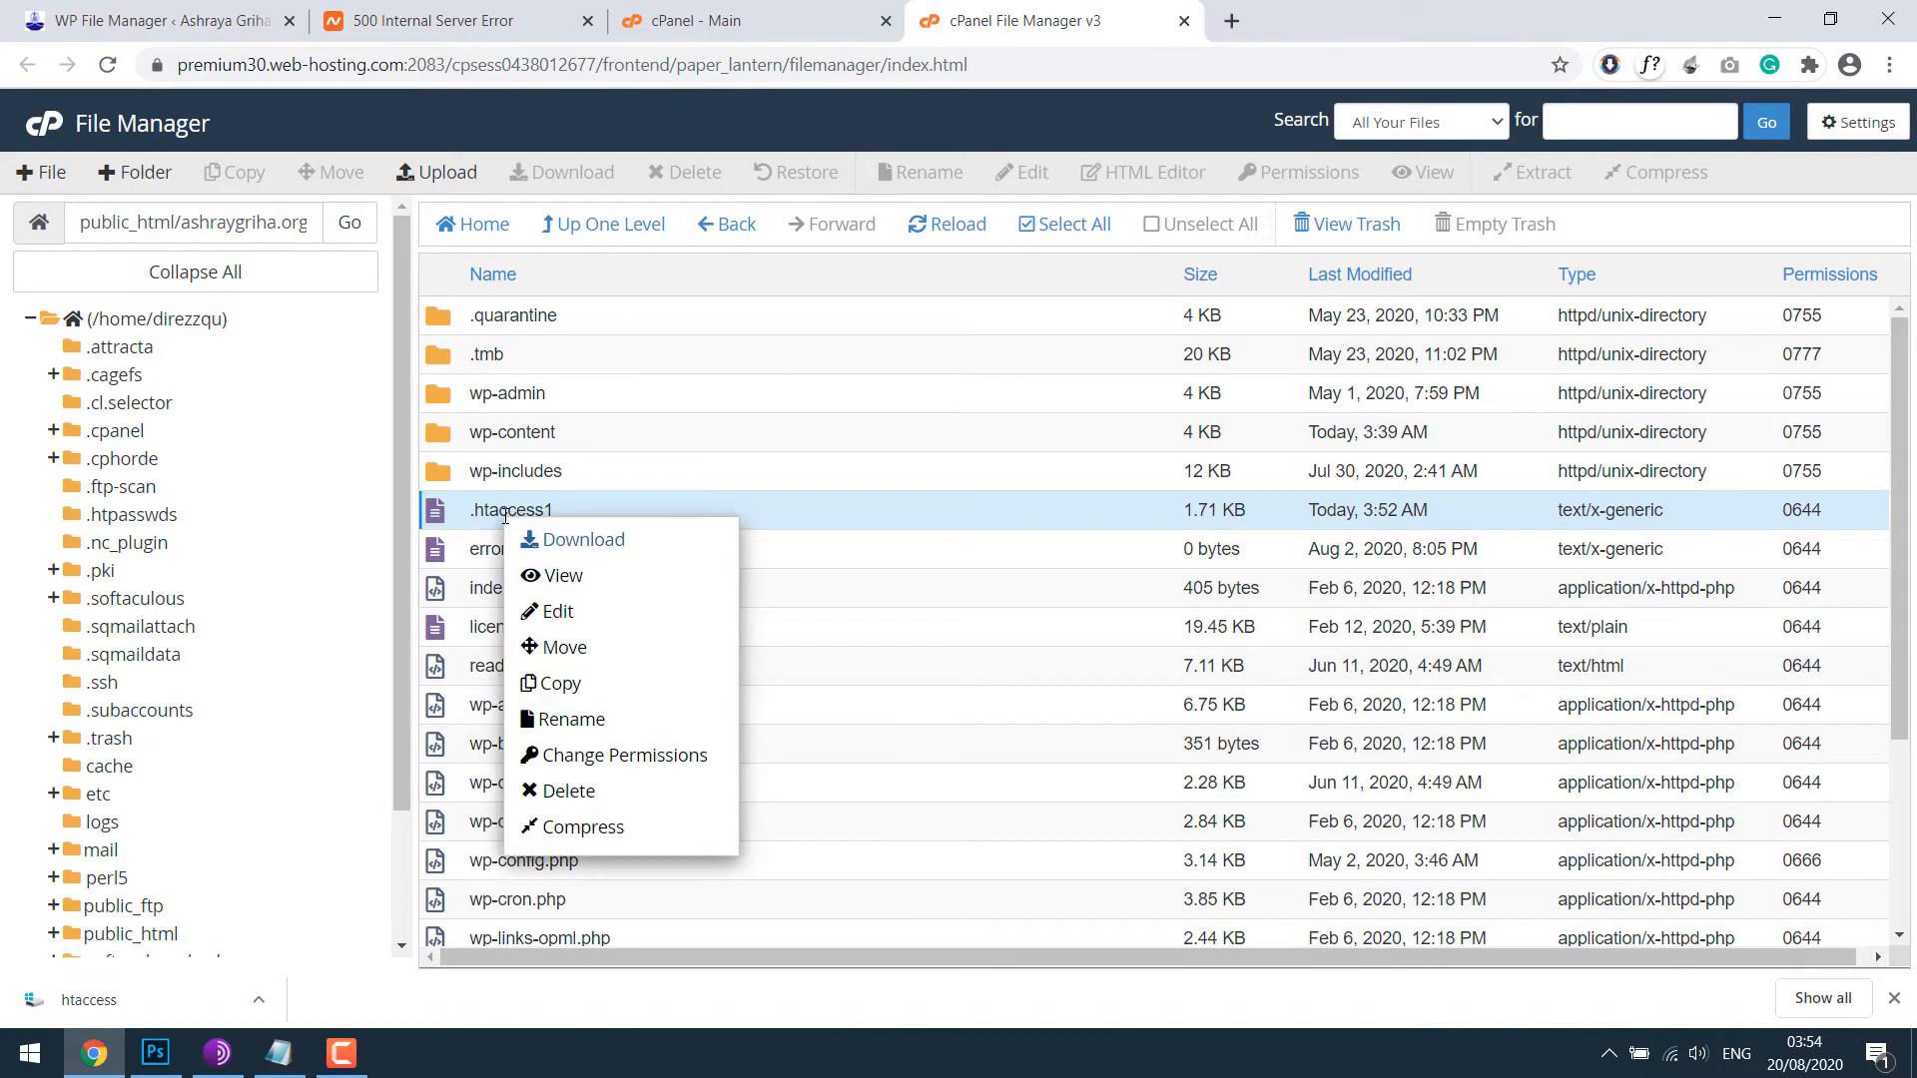
Step: Rename .htaccess1 back to .htaccess, check the ashraygriha.org homepage loads, and return to File Manager
left_click(573, 719)
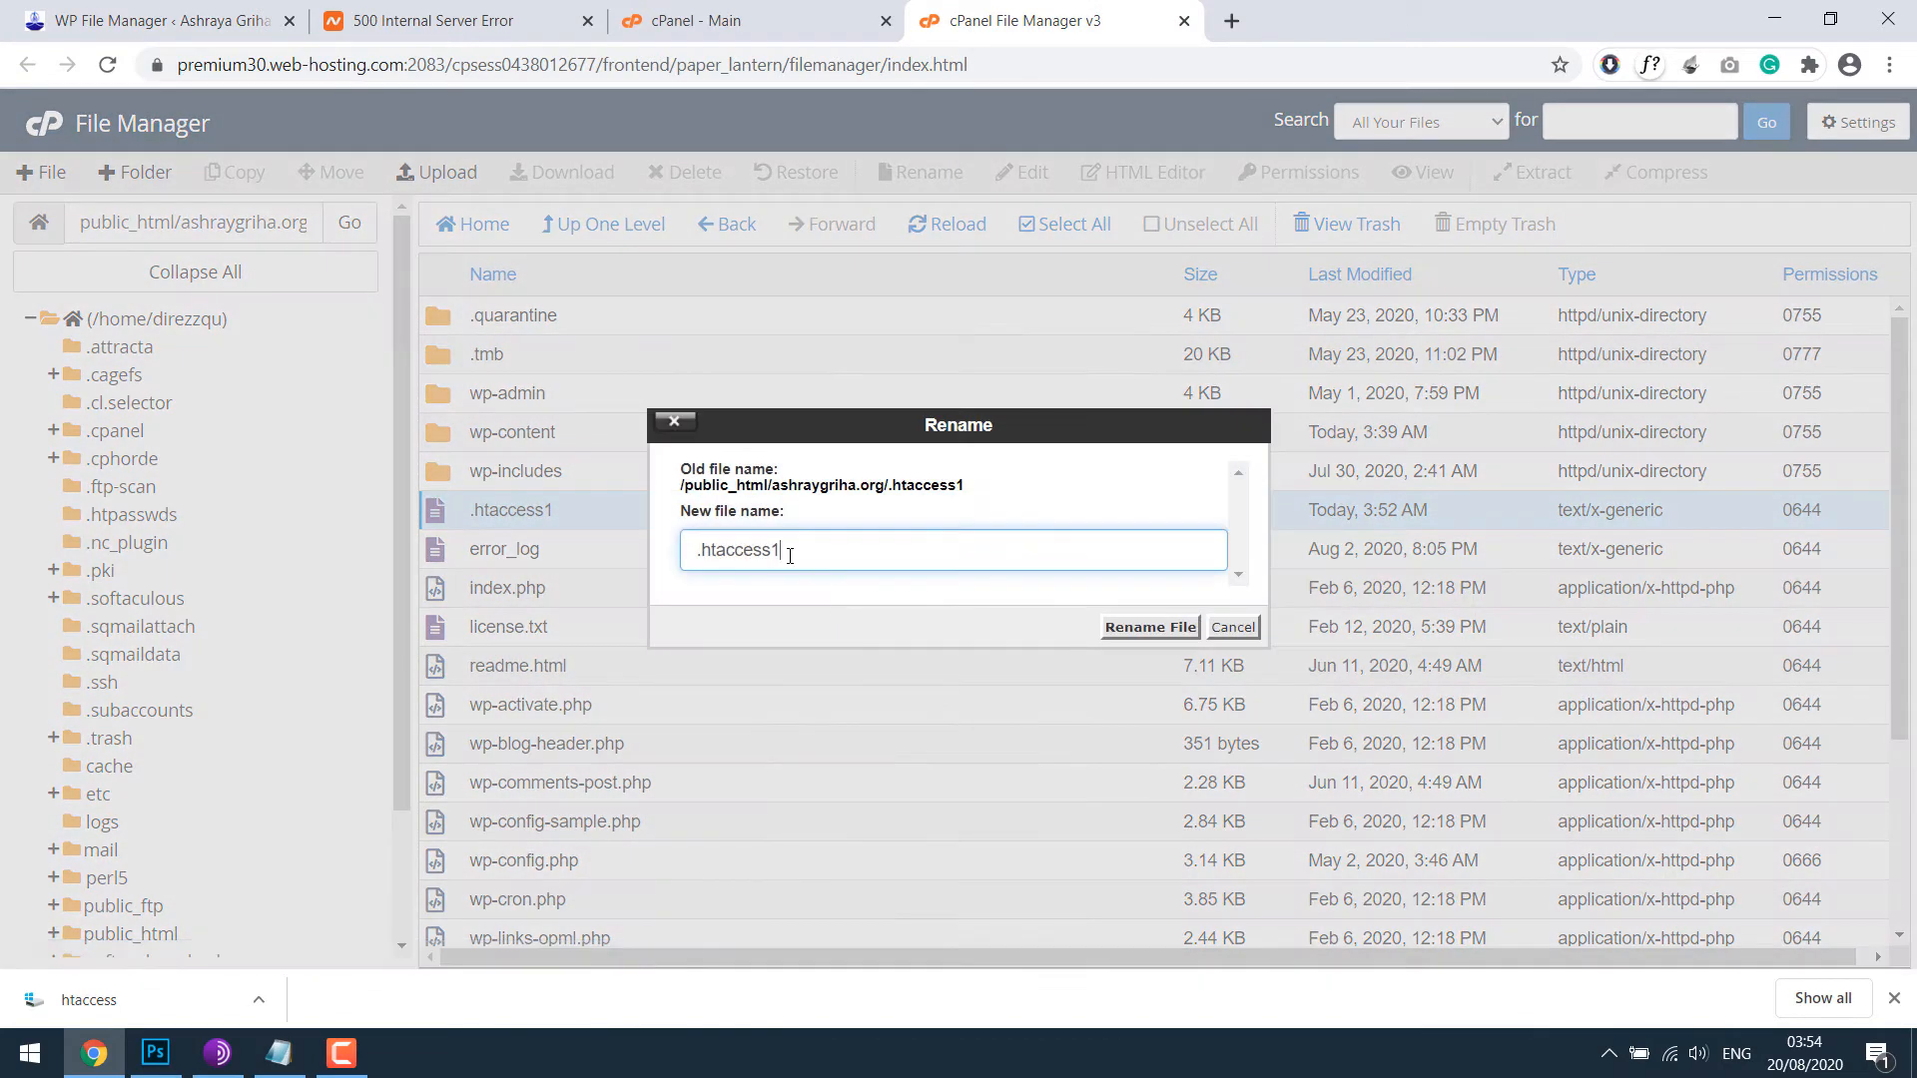
key("Backspace")
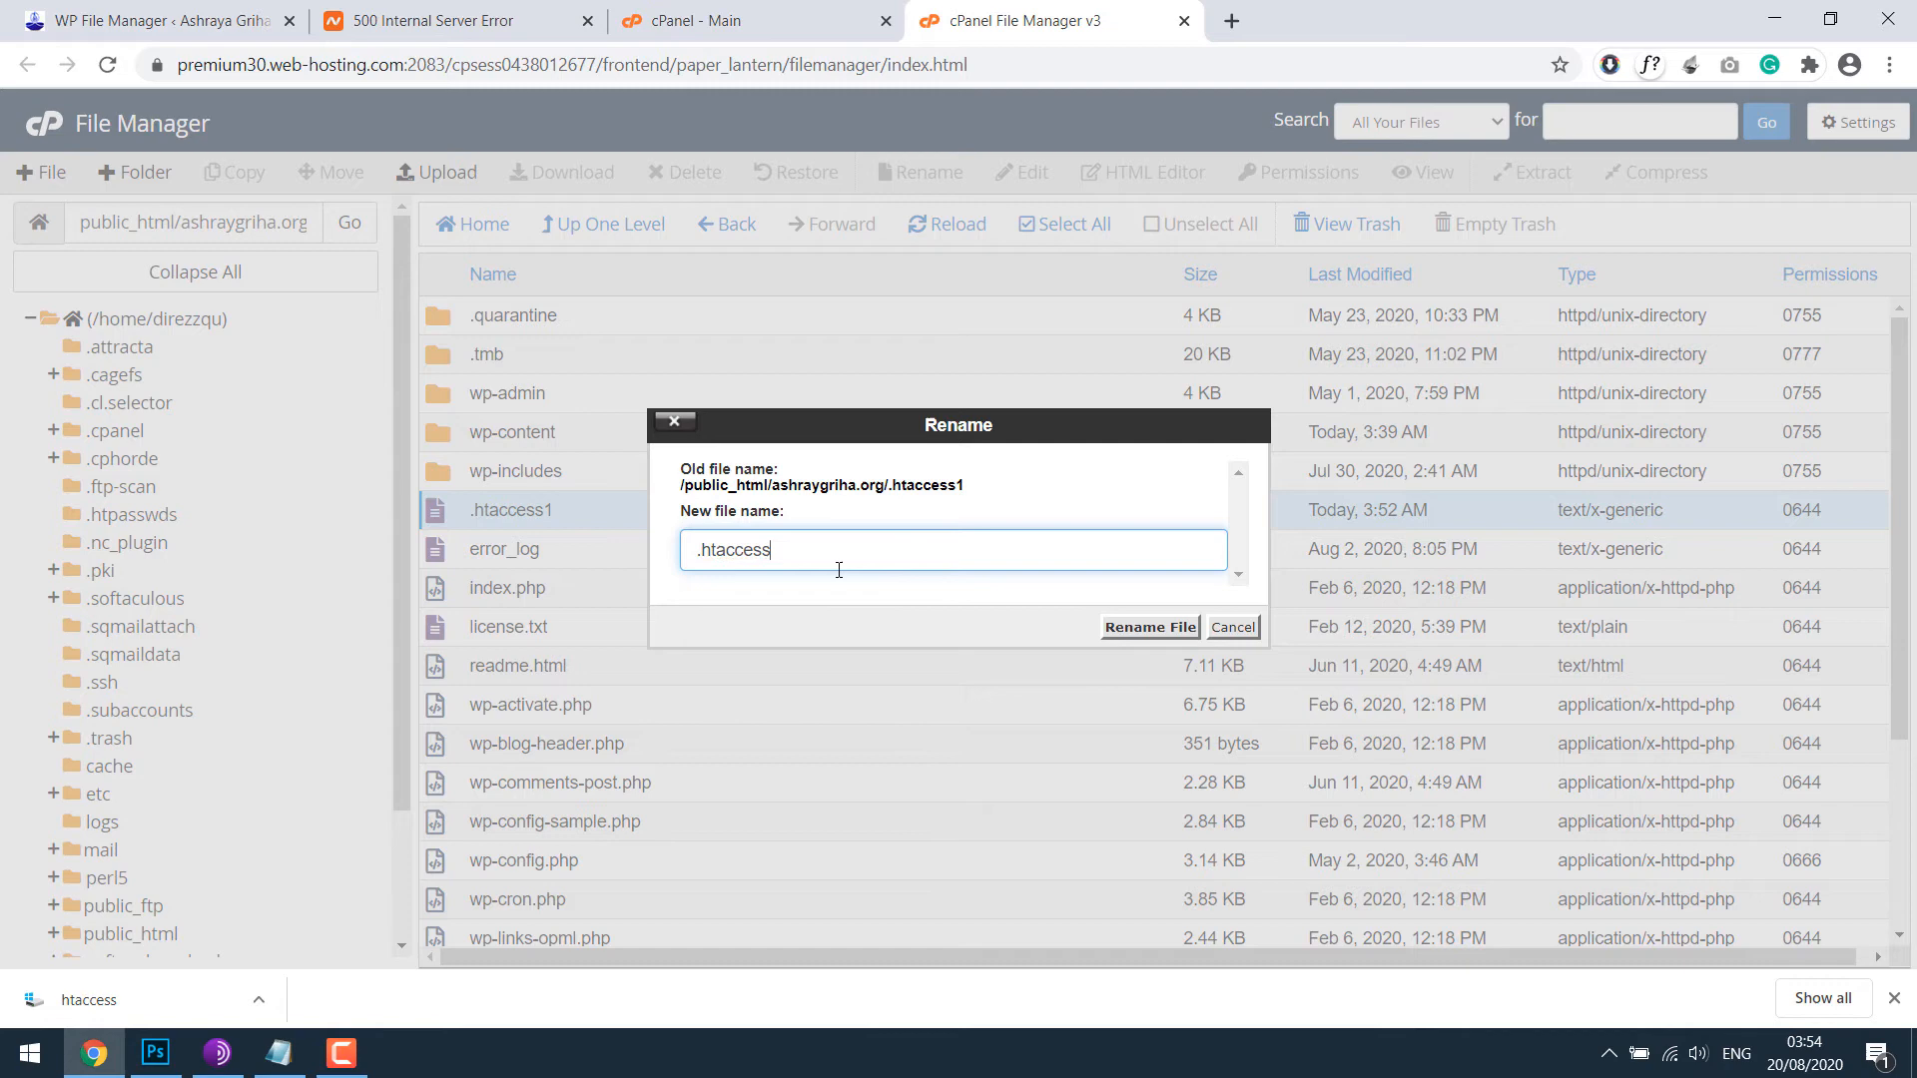
left_click(1148, 627)
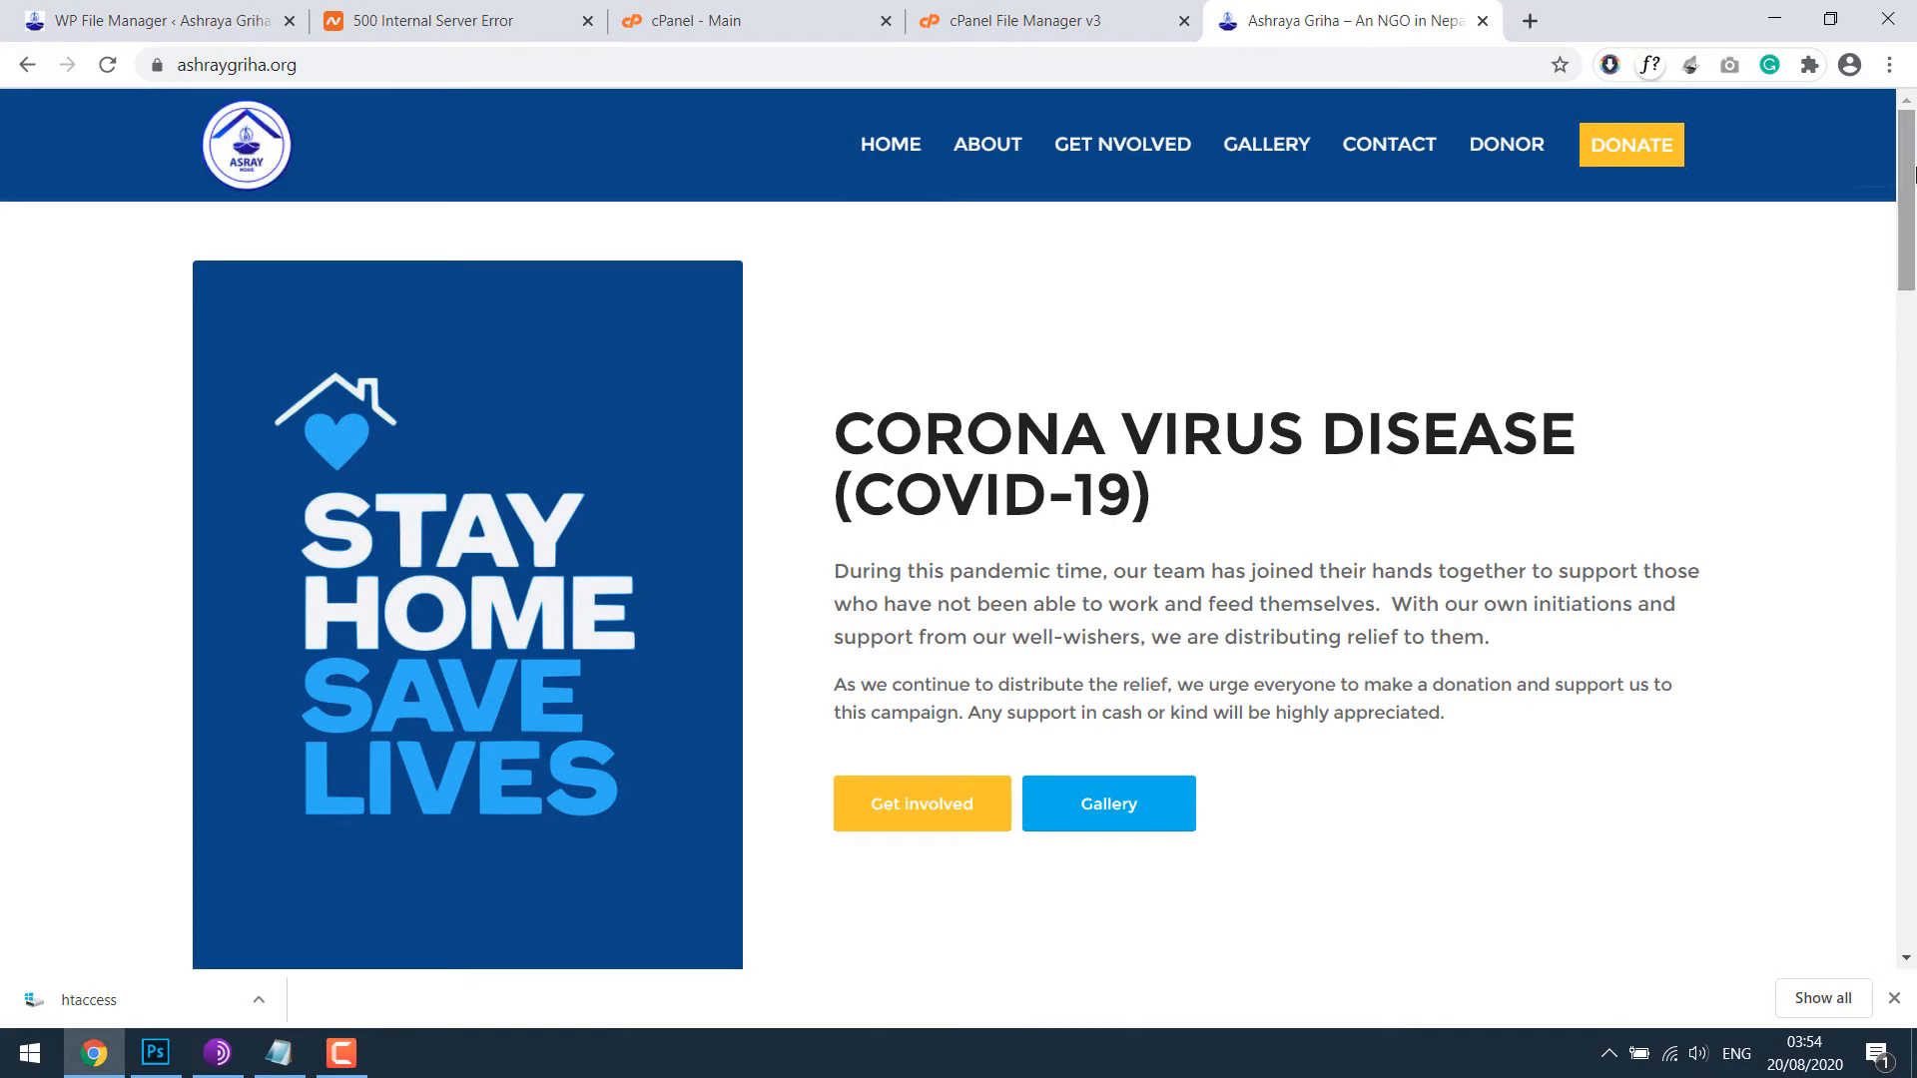
scroll("down", 3)
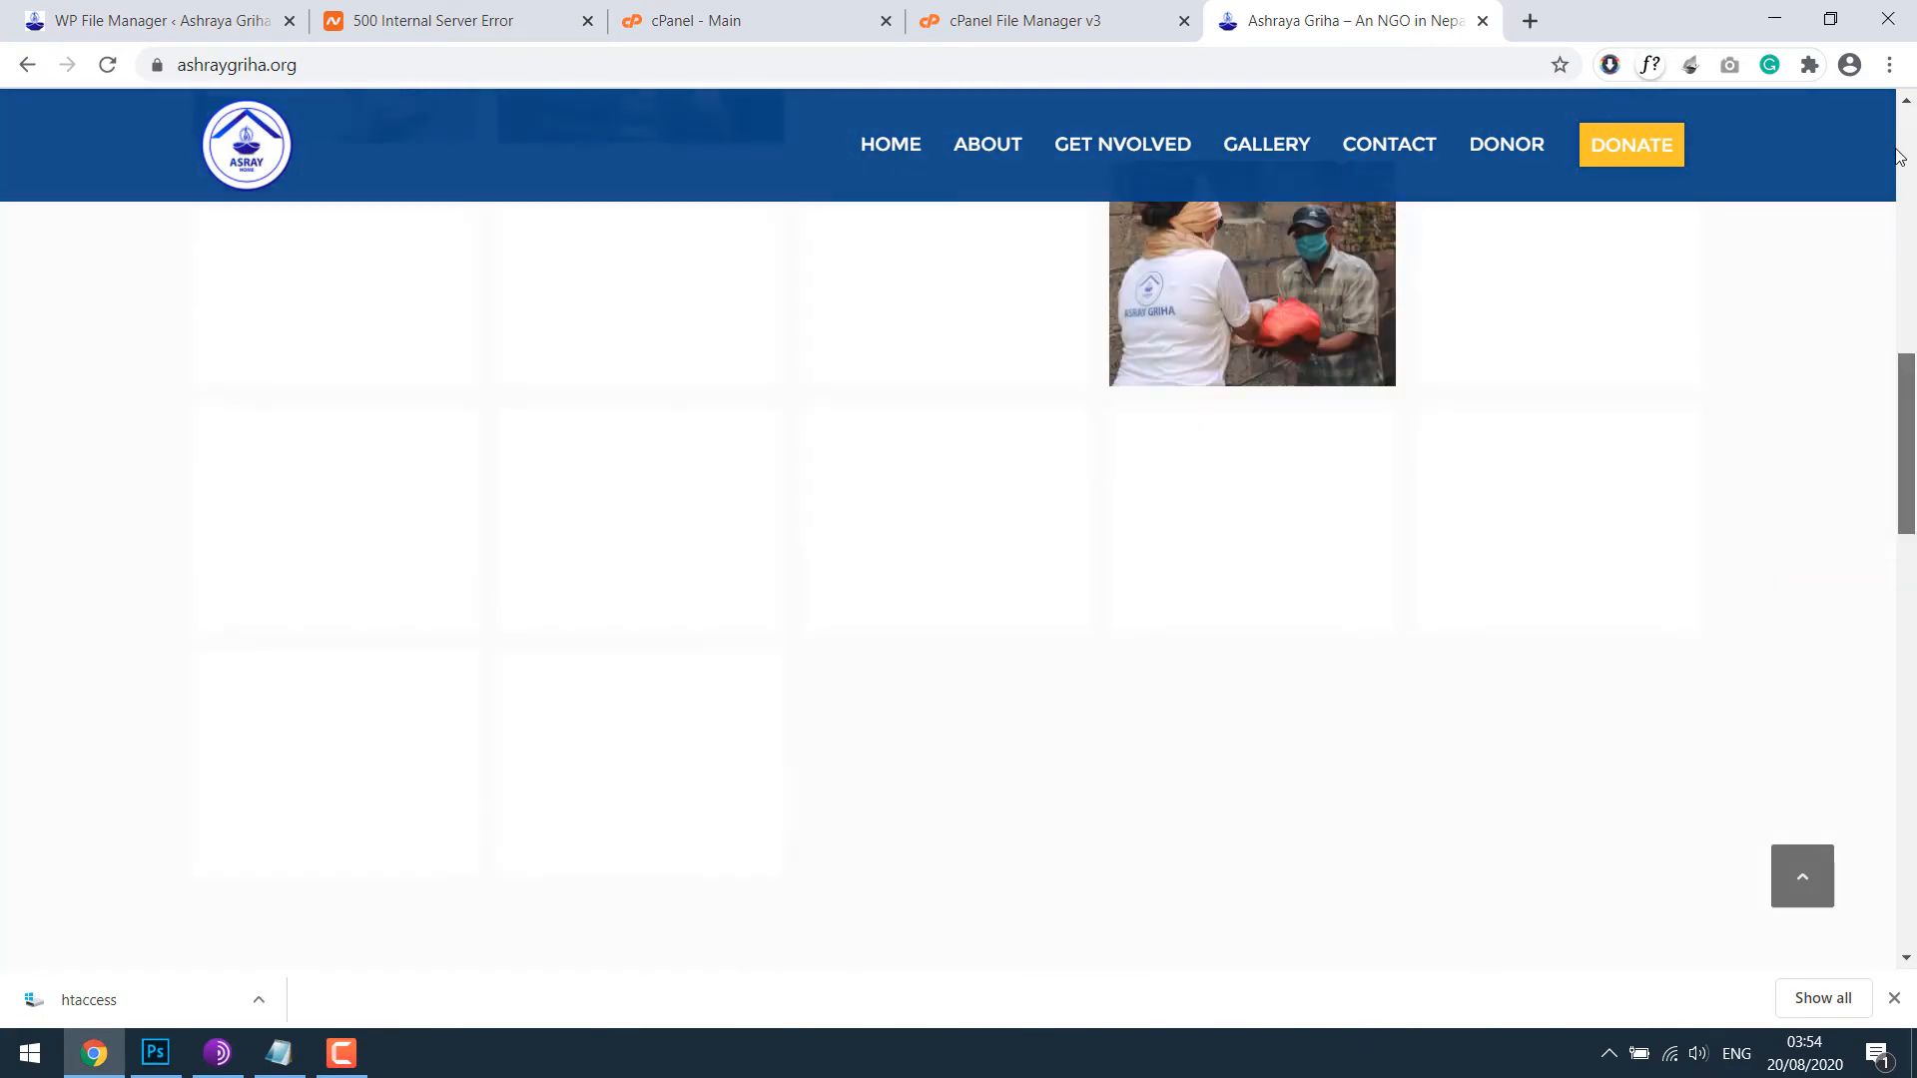
left_click(1053, 20)
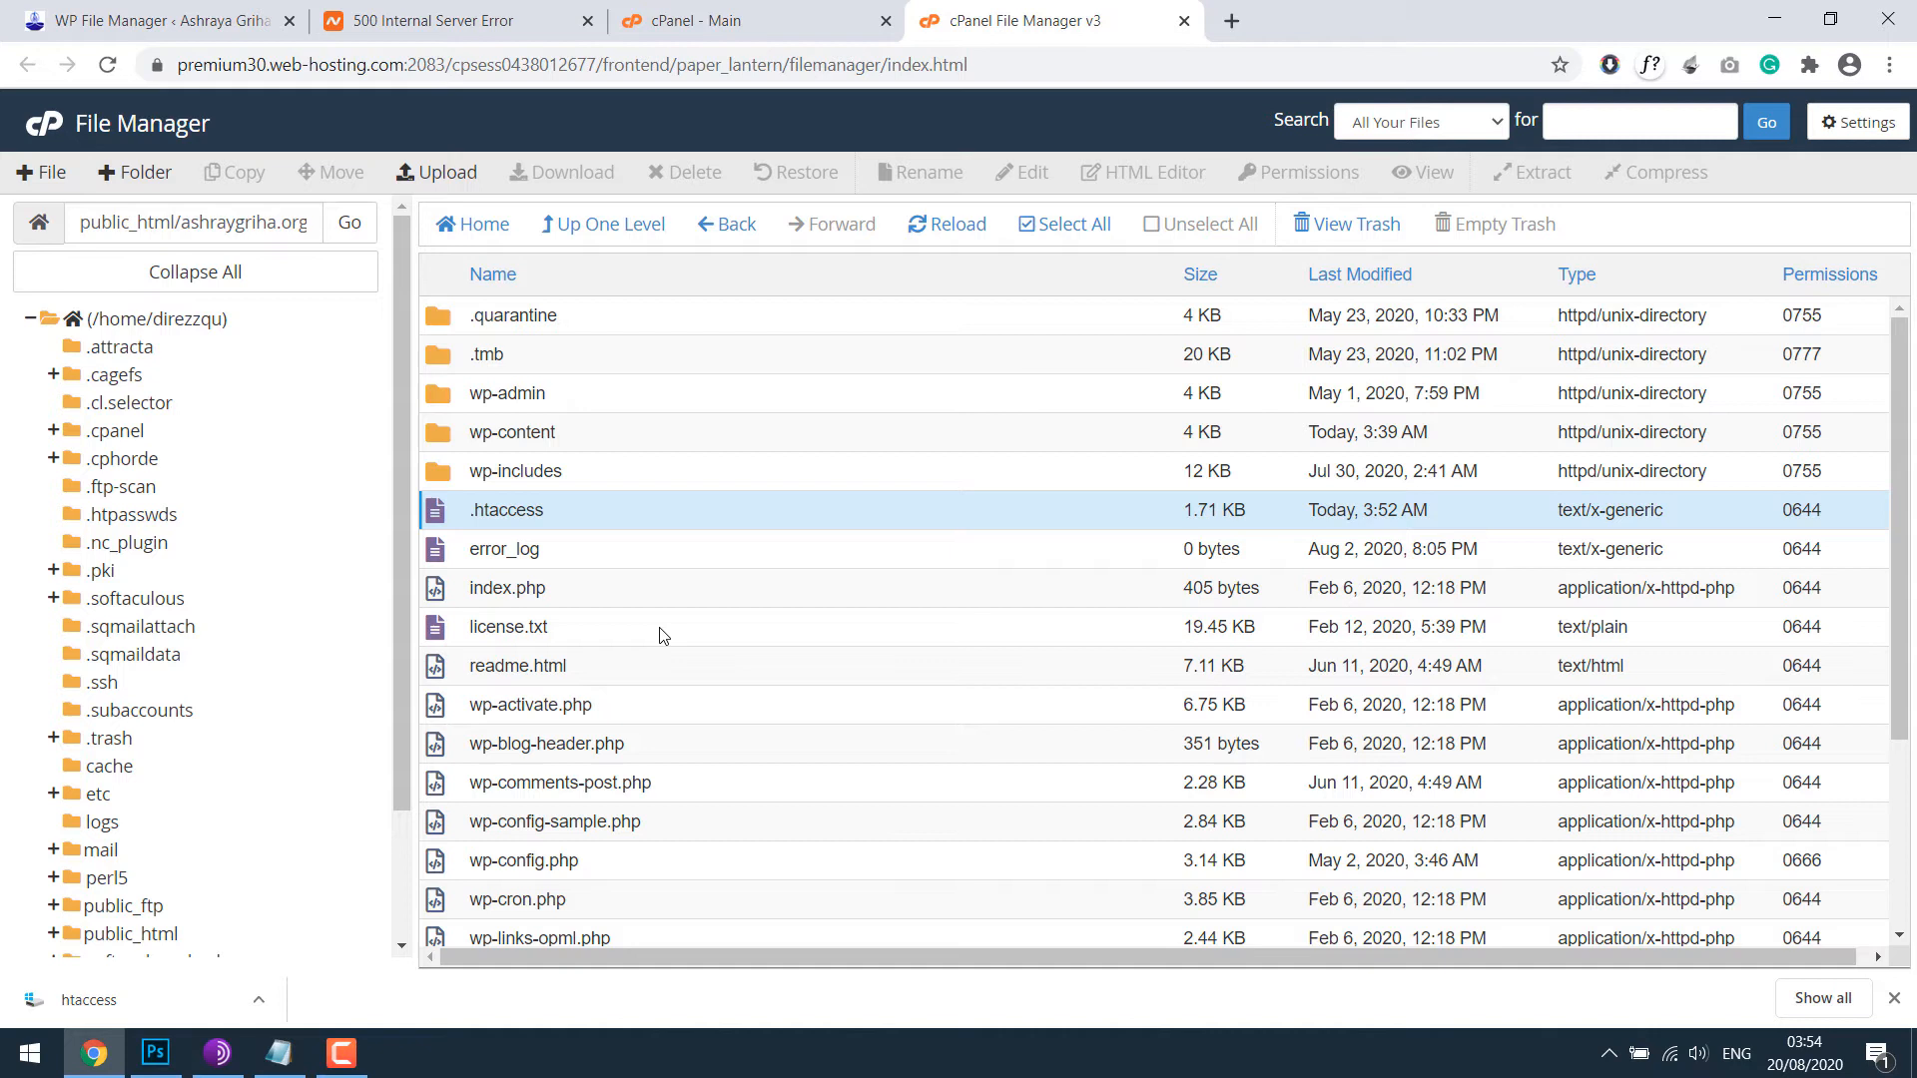
mouse_move(585, 525)
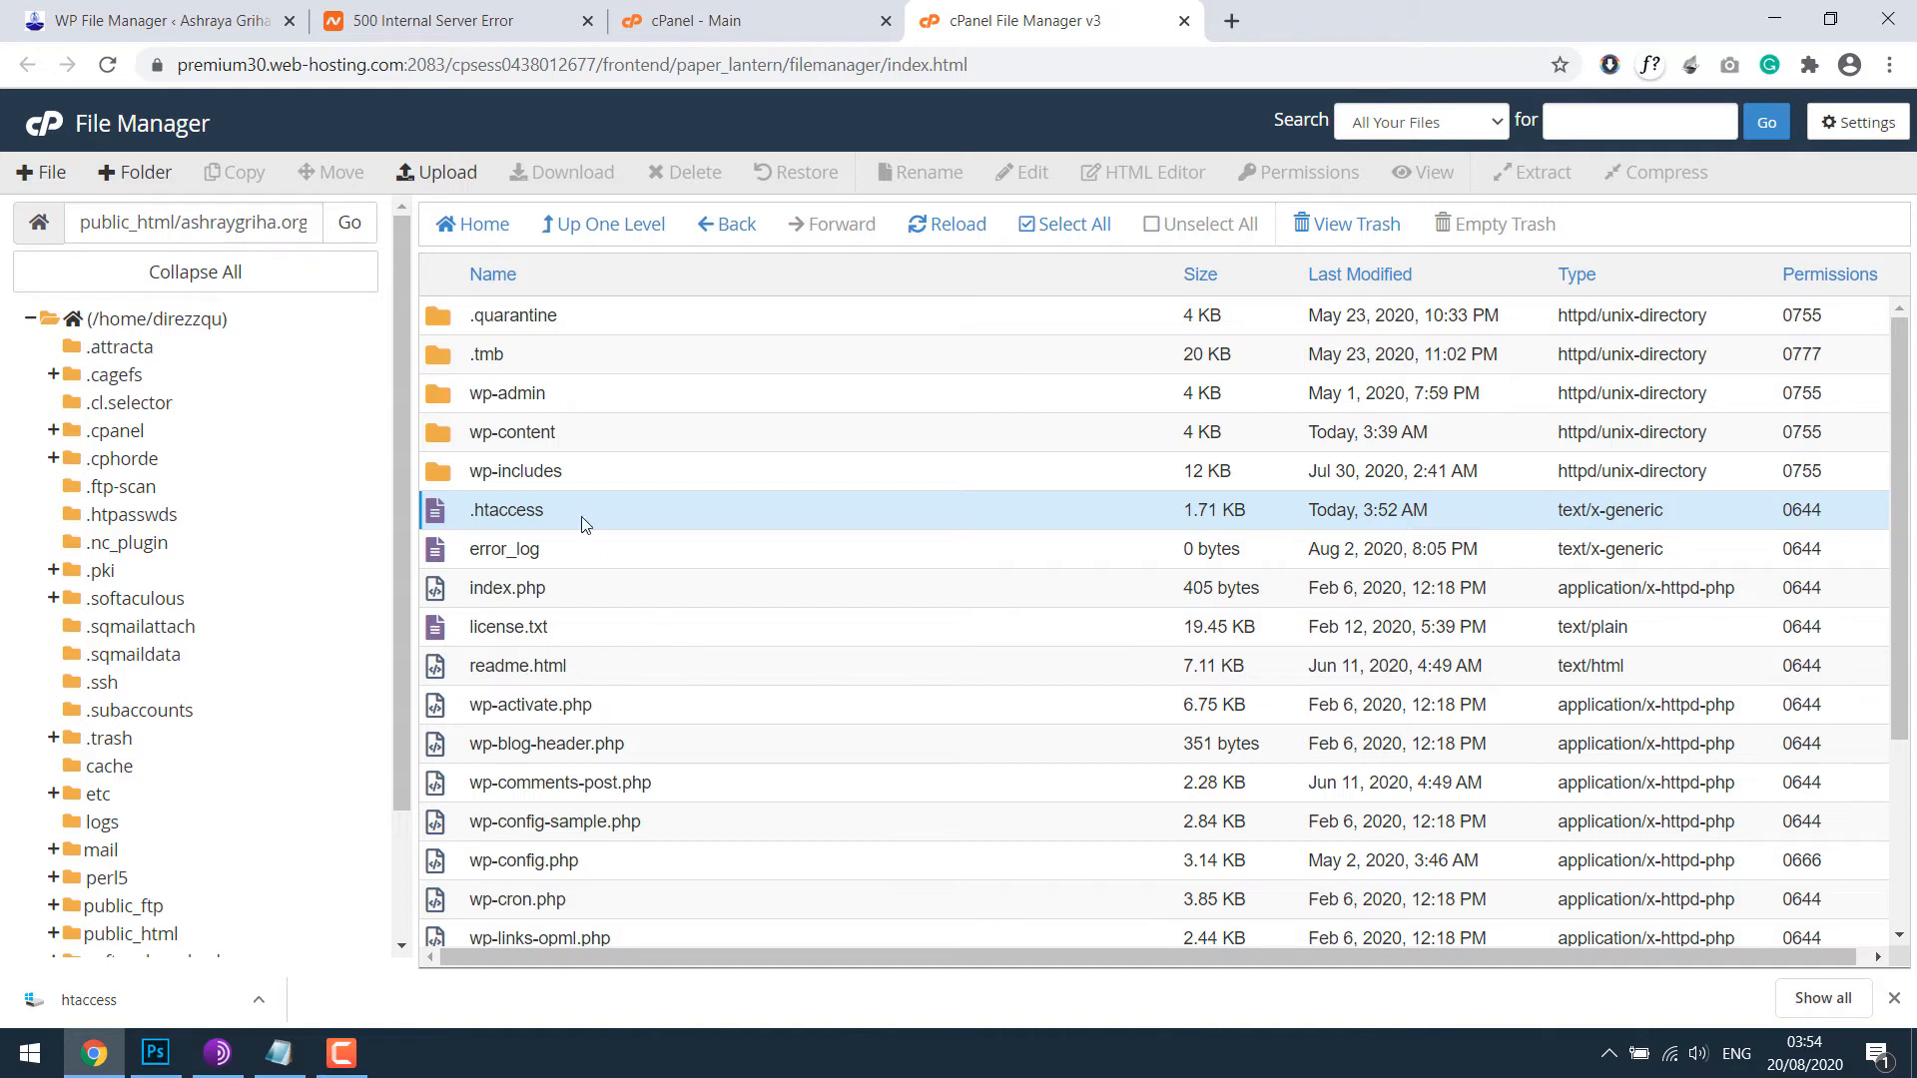
mouse_move(731, 537)
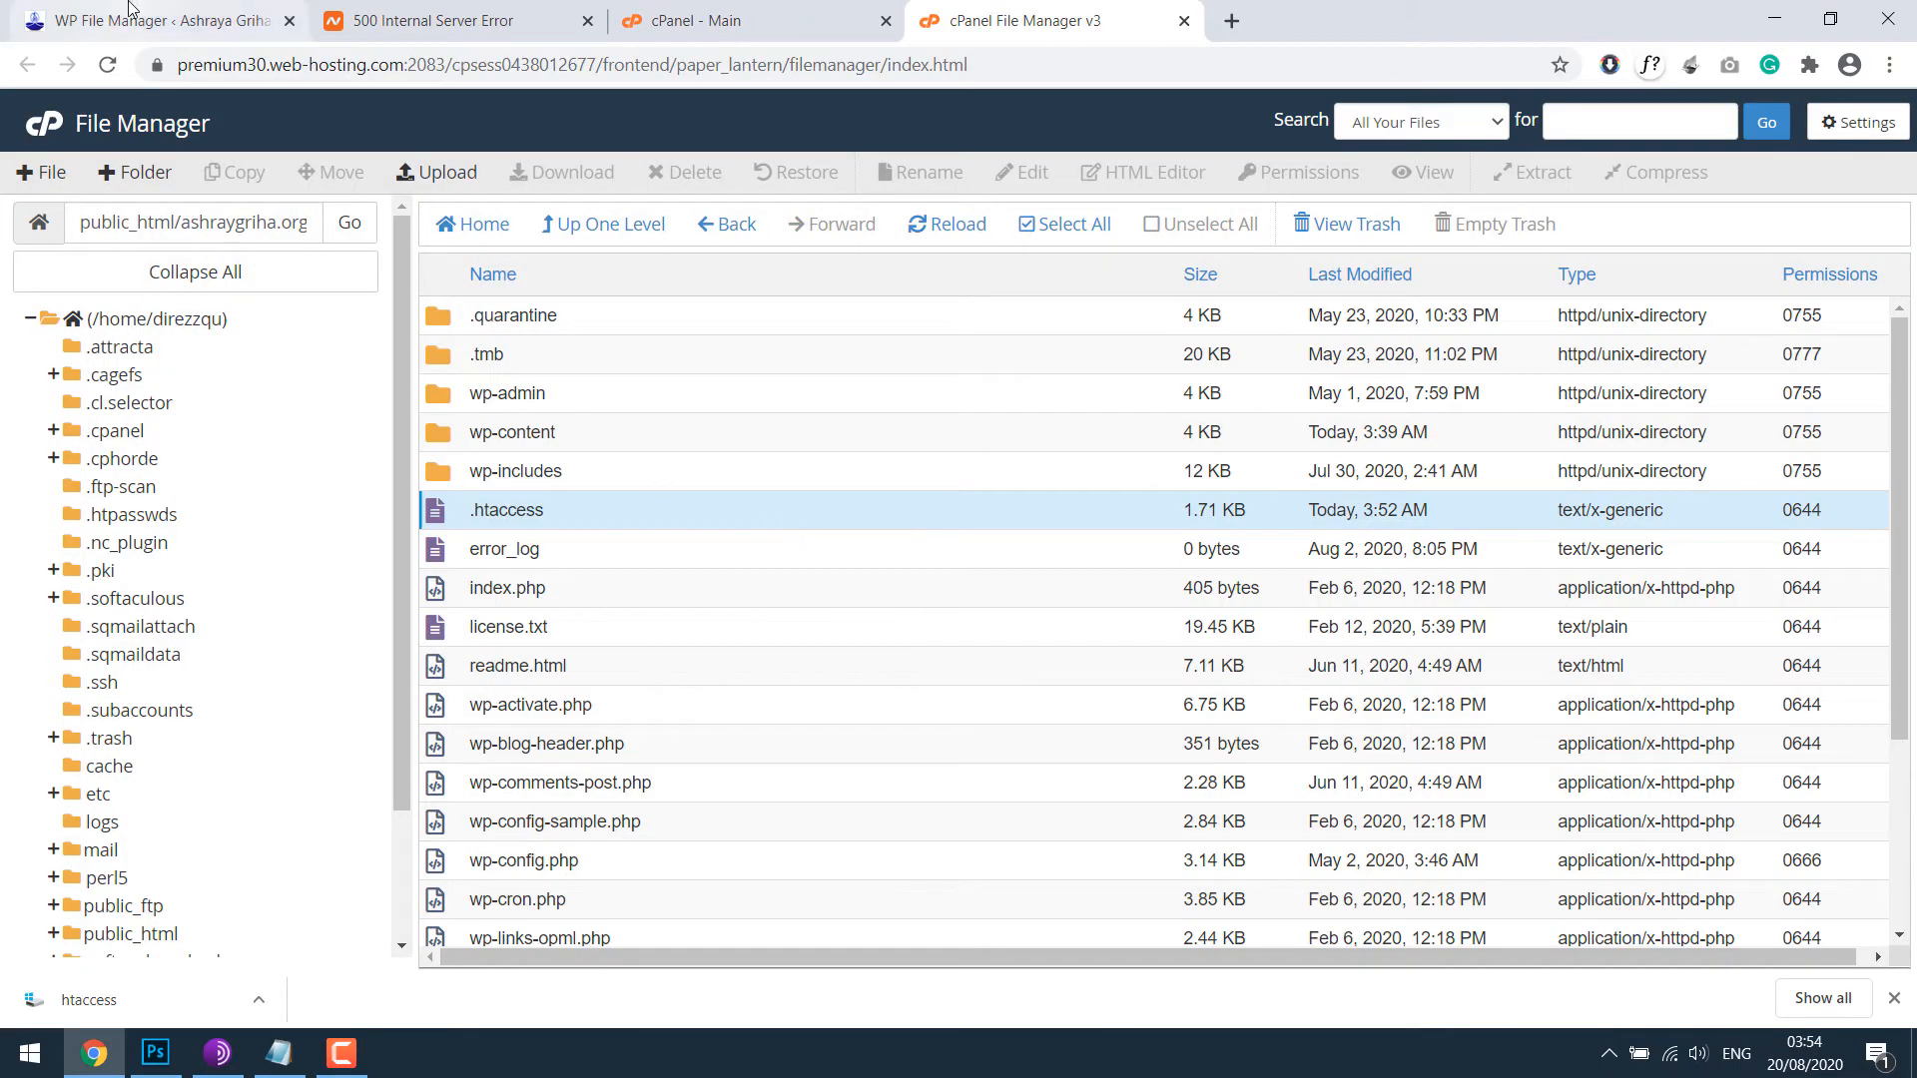
left_click(146, 20)
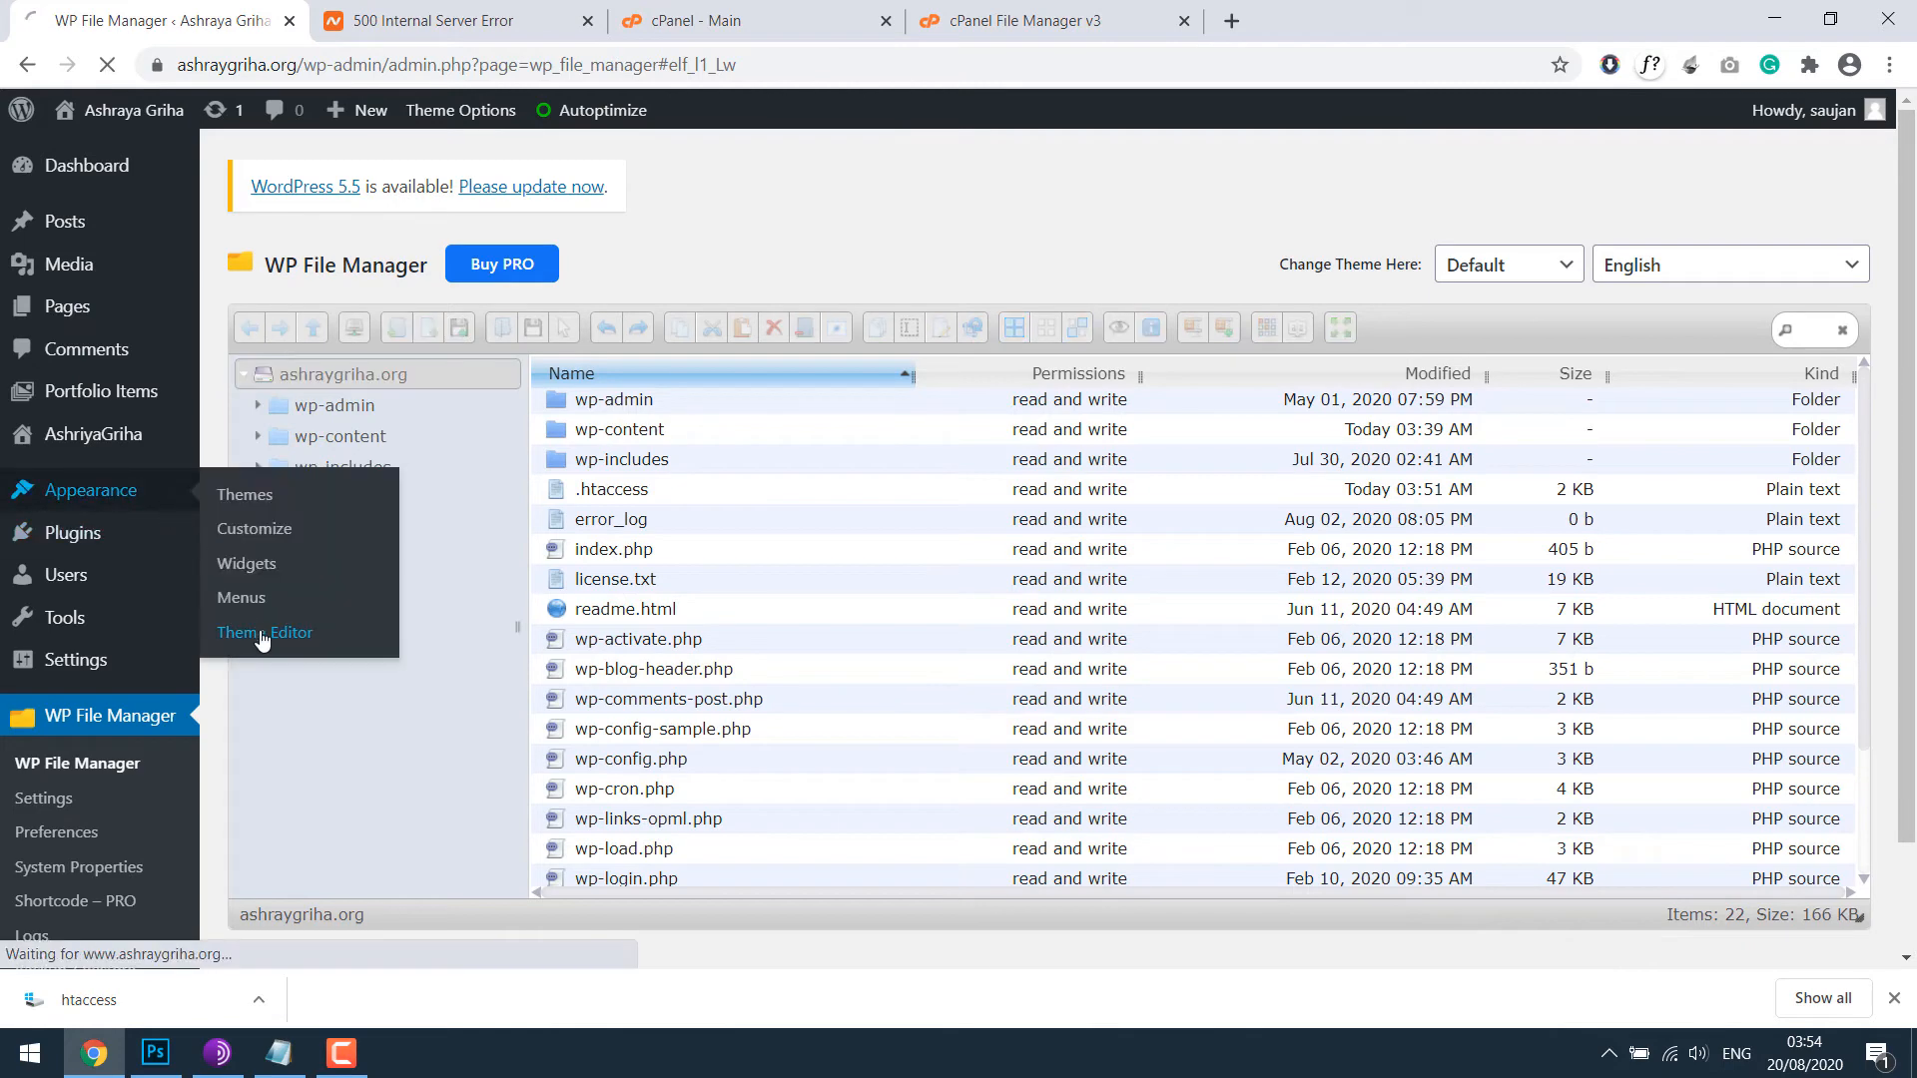
left_click(263, 633)
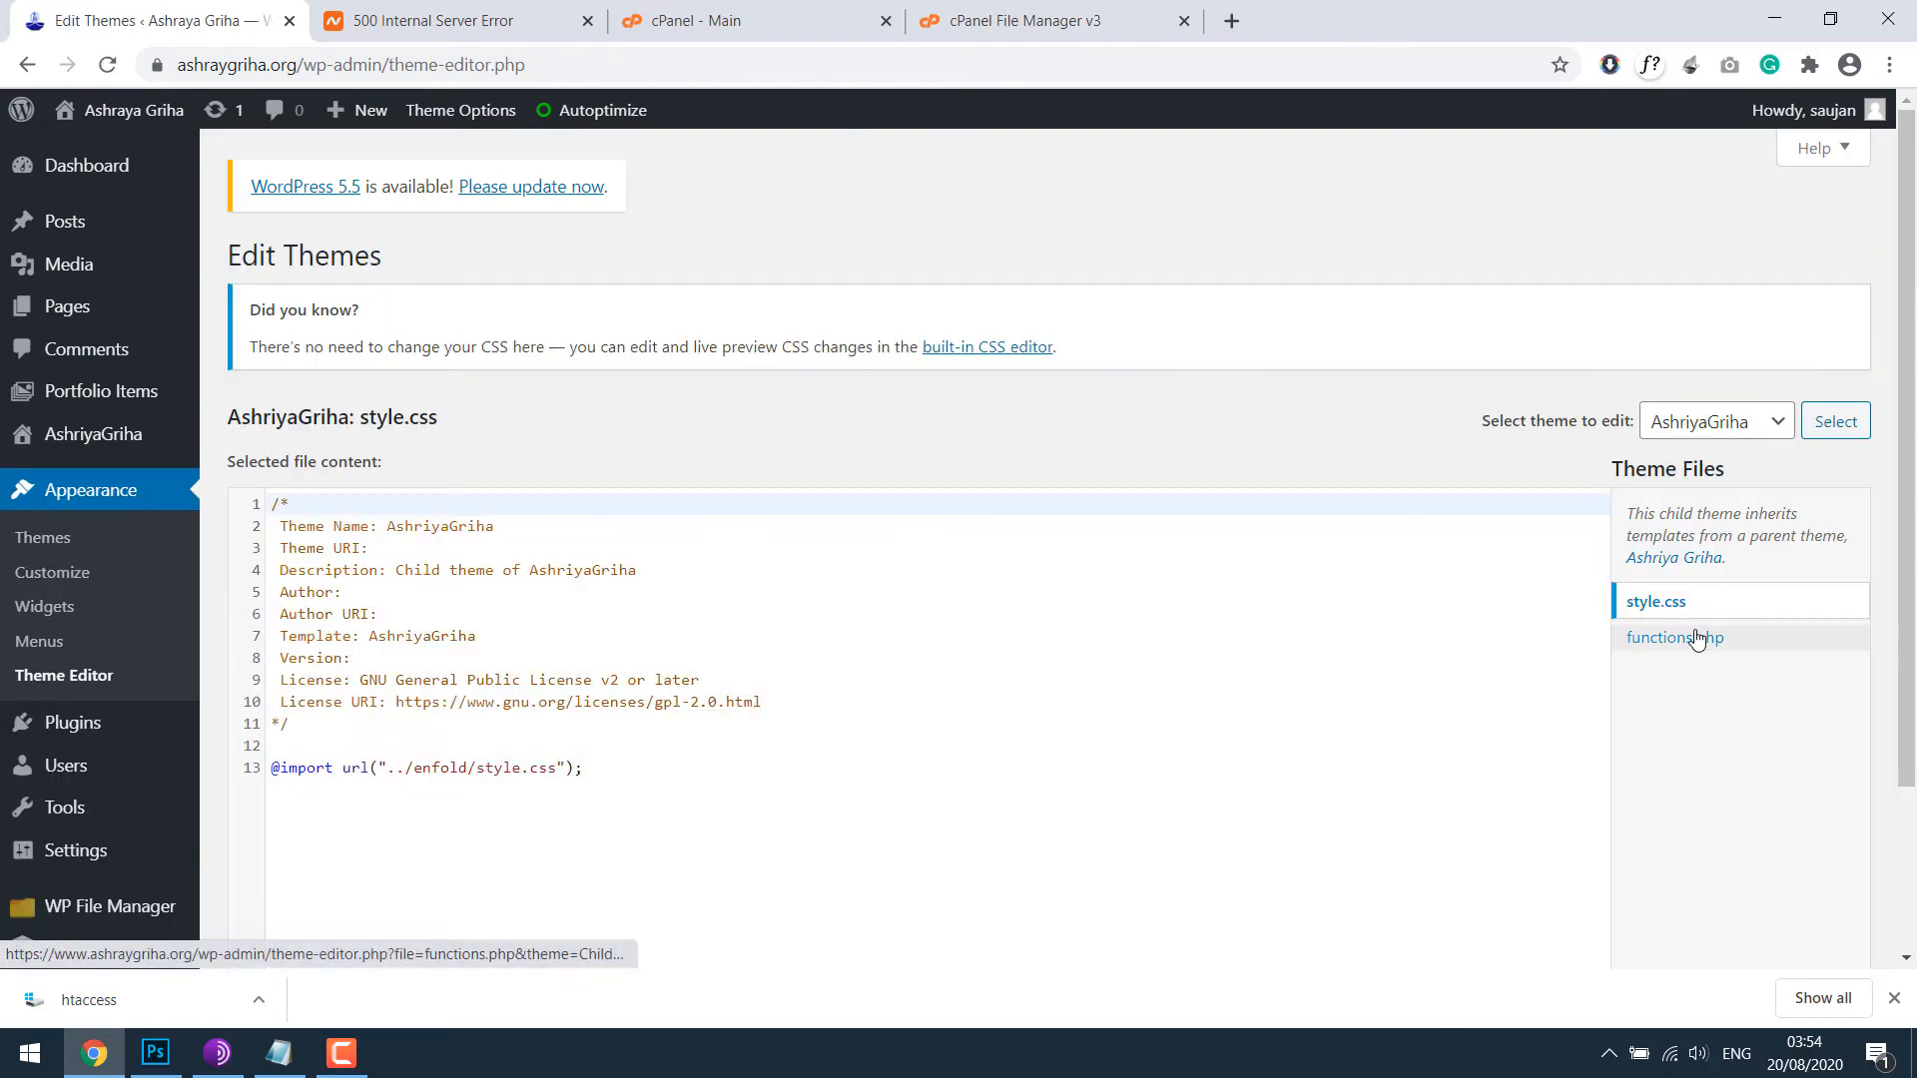
left_click(1676, 637)
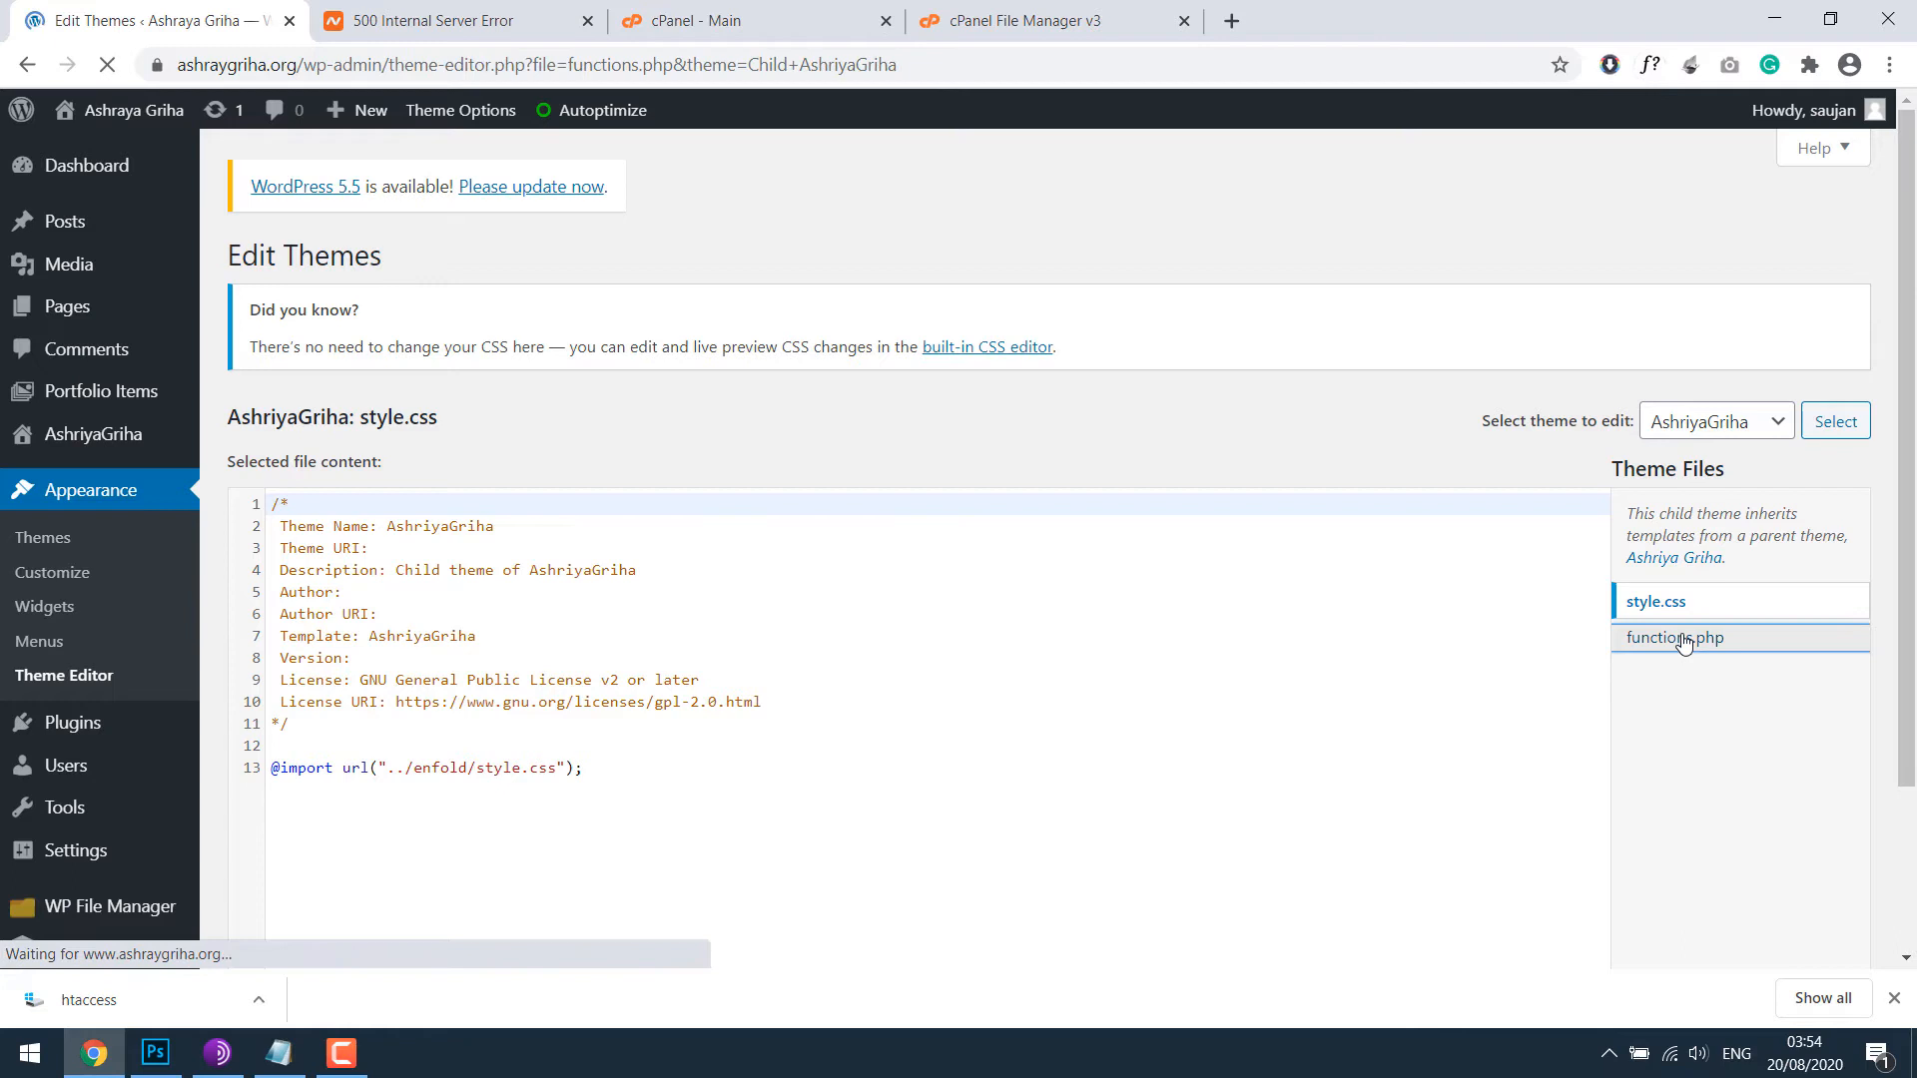
left_click(1676, 637)
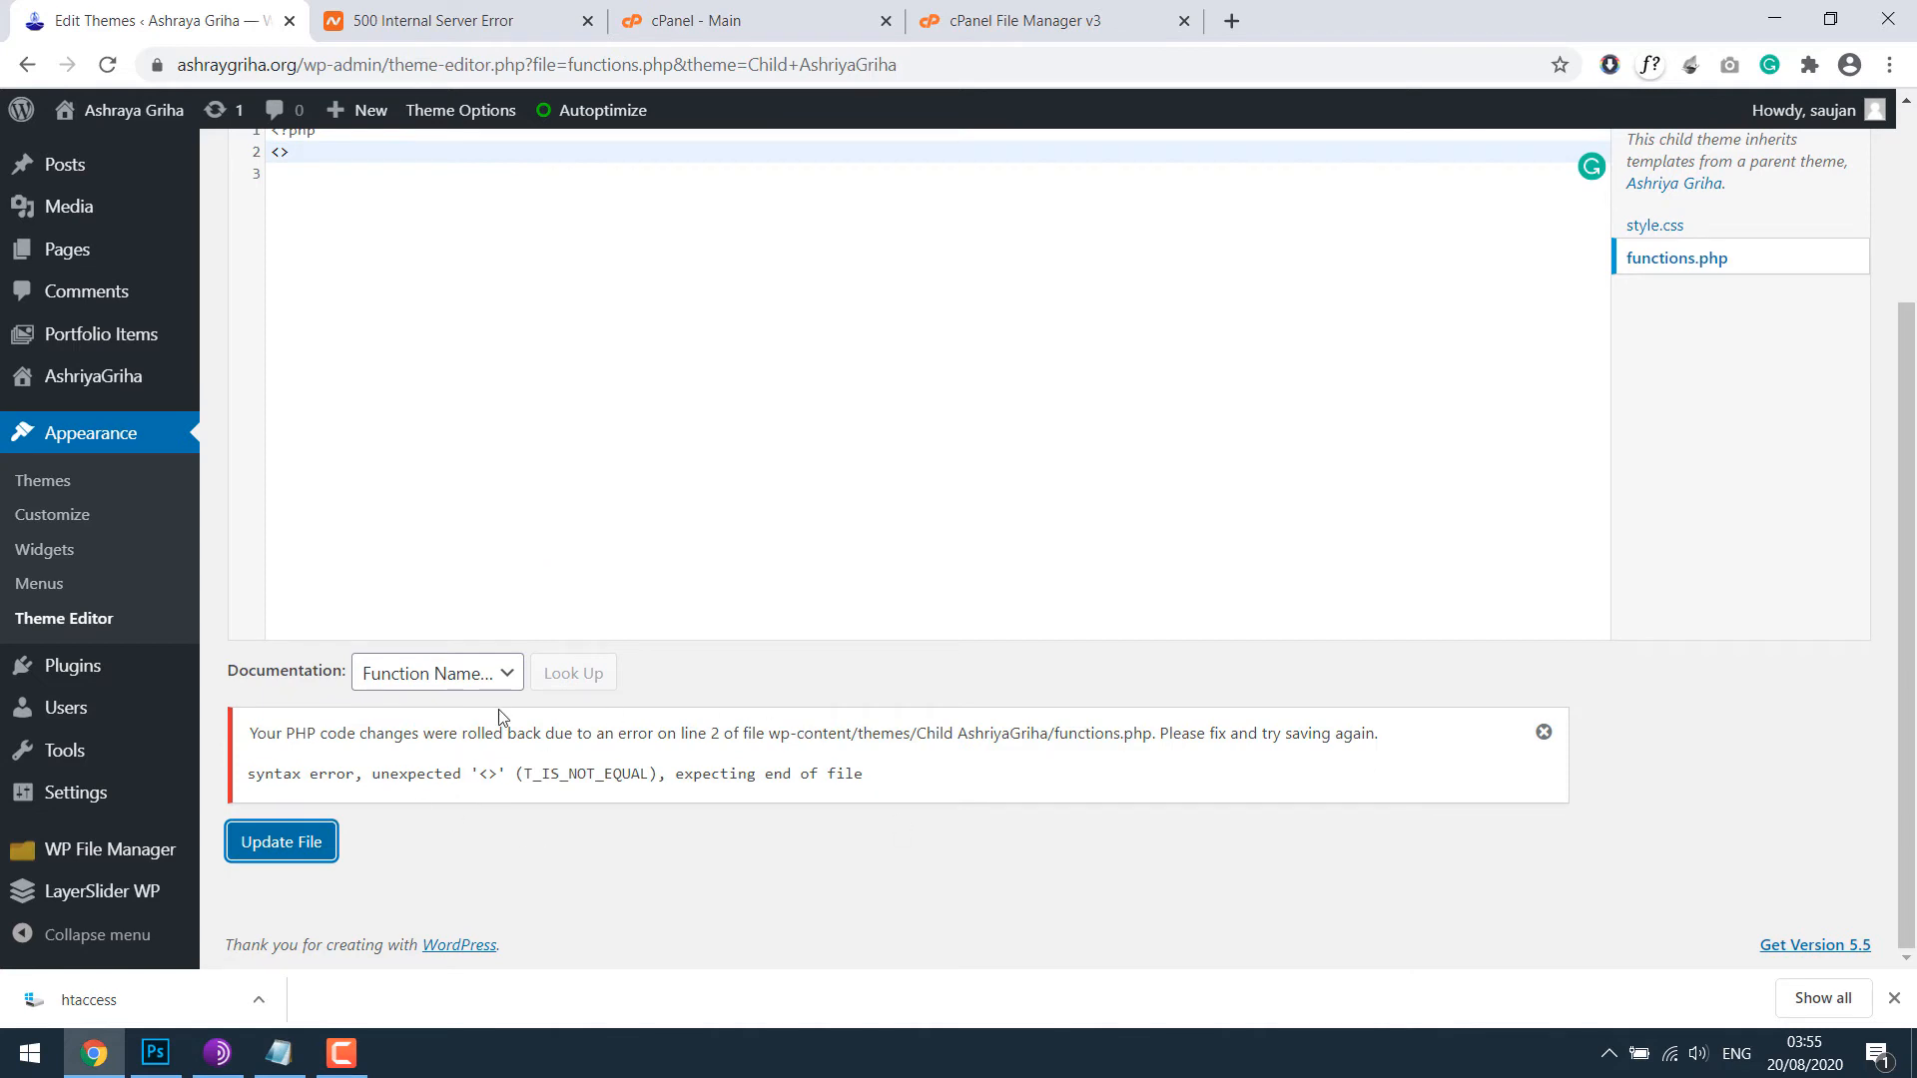
scroll("up", 3)
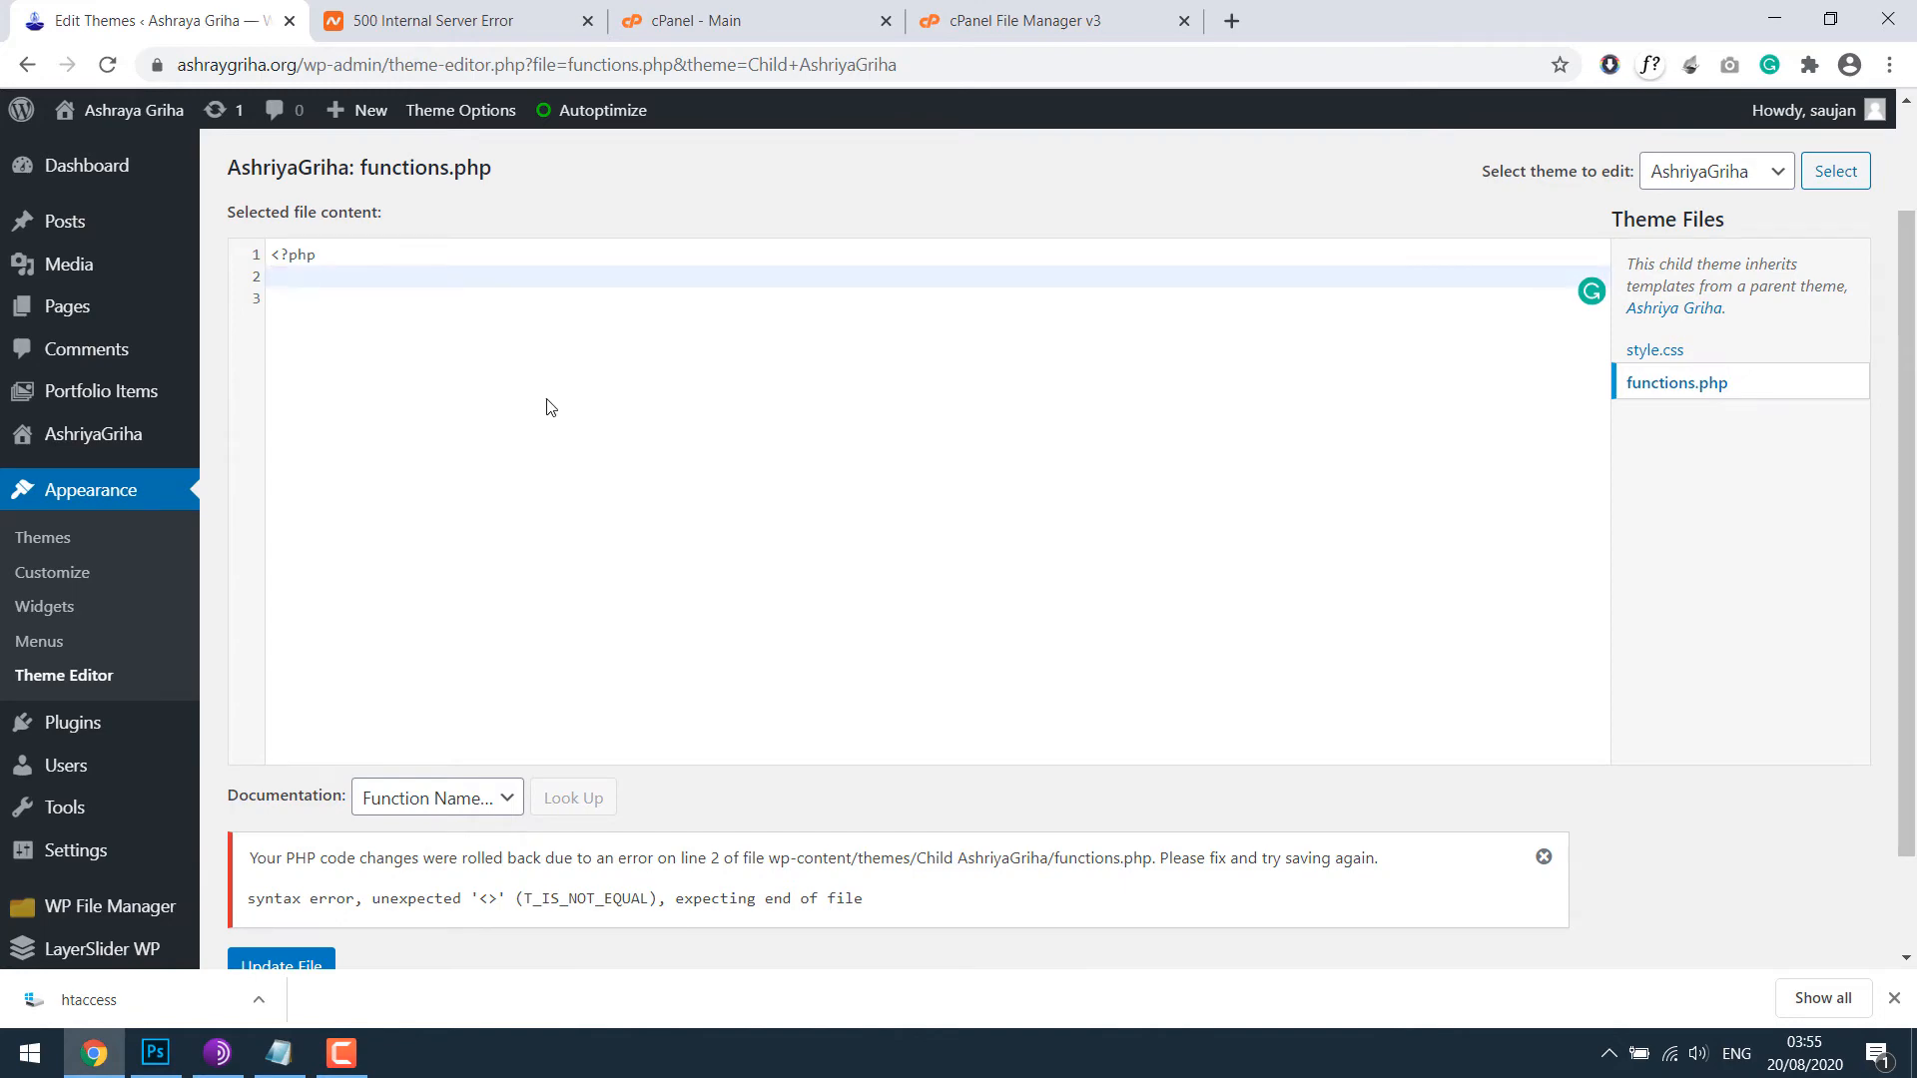
left_click(1048, 20)
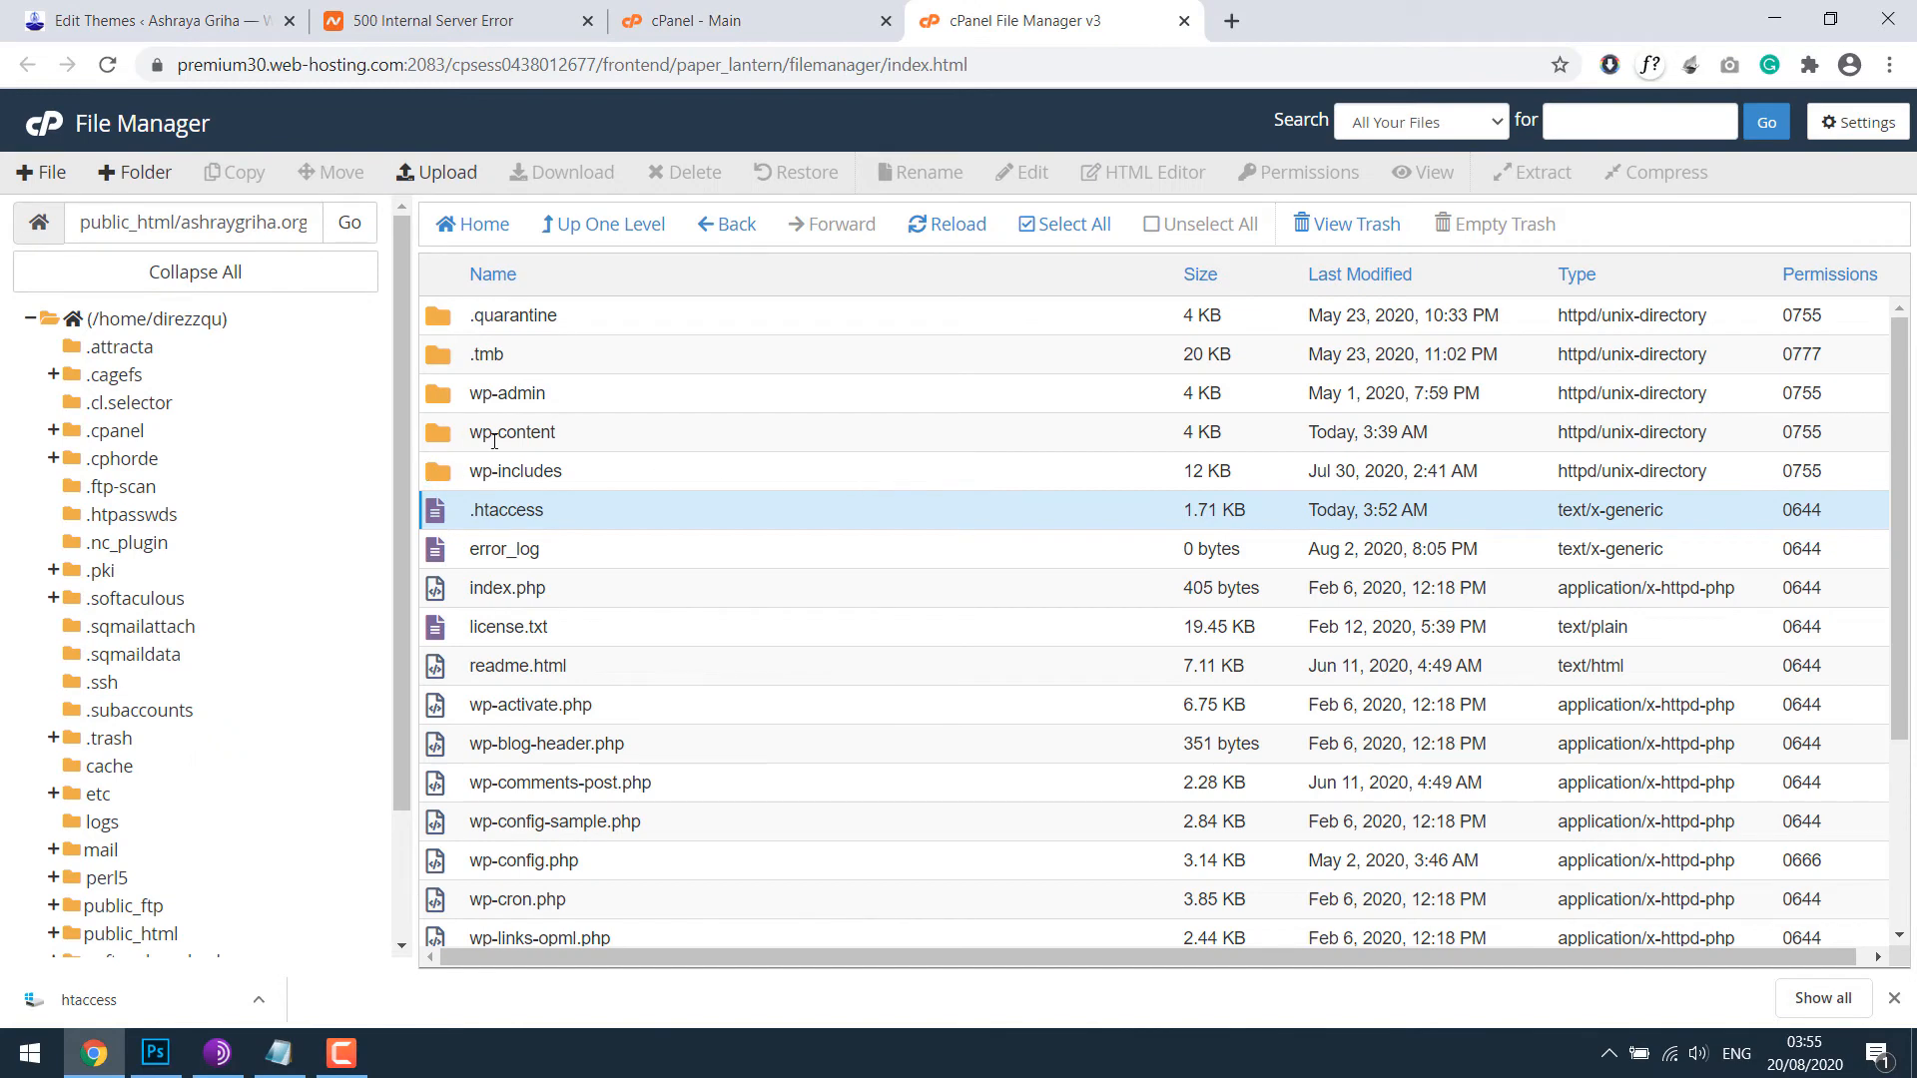
Step: Navigate wp-content > themes > AshriyaGriha and scroll to functions.php in its file list
double_click(512, 431)
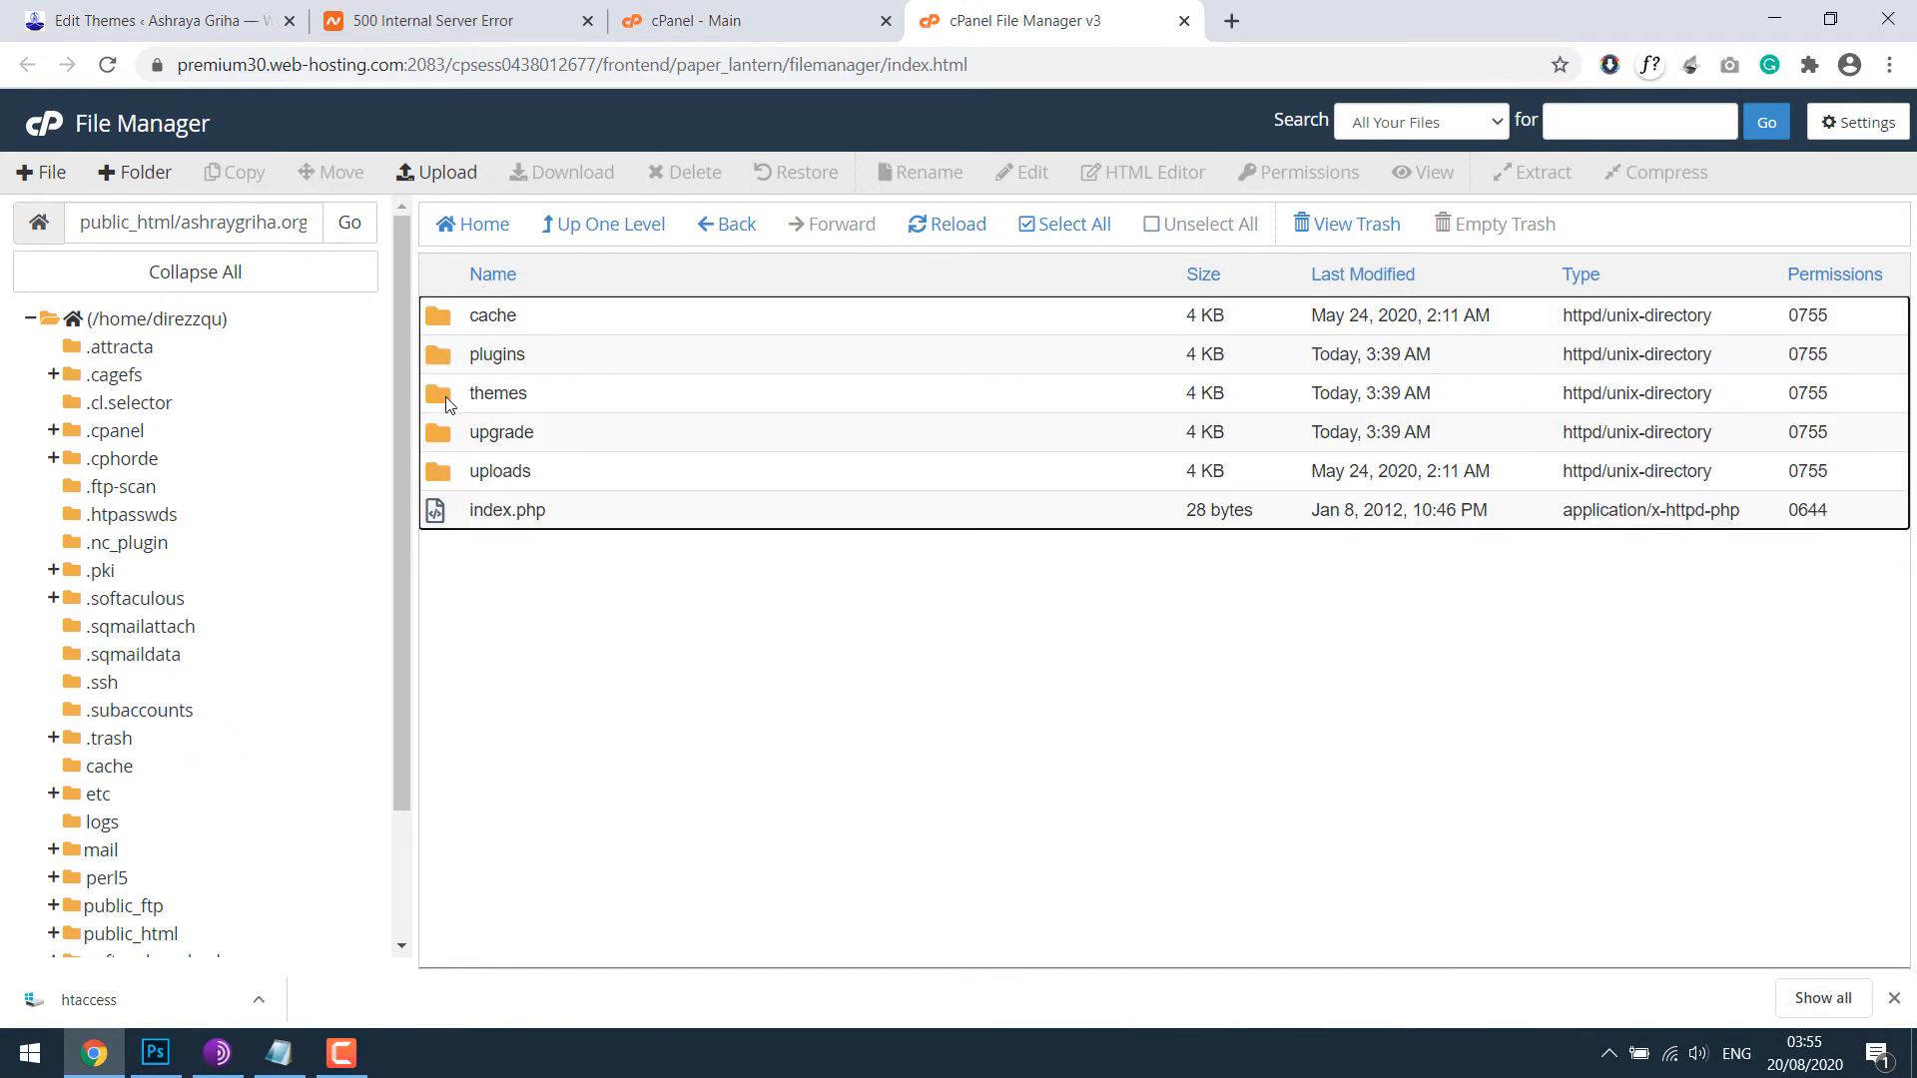
double_click(497, 393)
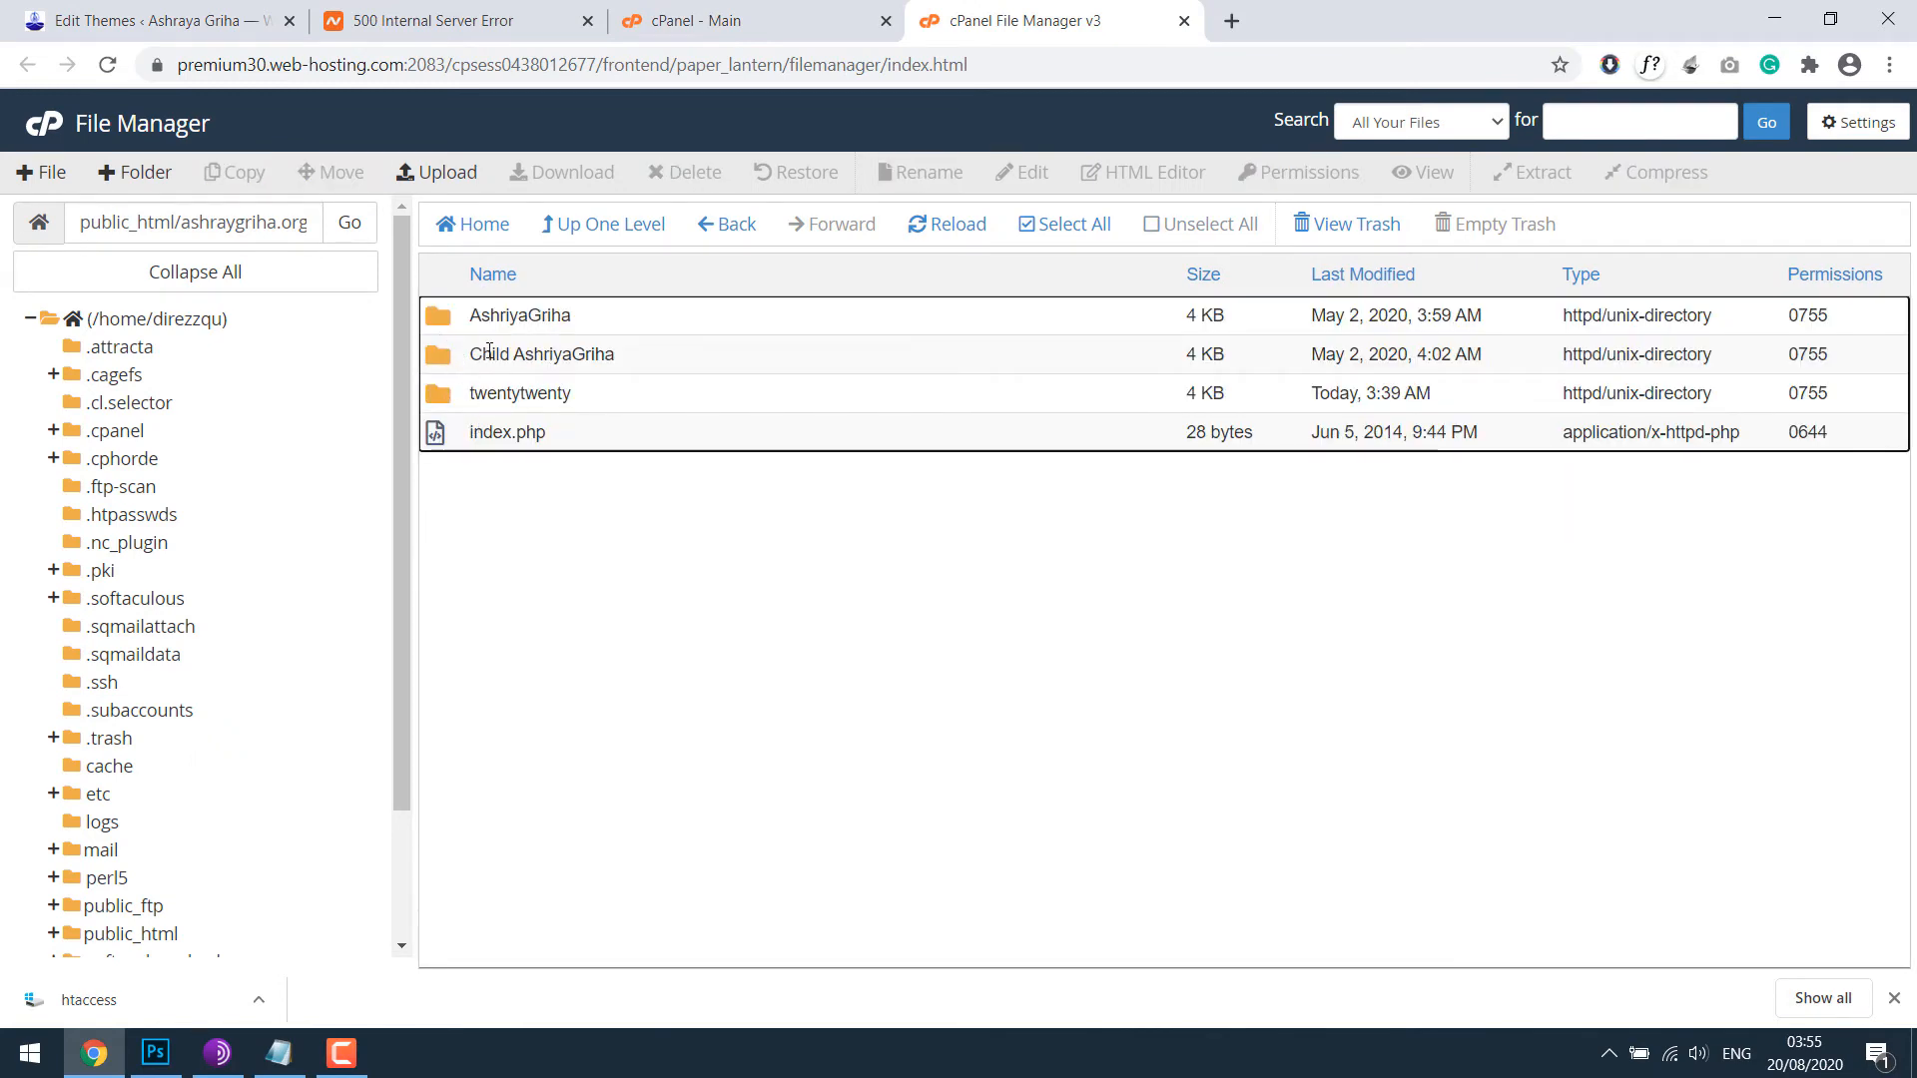
left_click(519, 316)
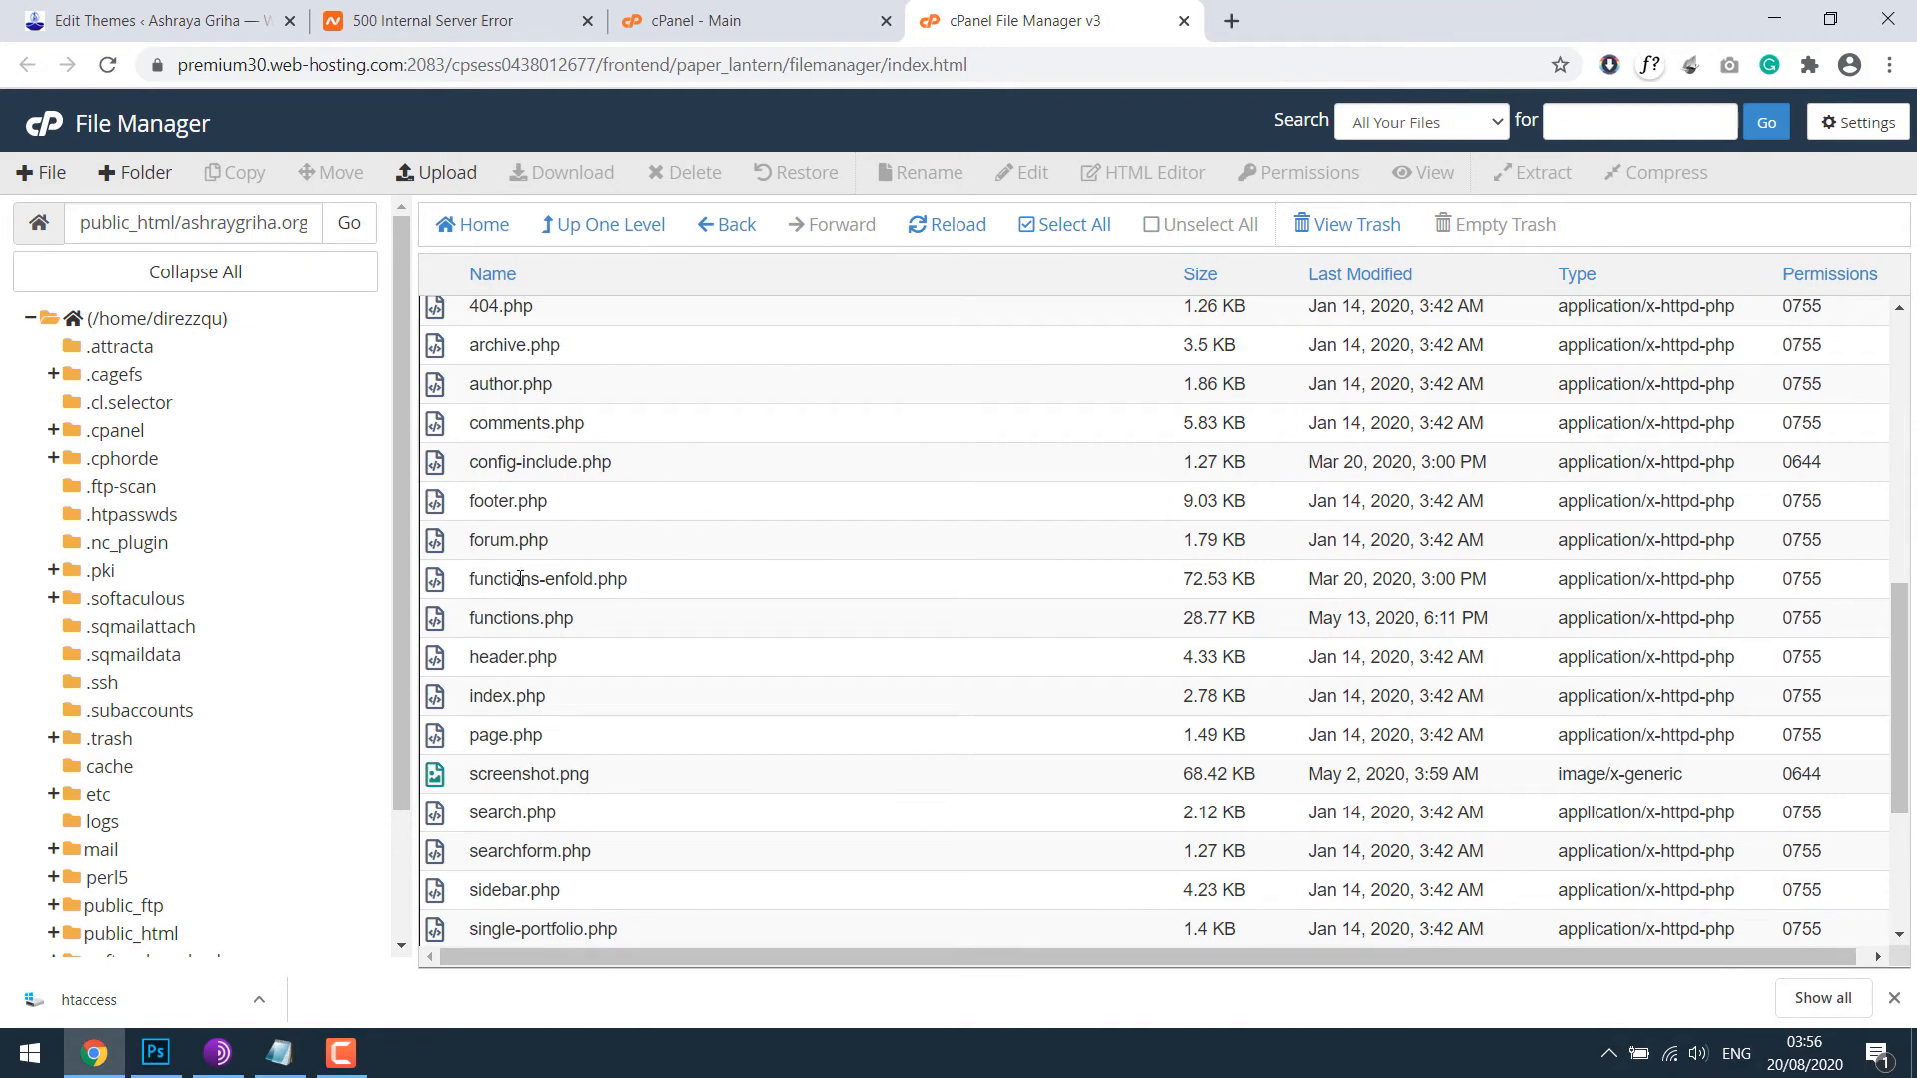
scroll("down", 3)
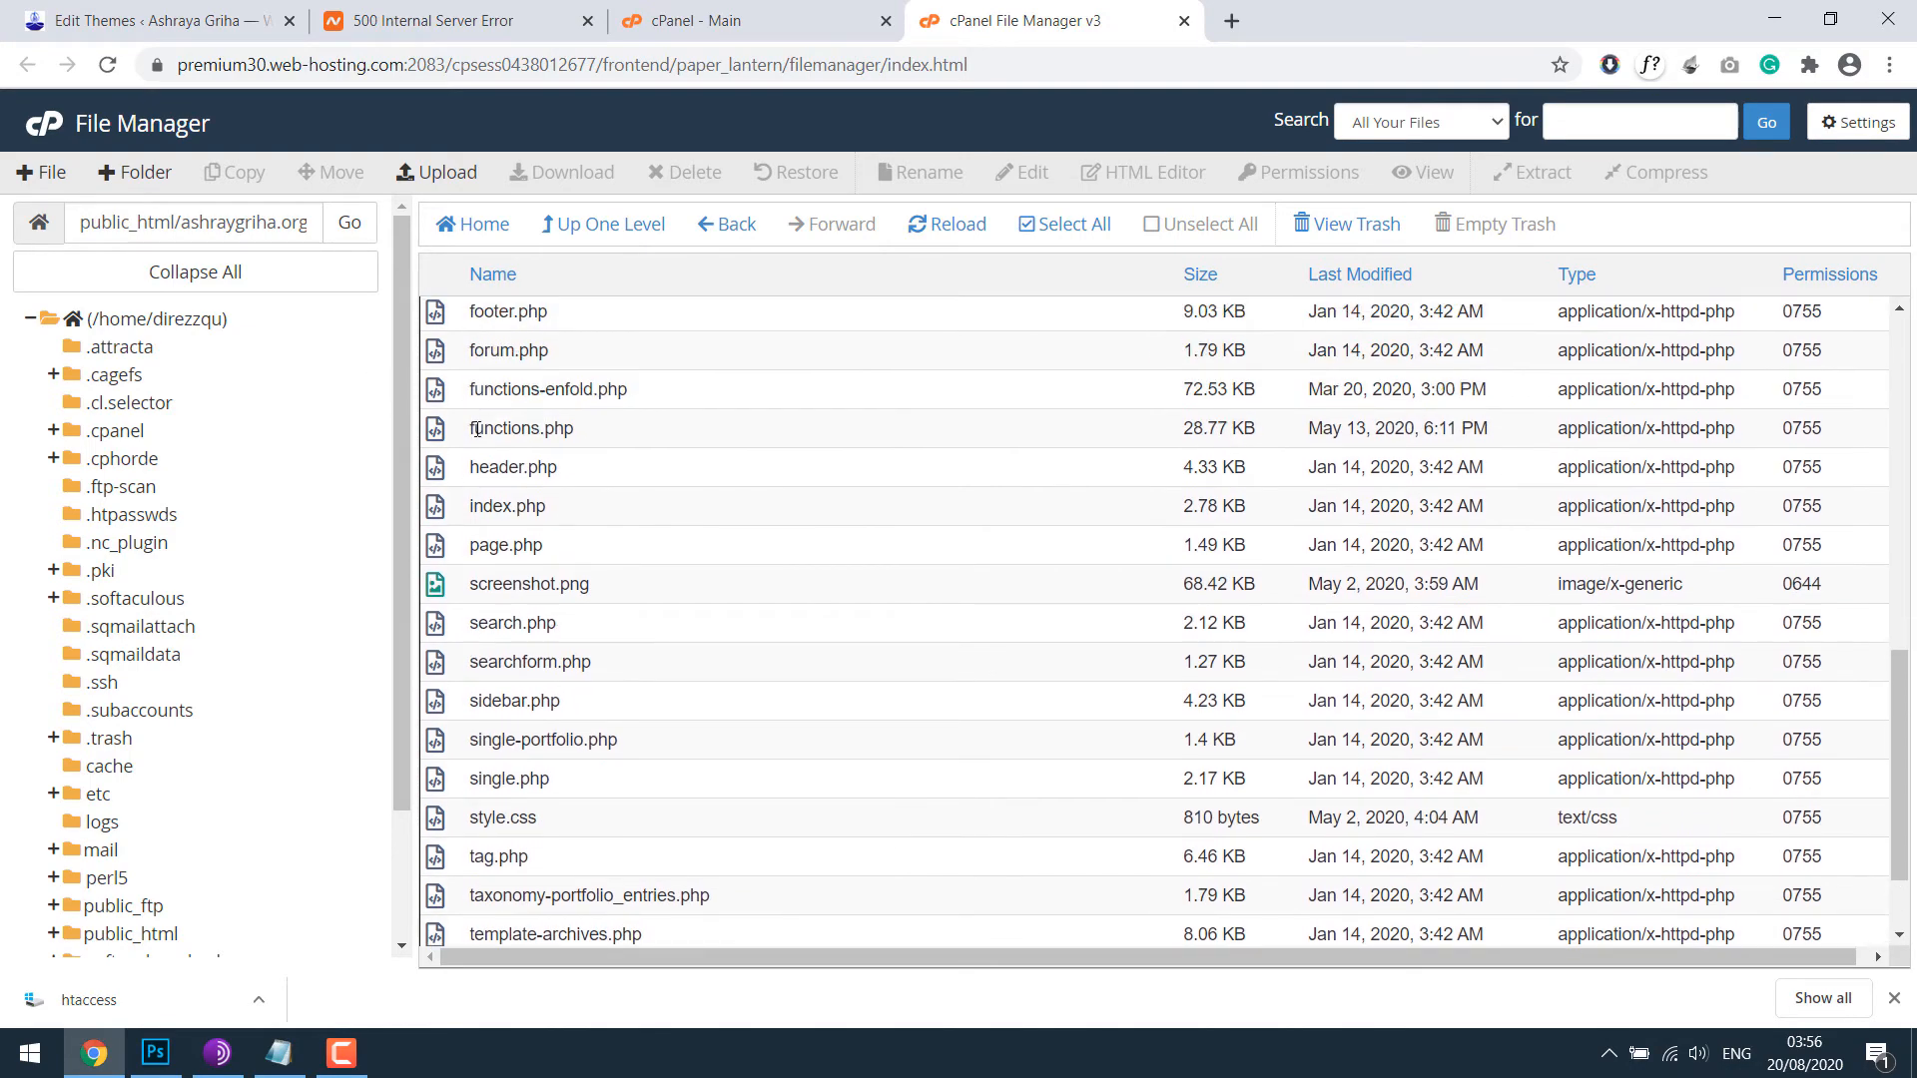
right_click(521, 428)
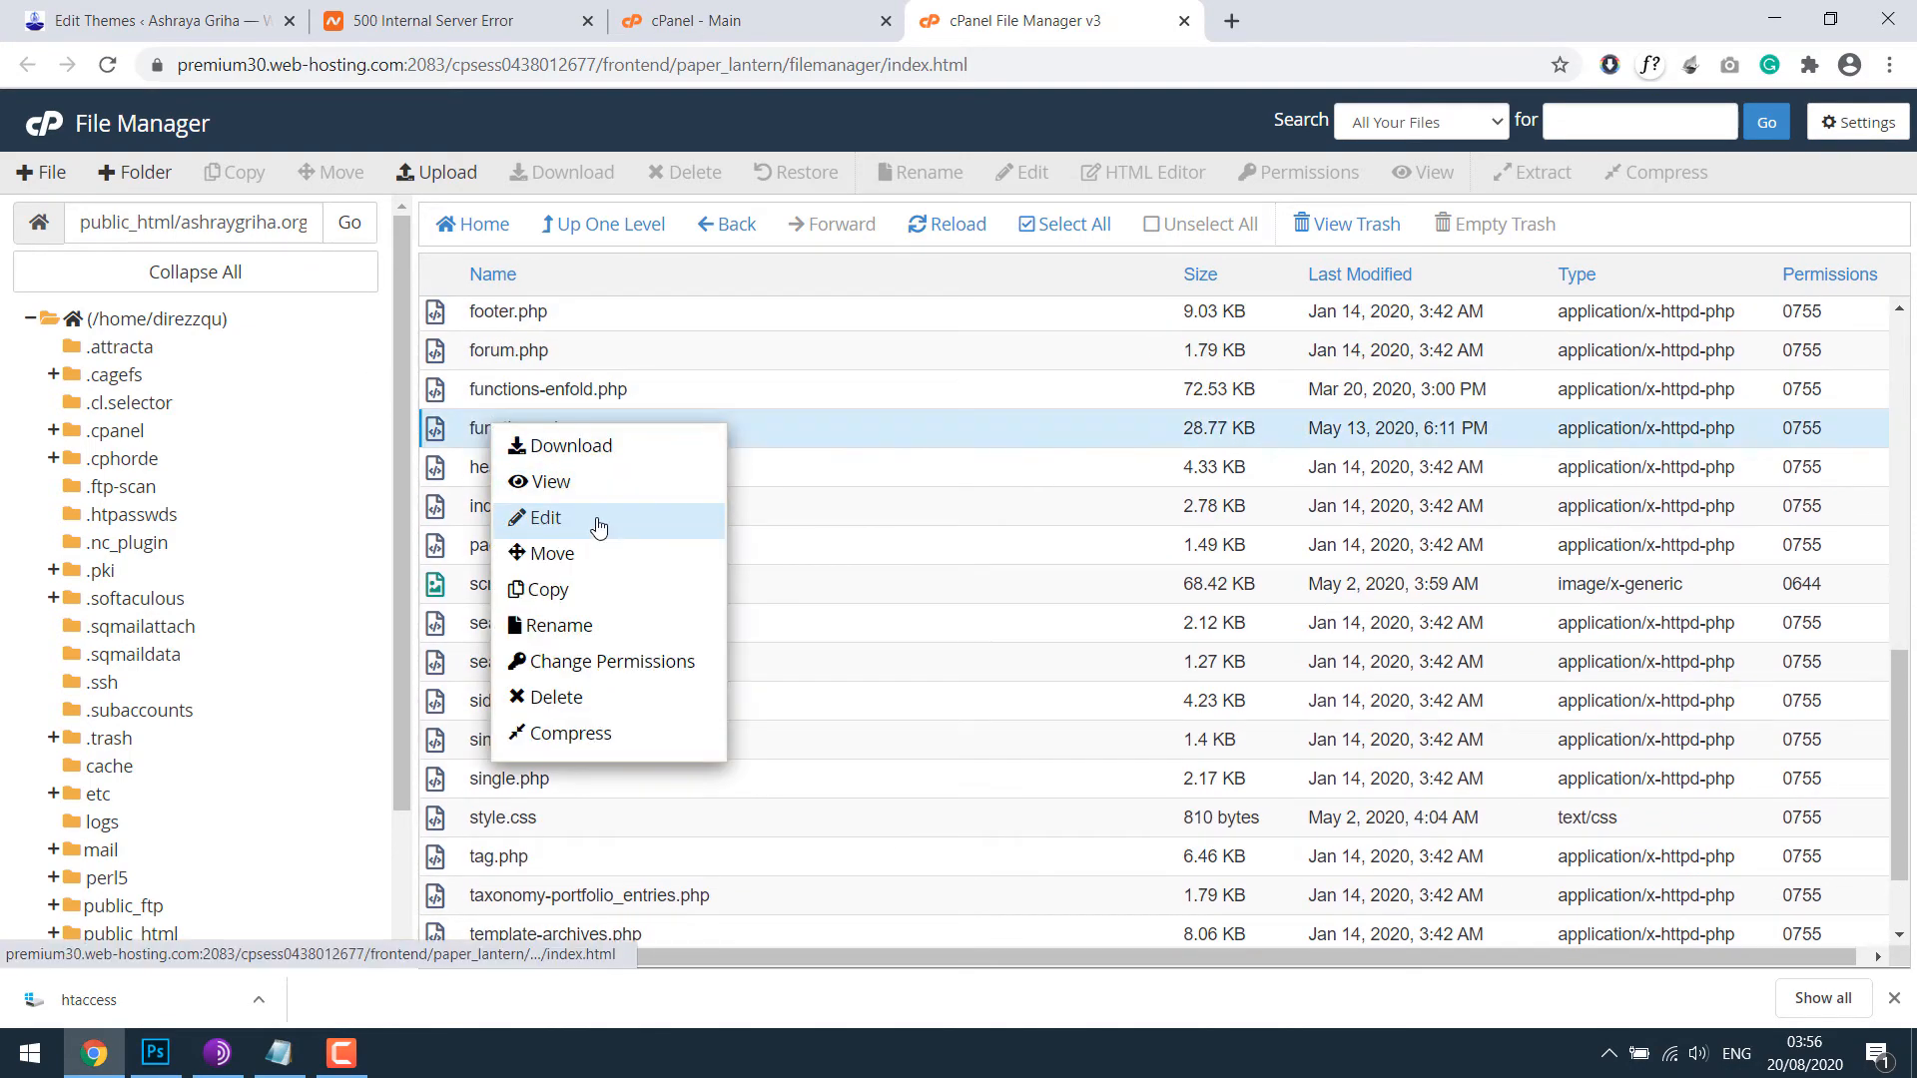
left_click(546, 517)
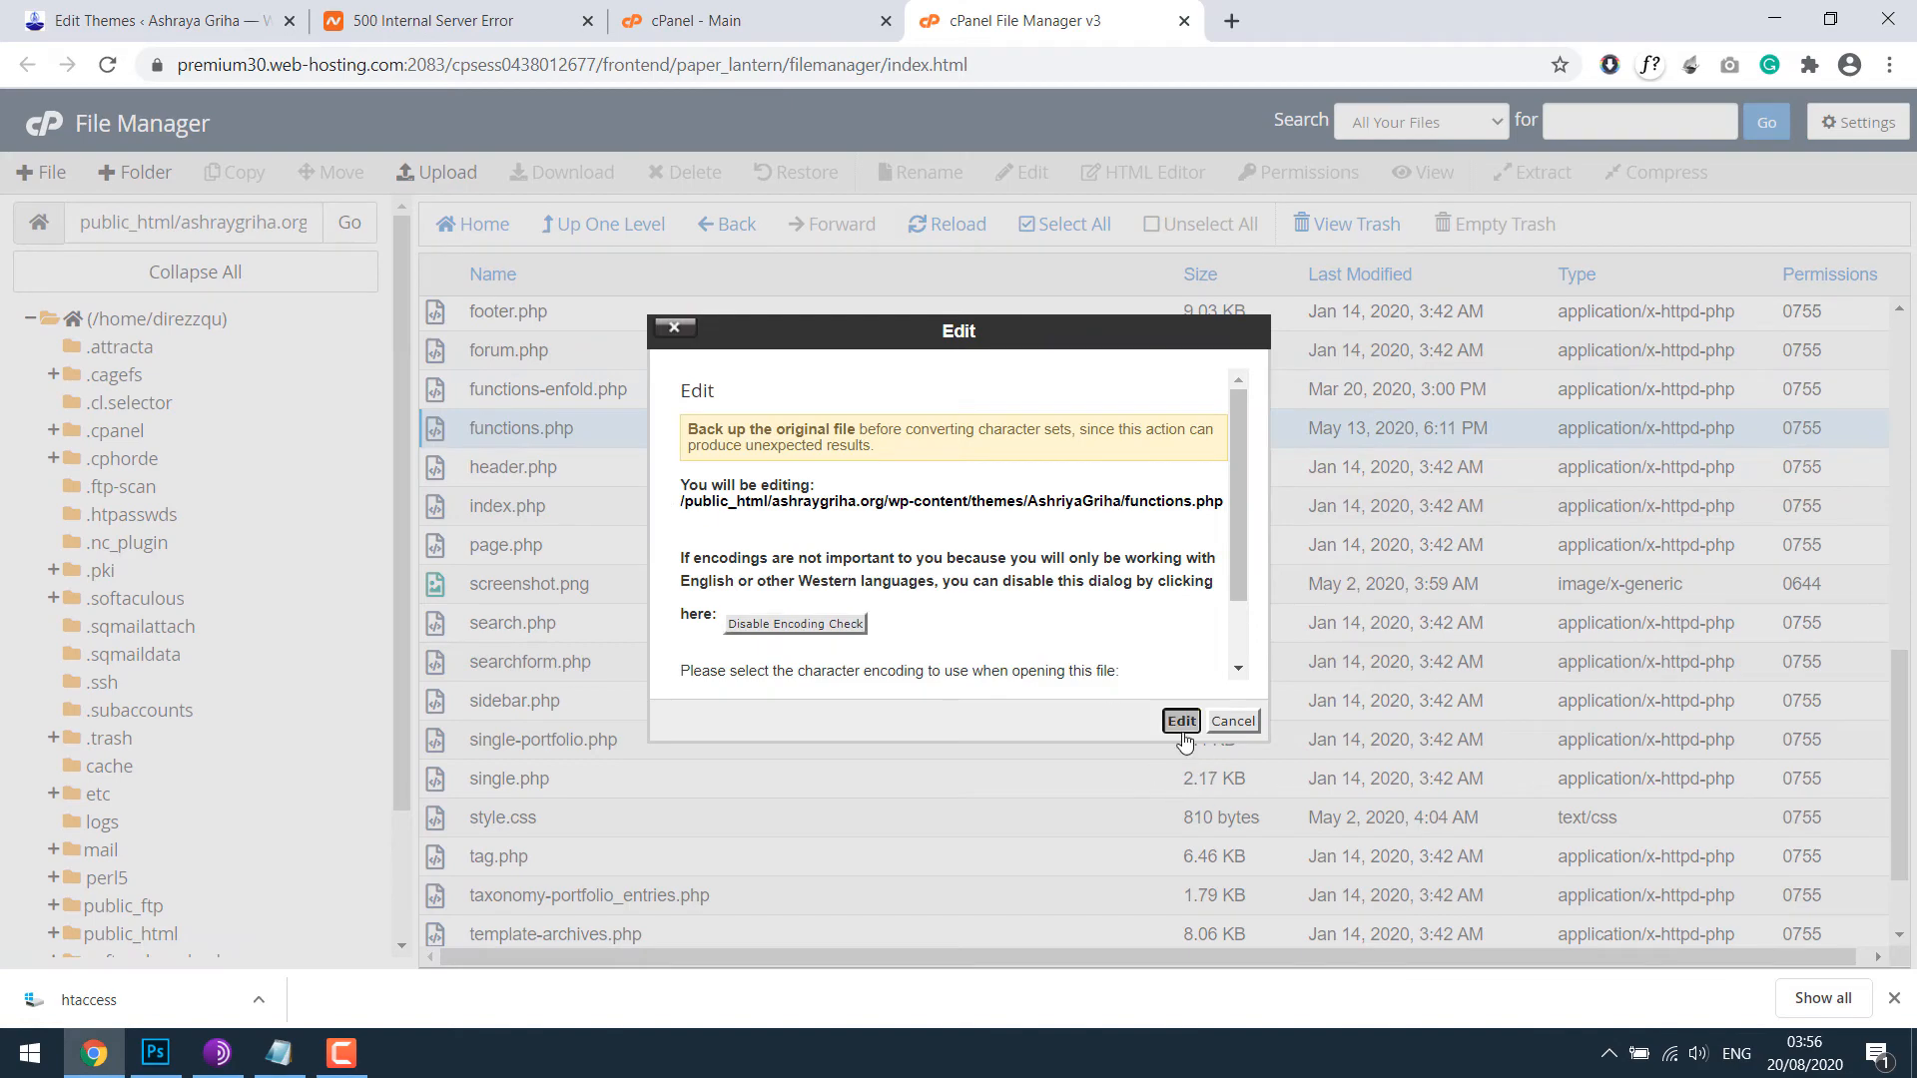
left_click(1178, 721)
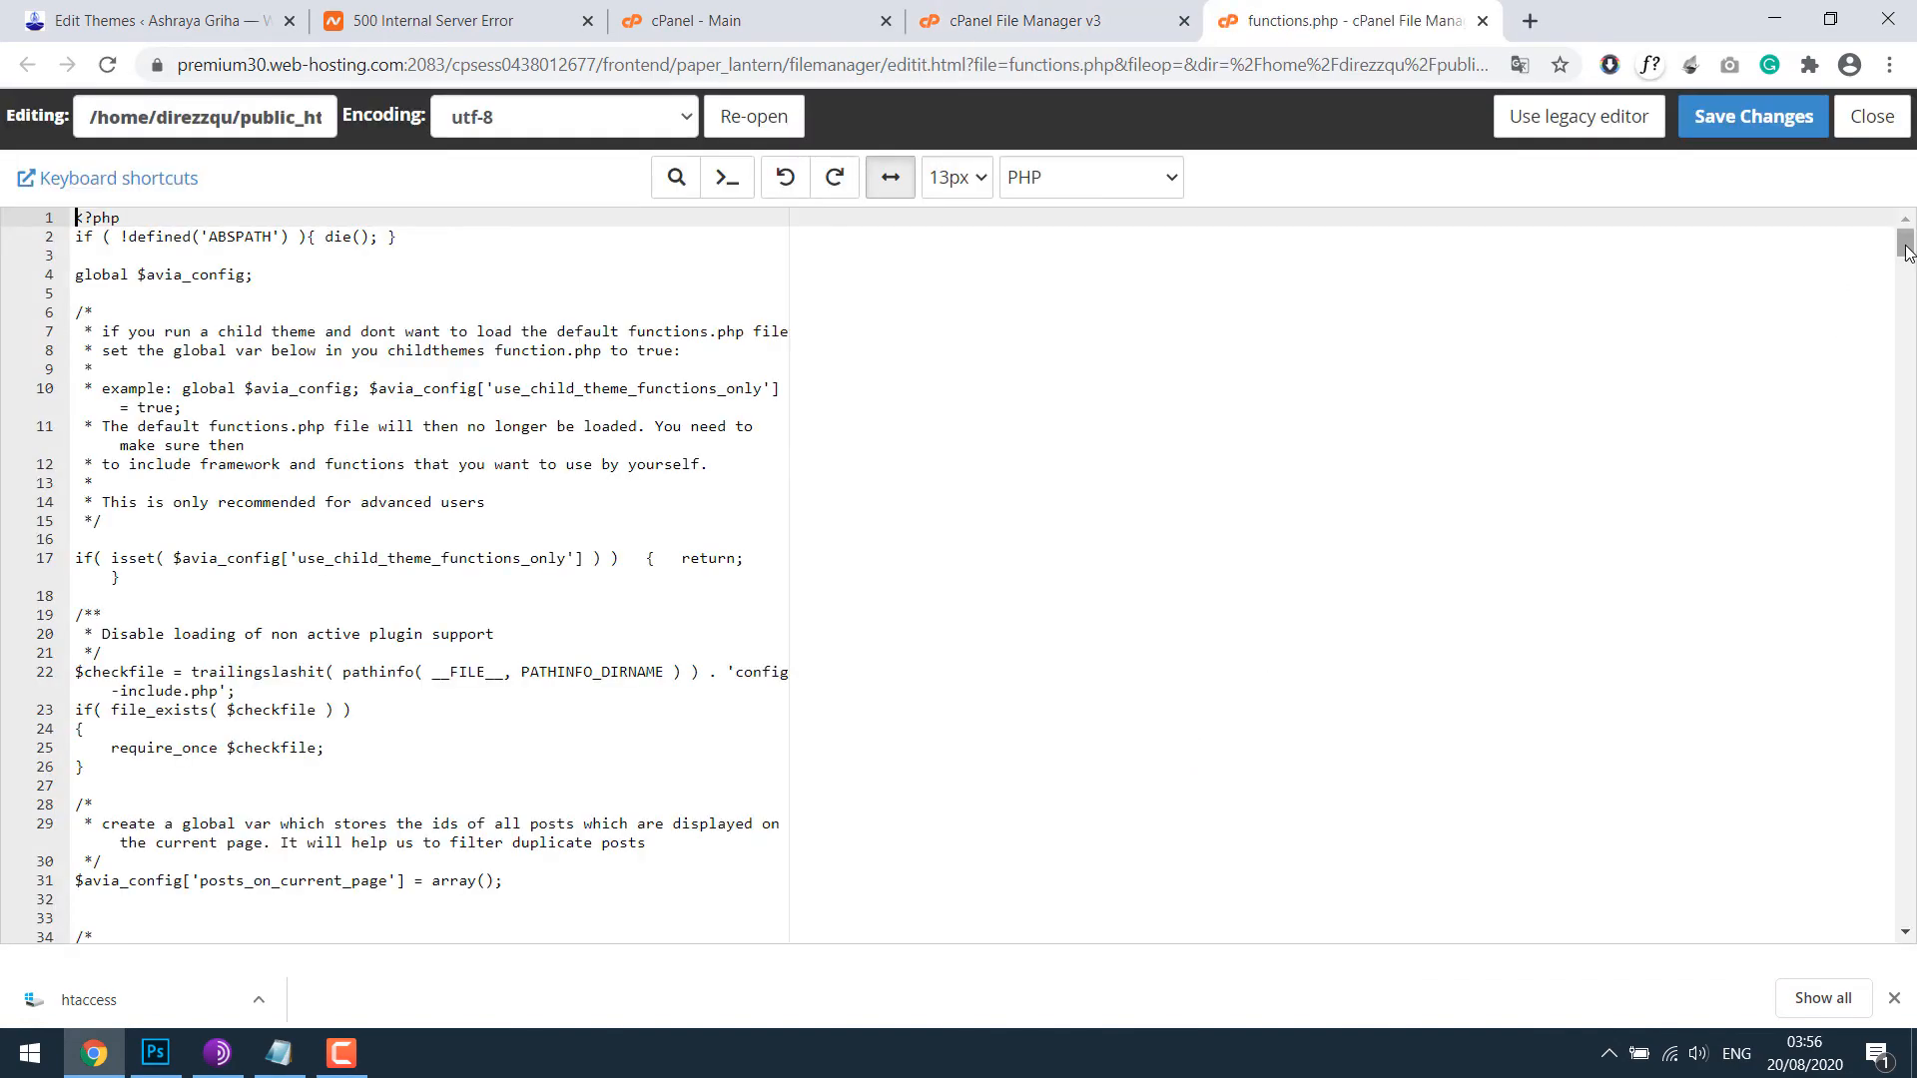
scroll("down", 3)
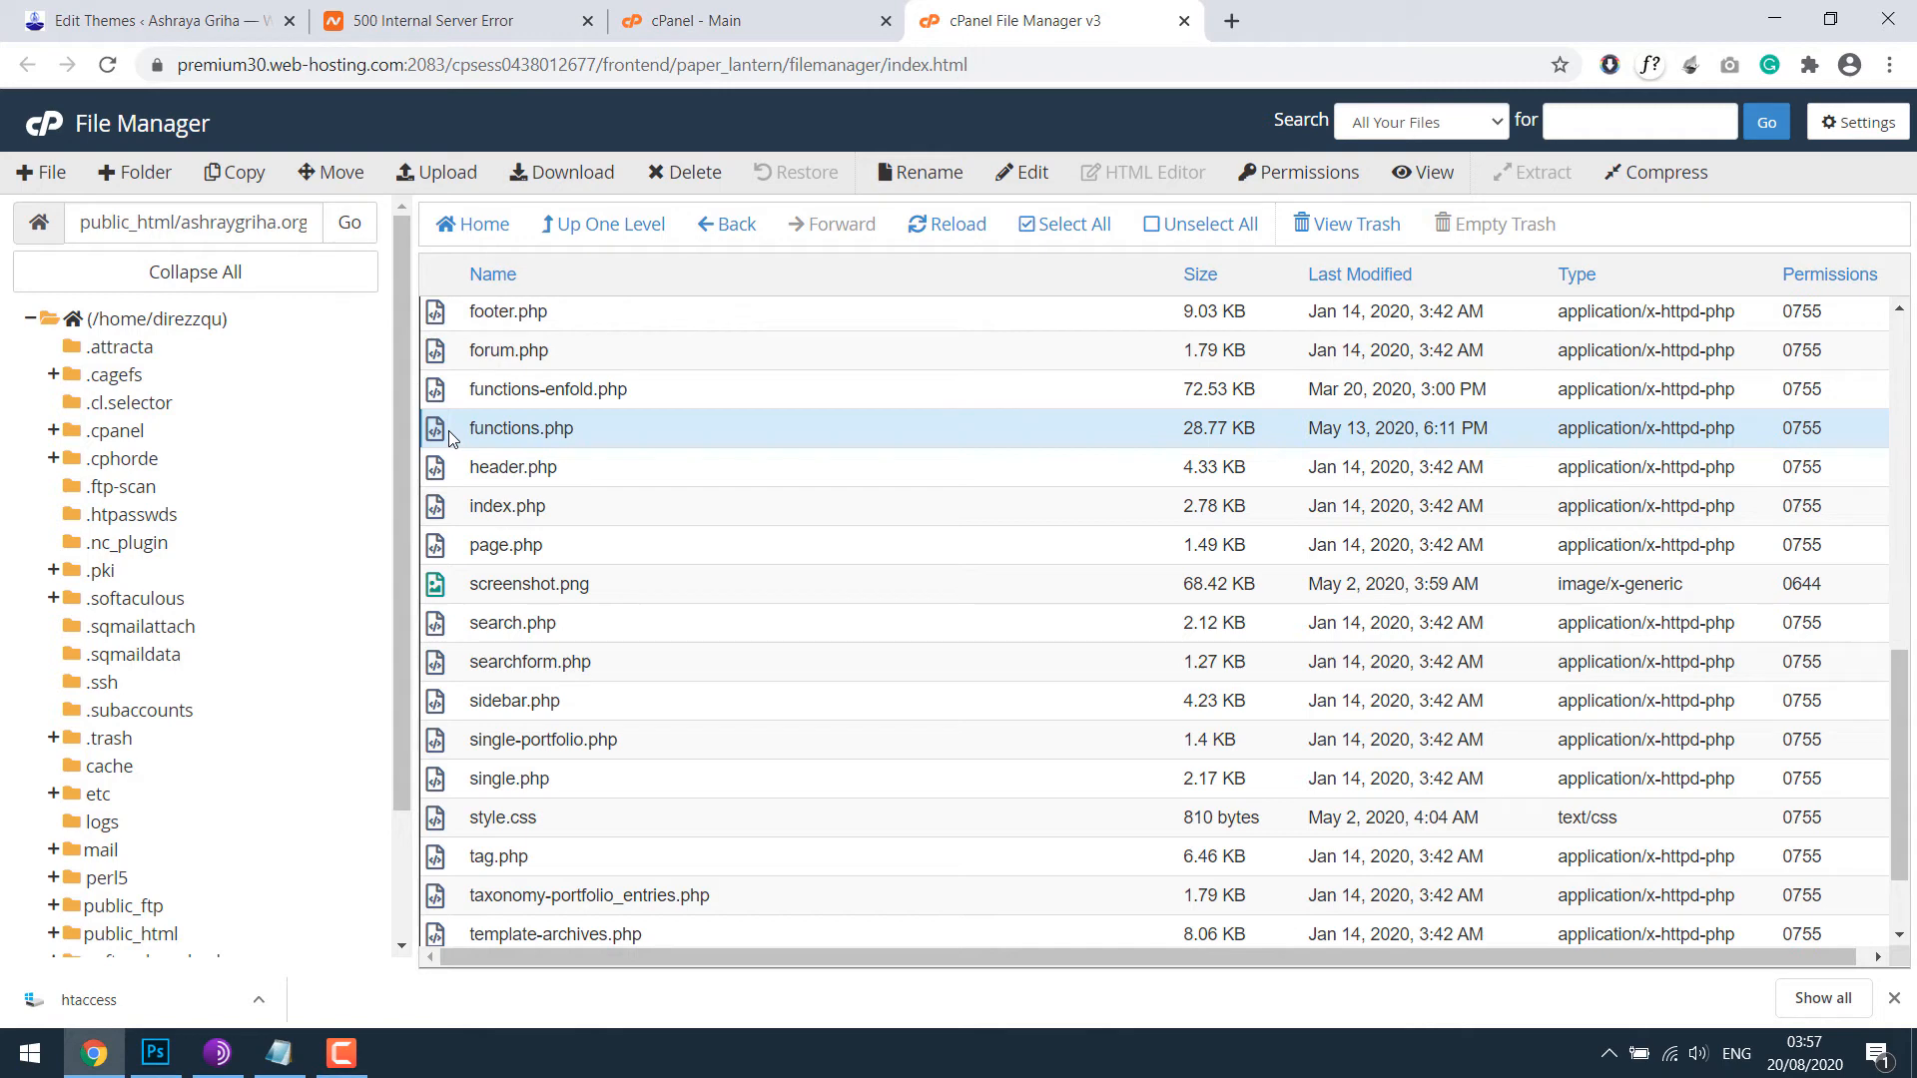
mouse_move(725, 454)
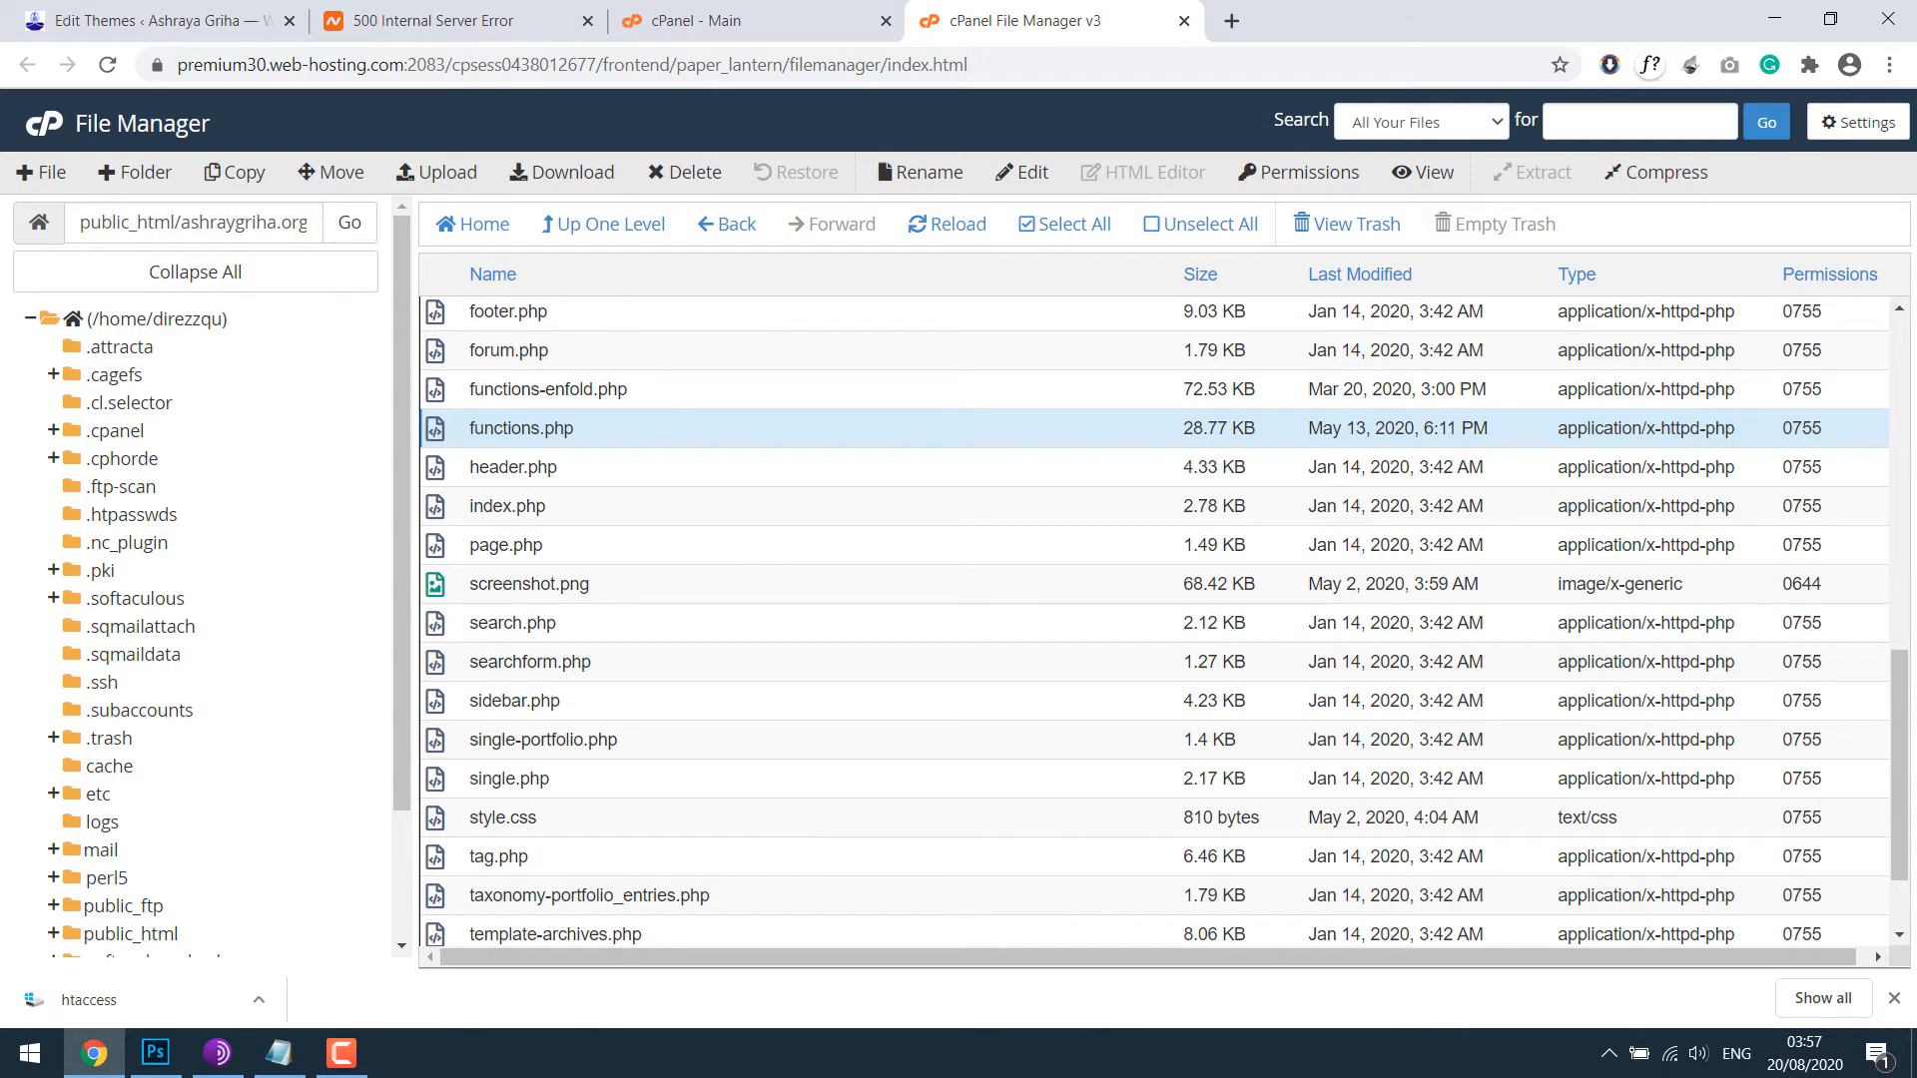
Step: Reopen the AshriyaGriha functions.php in the code editor and save it until the Success message appears
right_click(519, 428)
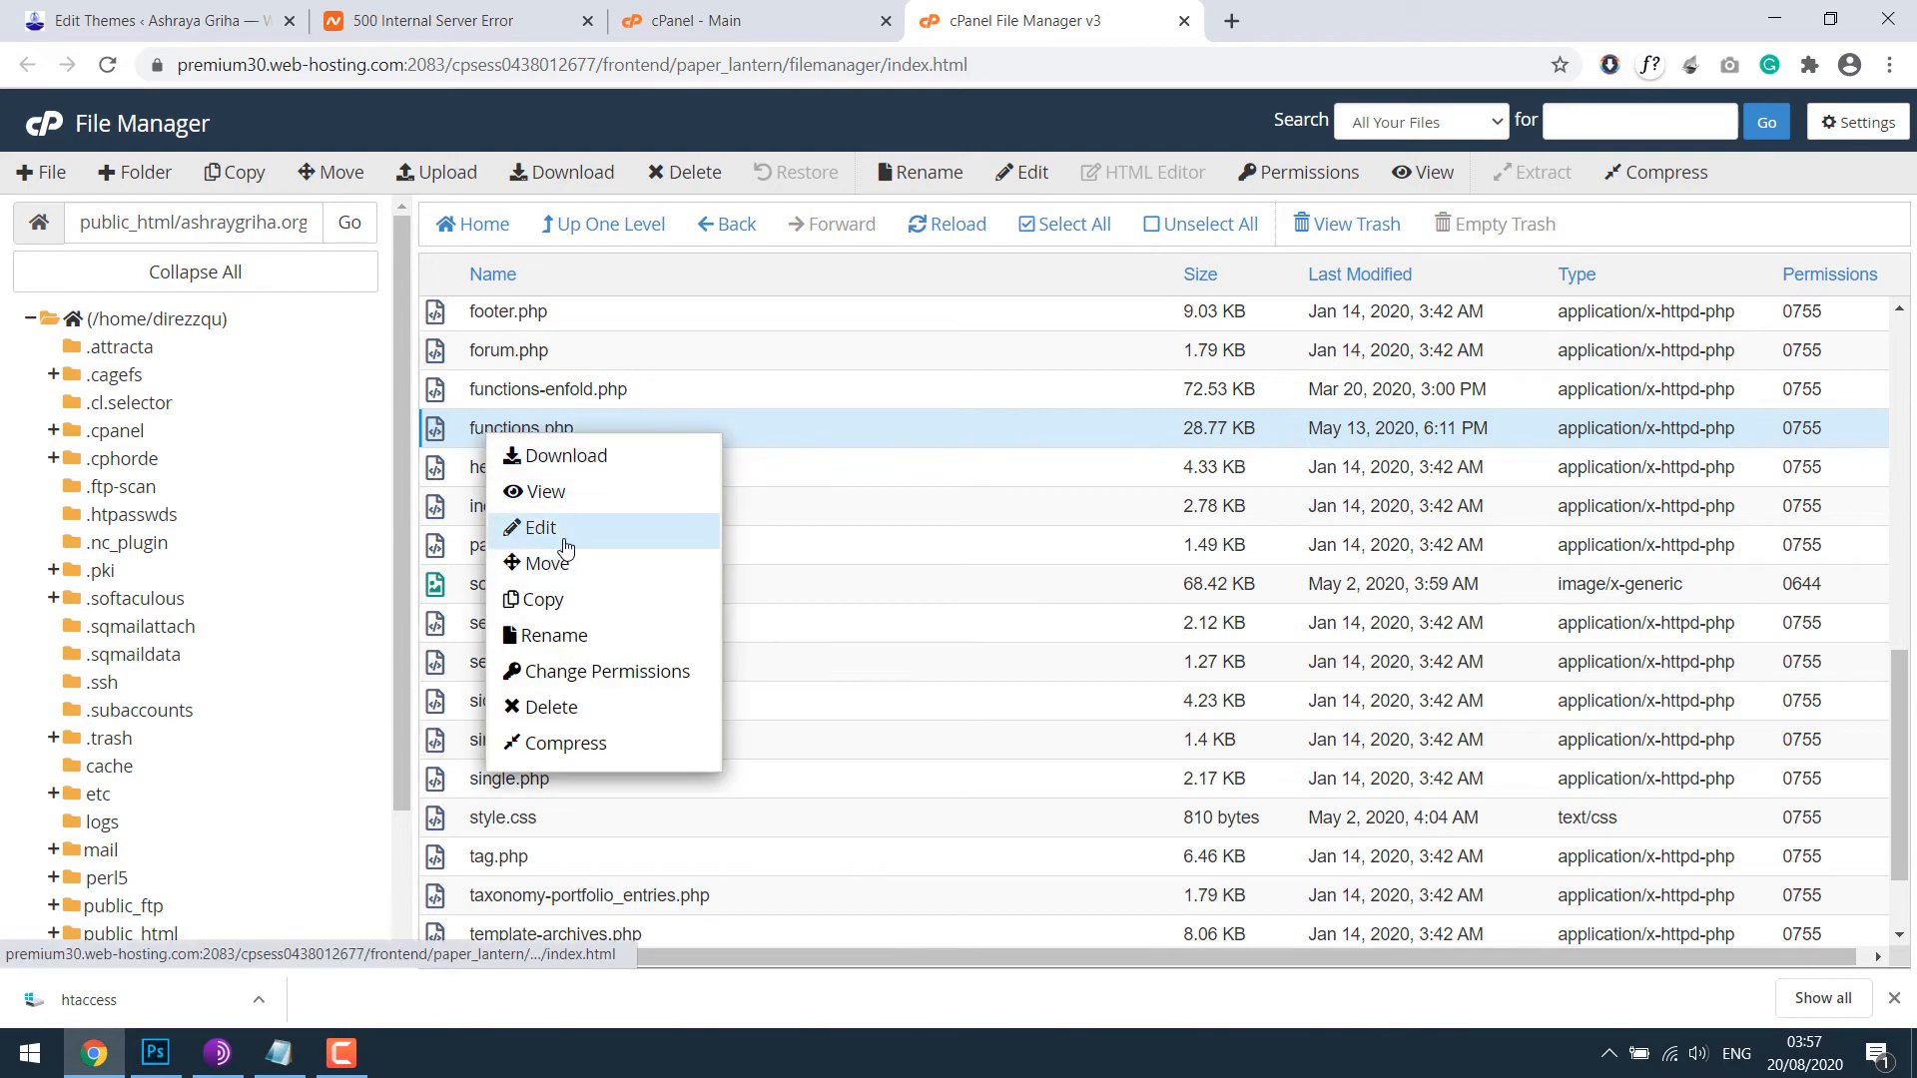
left_click(541, 527)
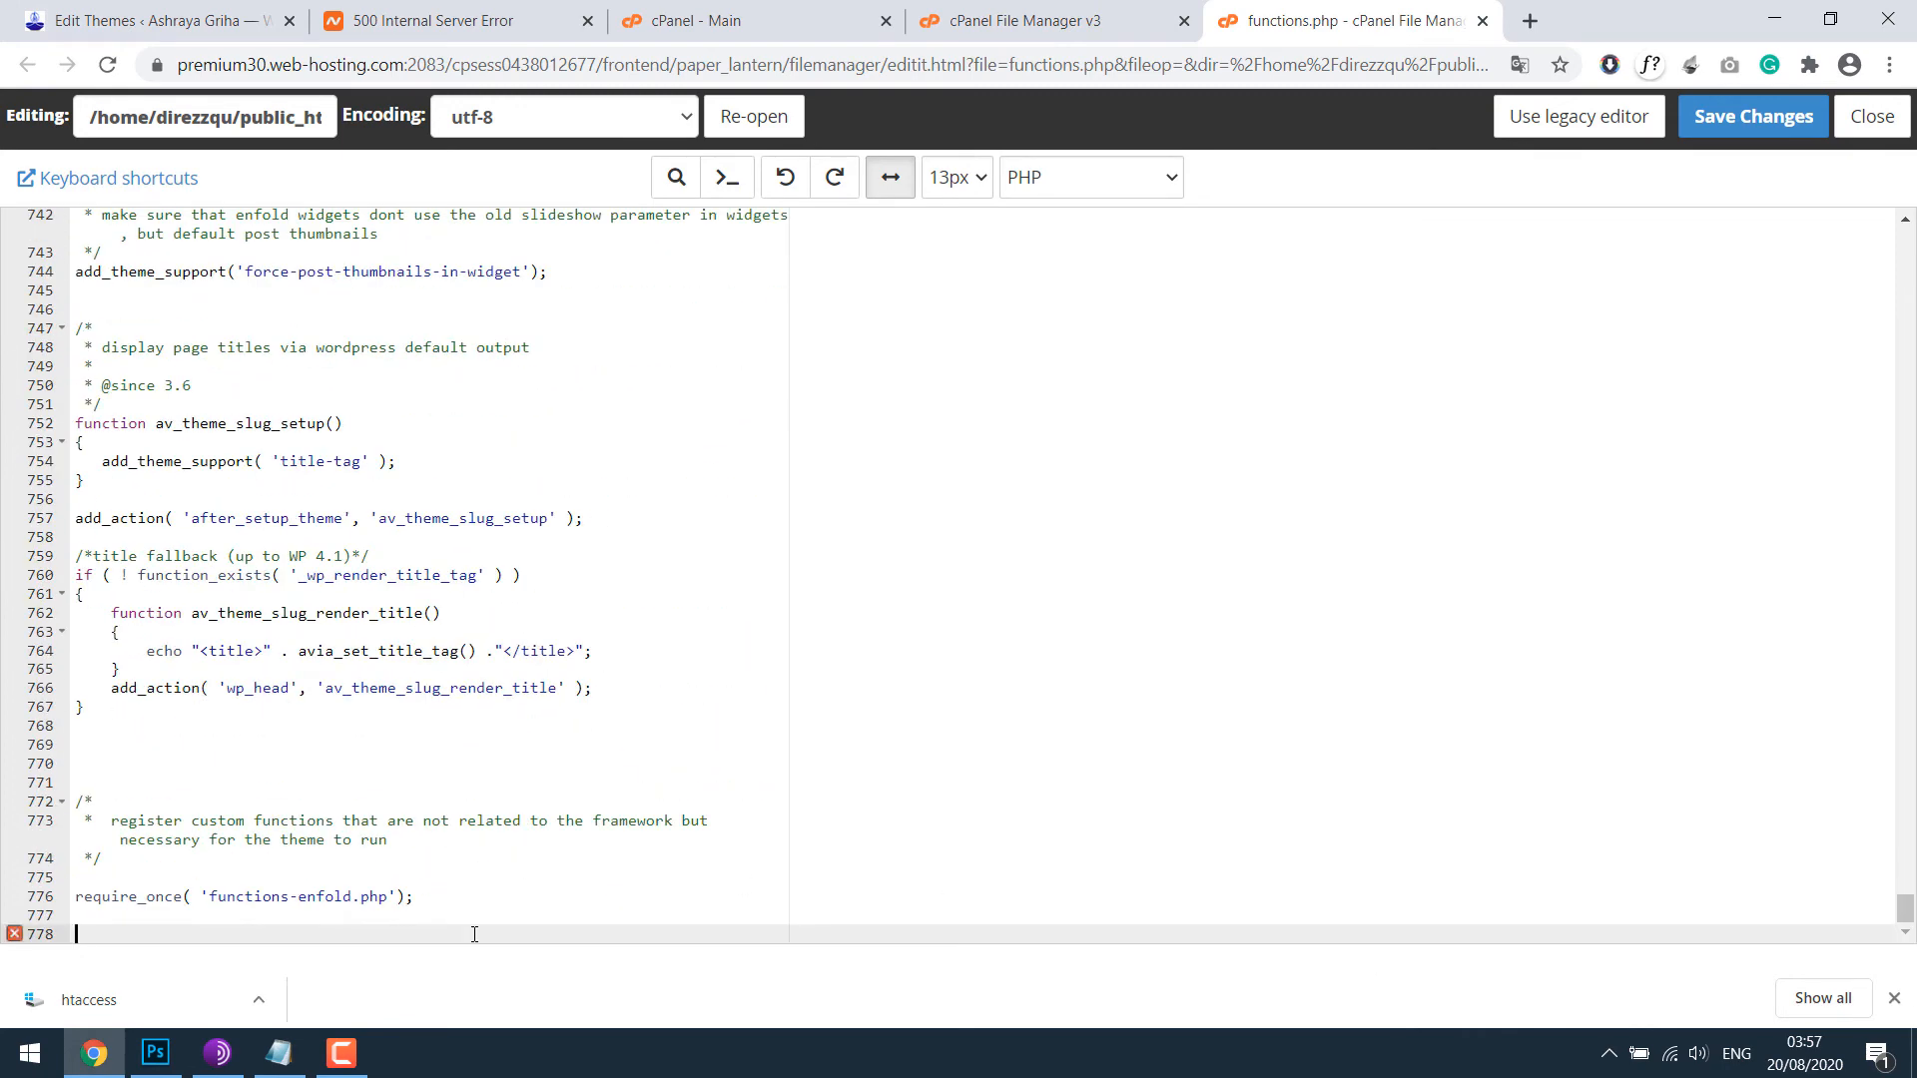
left_click(1752, 115)
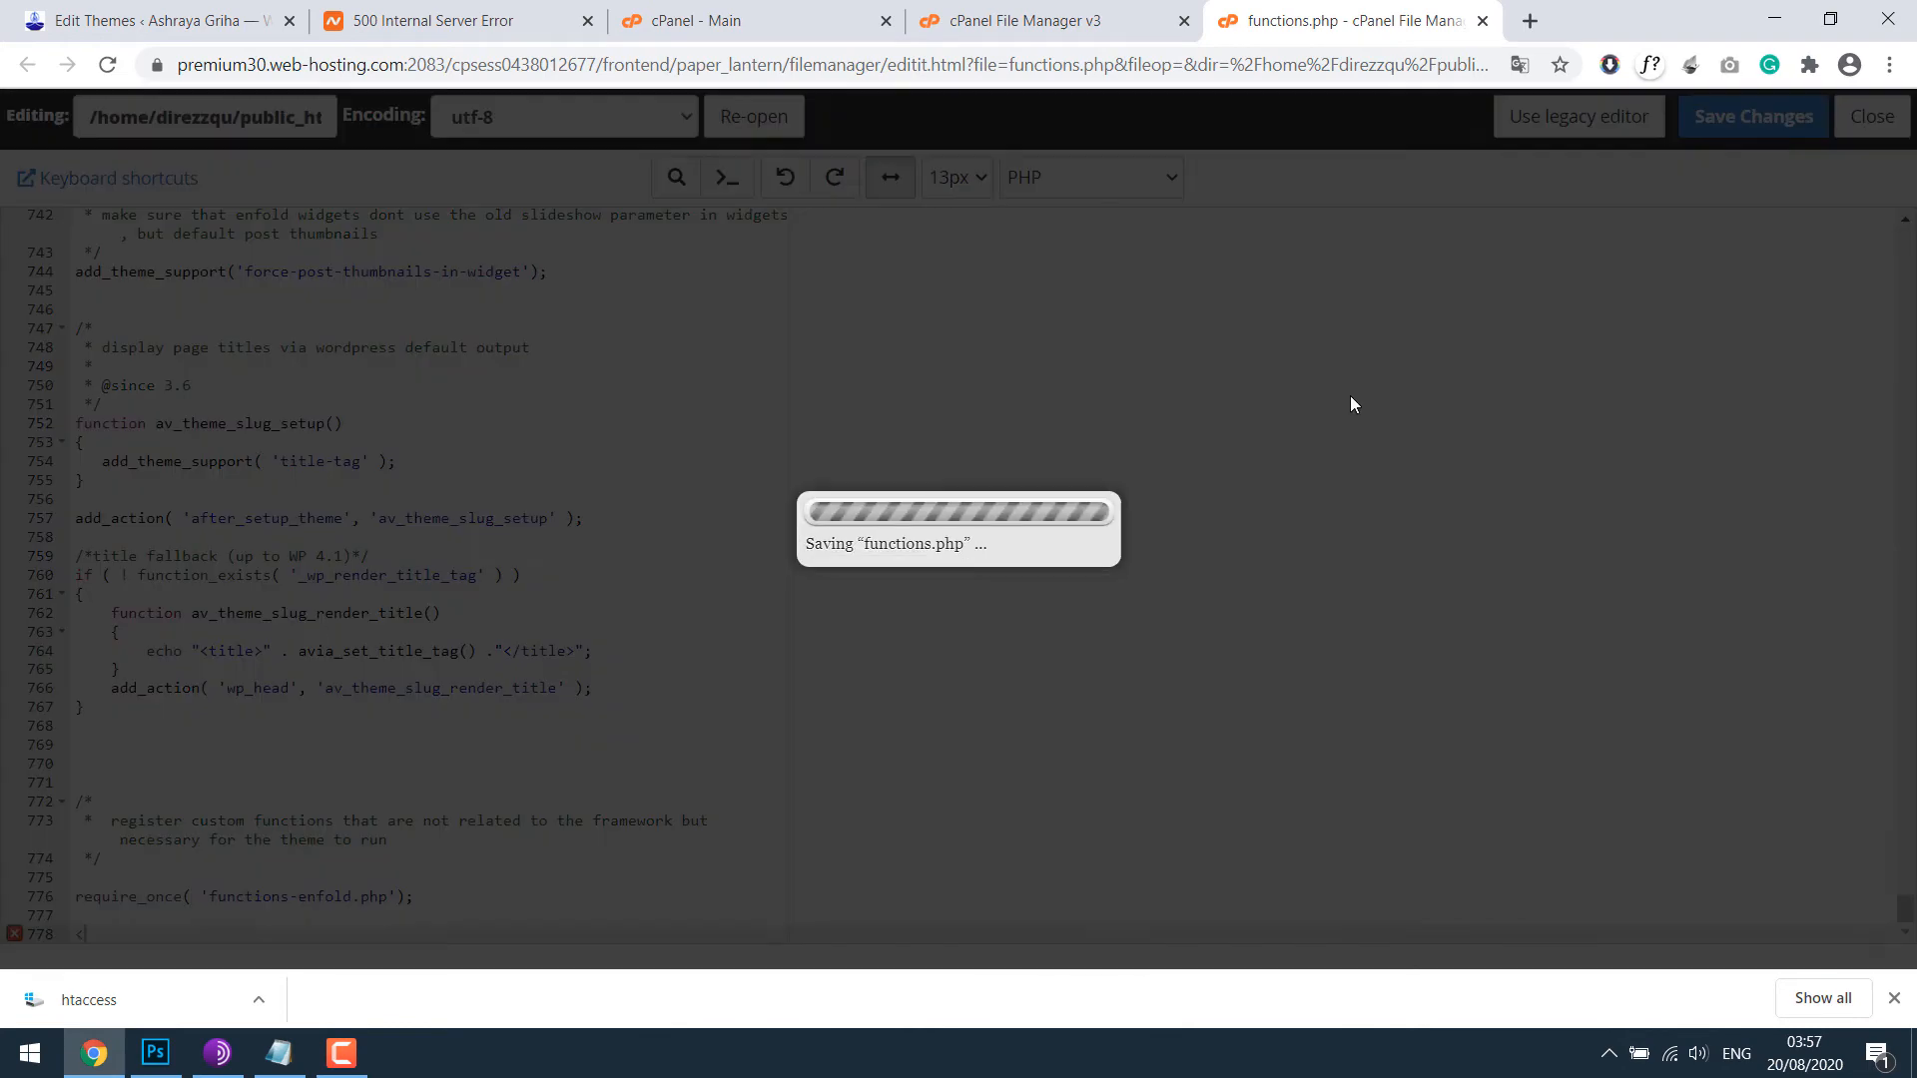
left_click(1751, 115)
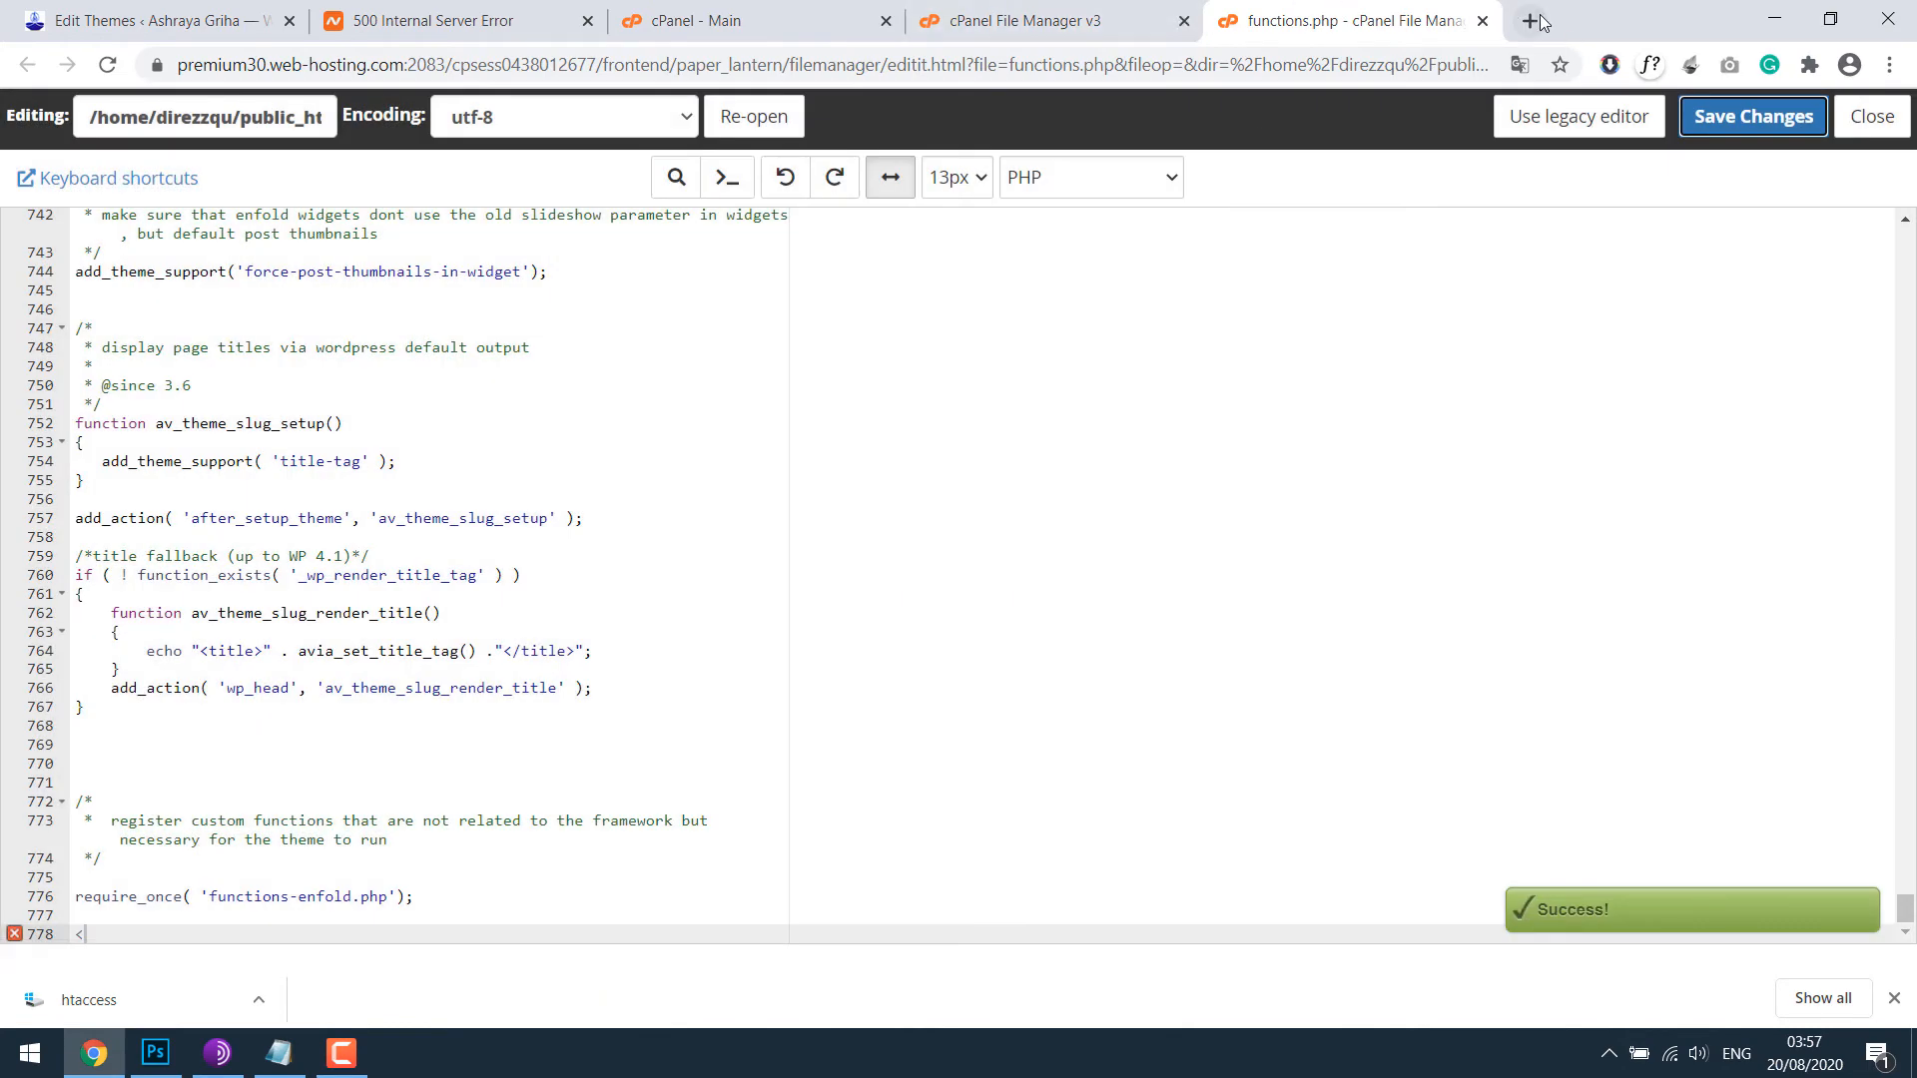
Step: Check ashraygriha.org in a new tab, see the critical error, and return to the functions.php editor
left_click(1528, 20)
type("ashraygriha.org")
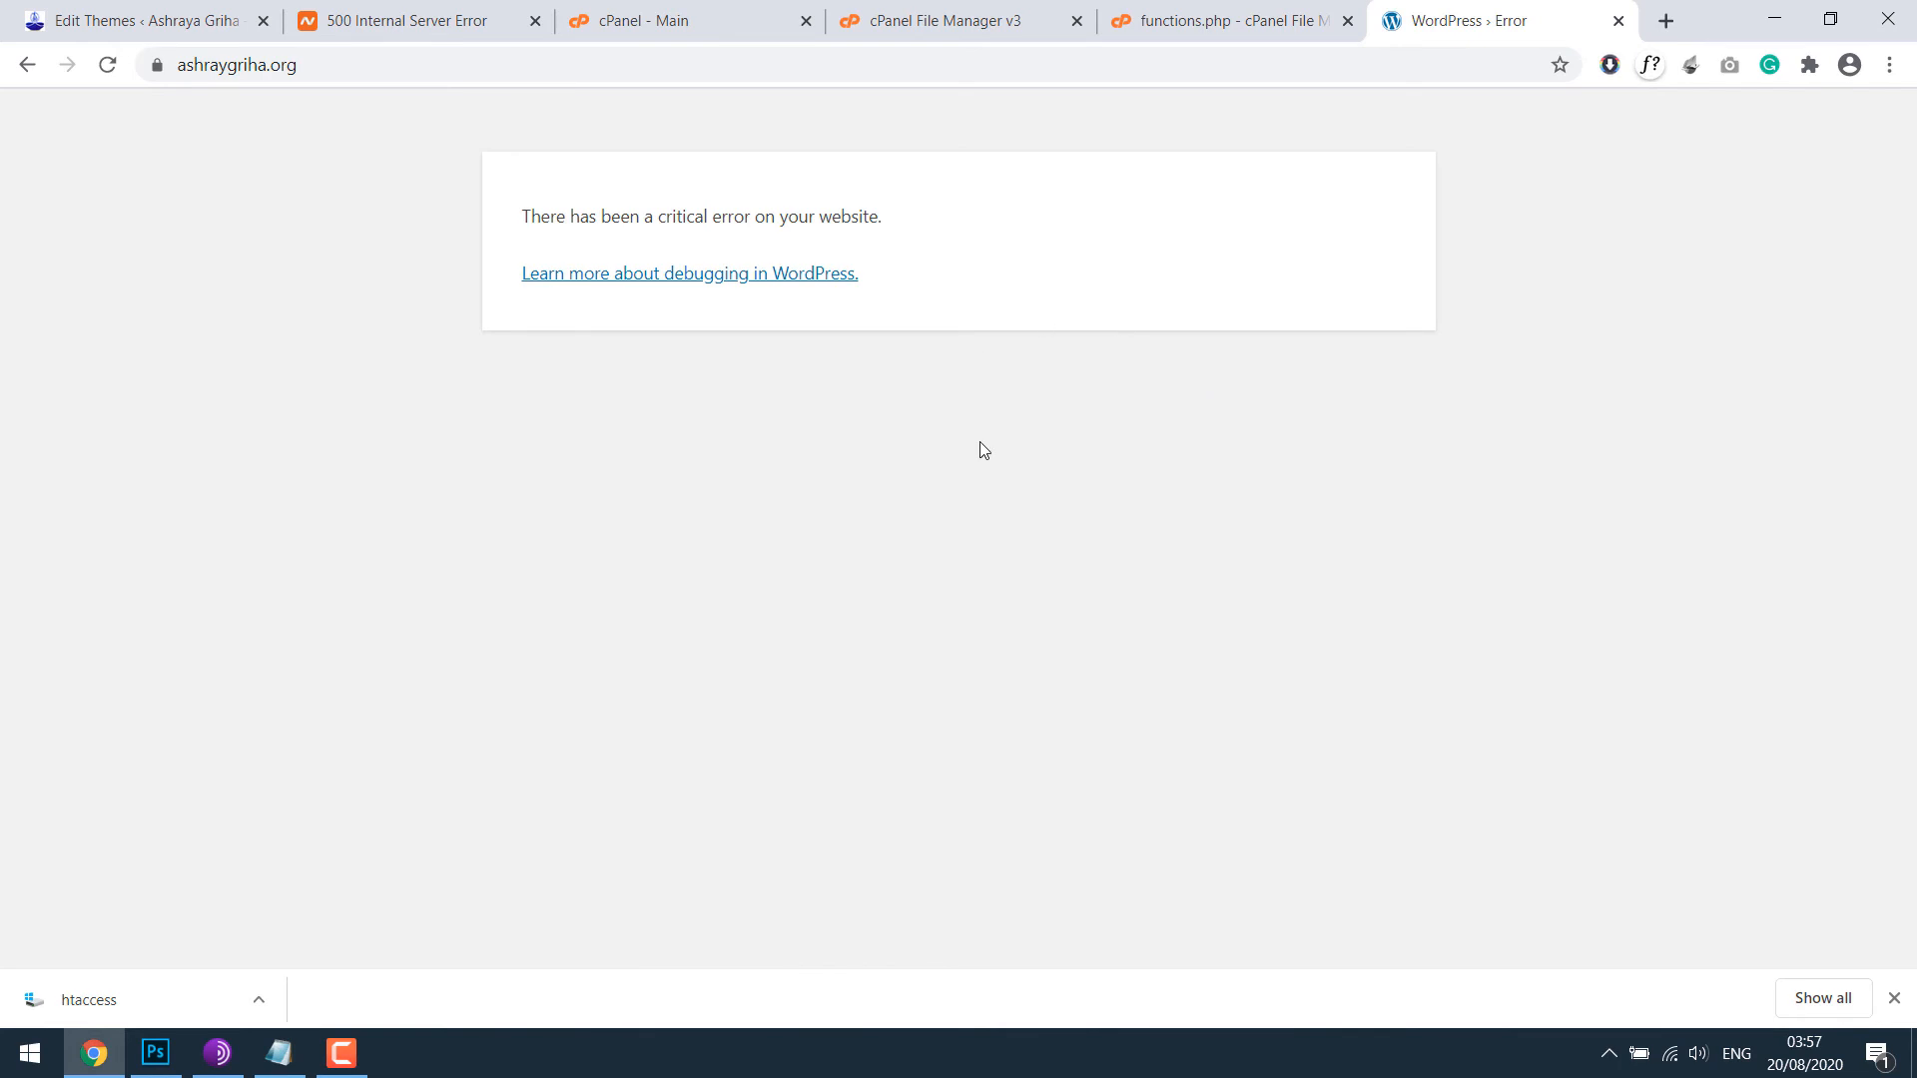
mouse_move(913, 238)
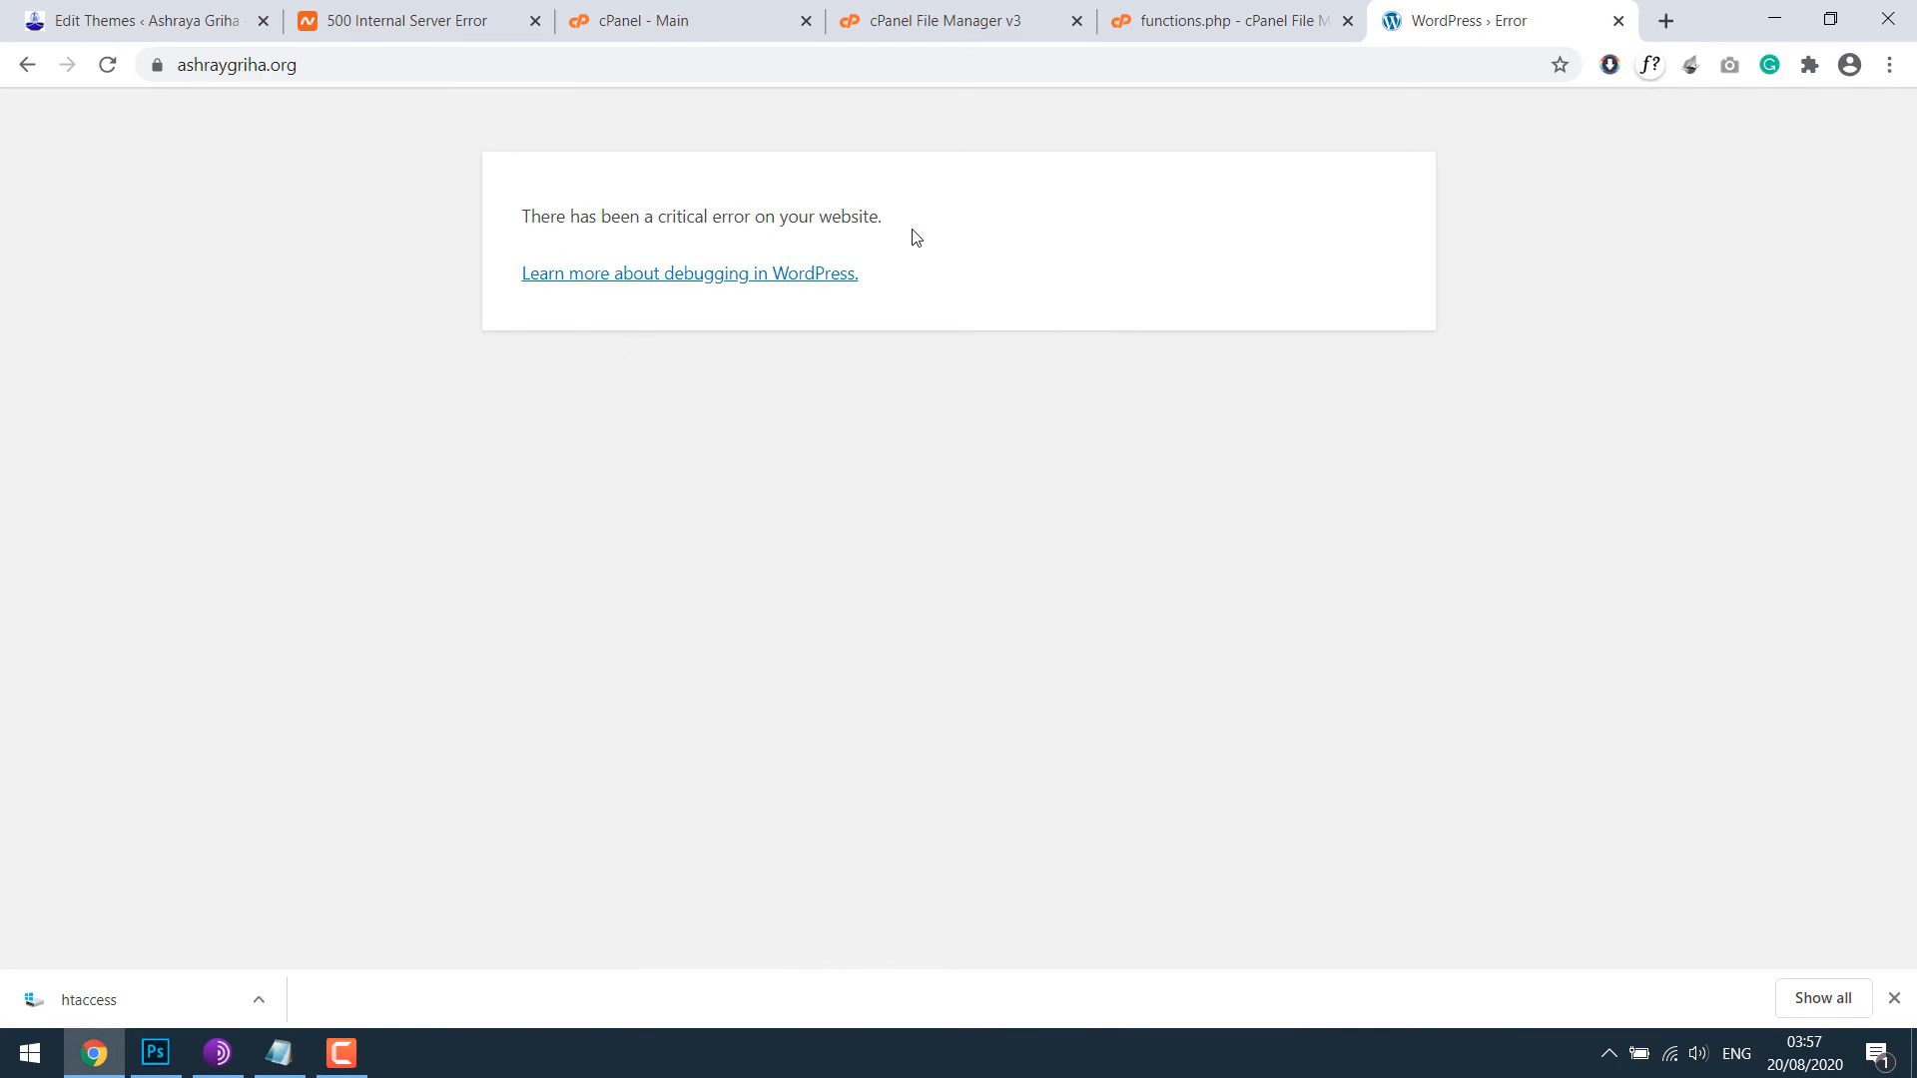
mouse_move(821, 493)
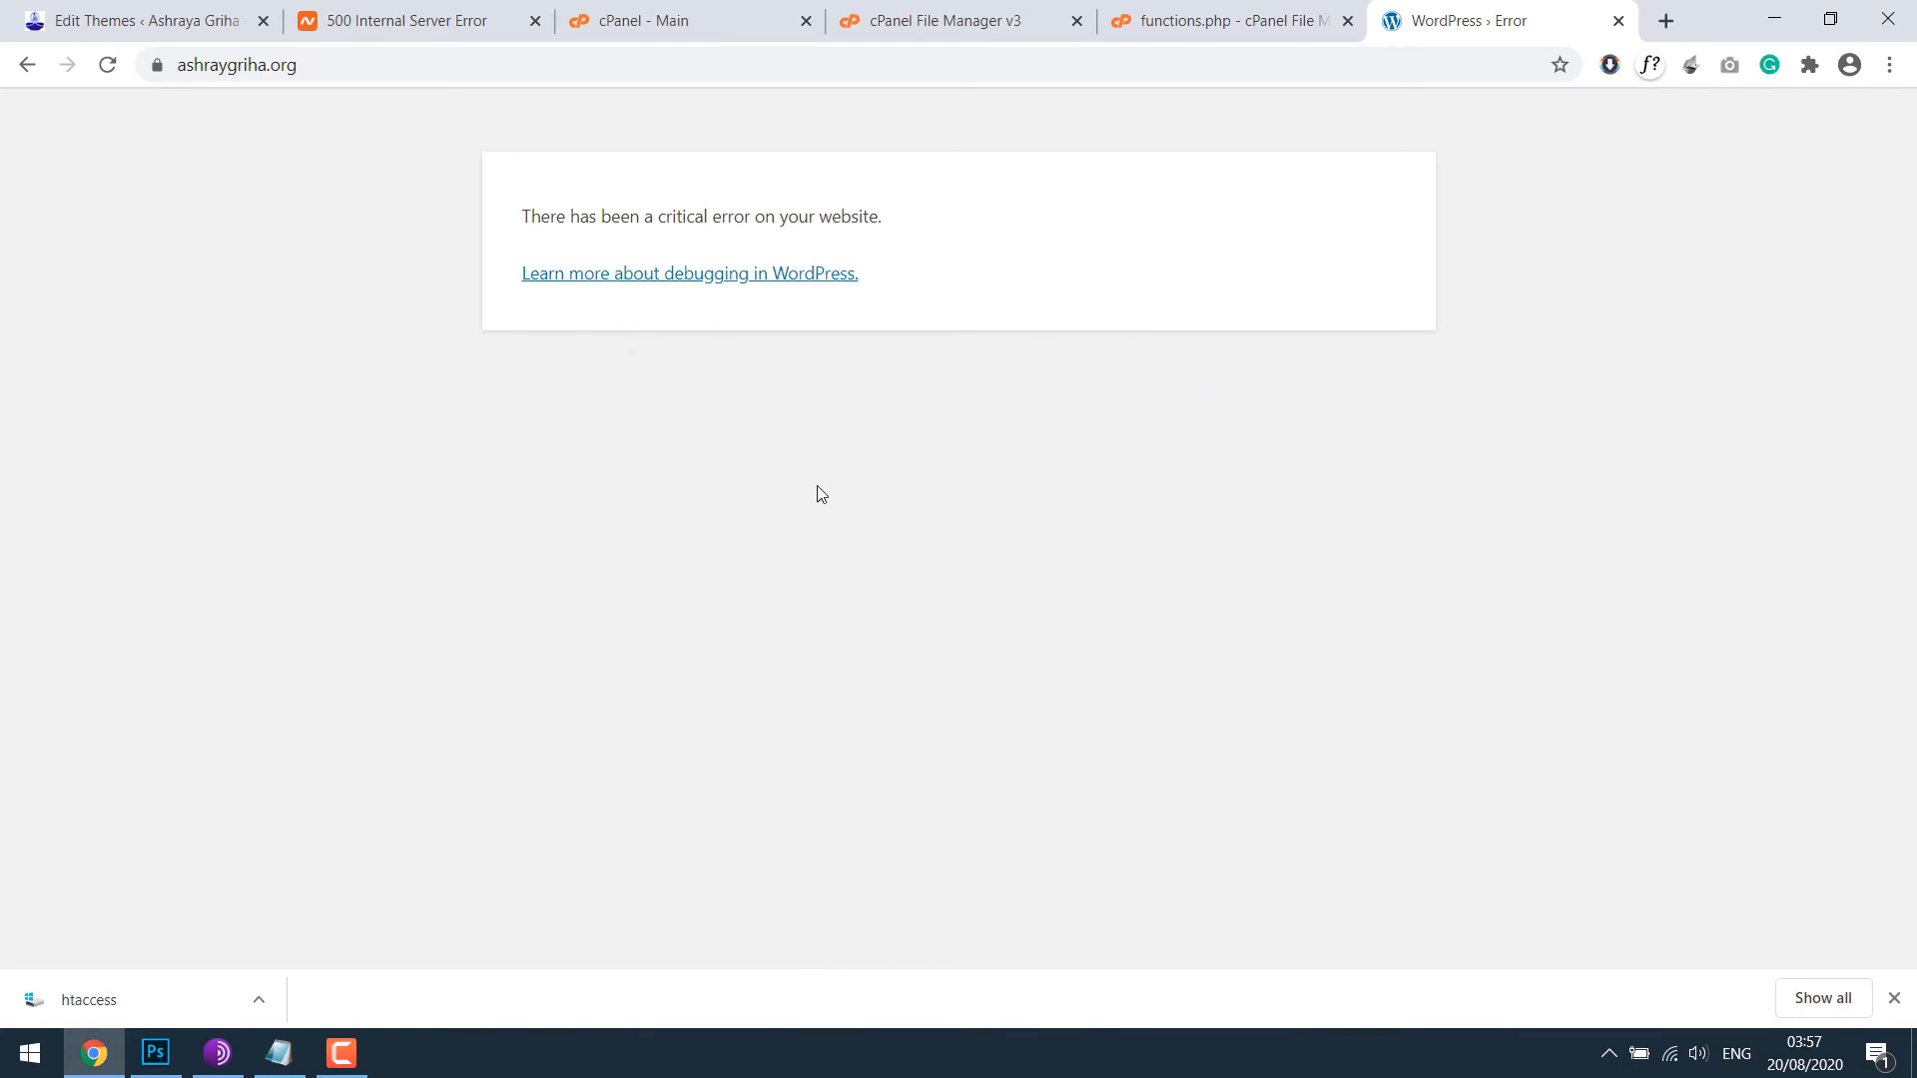
mouse_move(1162, 266)
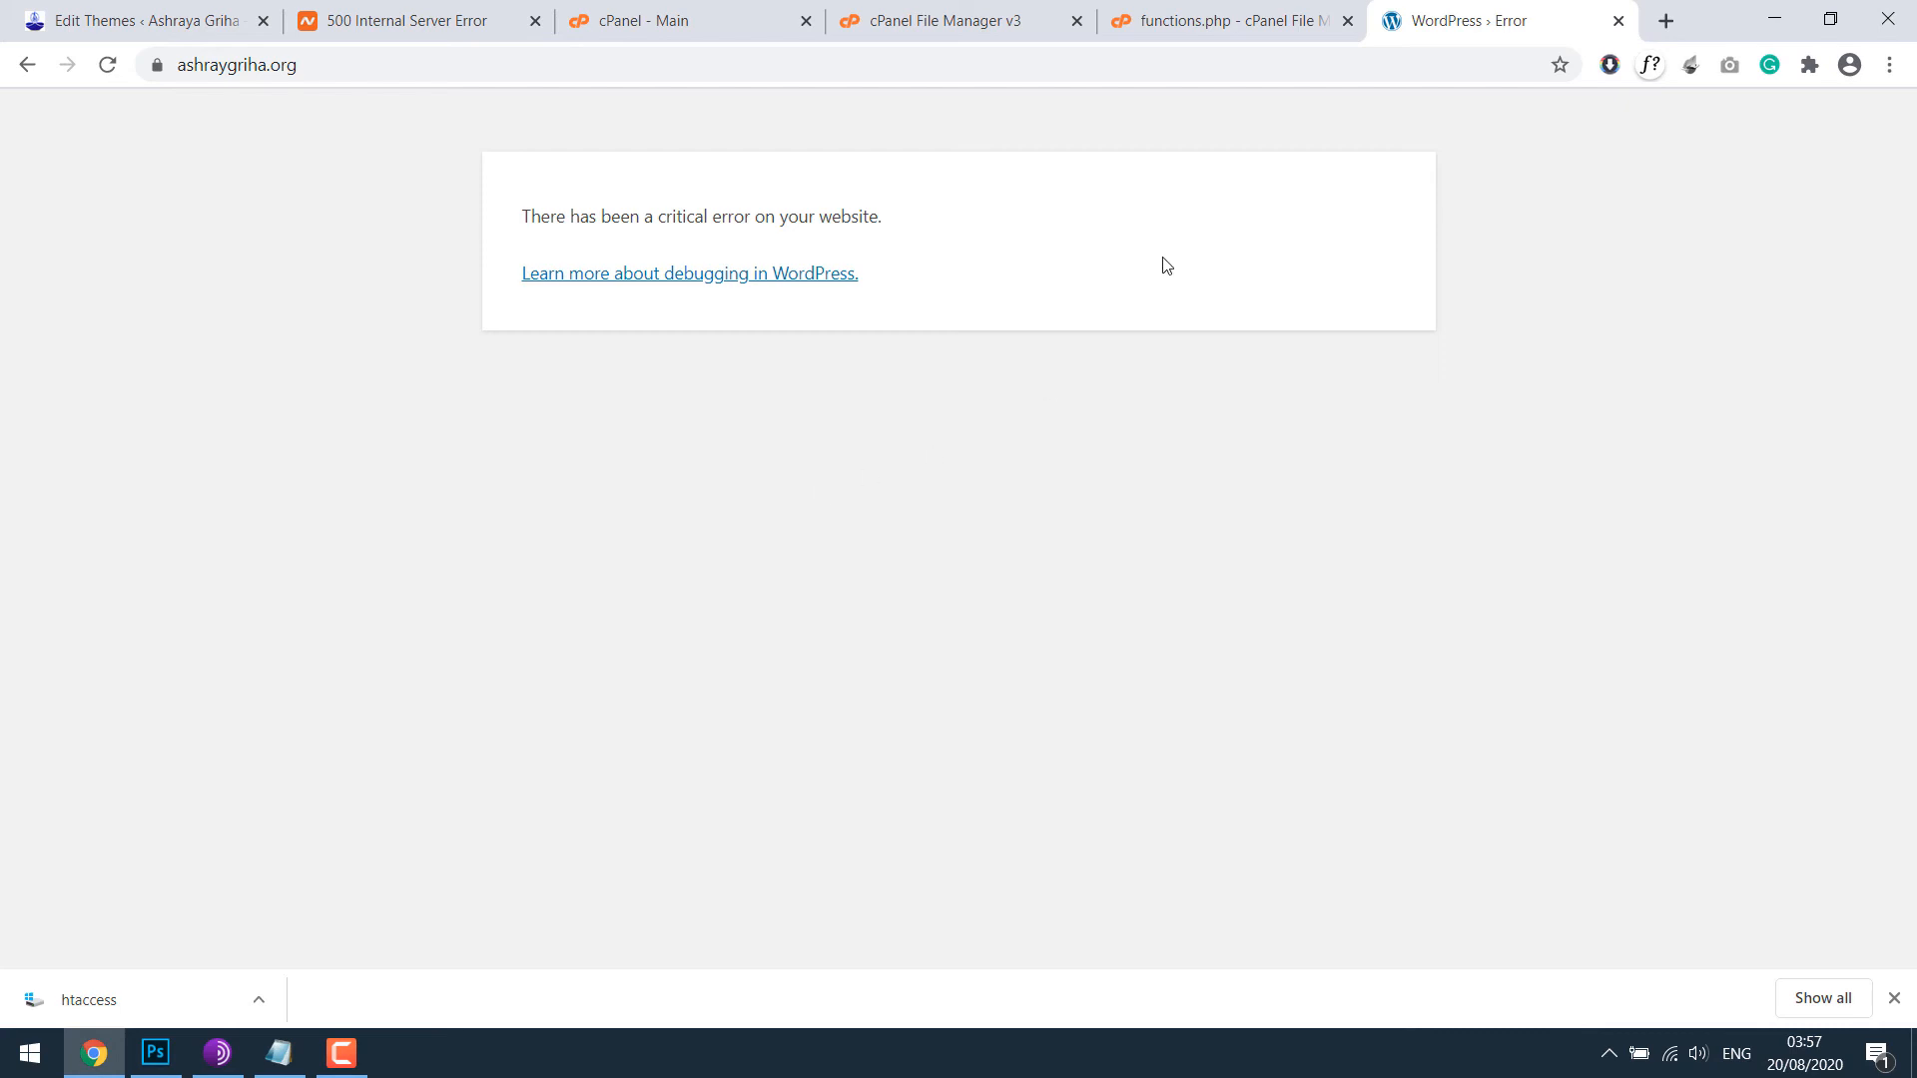
left_click(1222, 20)
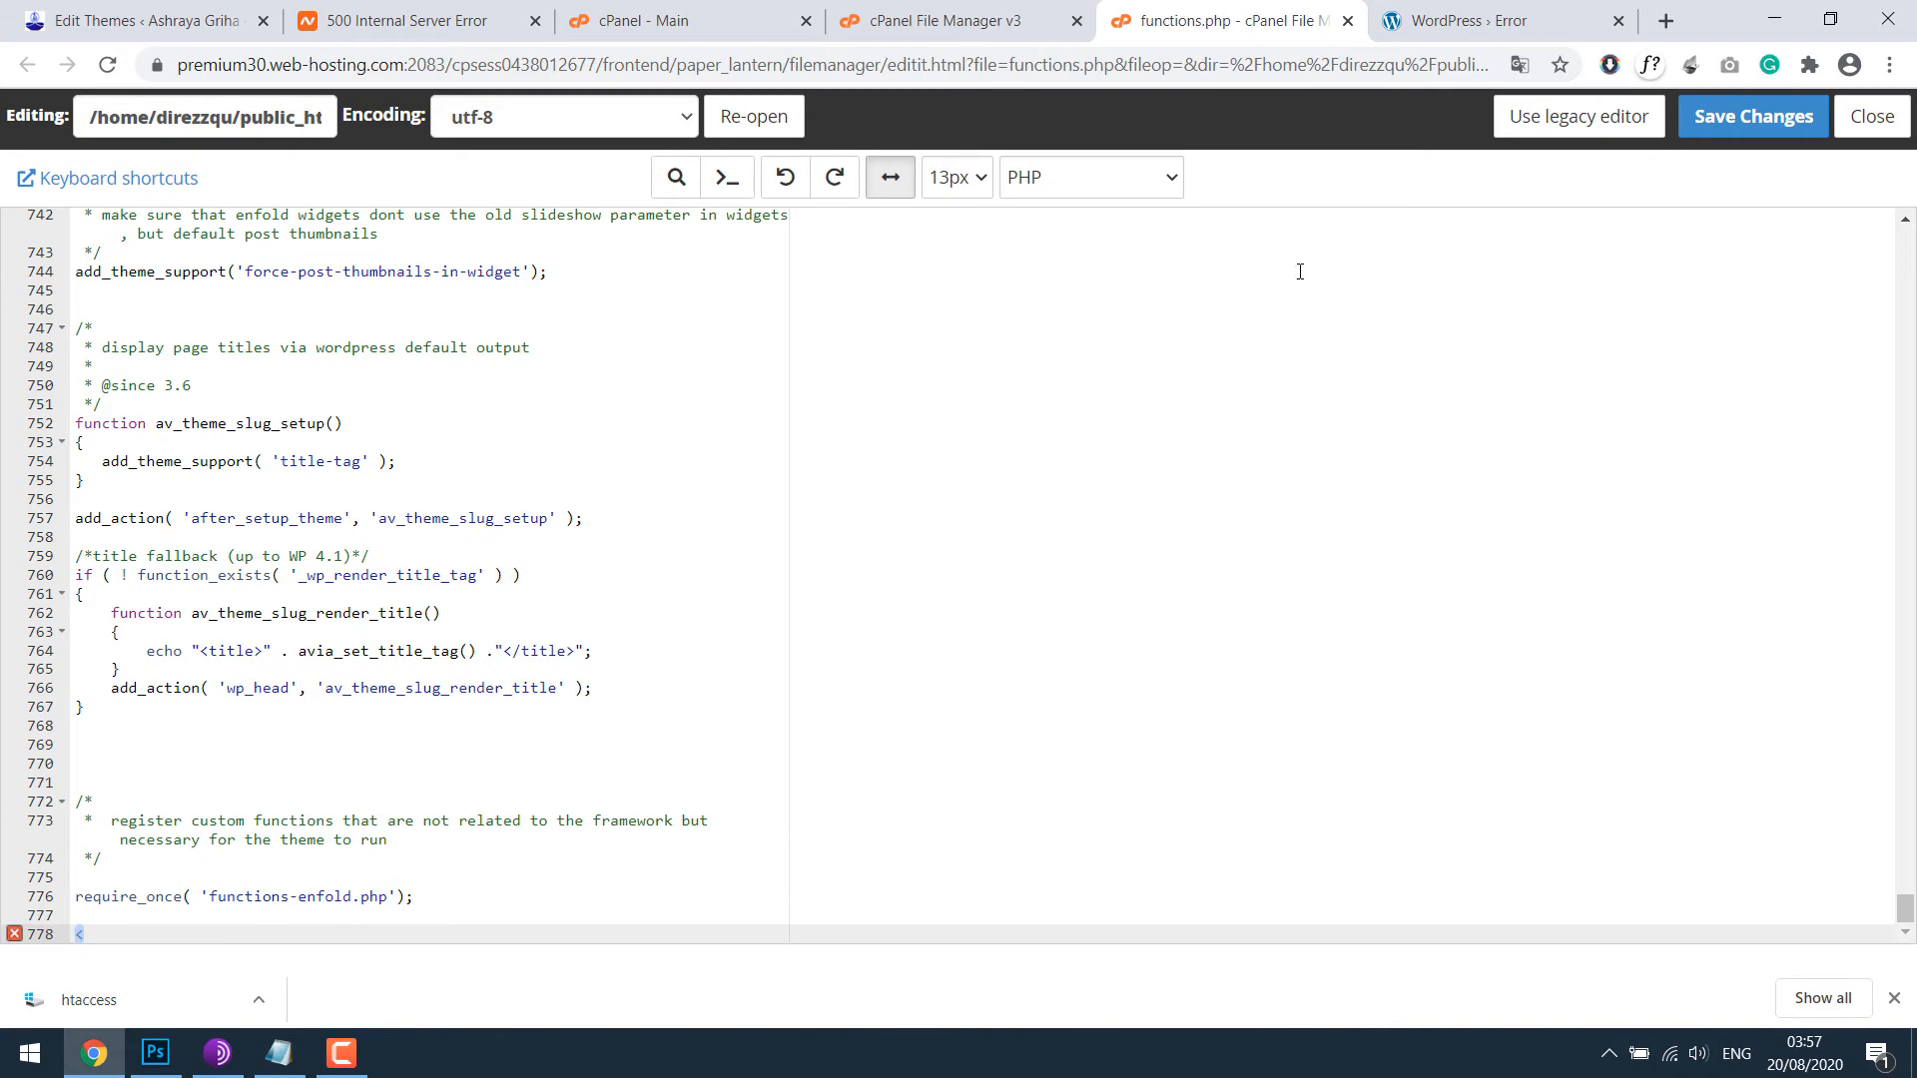
mouse_move(1348, 20)
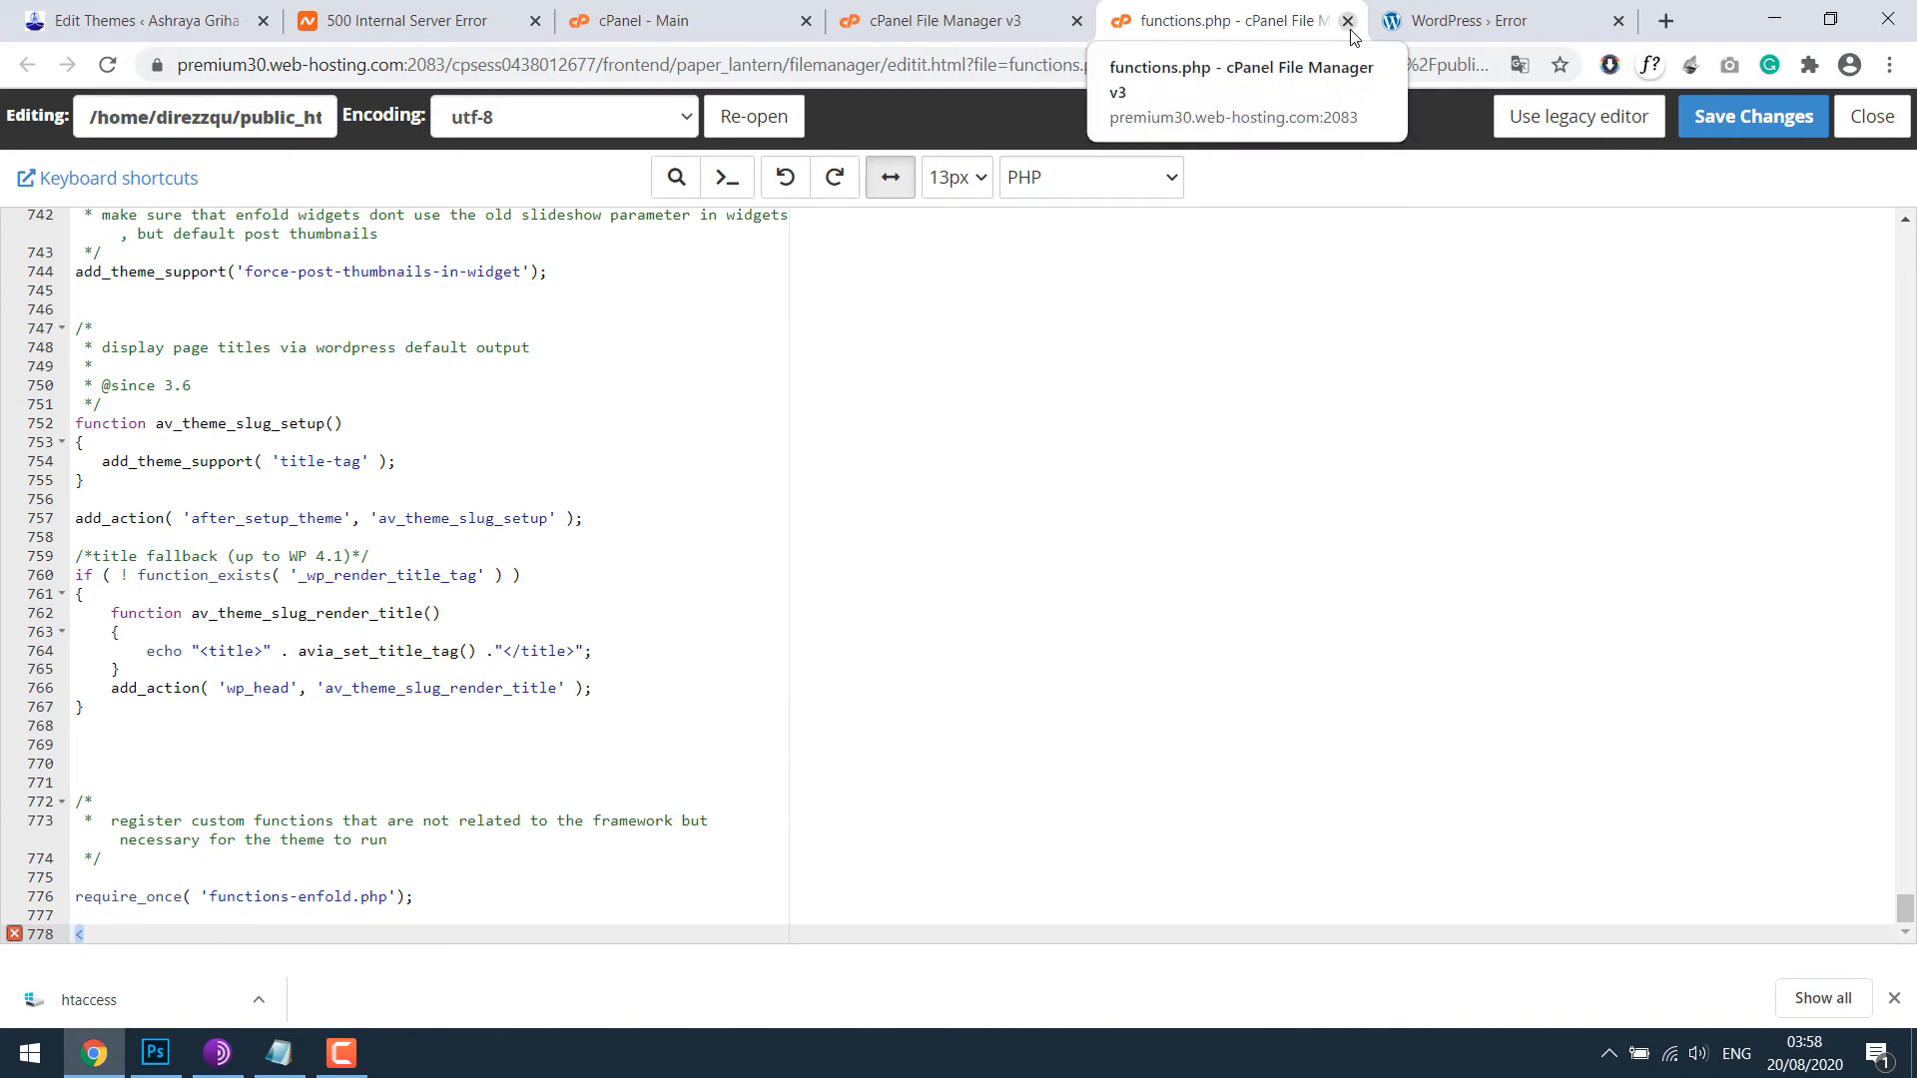
Step: Close the functions.php editor and download the current functions.php as a local copy
left_click(1348, 20)
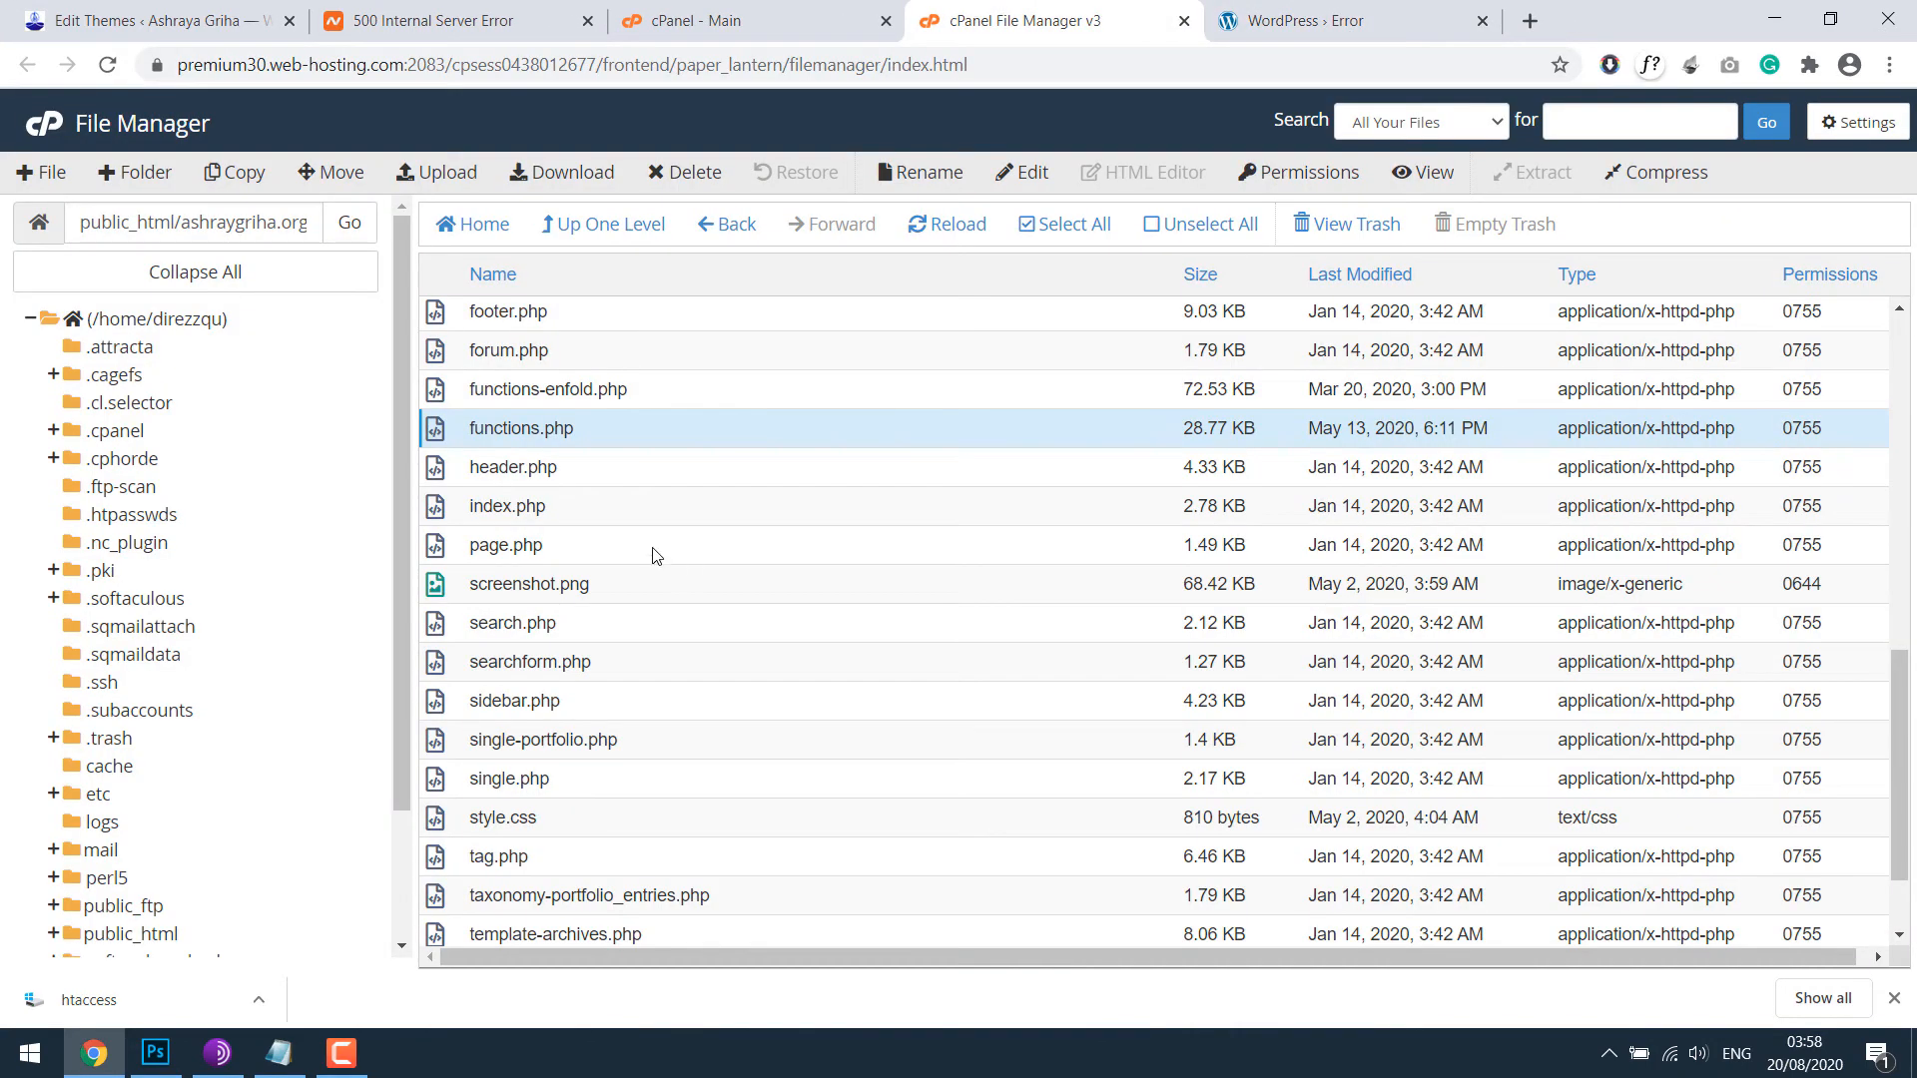
mouse_move(559, 454)
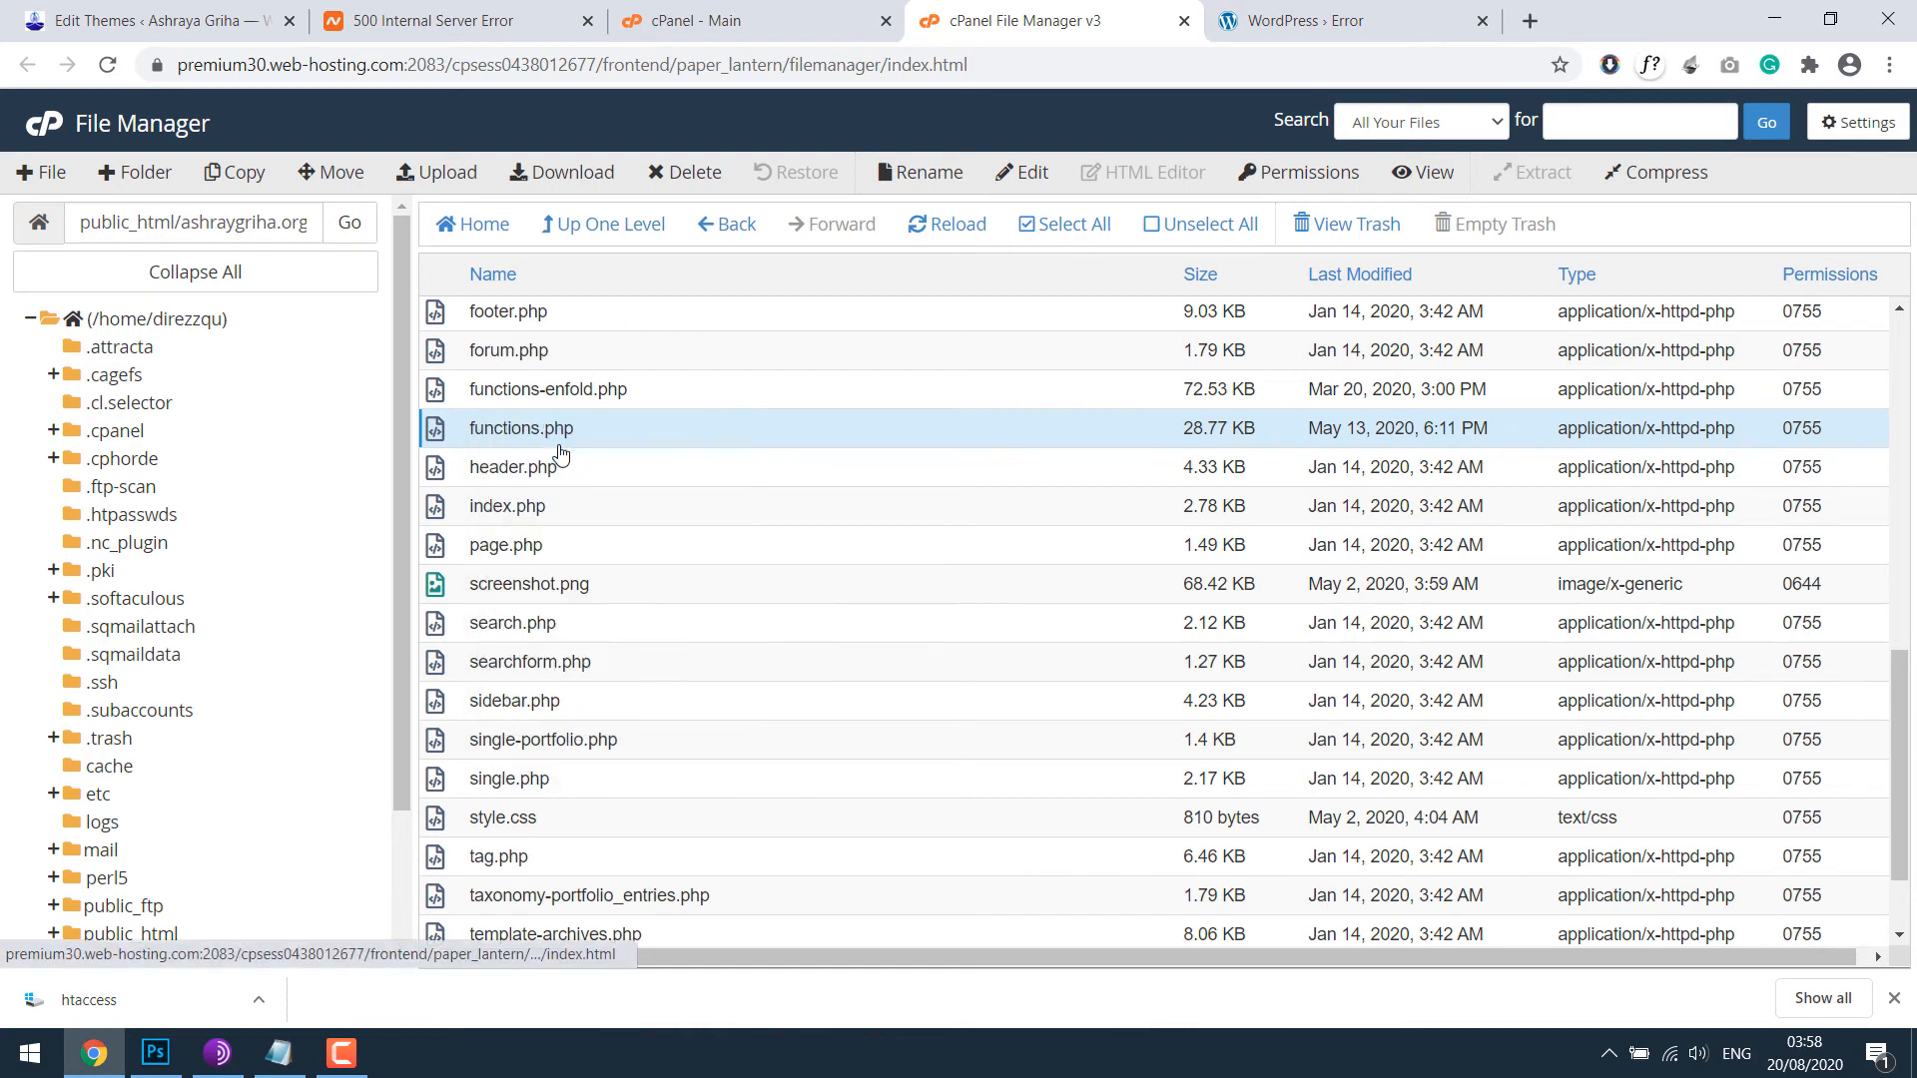
left_click(561, 172)
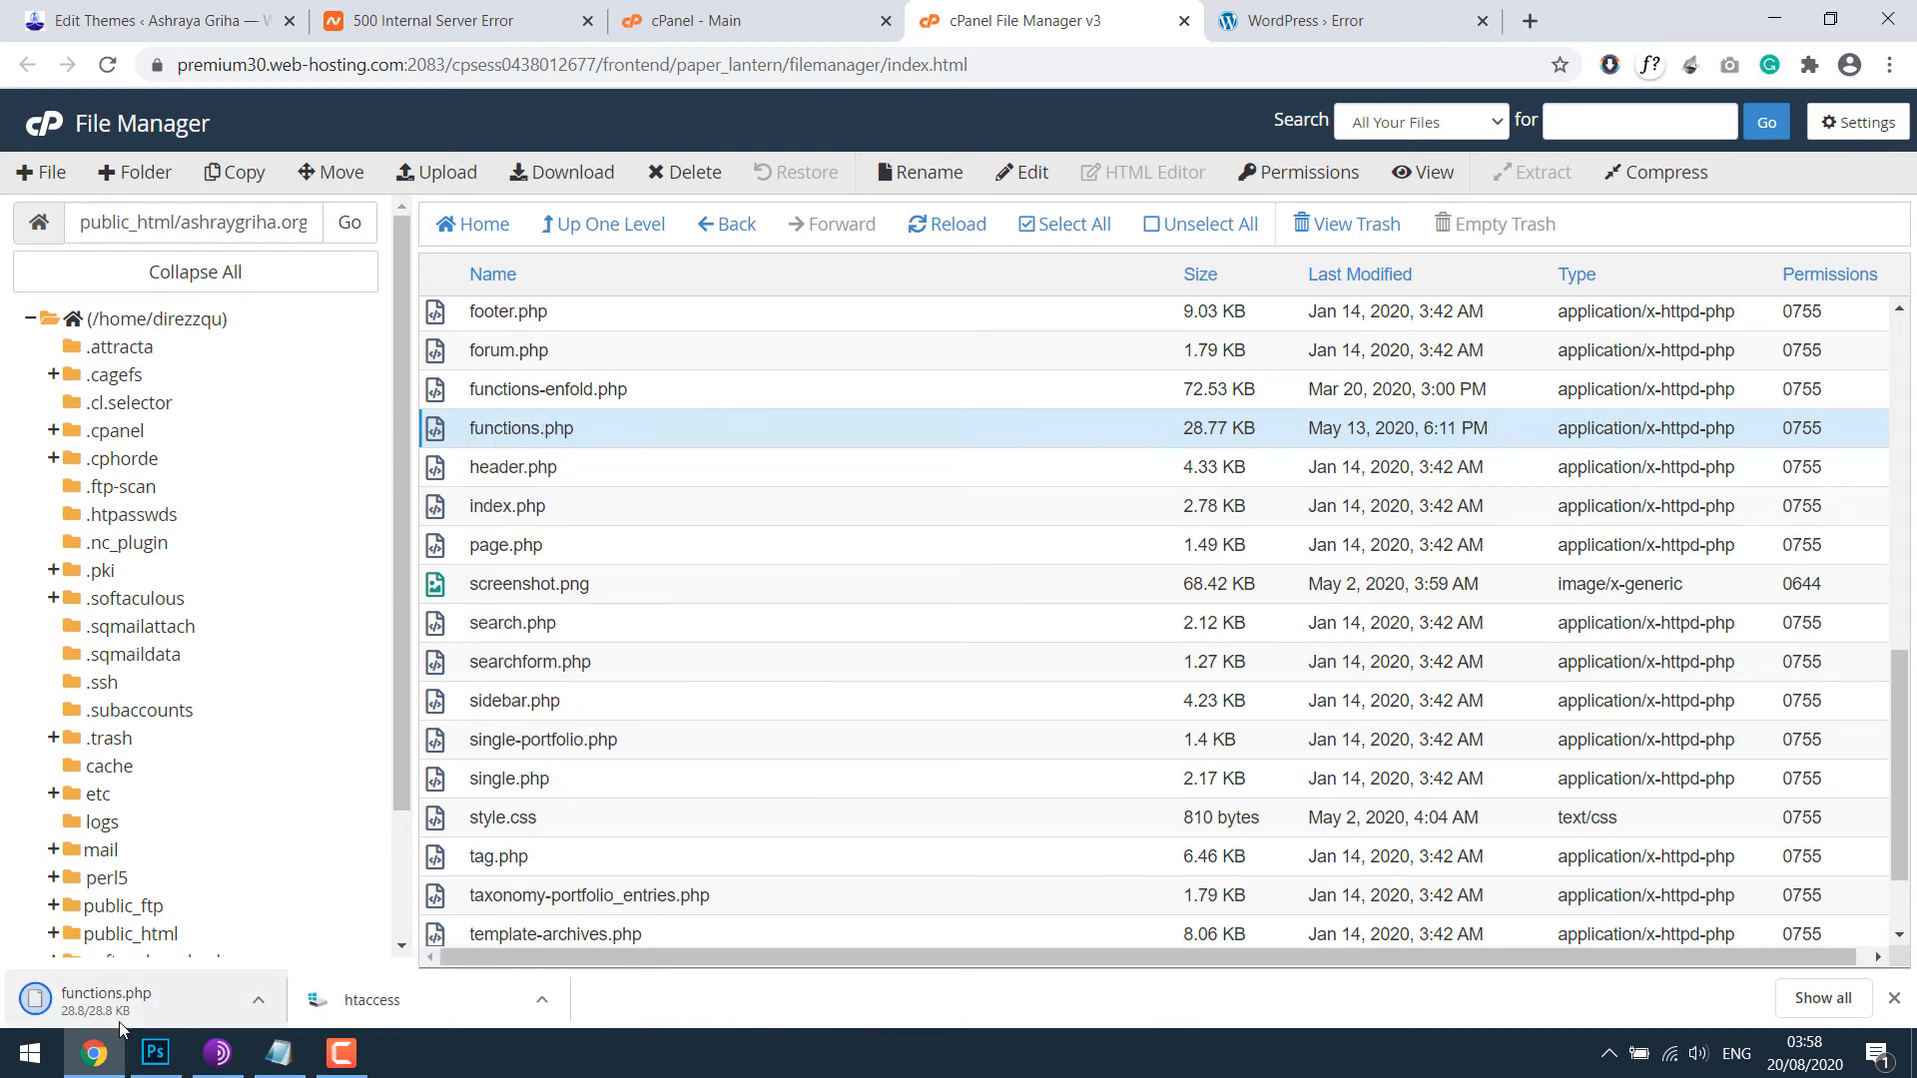
mouse_move(407, 913)
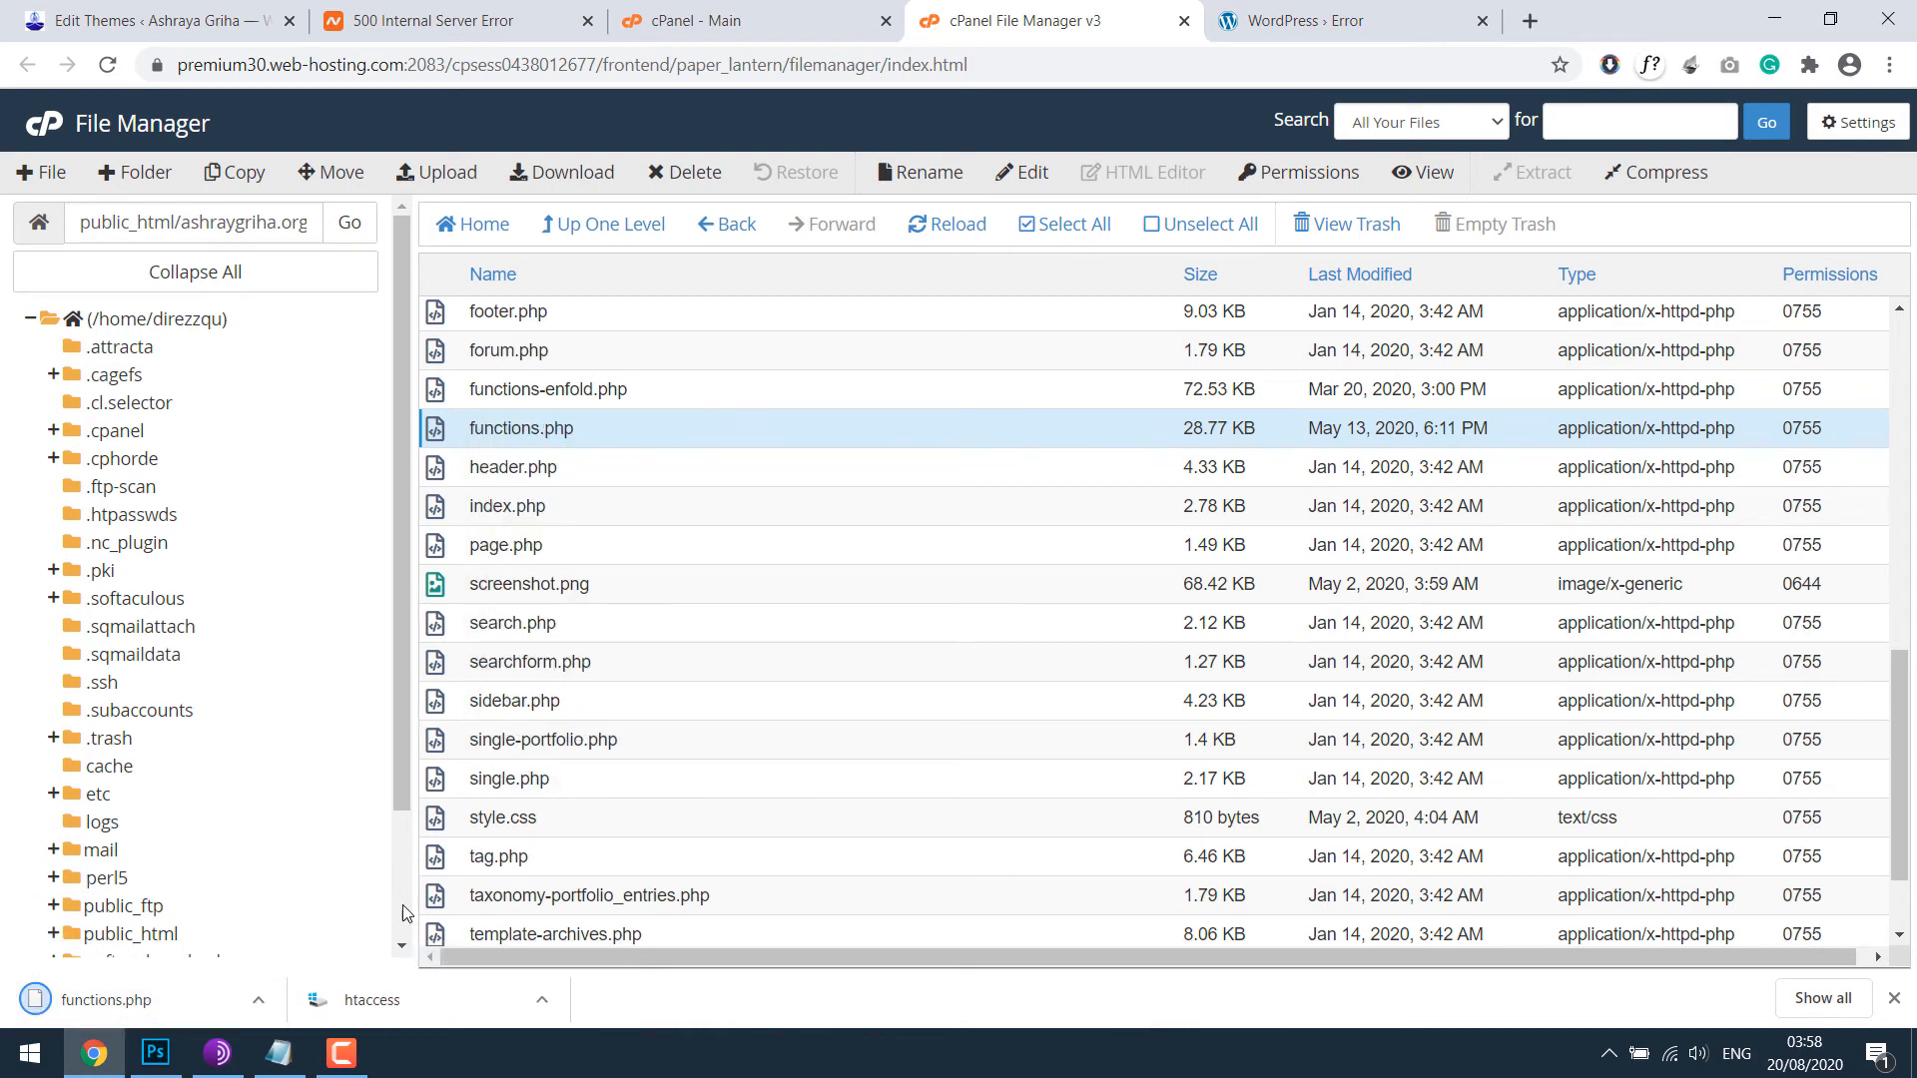
scroll("up", 3)
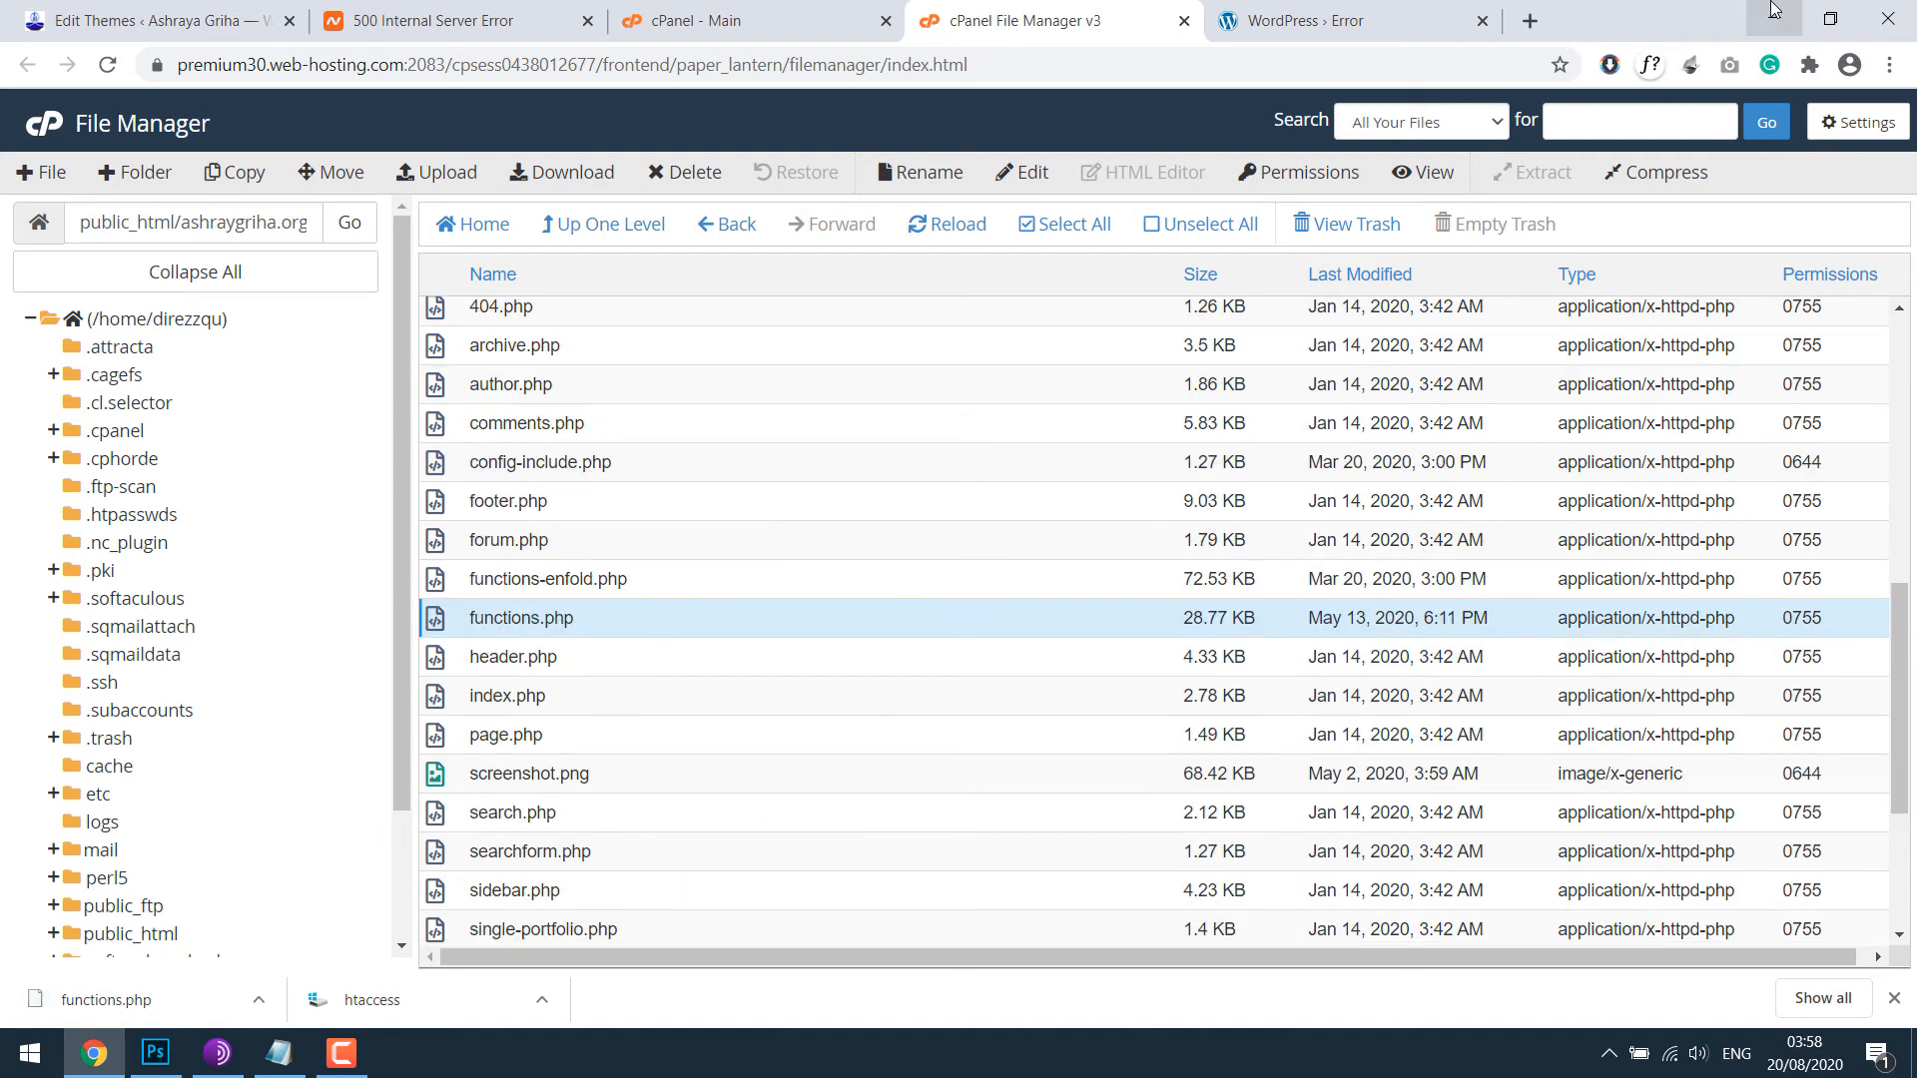
Step: Minimize Chrome and extract the default functions.php from the Enfold theme zip's enfold folder to the desktop
left_click(401, 1053)
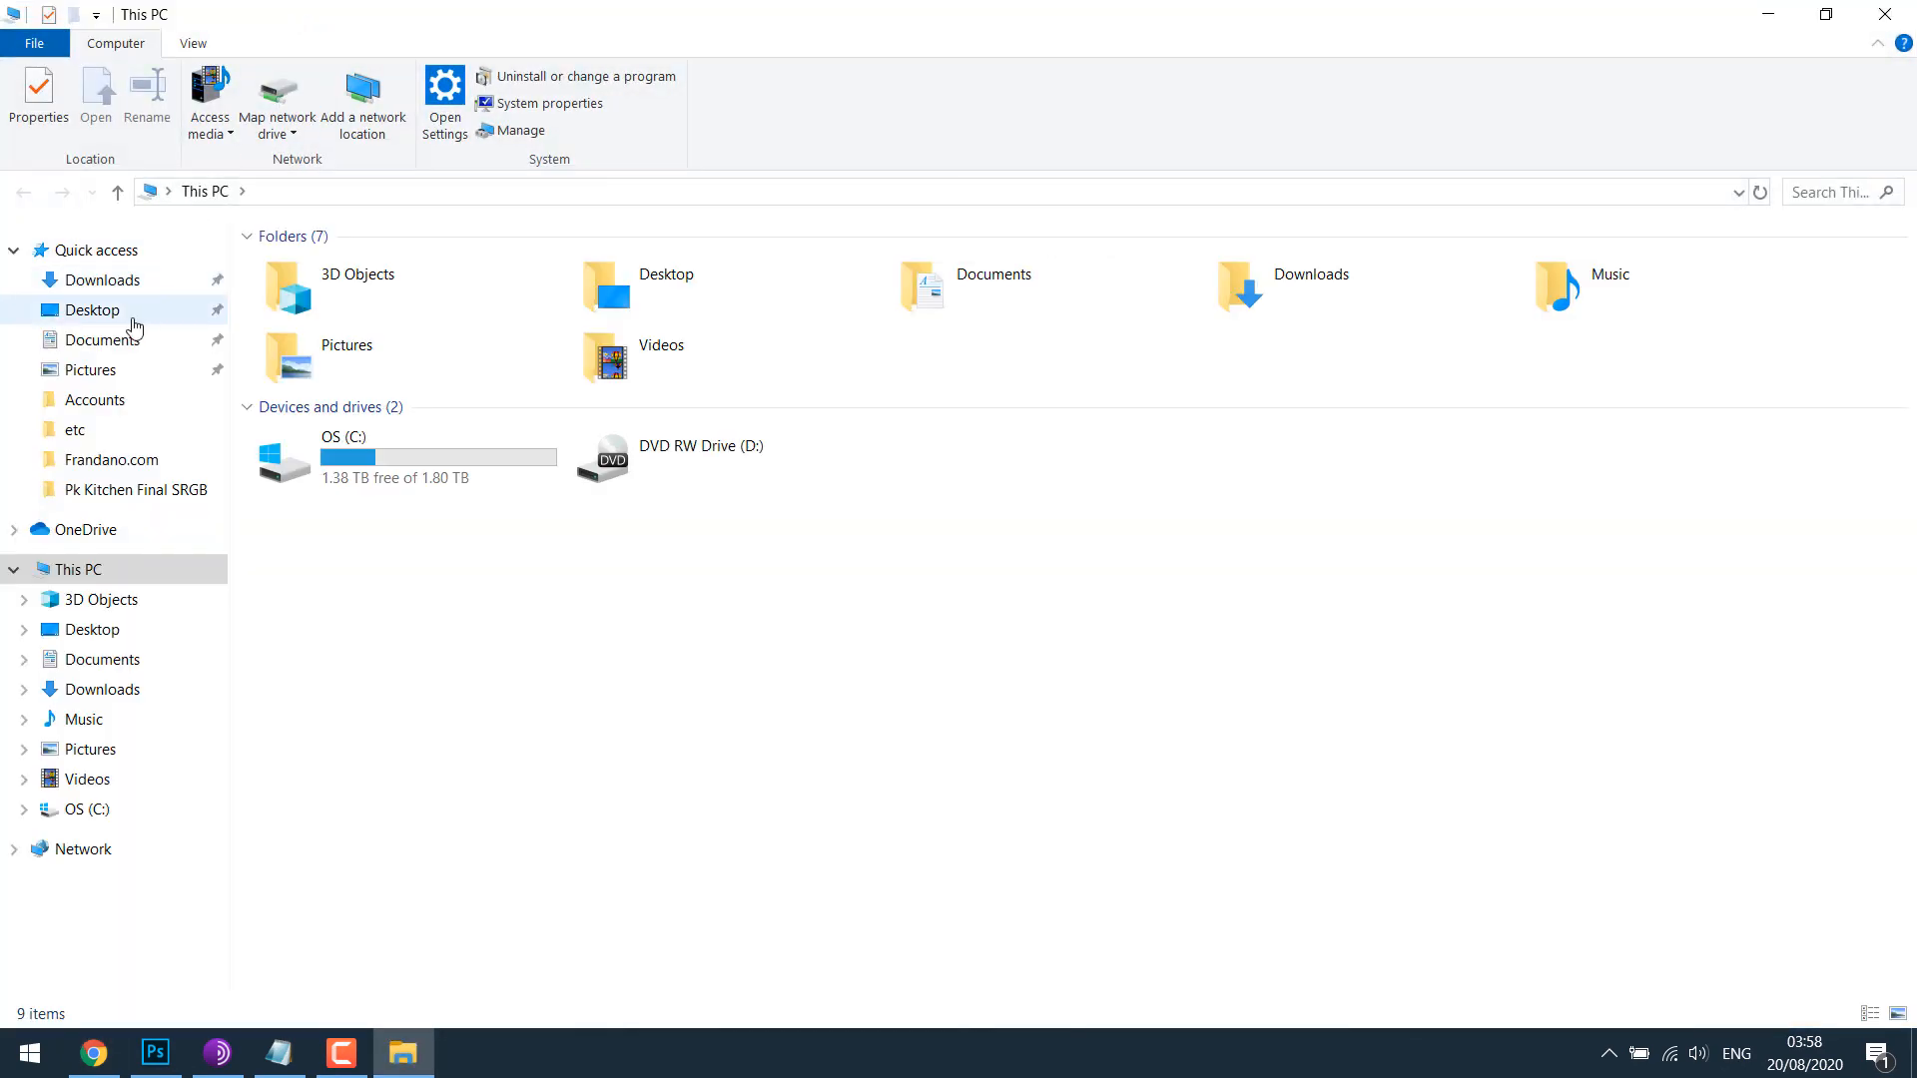
left_click(102, 279)
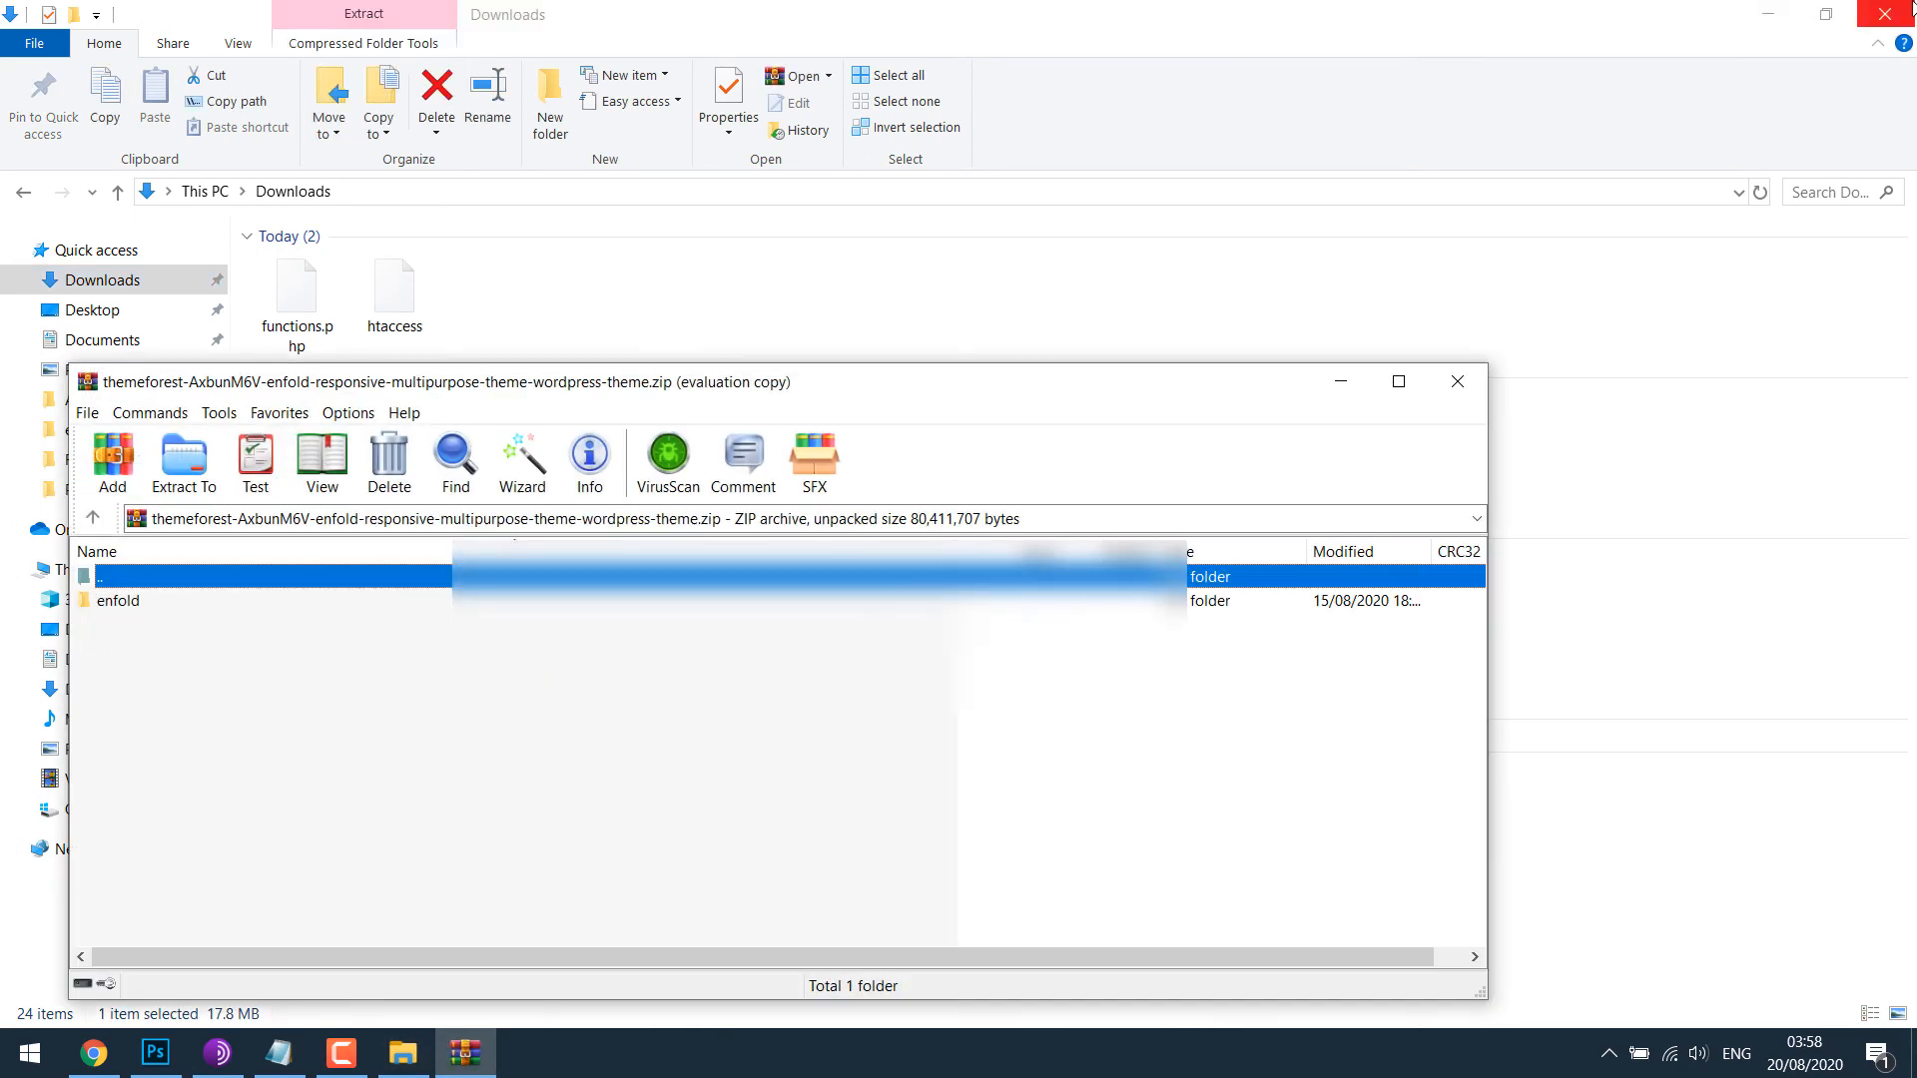
double_click(118, 601)
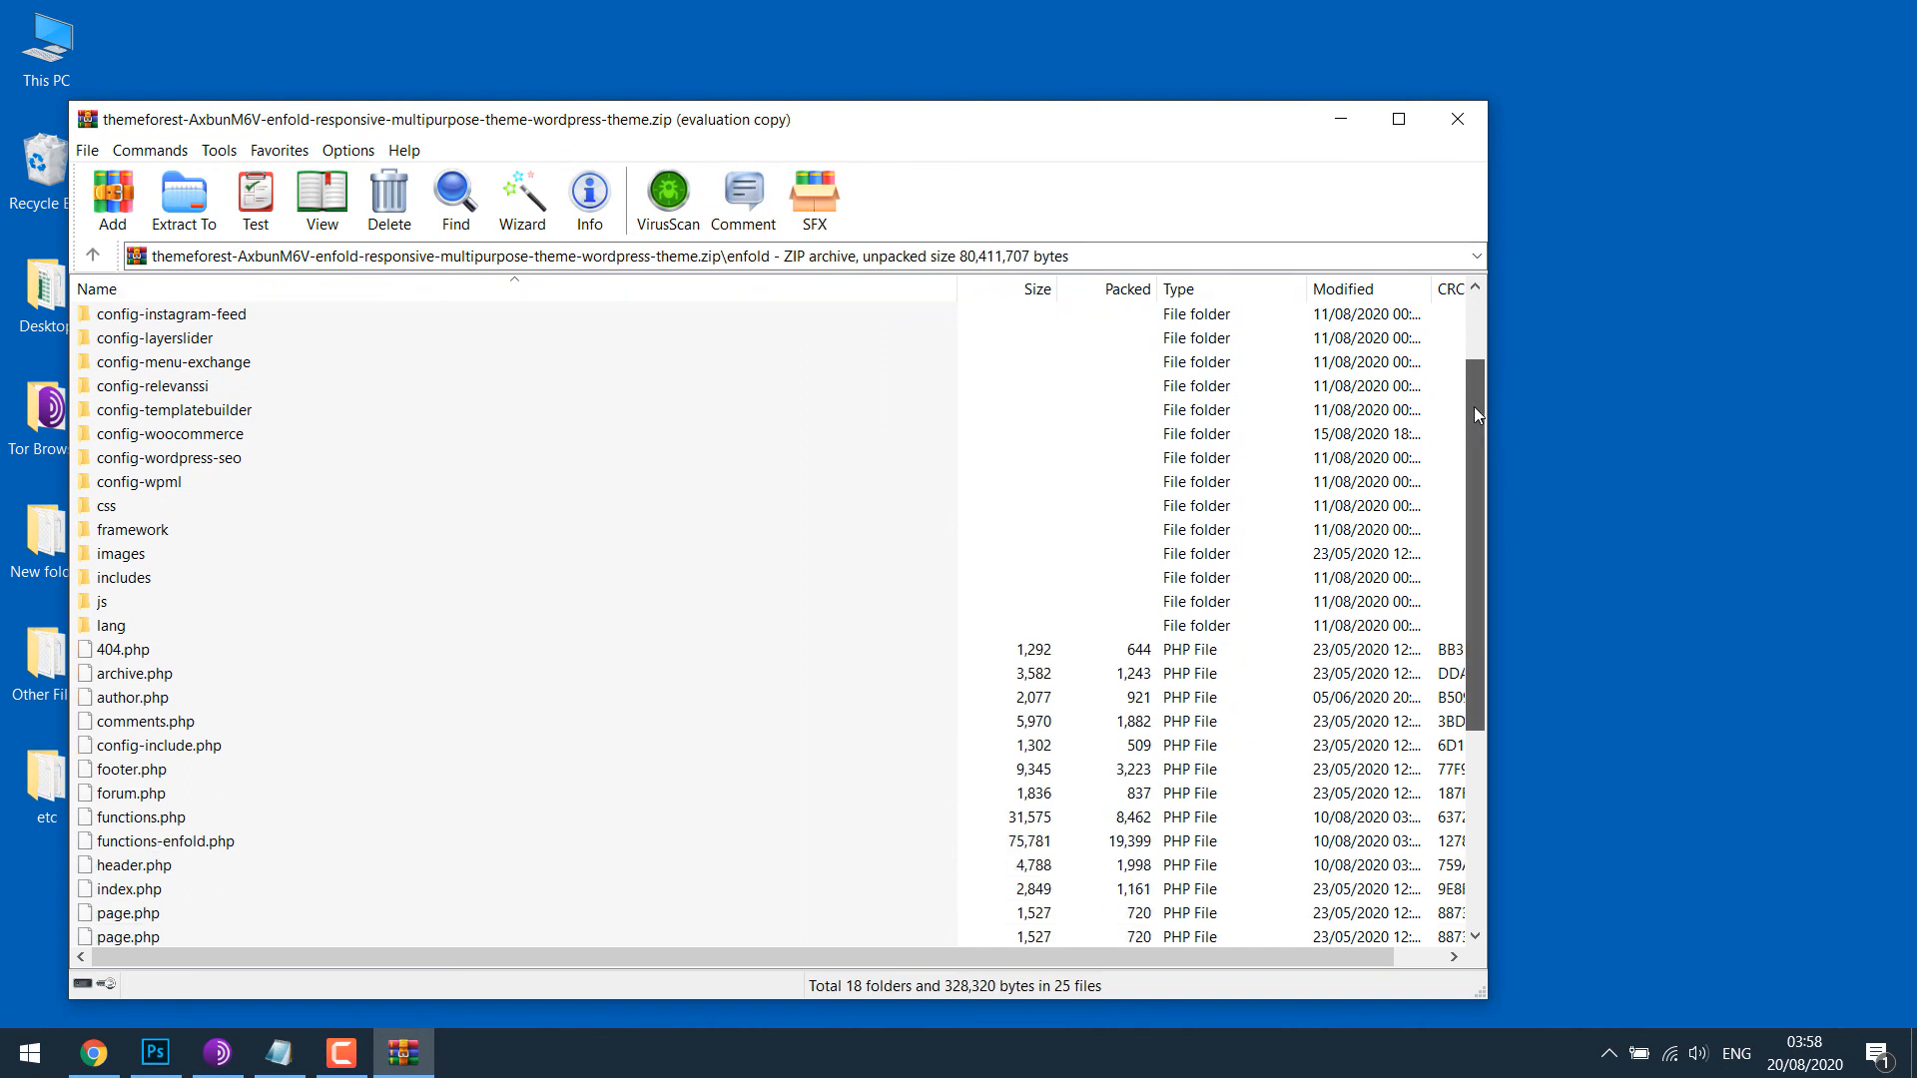
left_click(138, 505)
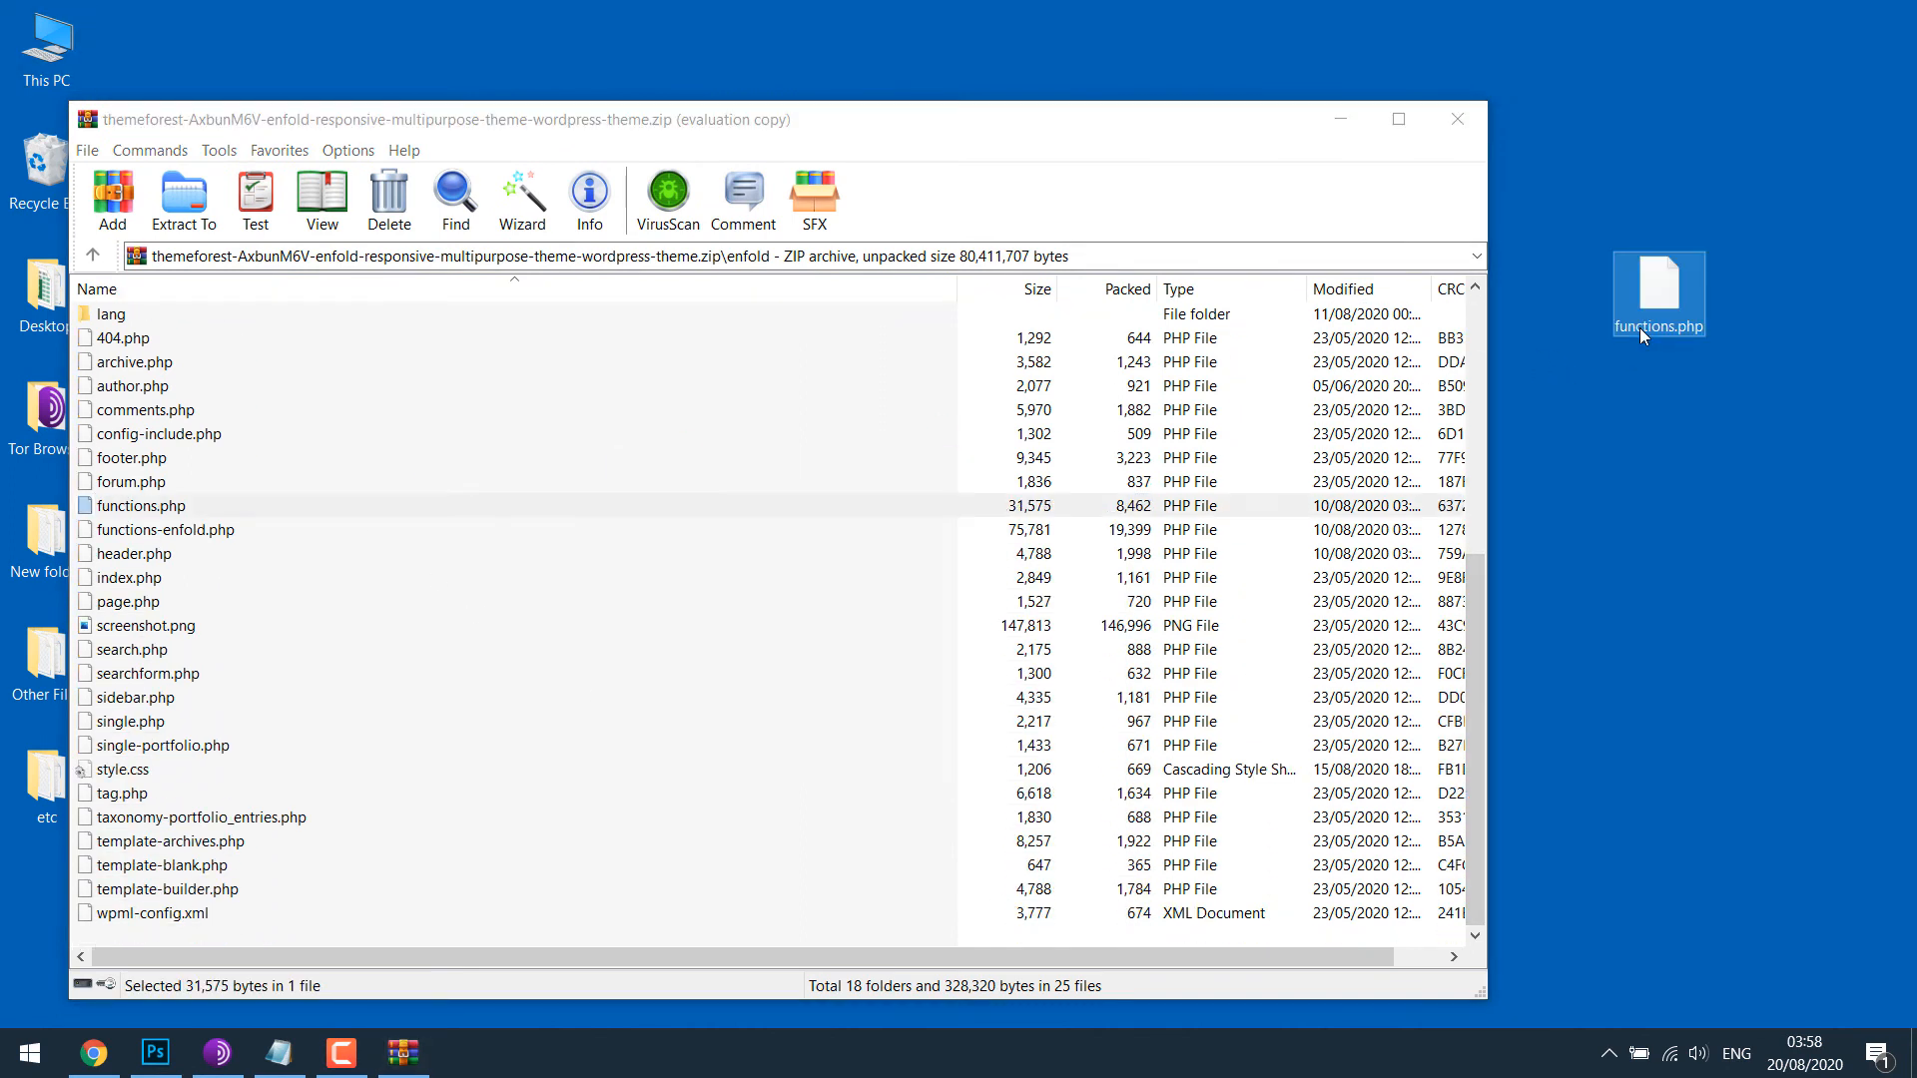
left_click(1454, 118)
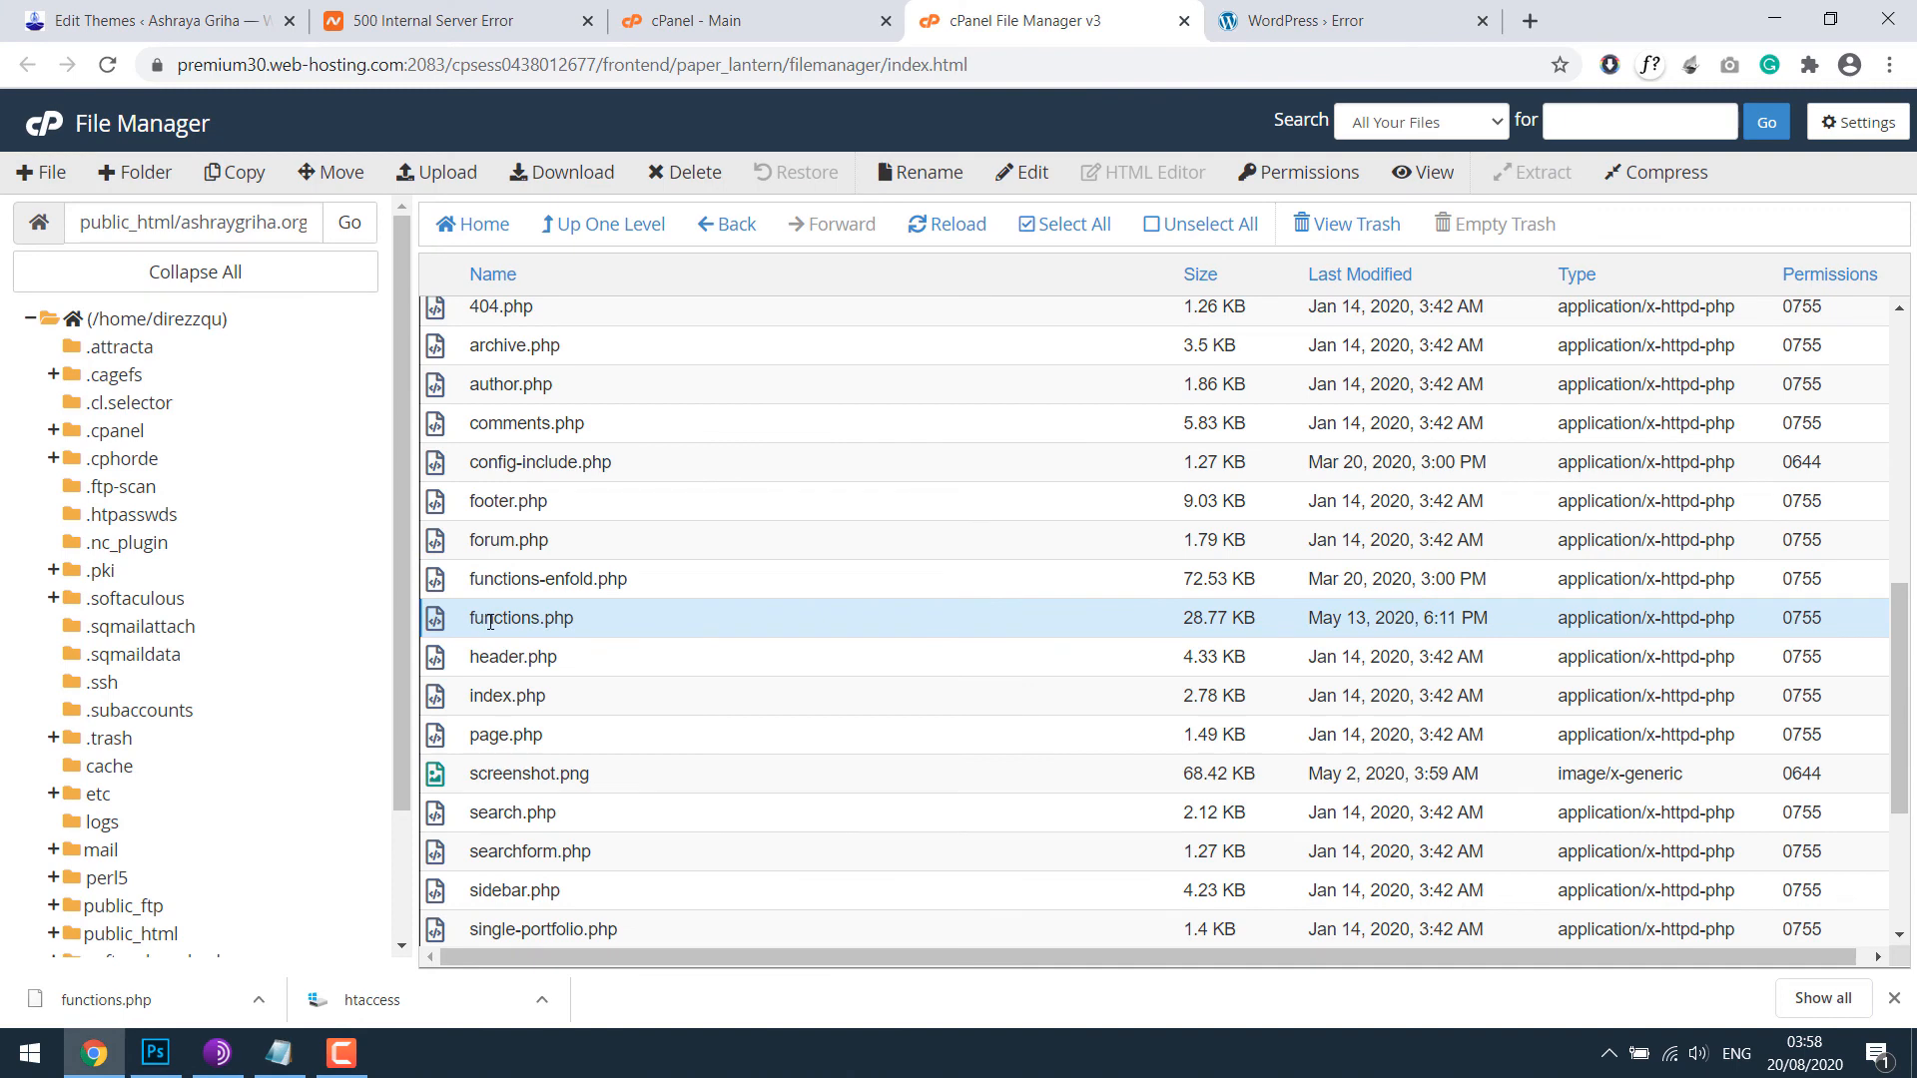
Step: Rename the broken functions.php to 1functions.php and go to the upload page for the theme folder
left_click(918, 171)
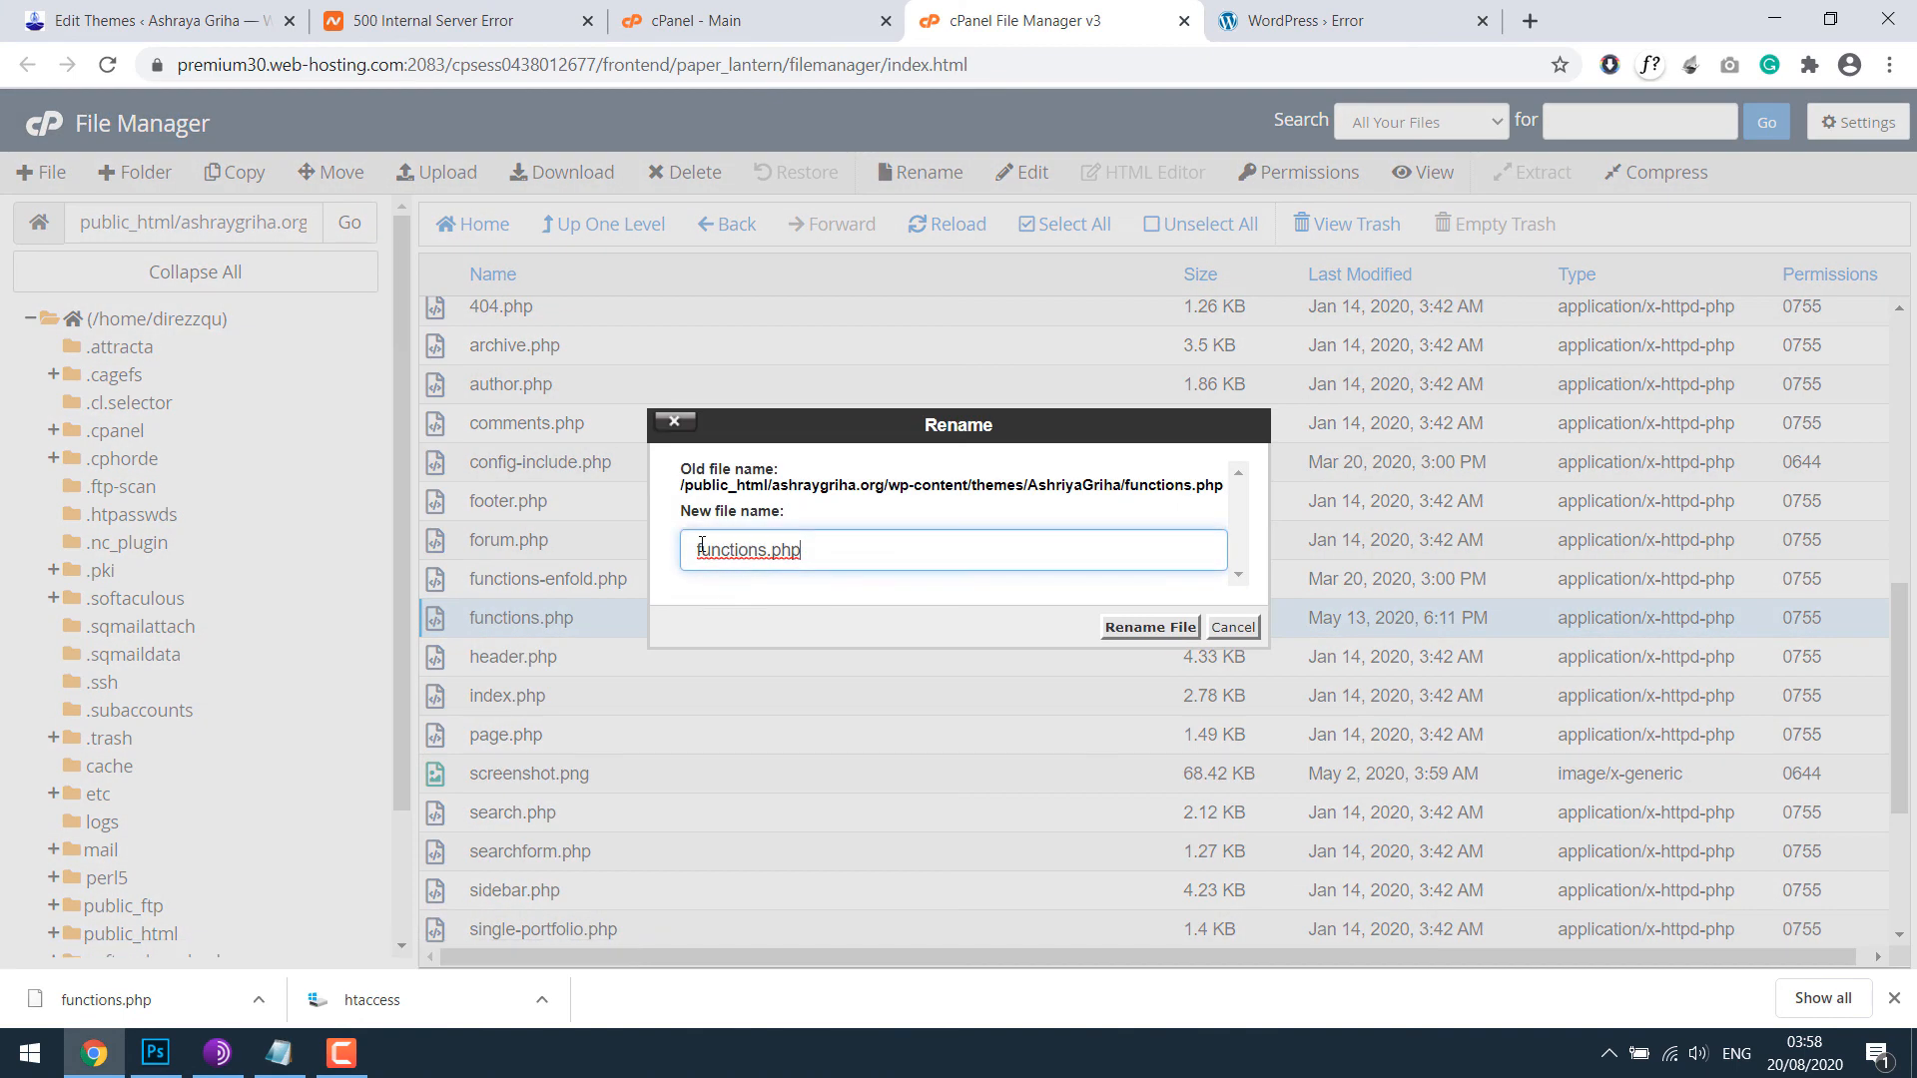
type("1")
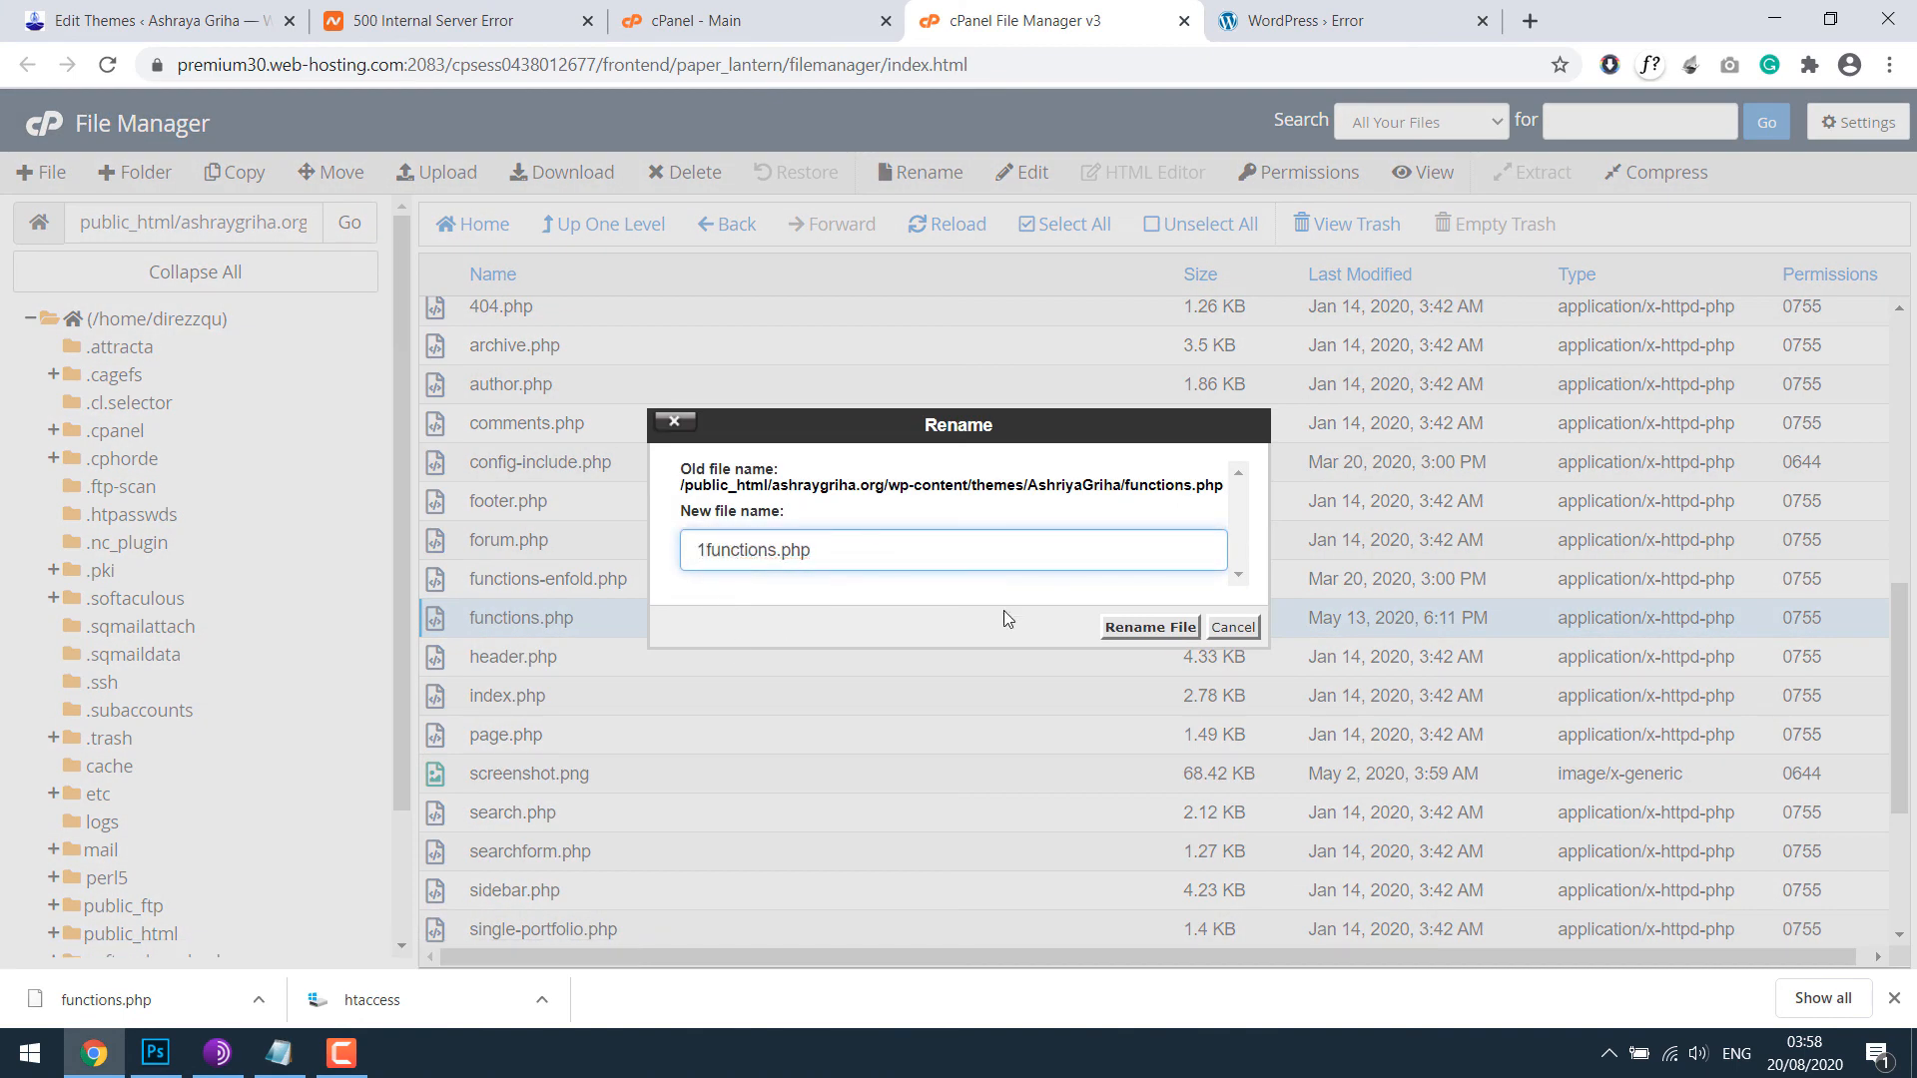
left_click(1146, 627)
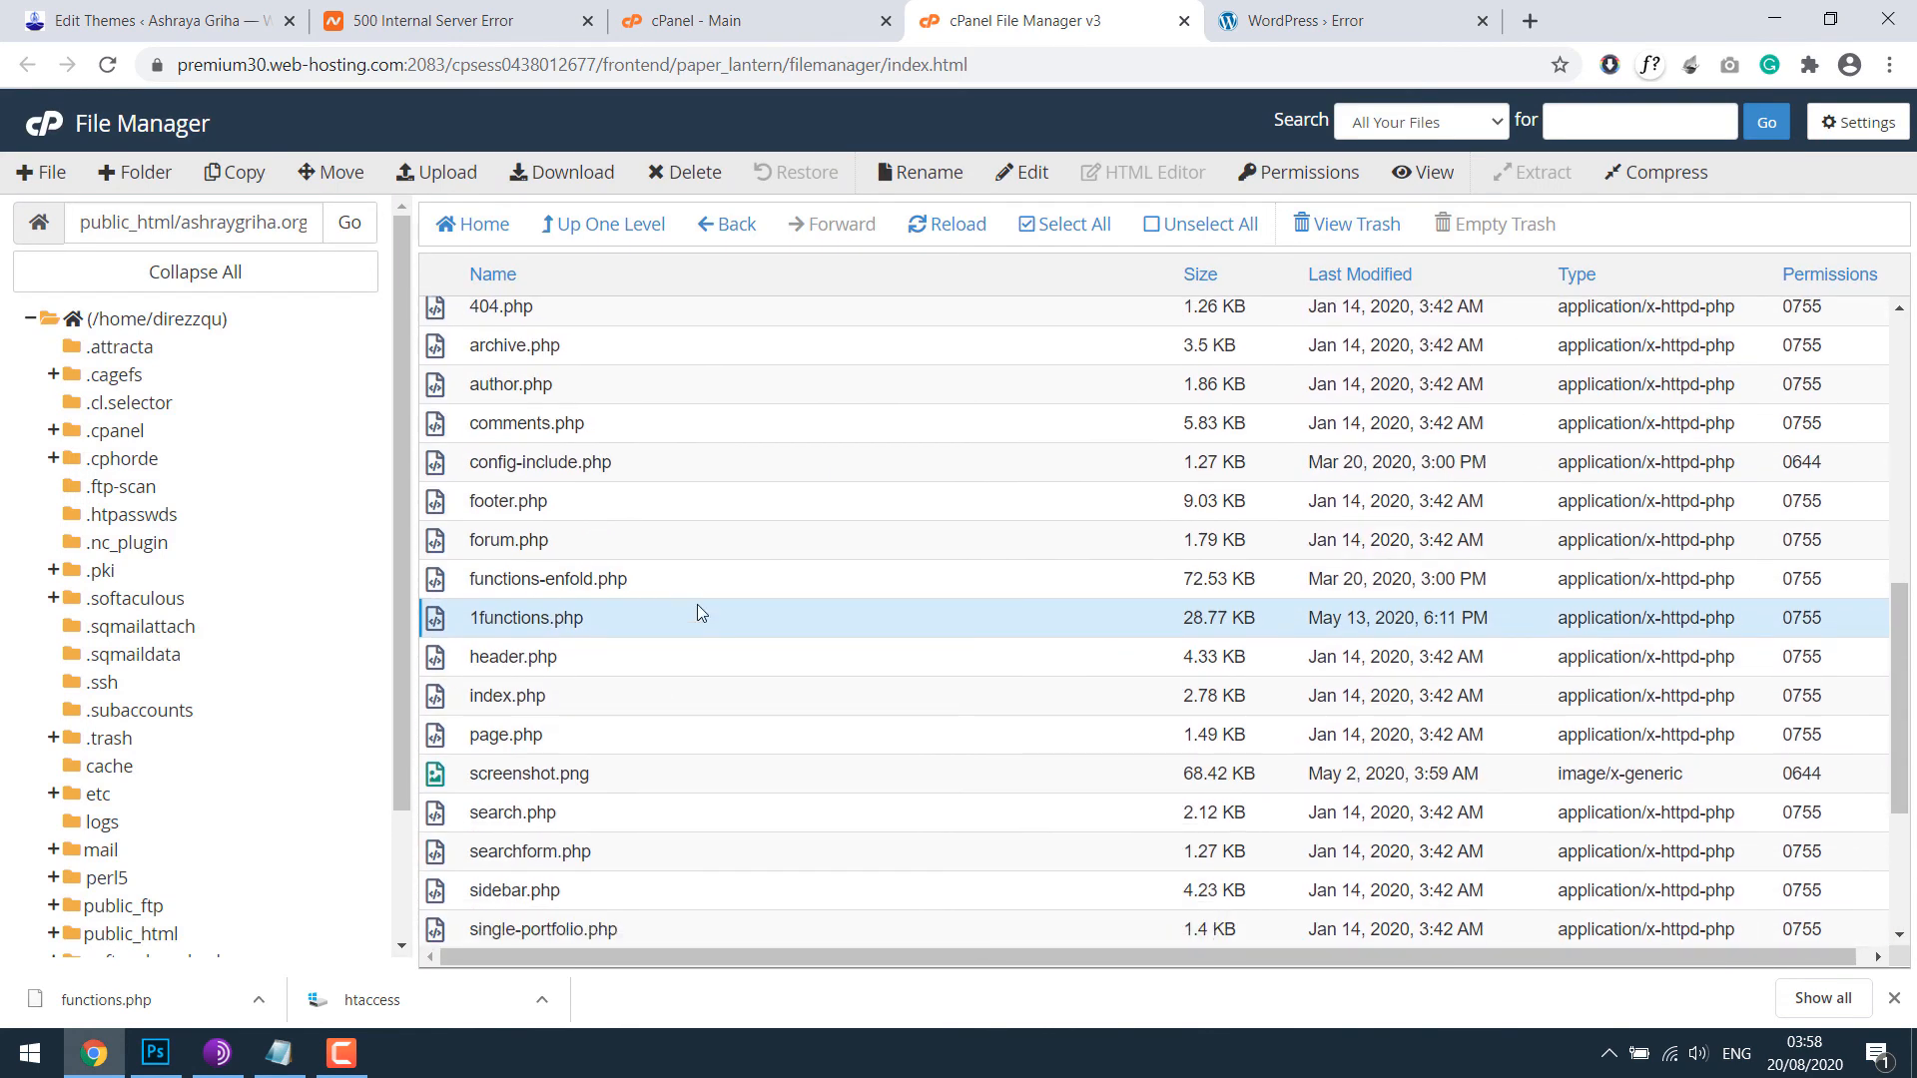
left_click(435, 172)
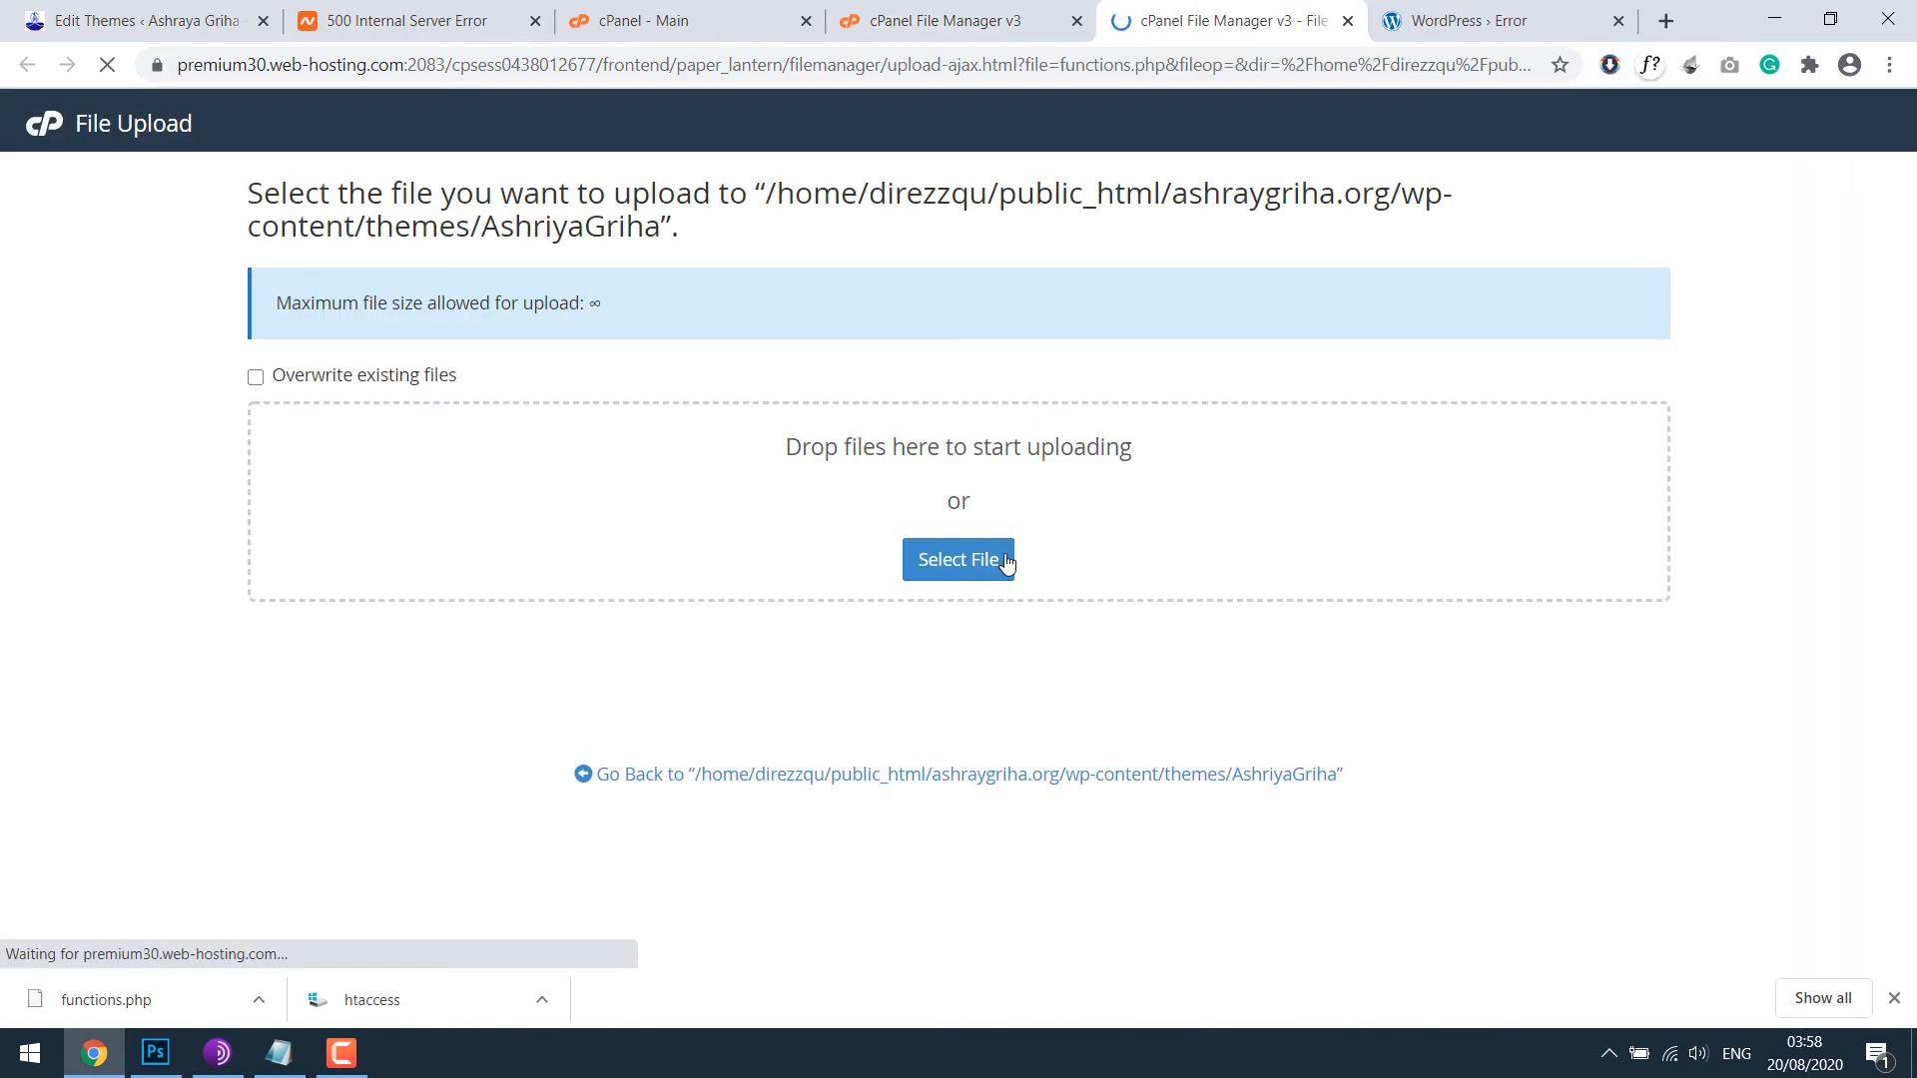
Step: Upload the default functions.php from the desktop into the AshriyaGriha theme folder
left_click(959, 559)
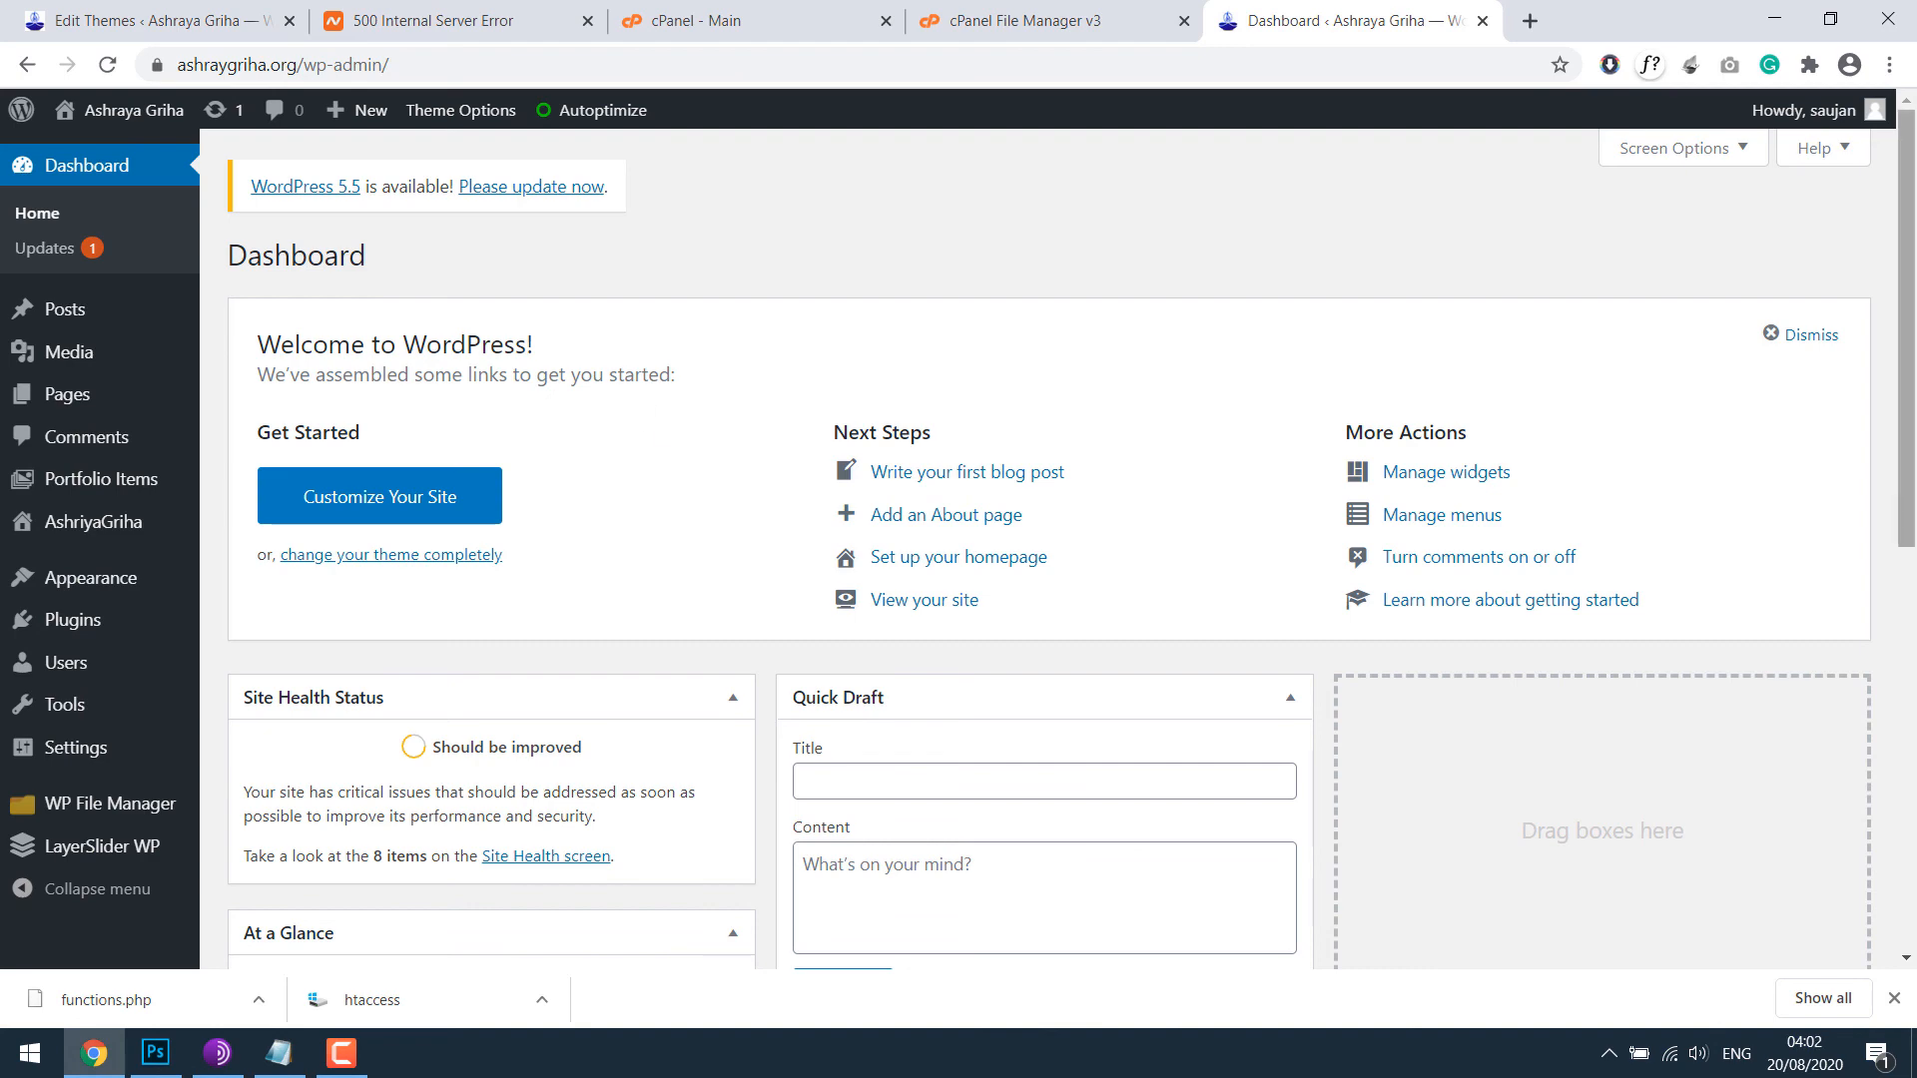
Step: Return to the theme's file list and select the newly uploaded functions.php beside the 1functions.php backup
left_click(1049, 19)
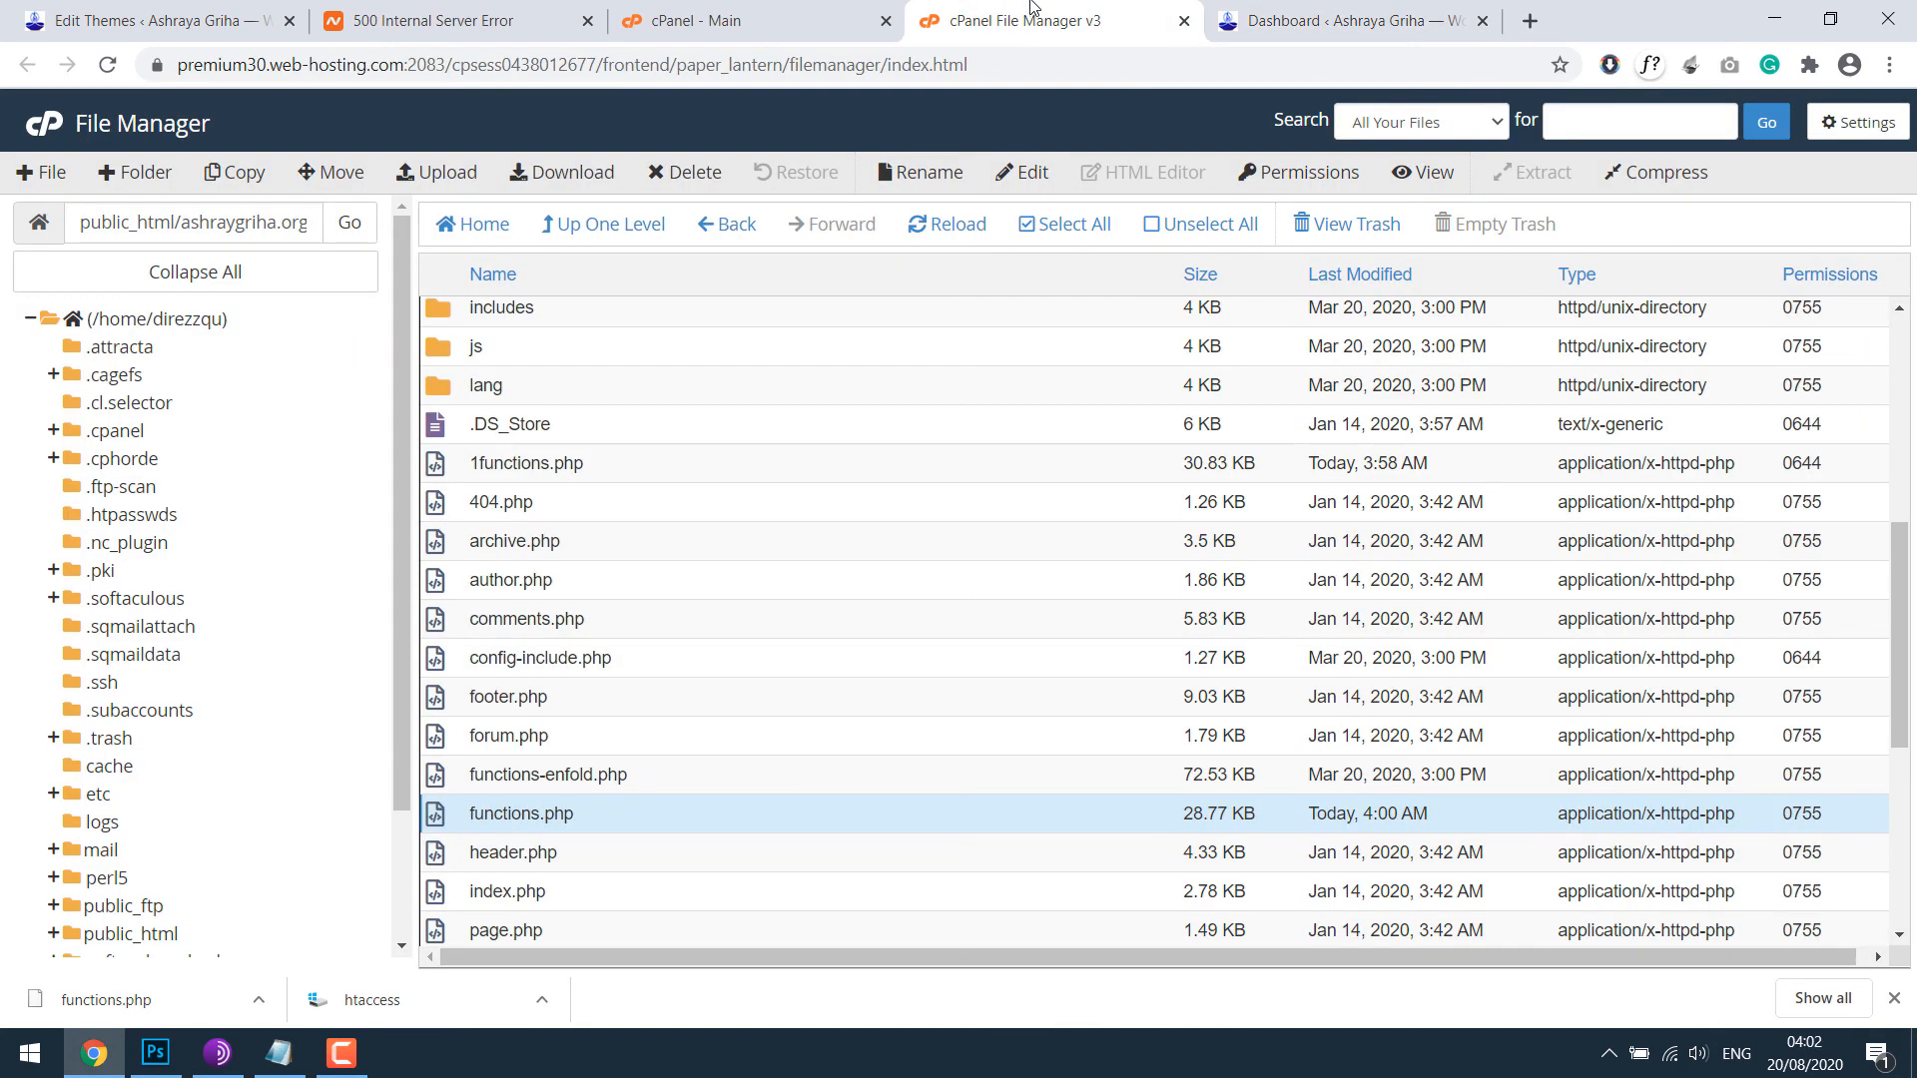
left_click(525, 462)
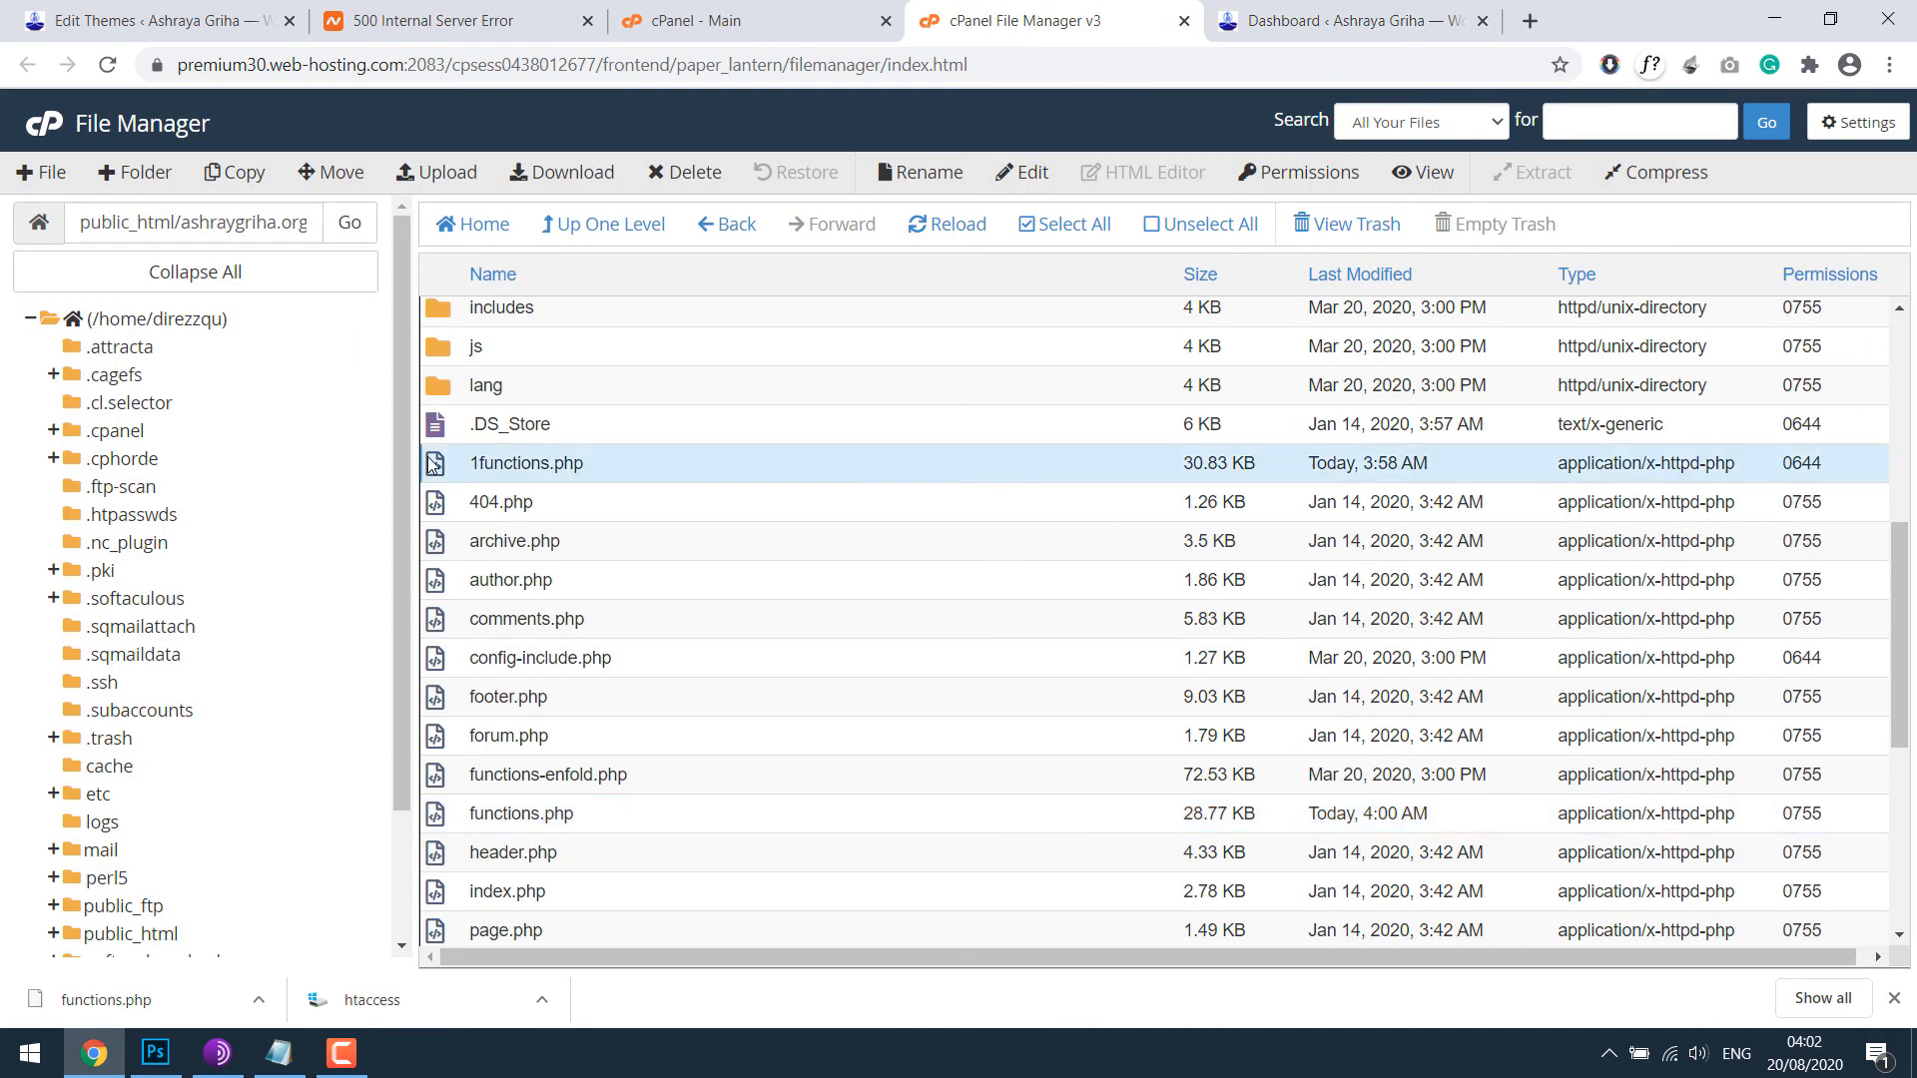
left_click(520, 813)
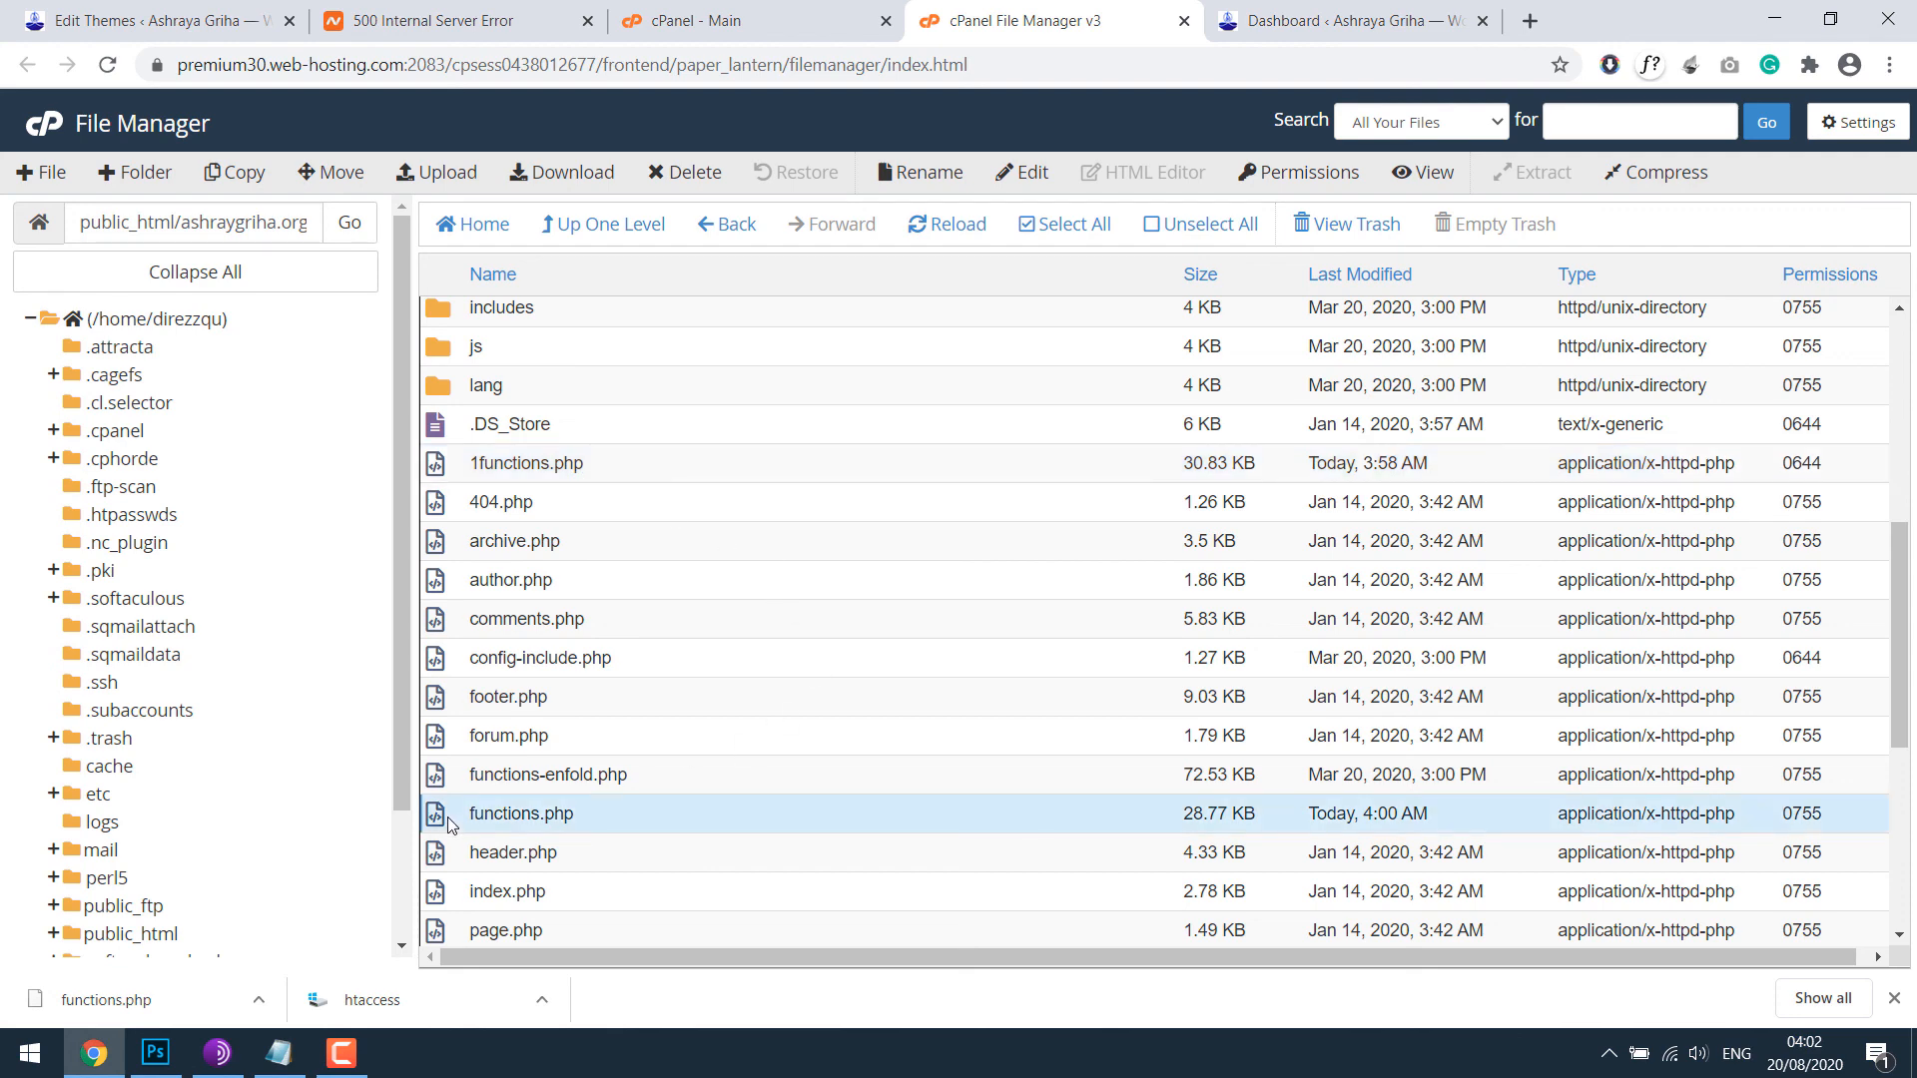
mouse_move(489, 470)
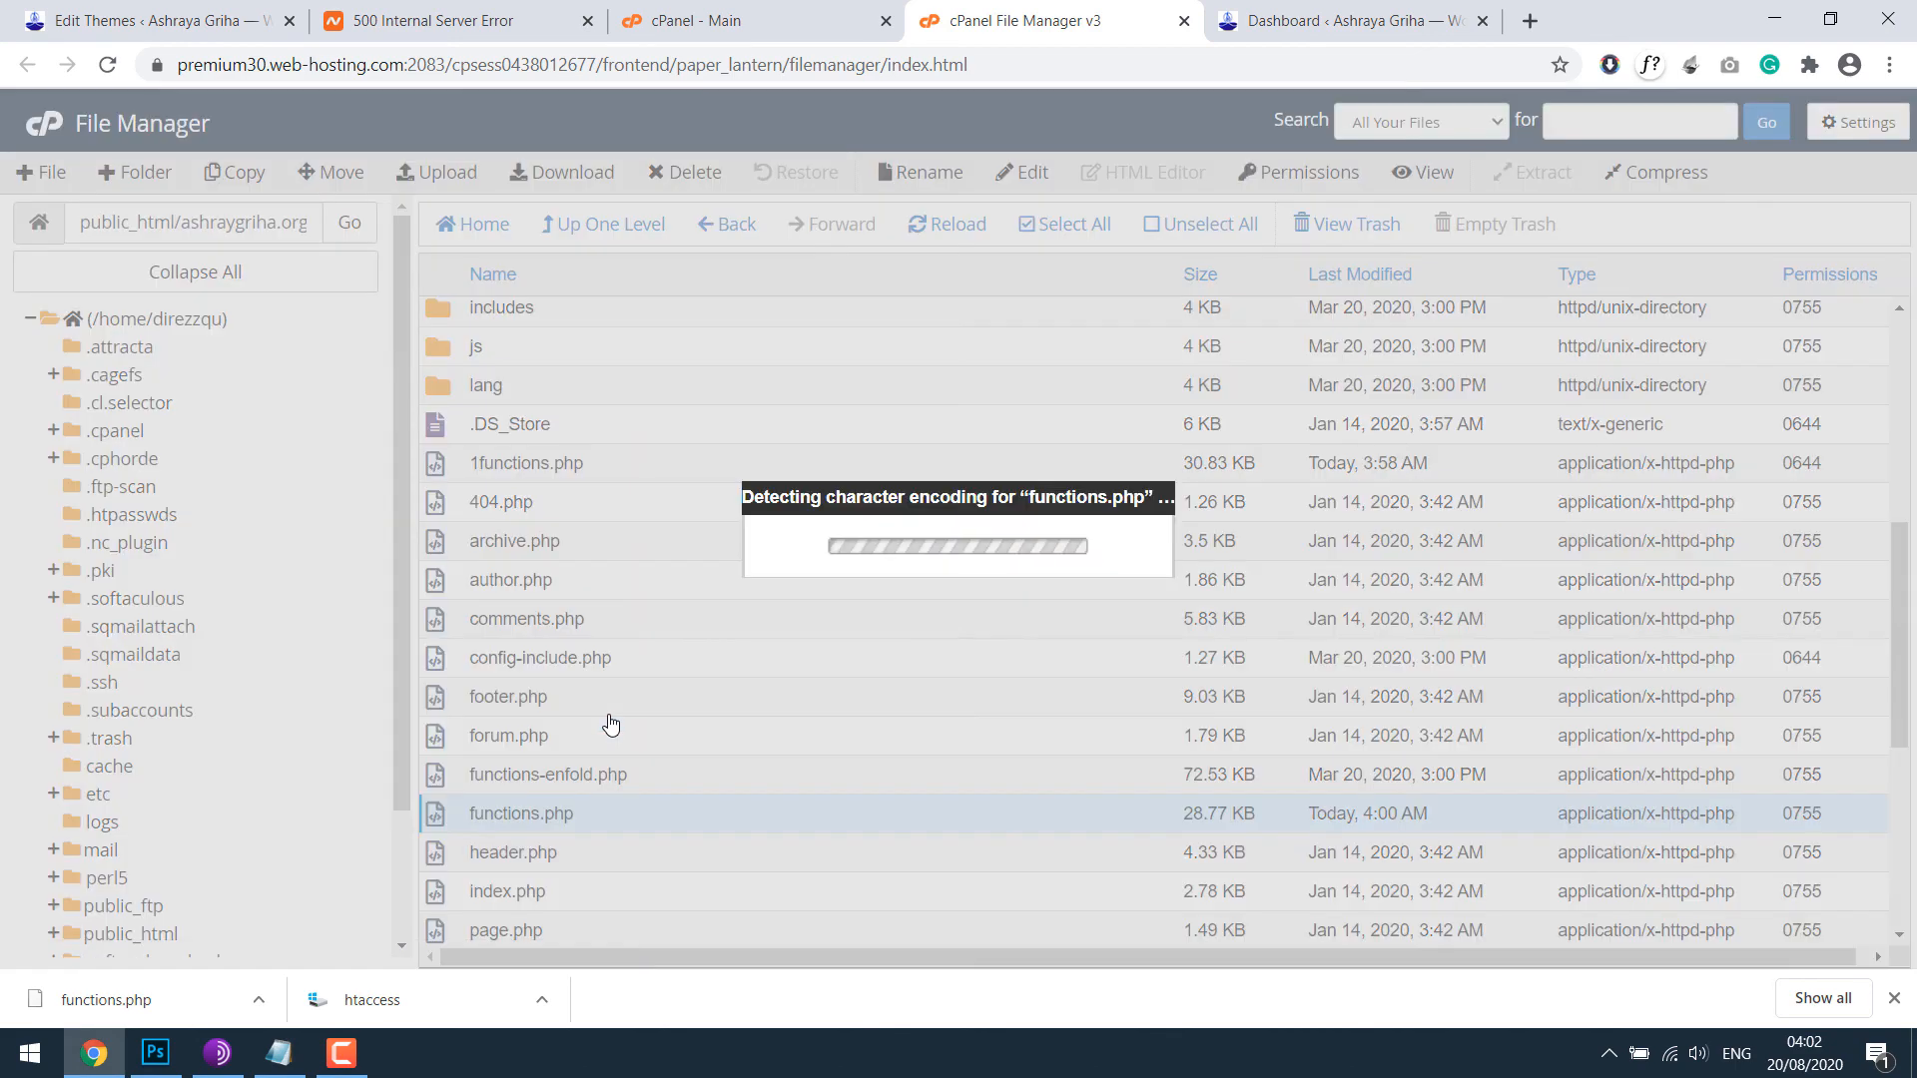
Step: Confirm the encoding dialog to load the uploaded functions.php in the code editor
left_click(1032, 172)
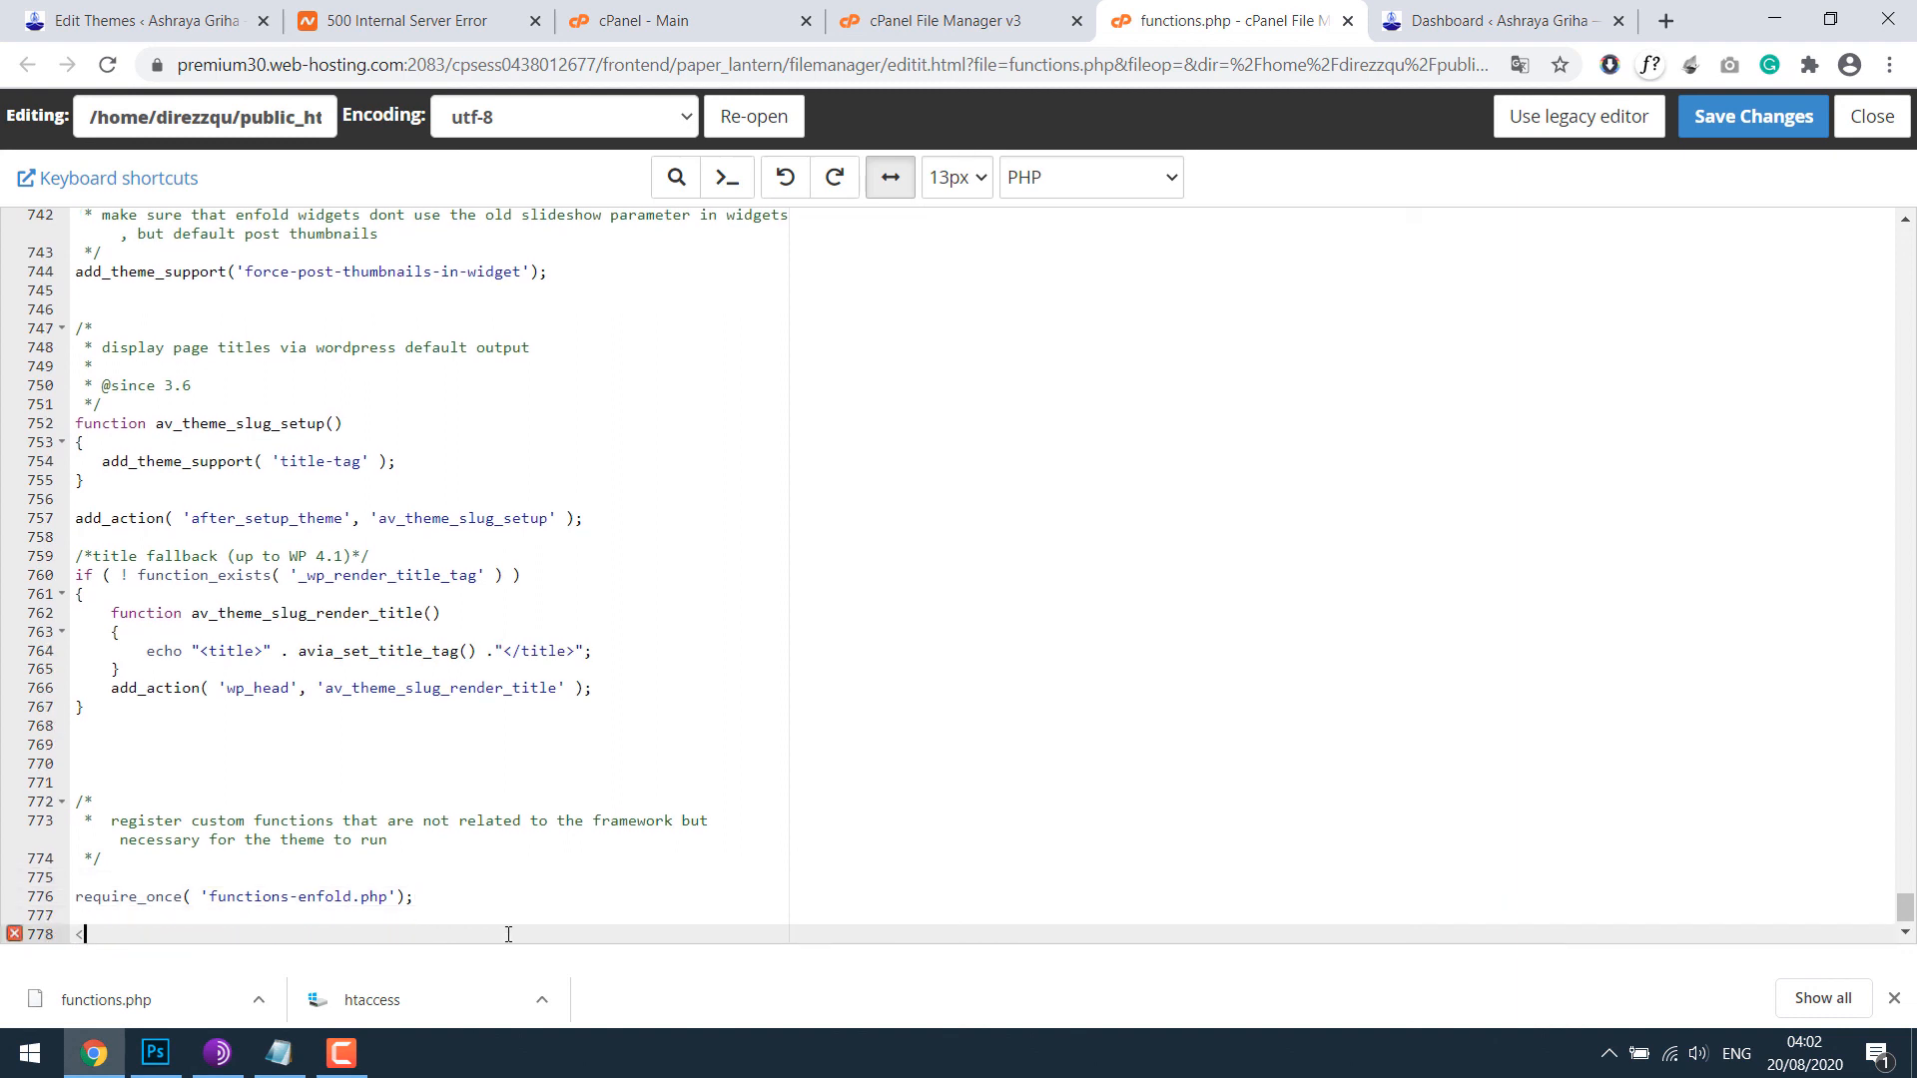
mouse_move(16, 934)
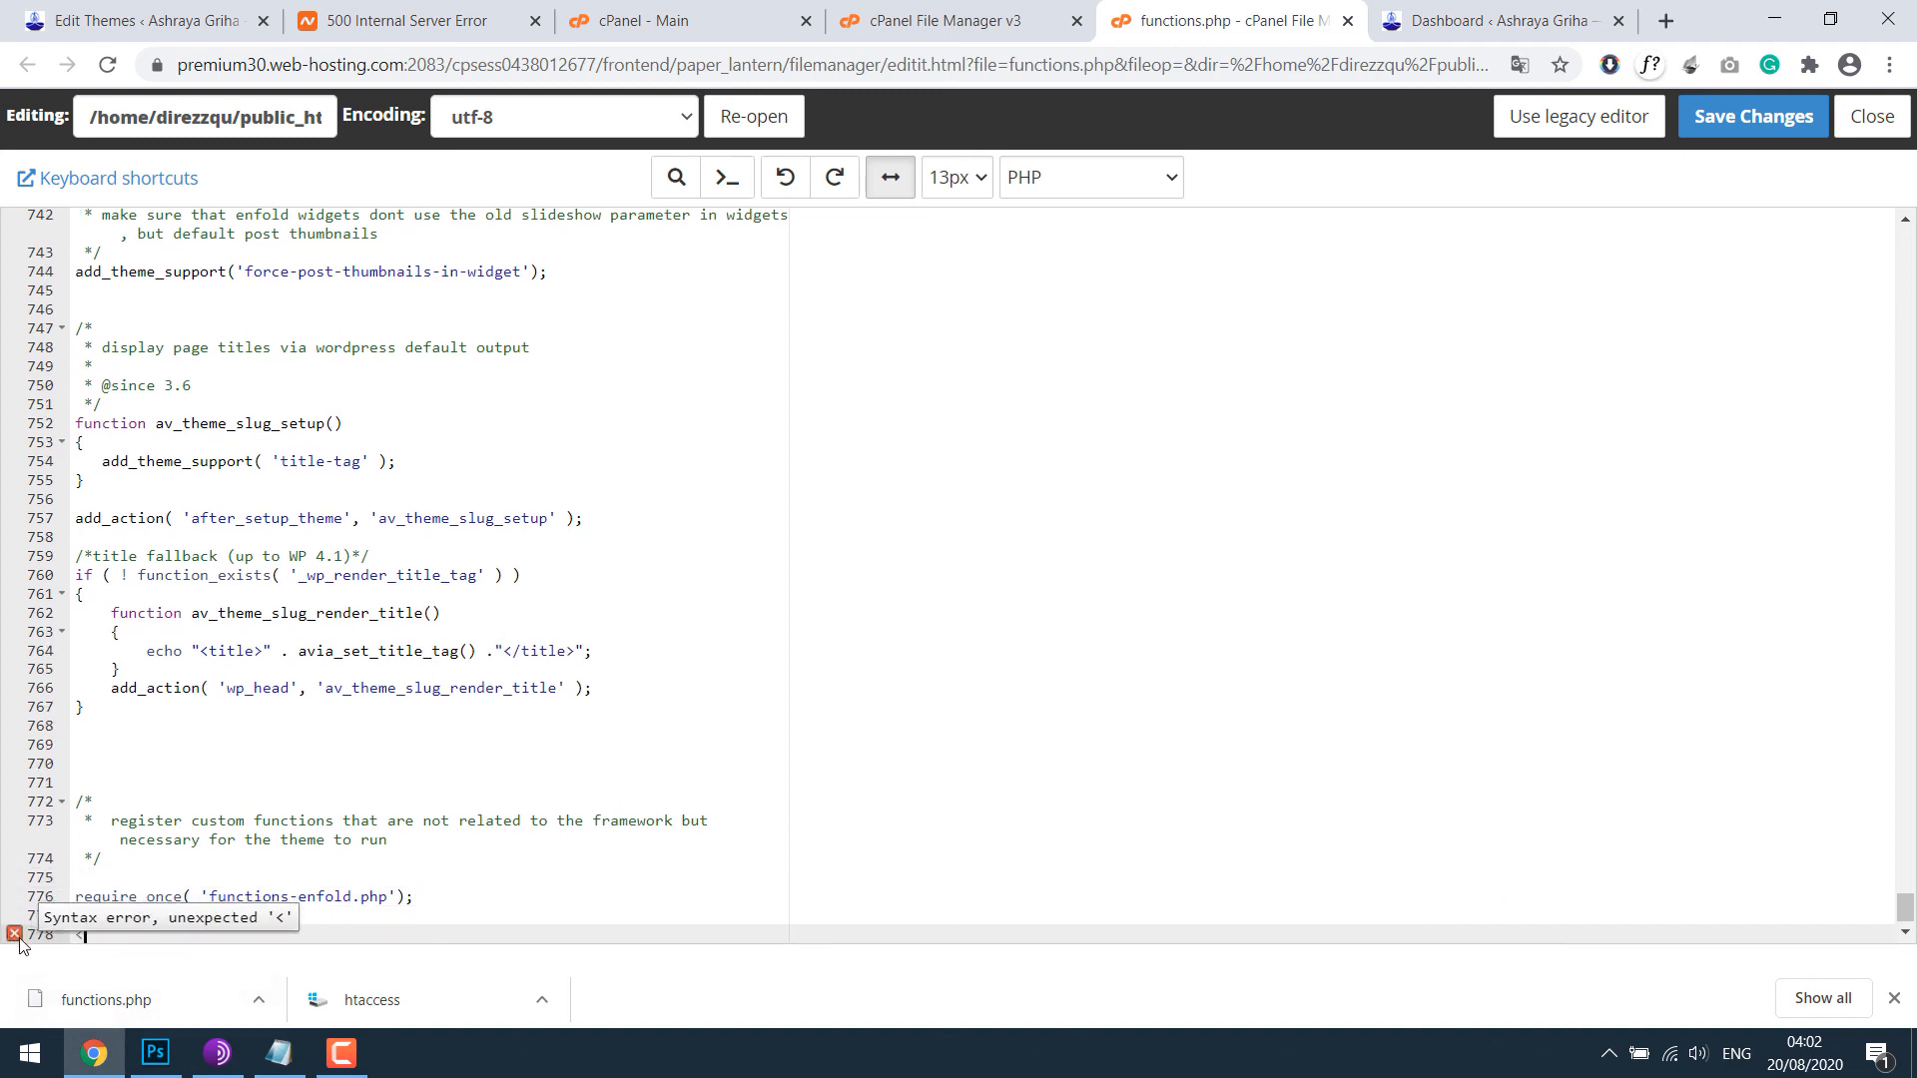